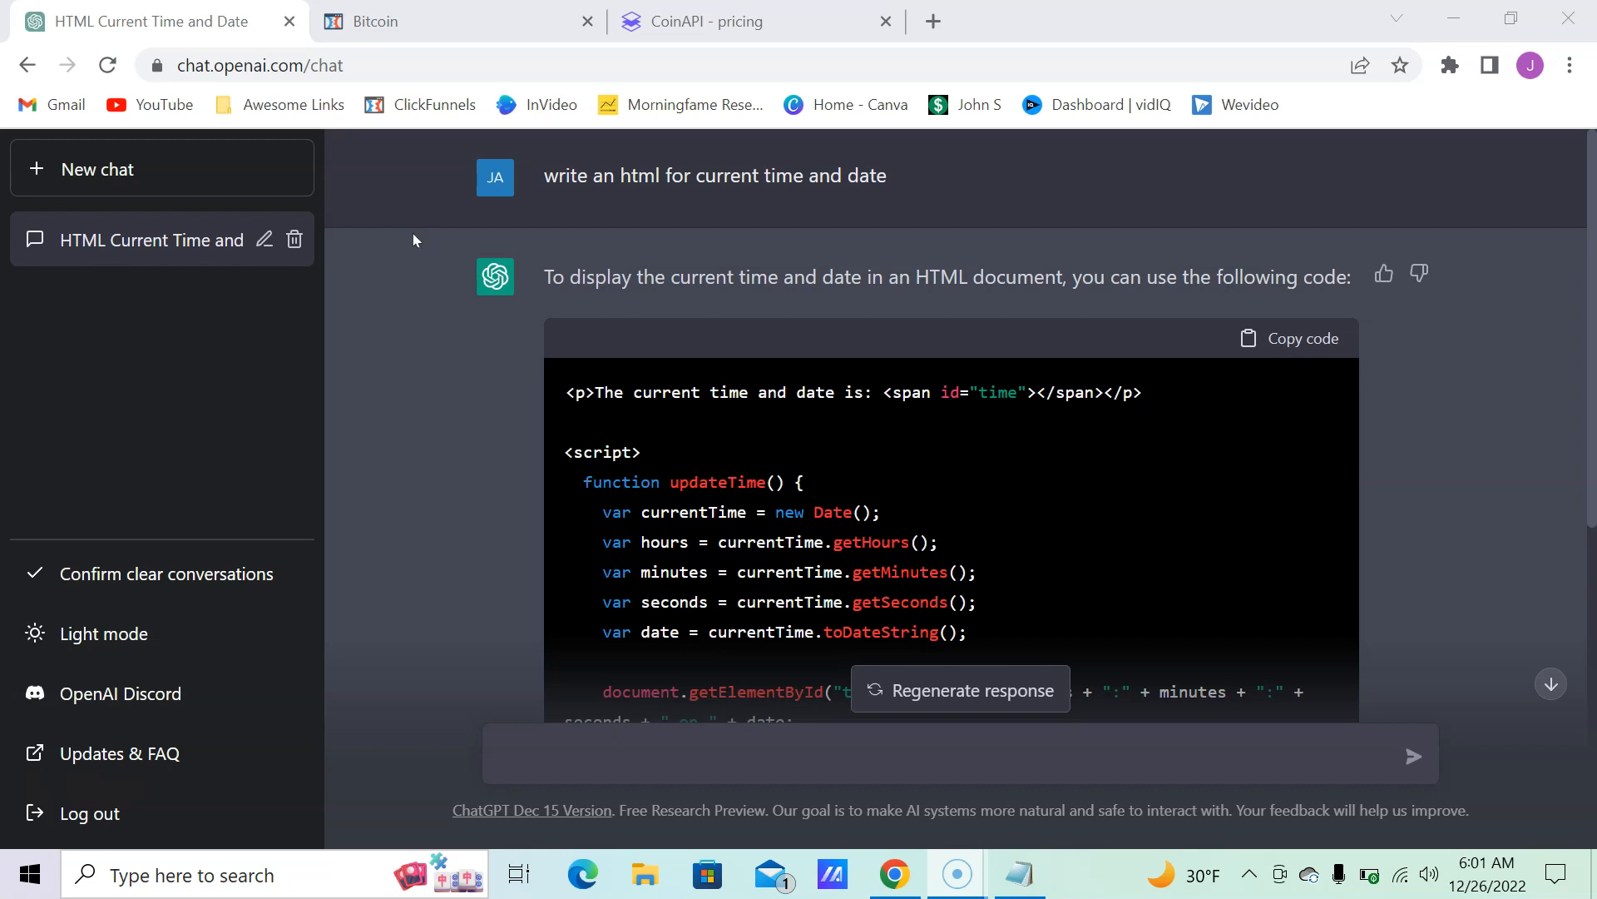
{"action": "mouse_move", "coordinate": [569, 320]}
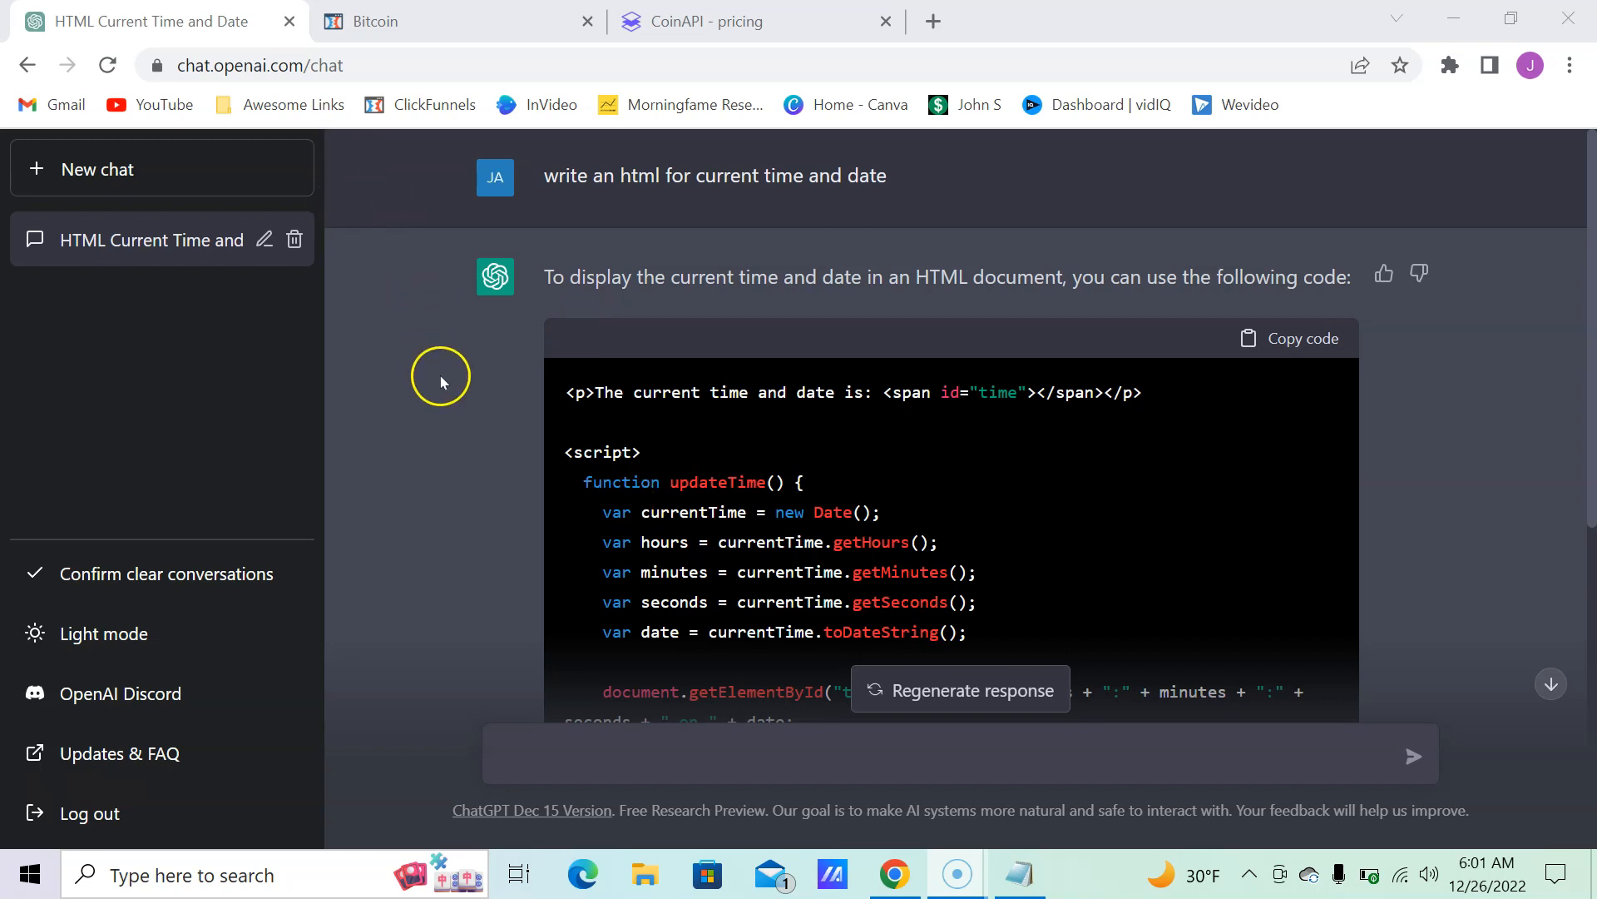
{"action": "mouse_move", "coordinate": [382, 272]}
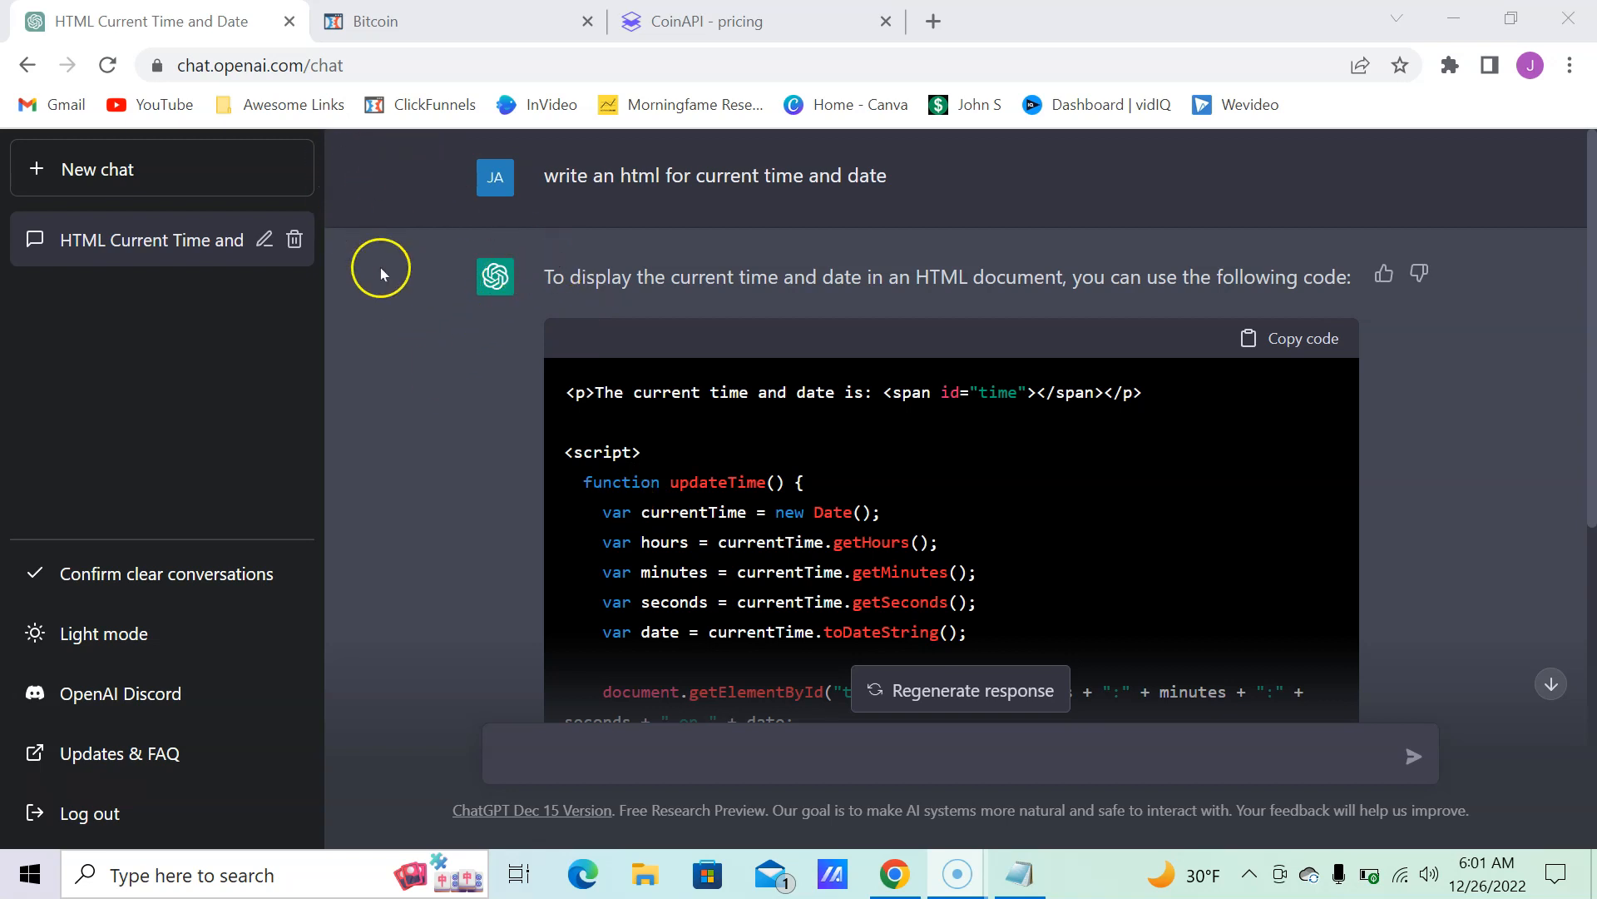
{"action": "mouse_move", "coordinate": [1161, 191]}
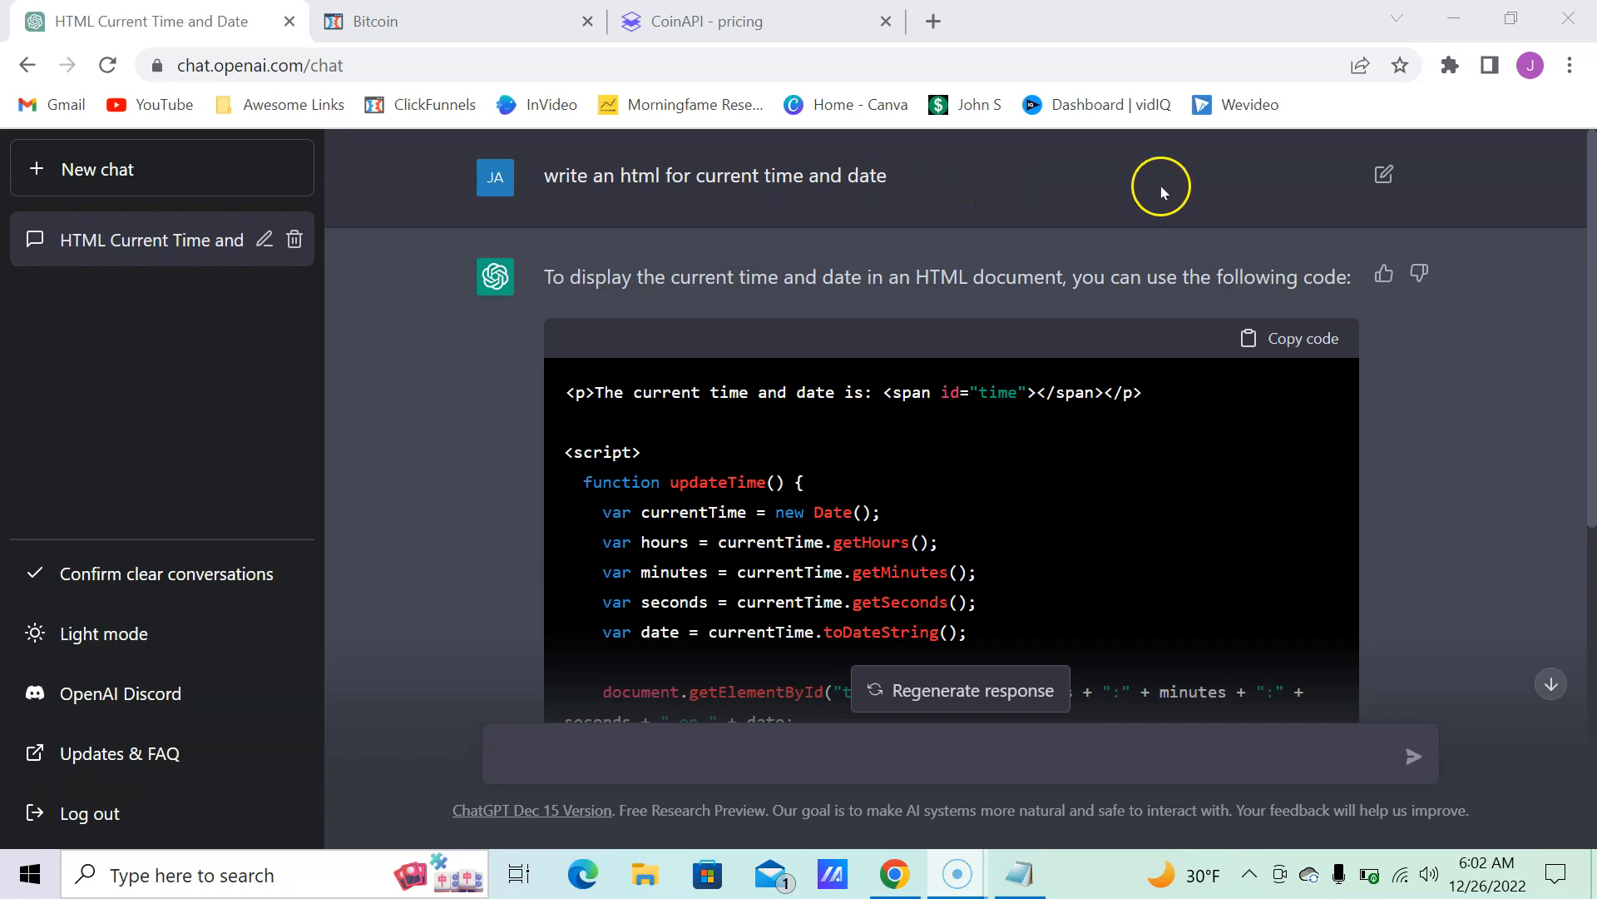
{"action": "mouse_move", "coordinate": [418, 206]}
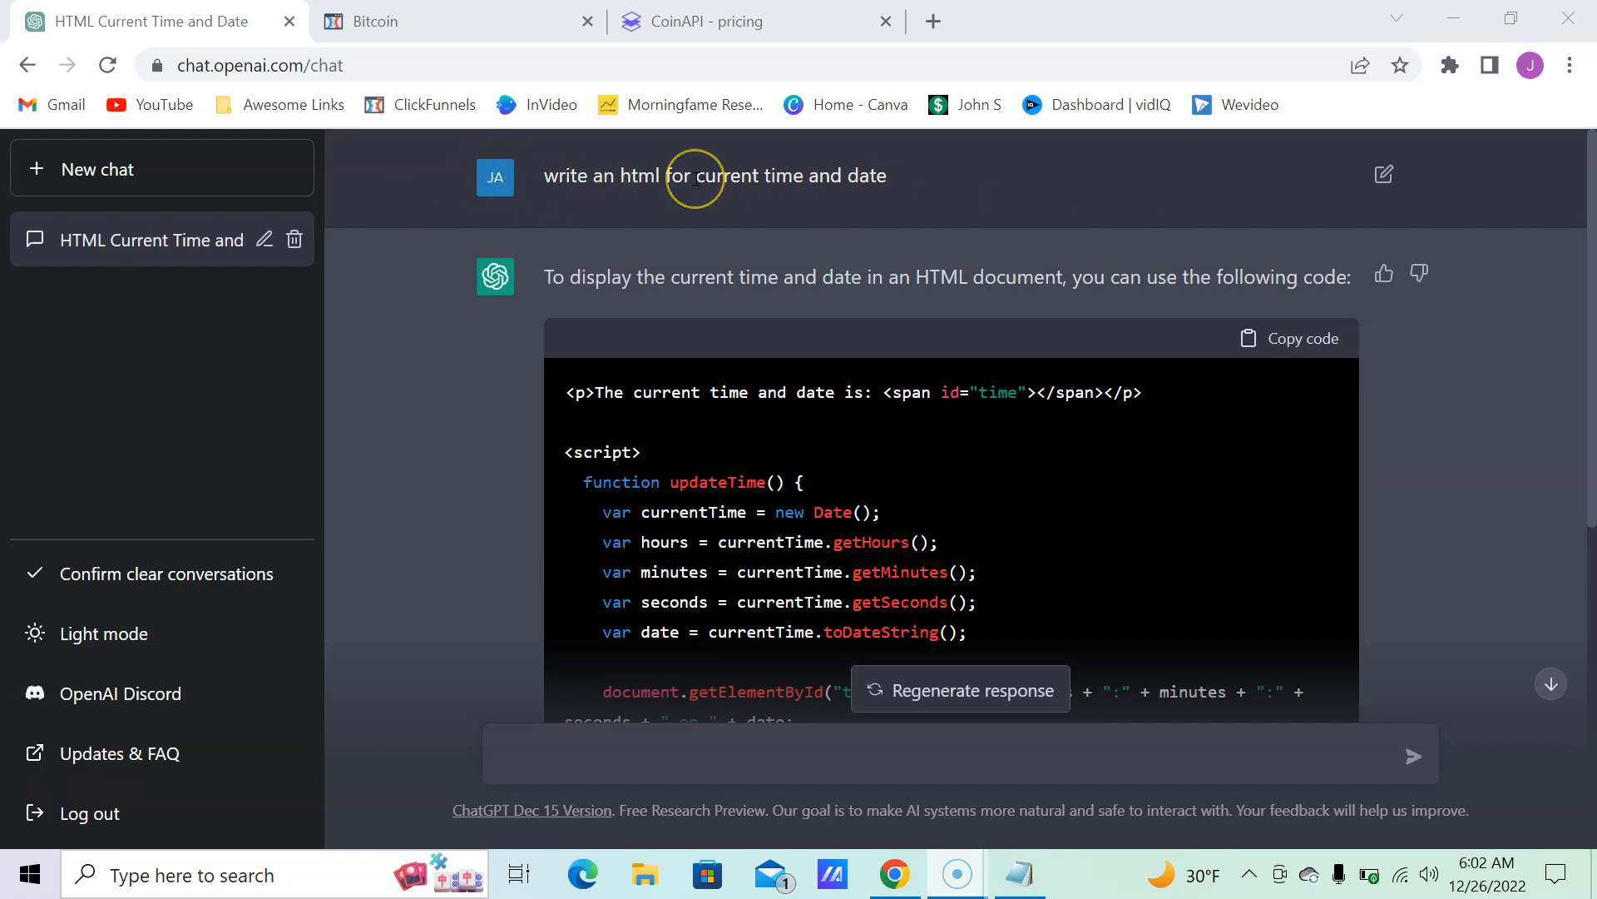
{"action": "mouse_move", "coordinate": [897, 190]}
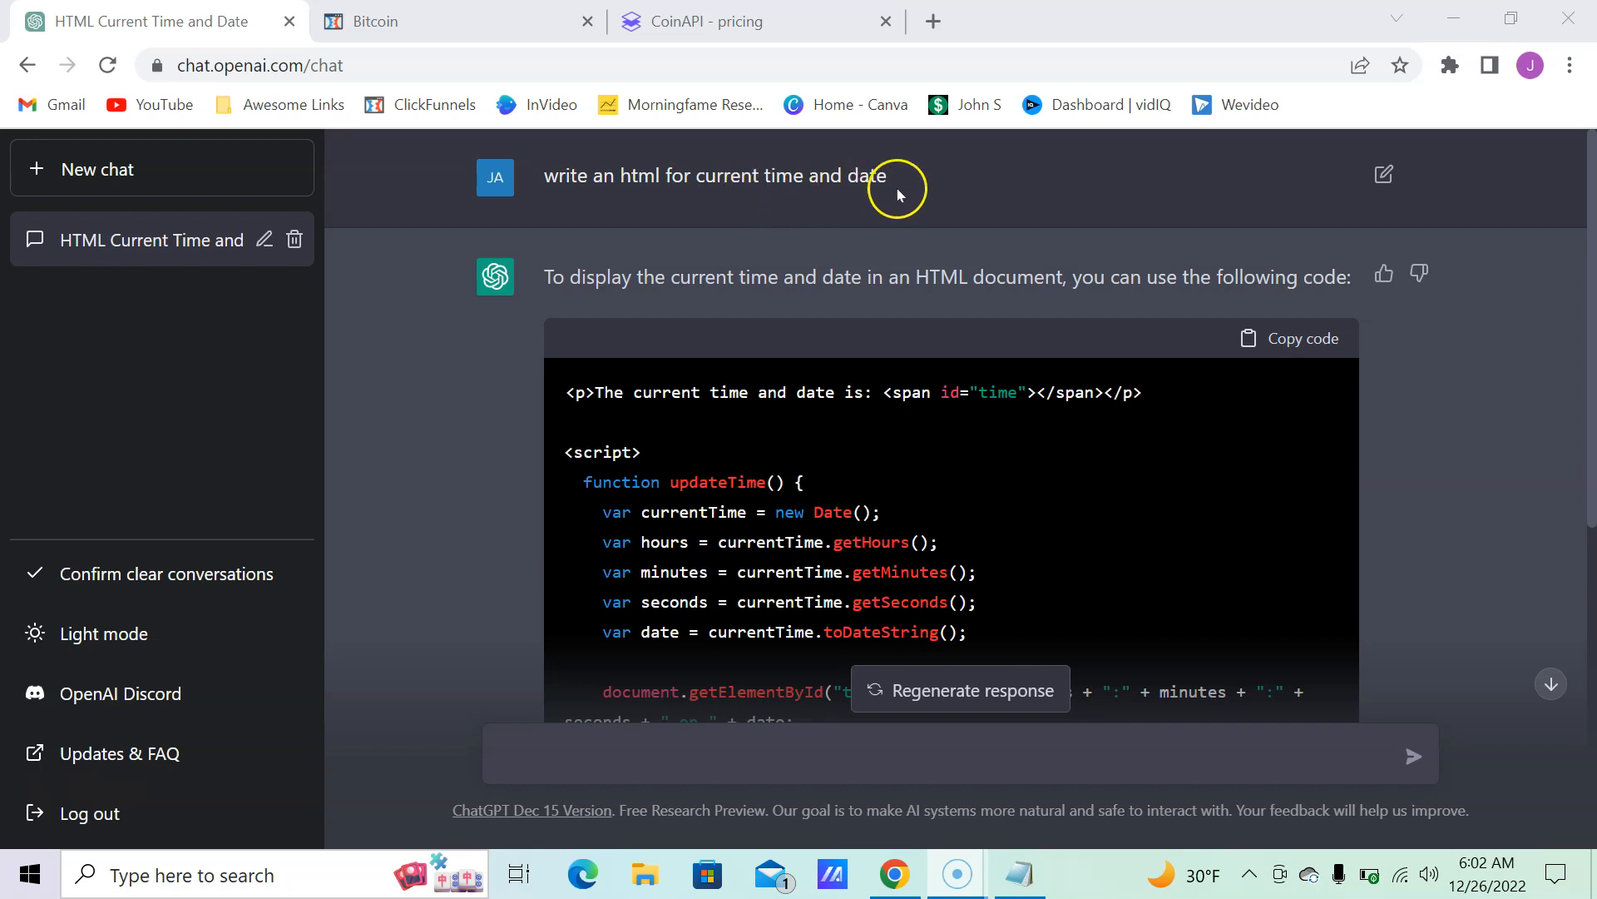
Step: Check the time-and-date code inside the Custom JavaScript/HTML element's code editor
{"action": "scroll", "scroll_direction": "down", "scroll_amount": 3}
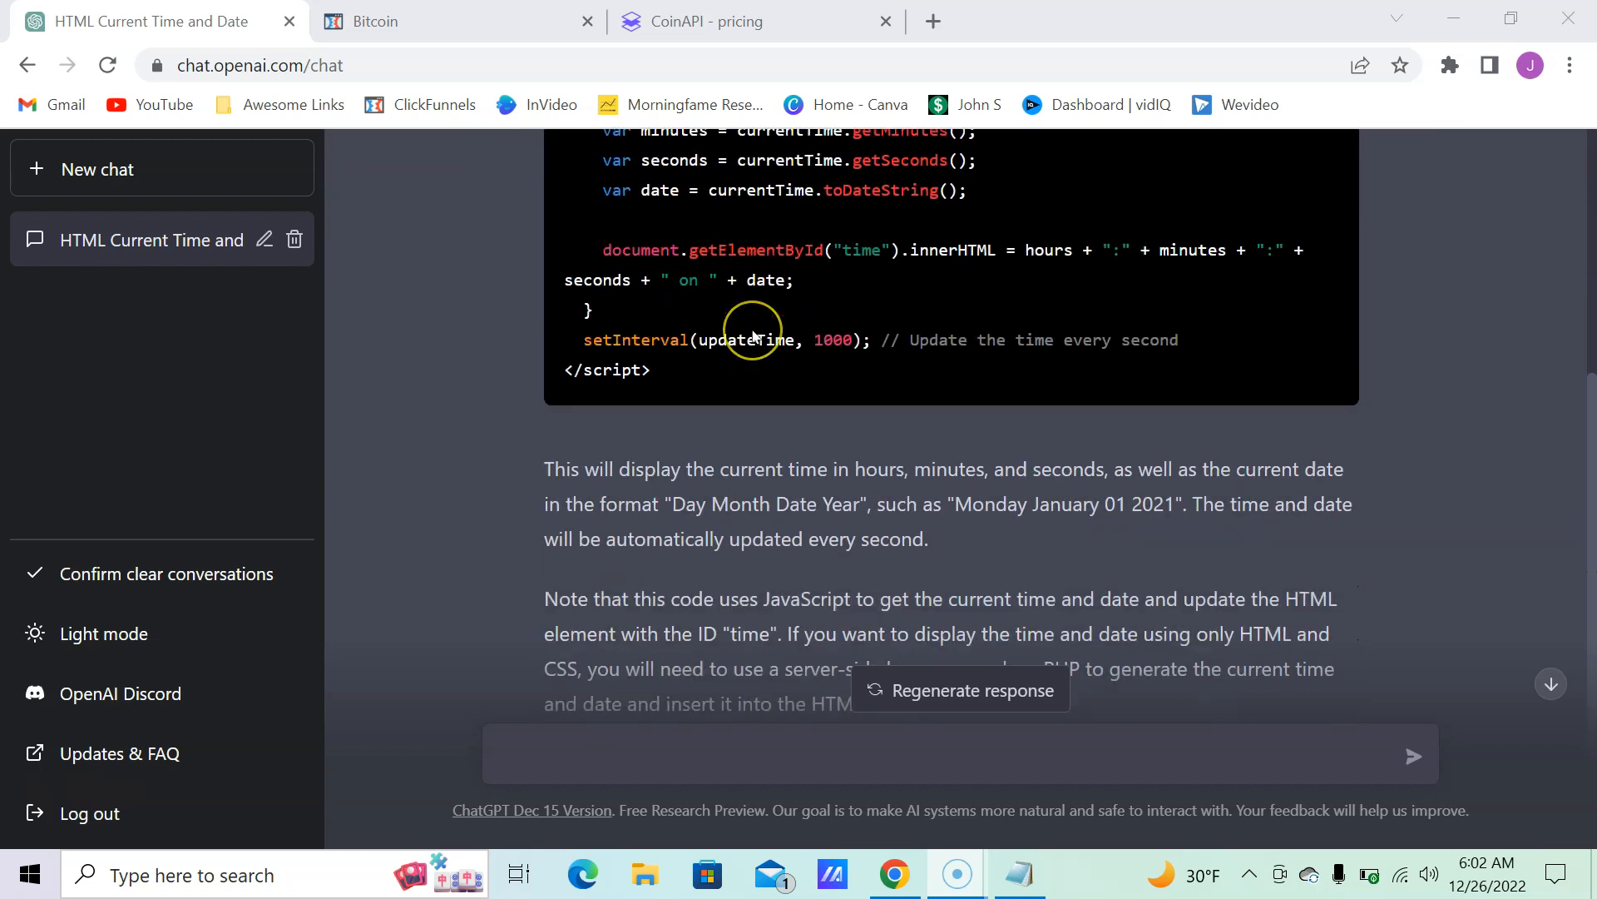
{"action": "scroll", "scroll_direction": "down", "scroll_amount": 3}
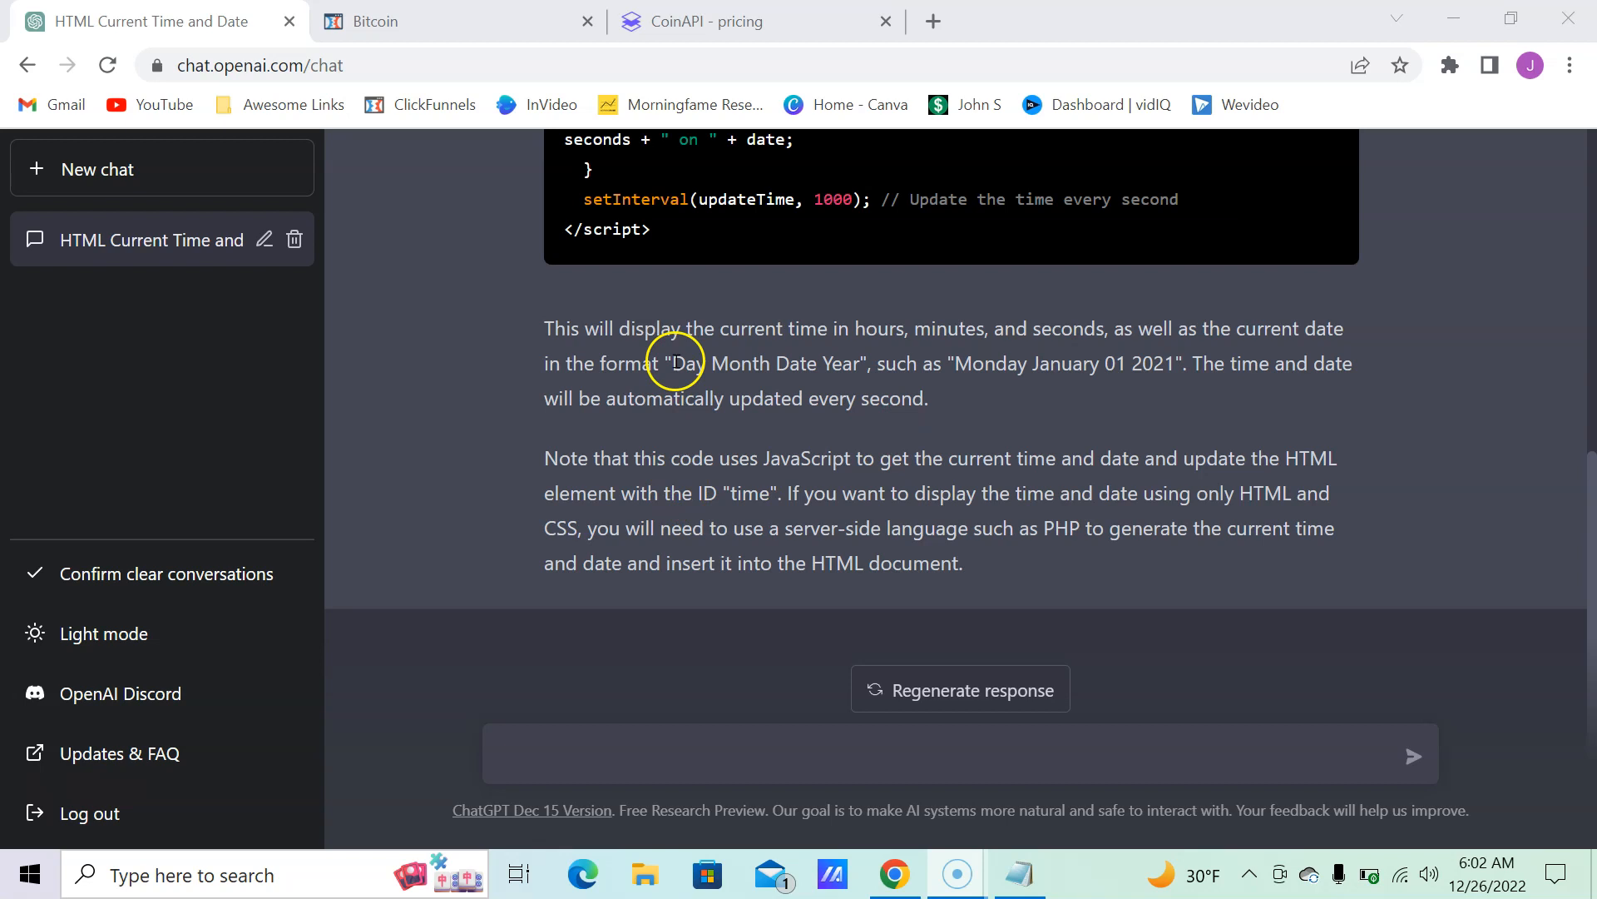
{"action": "mouse_move", "coordinate": [738, 501]}
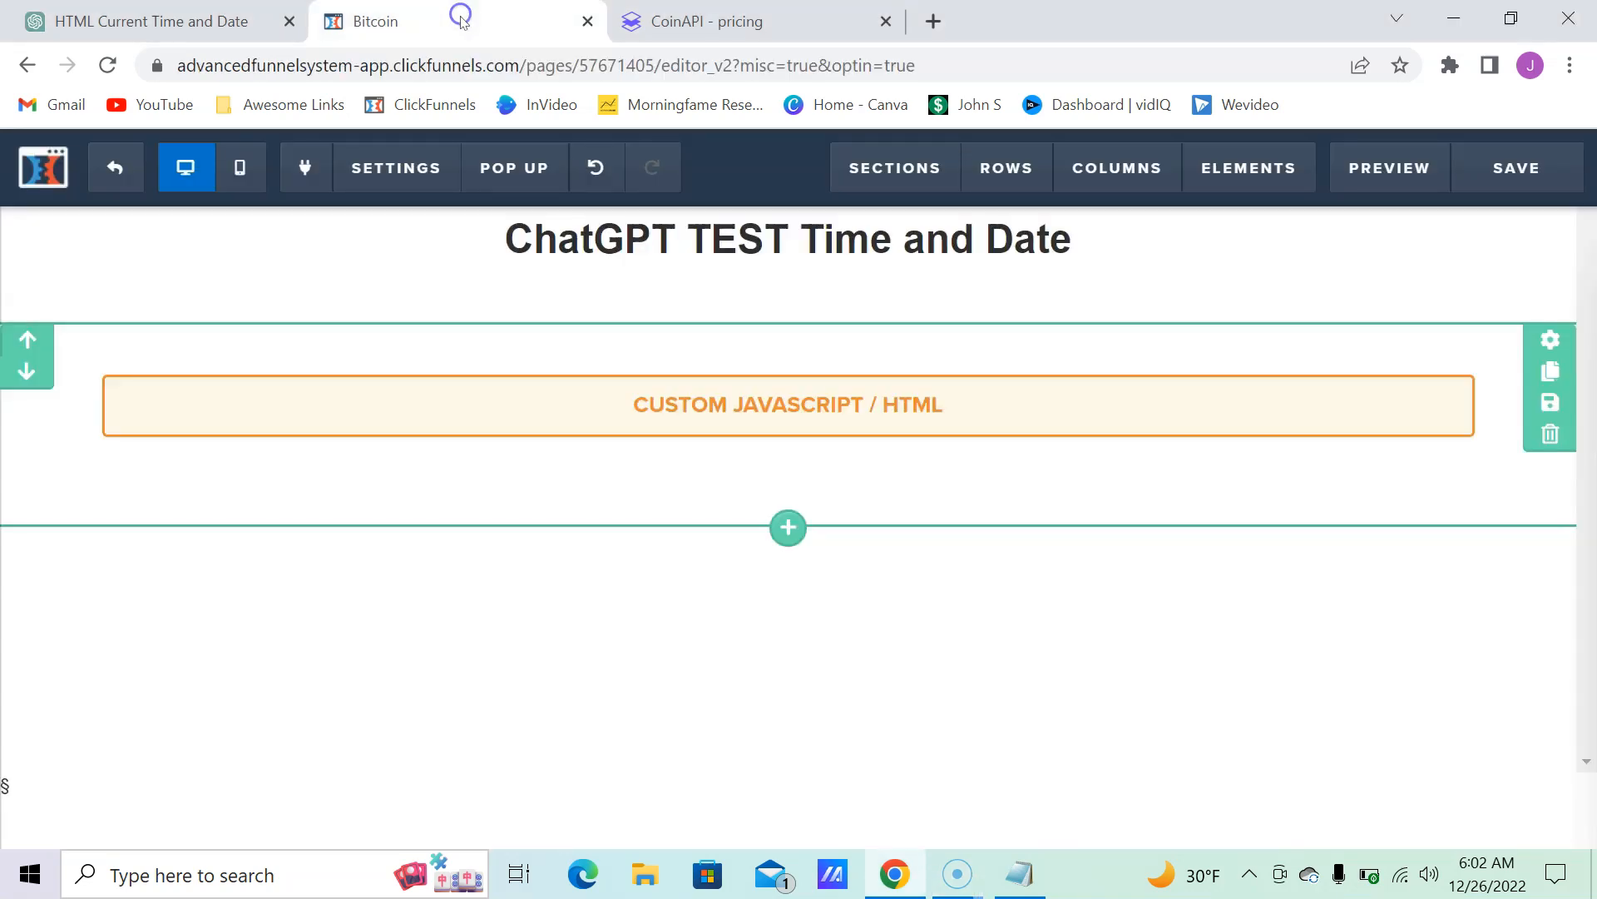
{"action": "left_click", "coordinate": [787, 404]}
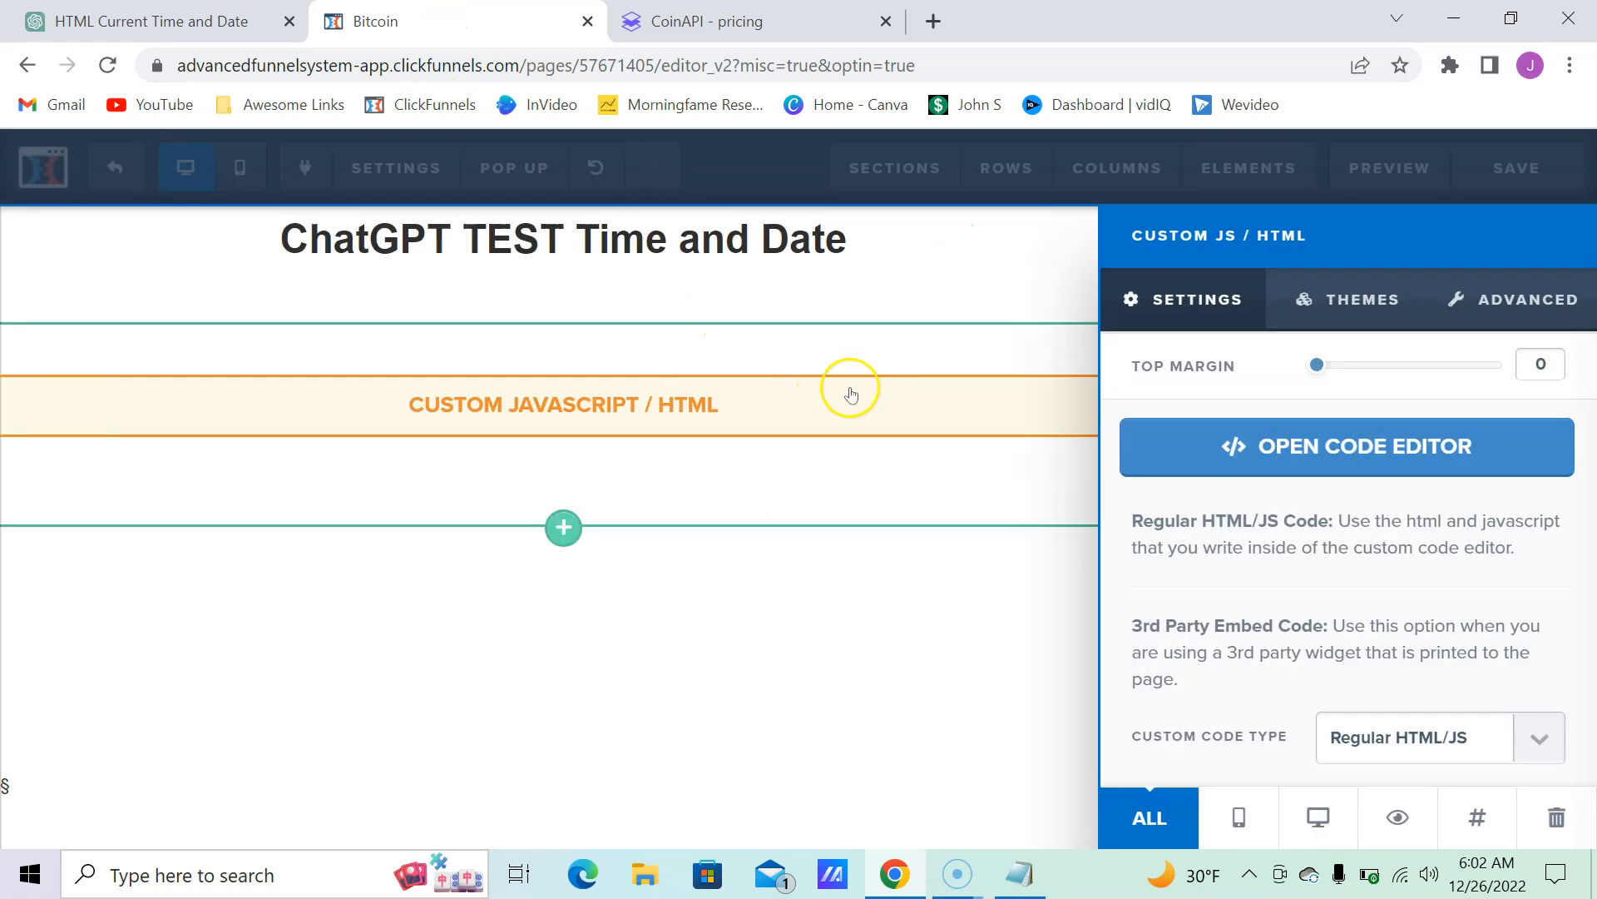
{"action": "left_click", "coordinate": [1344, 446]}
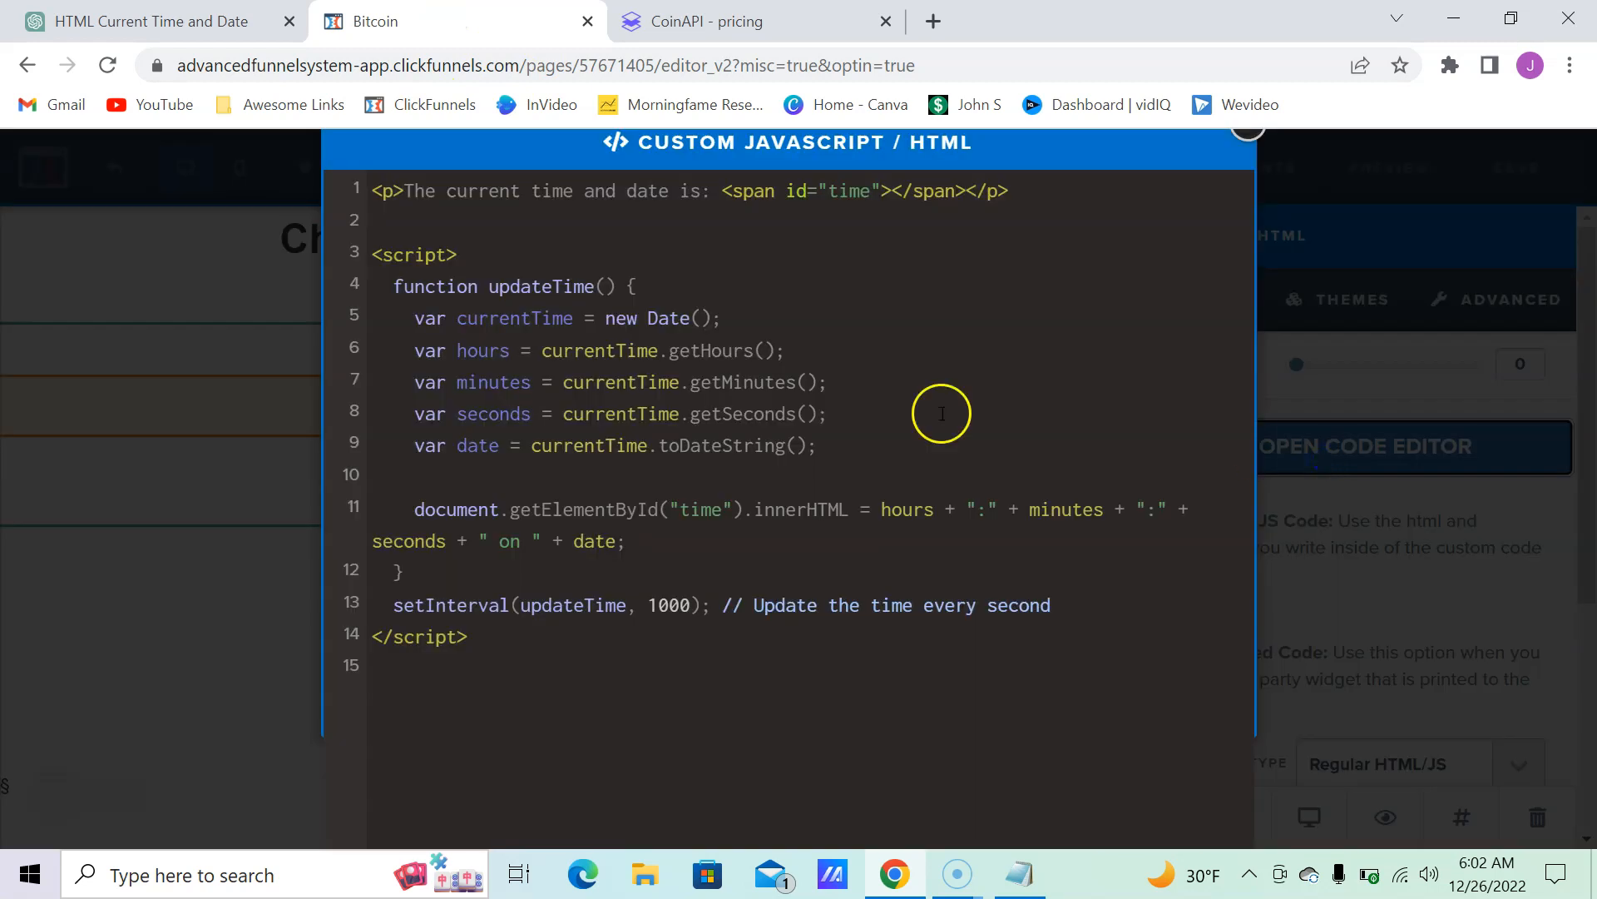
{"action": "mouse_move", "coordinate": [542, 381]}
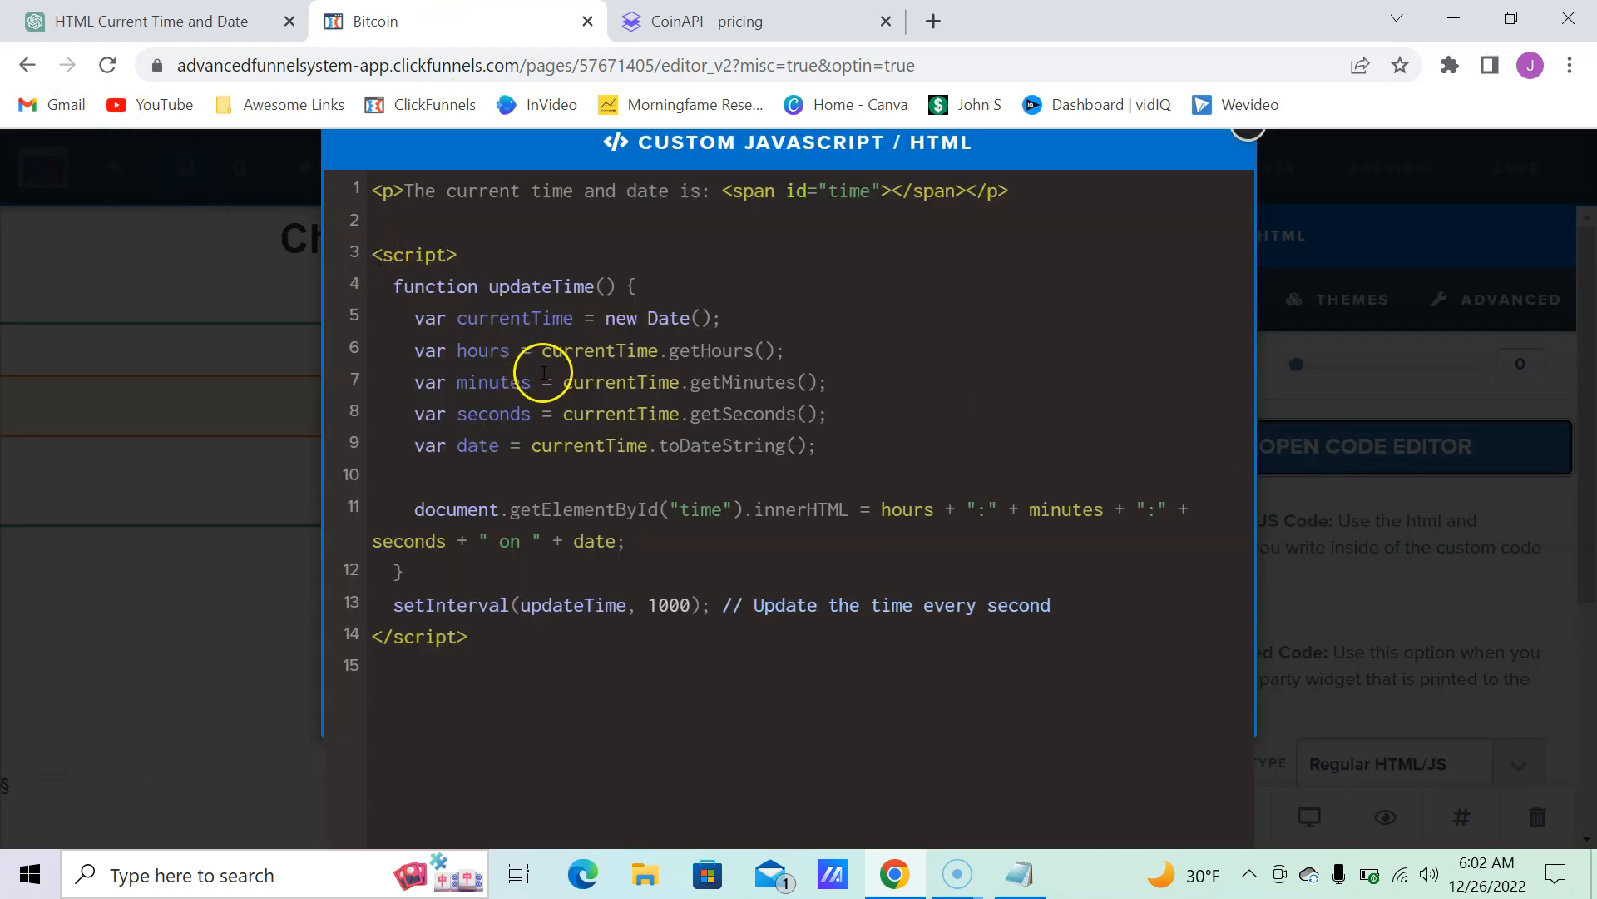
{"action": "left_click", "coordinate": [1246, 130]}
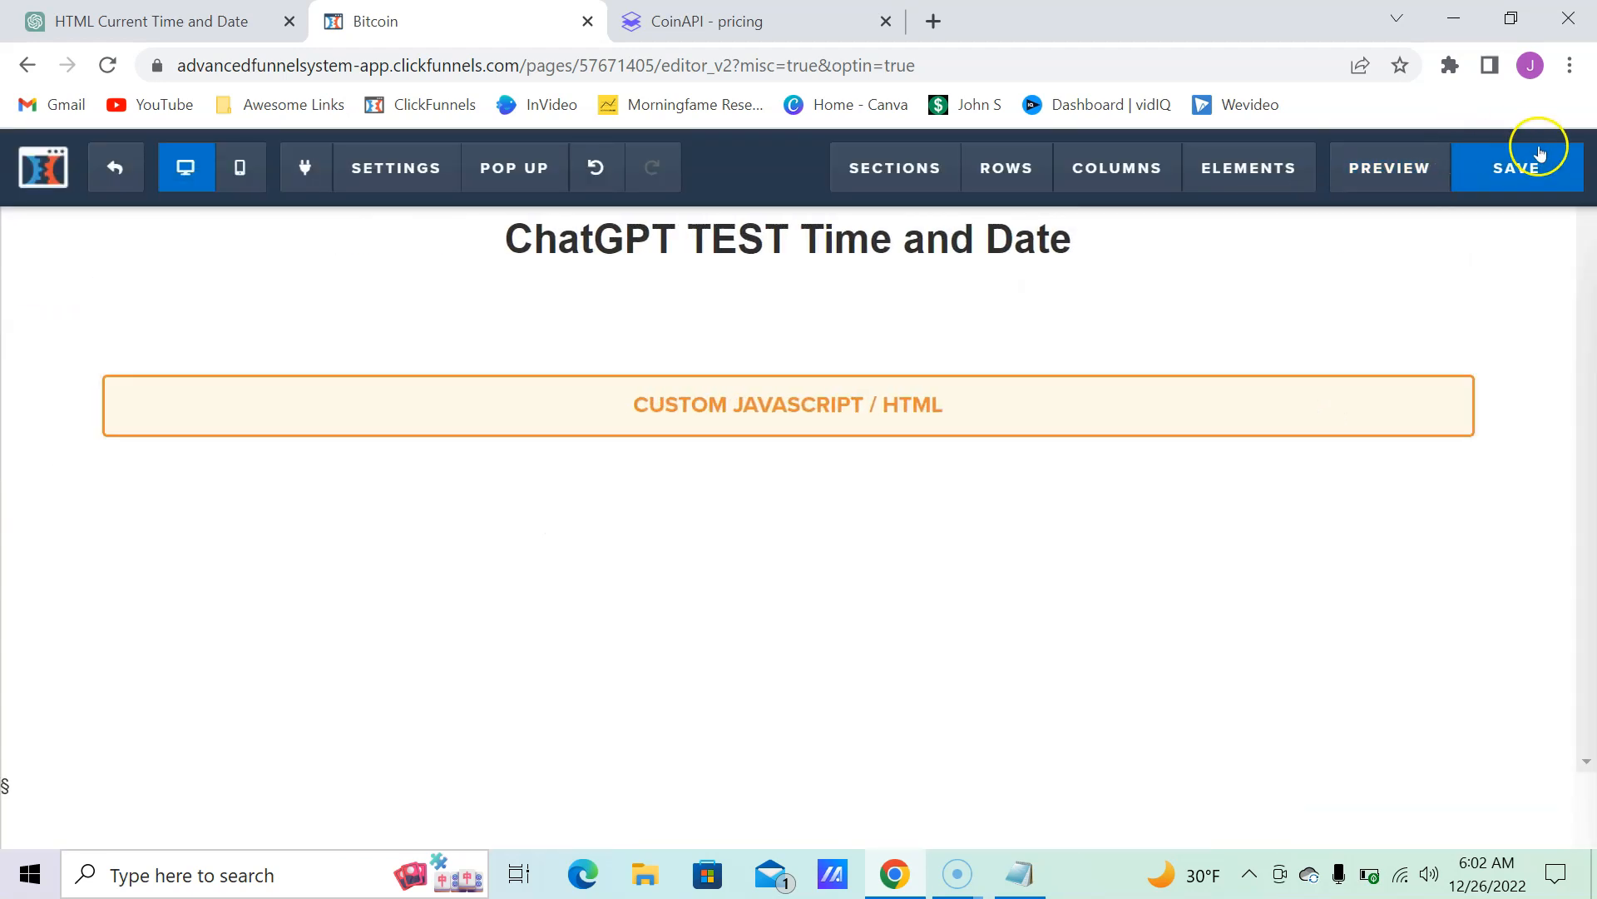
Step: Save the test page and launch its live preview
{"action": "left_click", "coordinate": [1516, 167]}
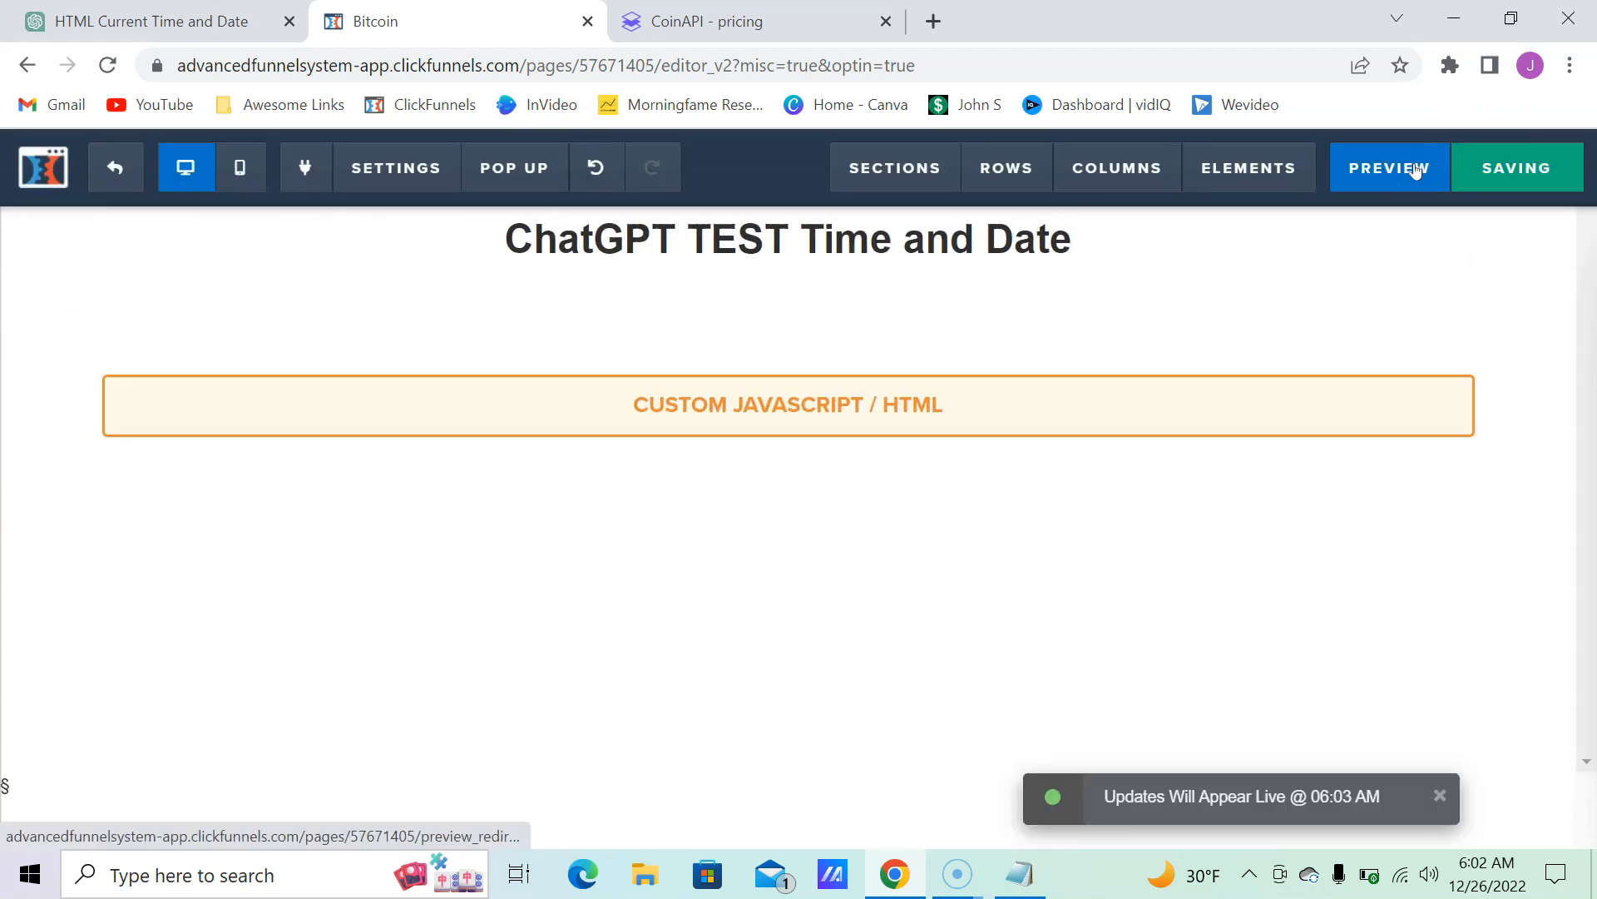
{"action": "left_click", "coordinate": [1388, 167]}
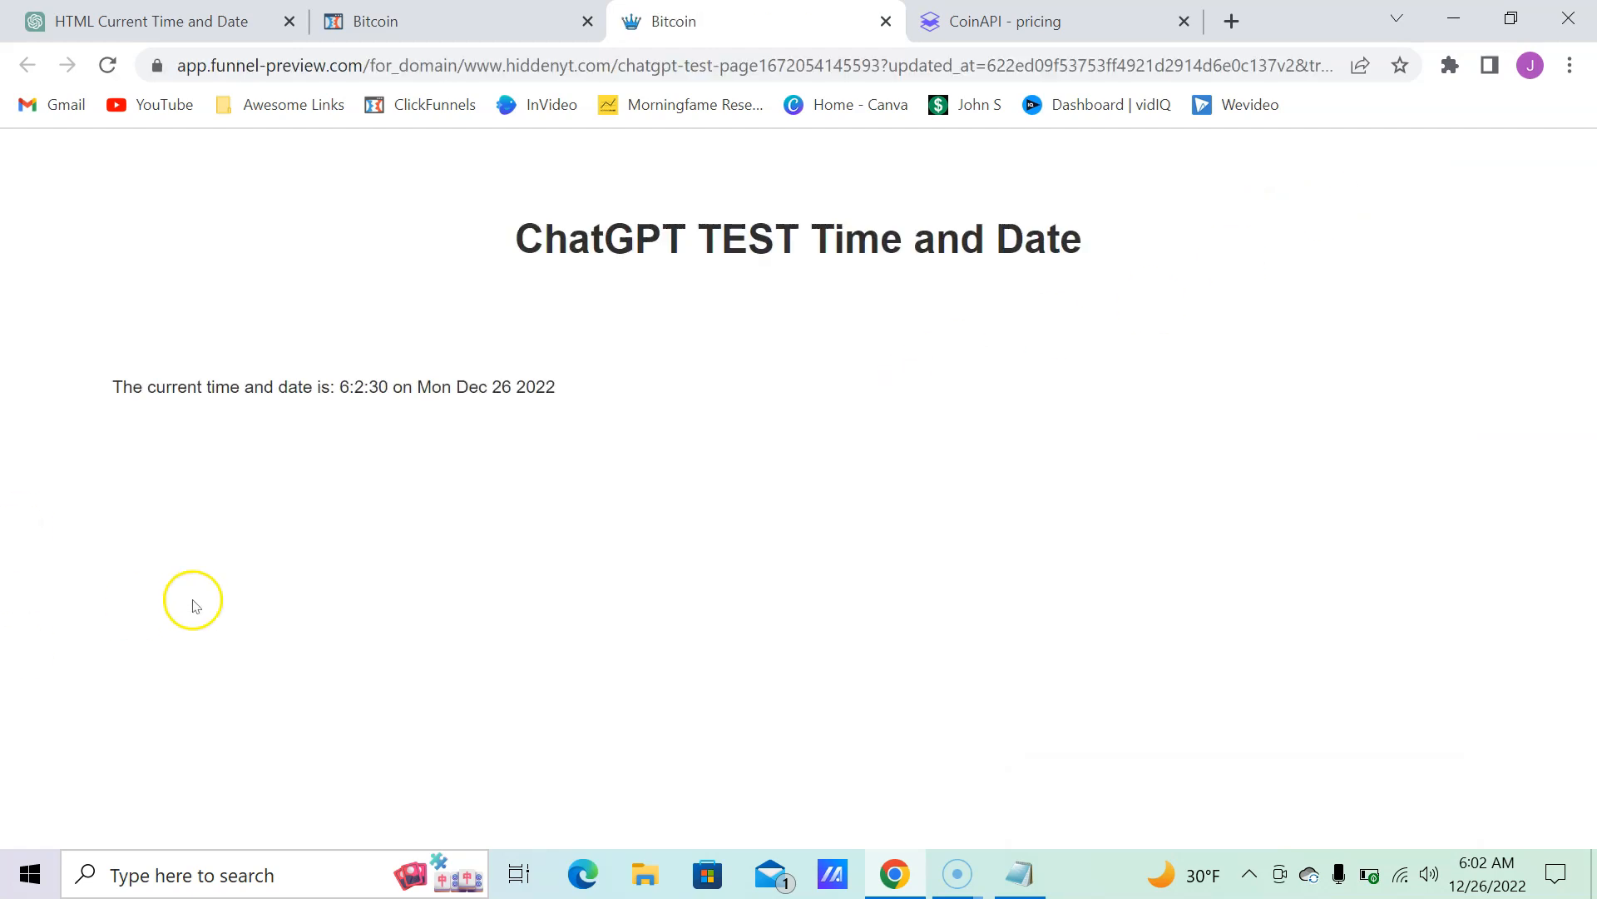
{"action": "mouse_move", "coordinate": [215, 416]}
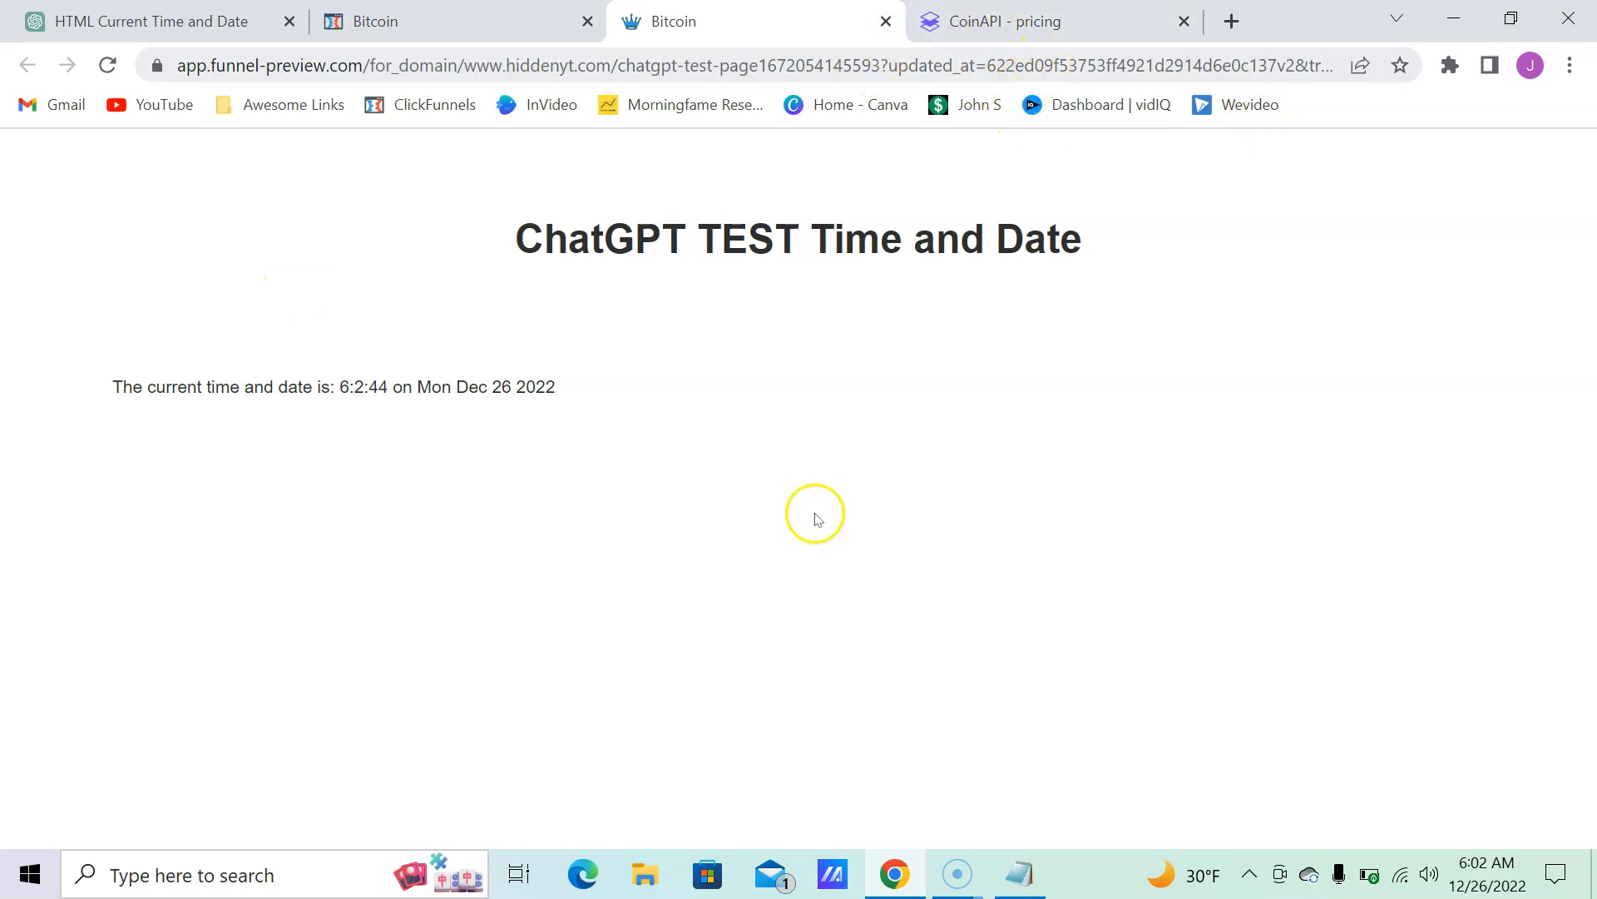
Step: Paste the Crypto Cracker prompt asking for a Chrome extension showing the top 5 crypto prices
{"action": "left_click", "coordinate": [144, 20]}
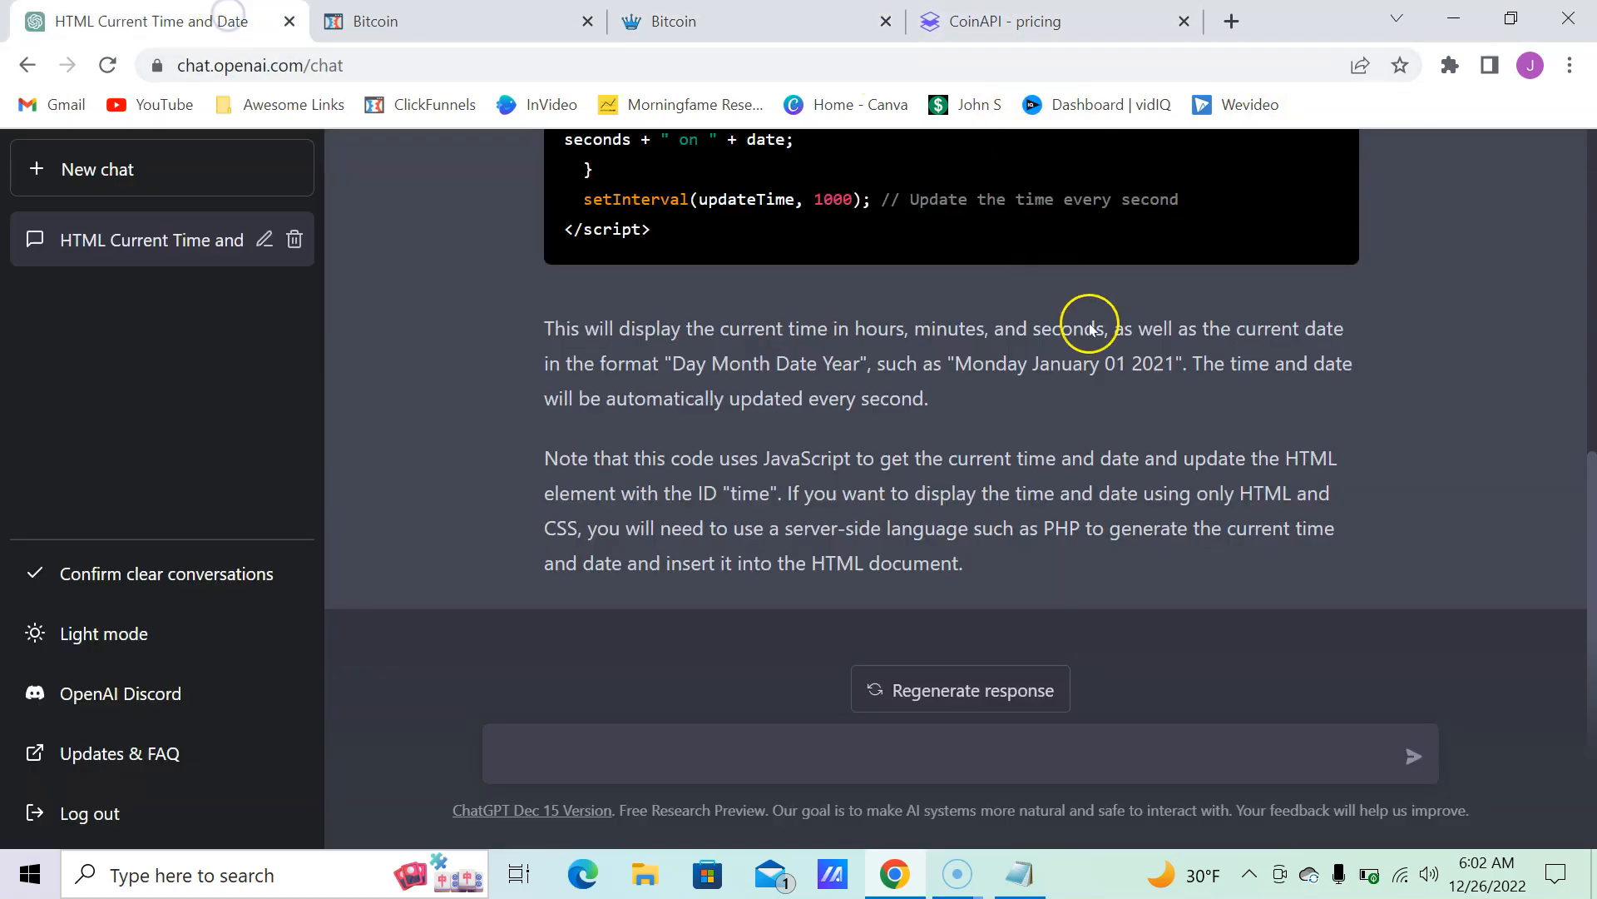
{"action": "right_click", "coordinate": [585, 739]}
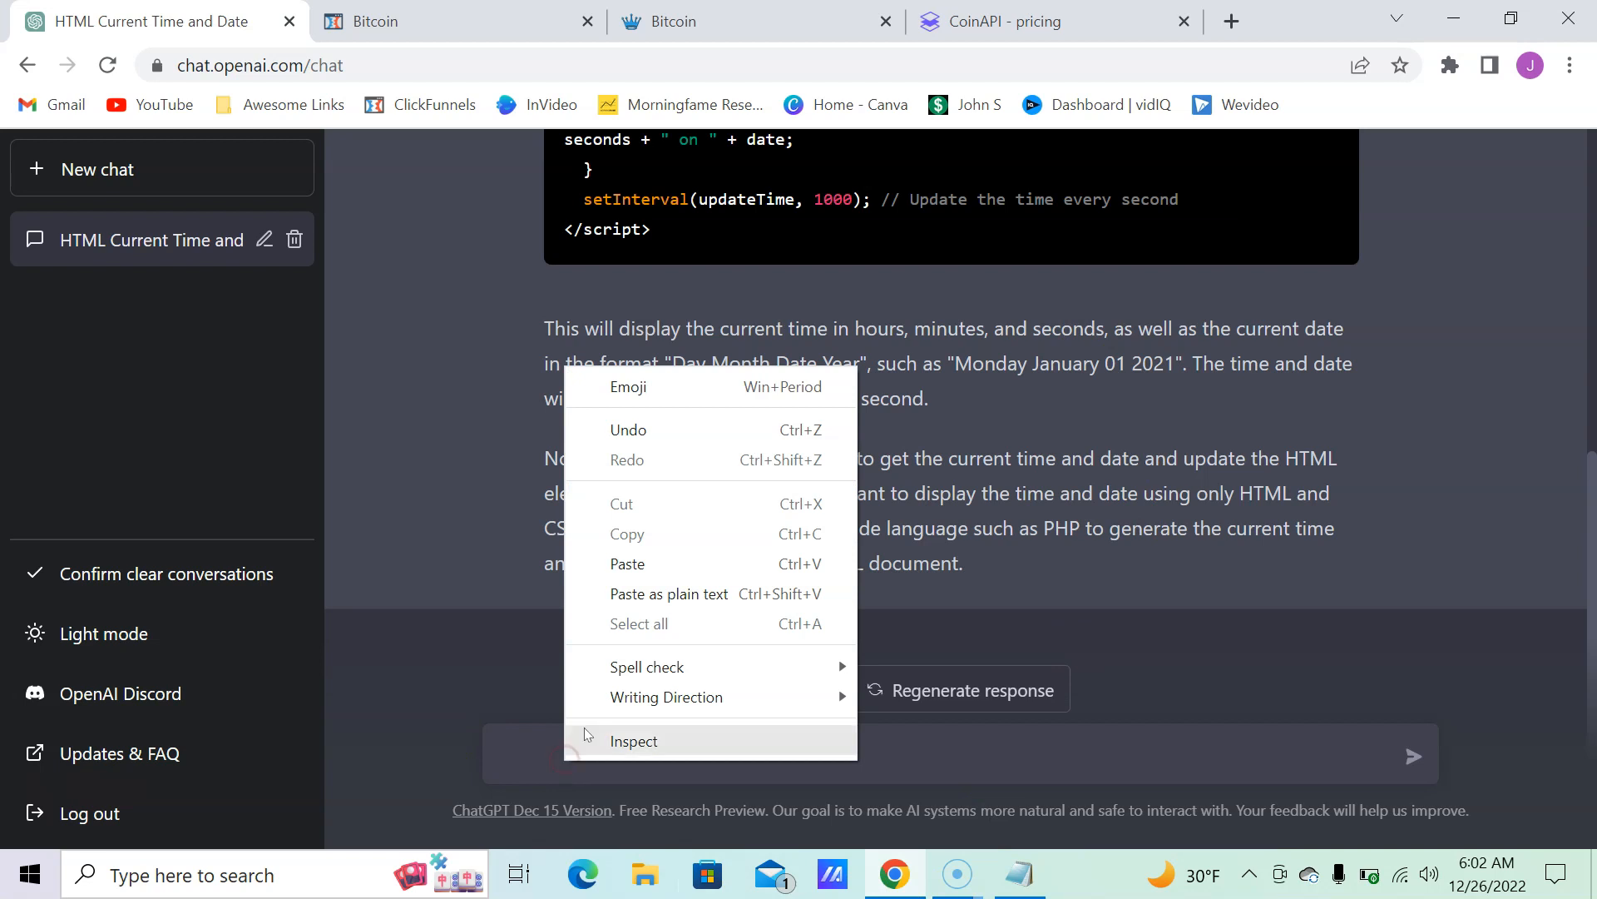
{"action": "type", "text": "can you create me a chrome extension script for an app called Crypto Cracker. The extension will place the top 5 cryptocurrencies prices in a small box on any webpage"}
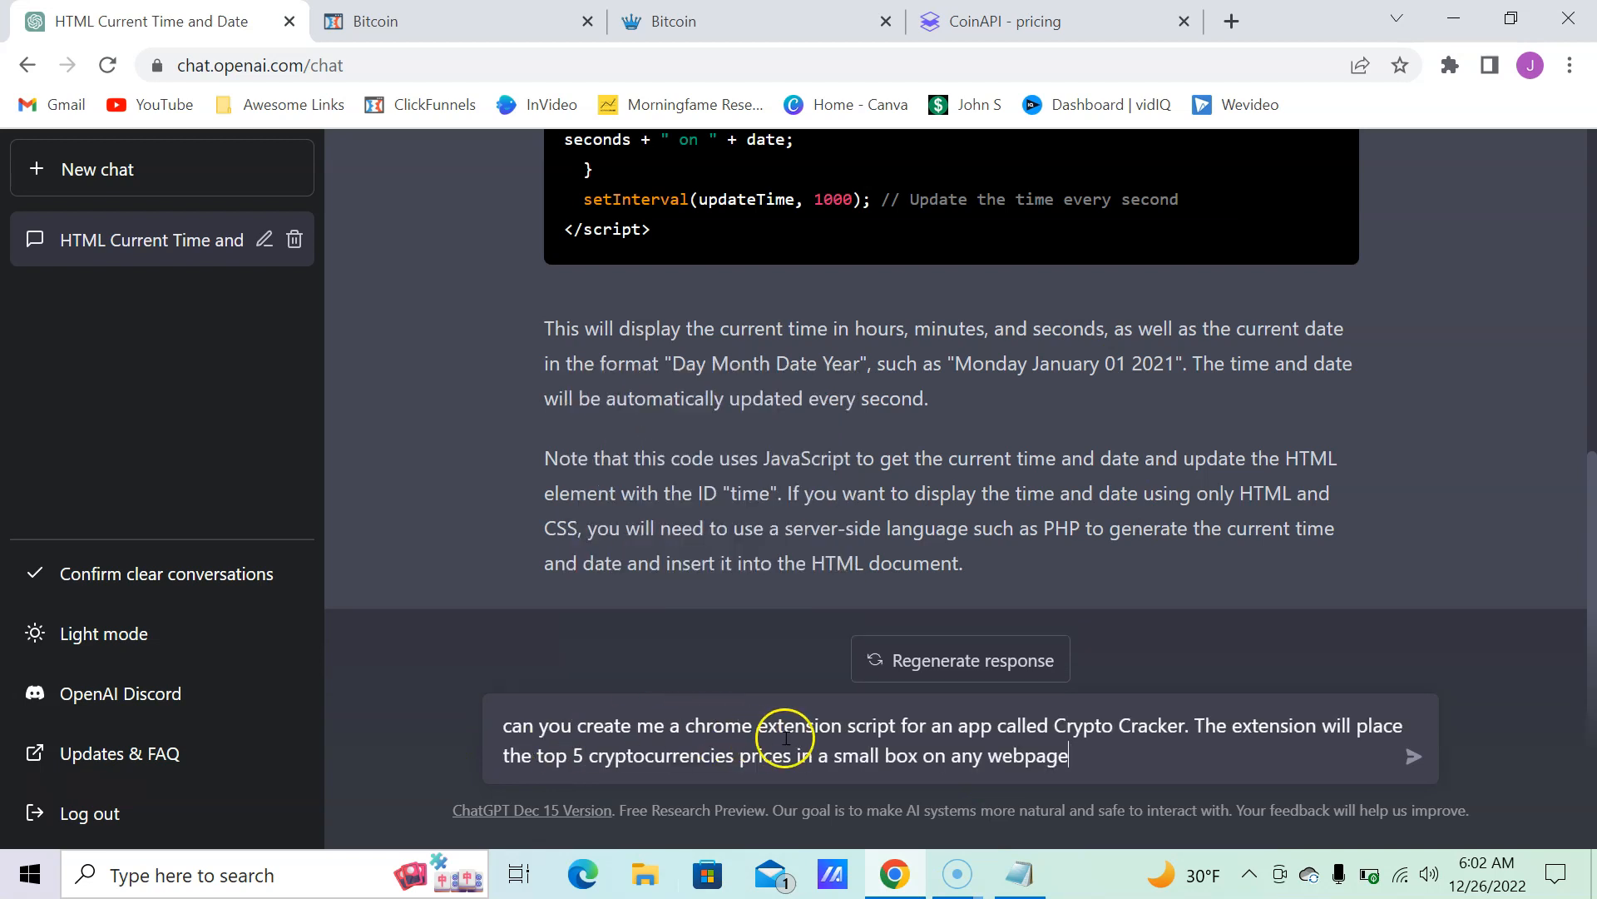
{"action": "mouse_move", "coordinate": [947, 739]}
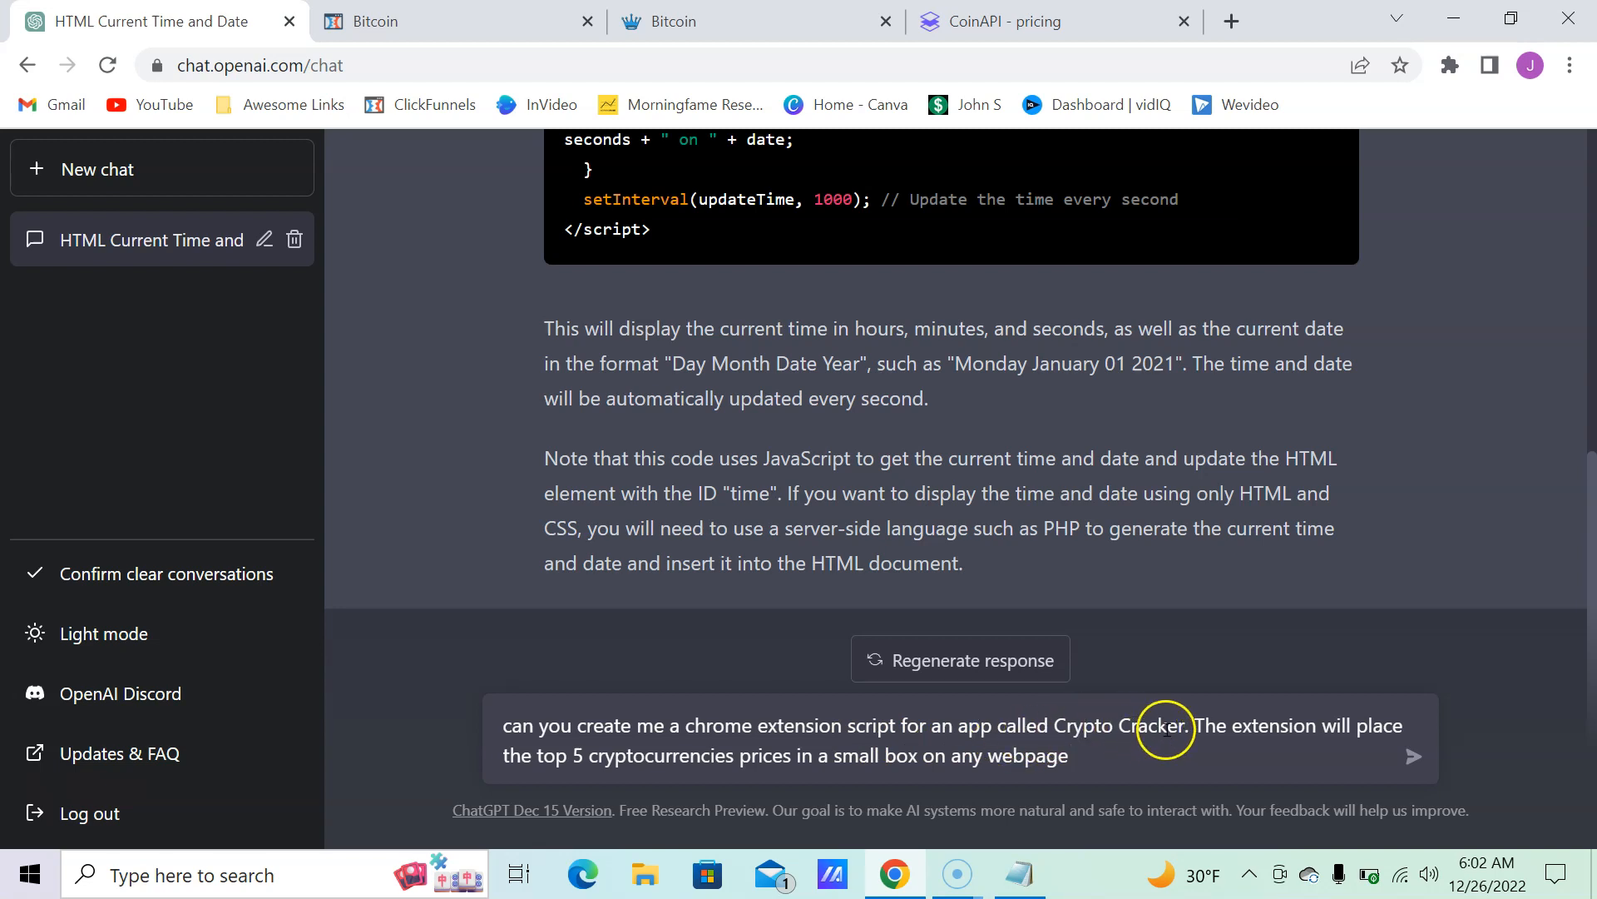
{"action": "mouse_move", "coordinate": [1197, 736]}
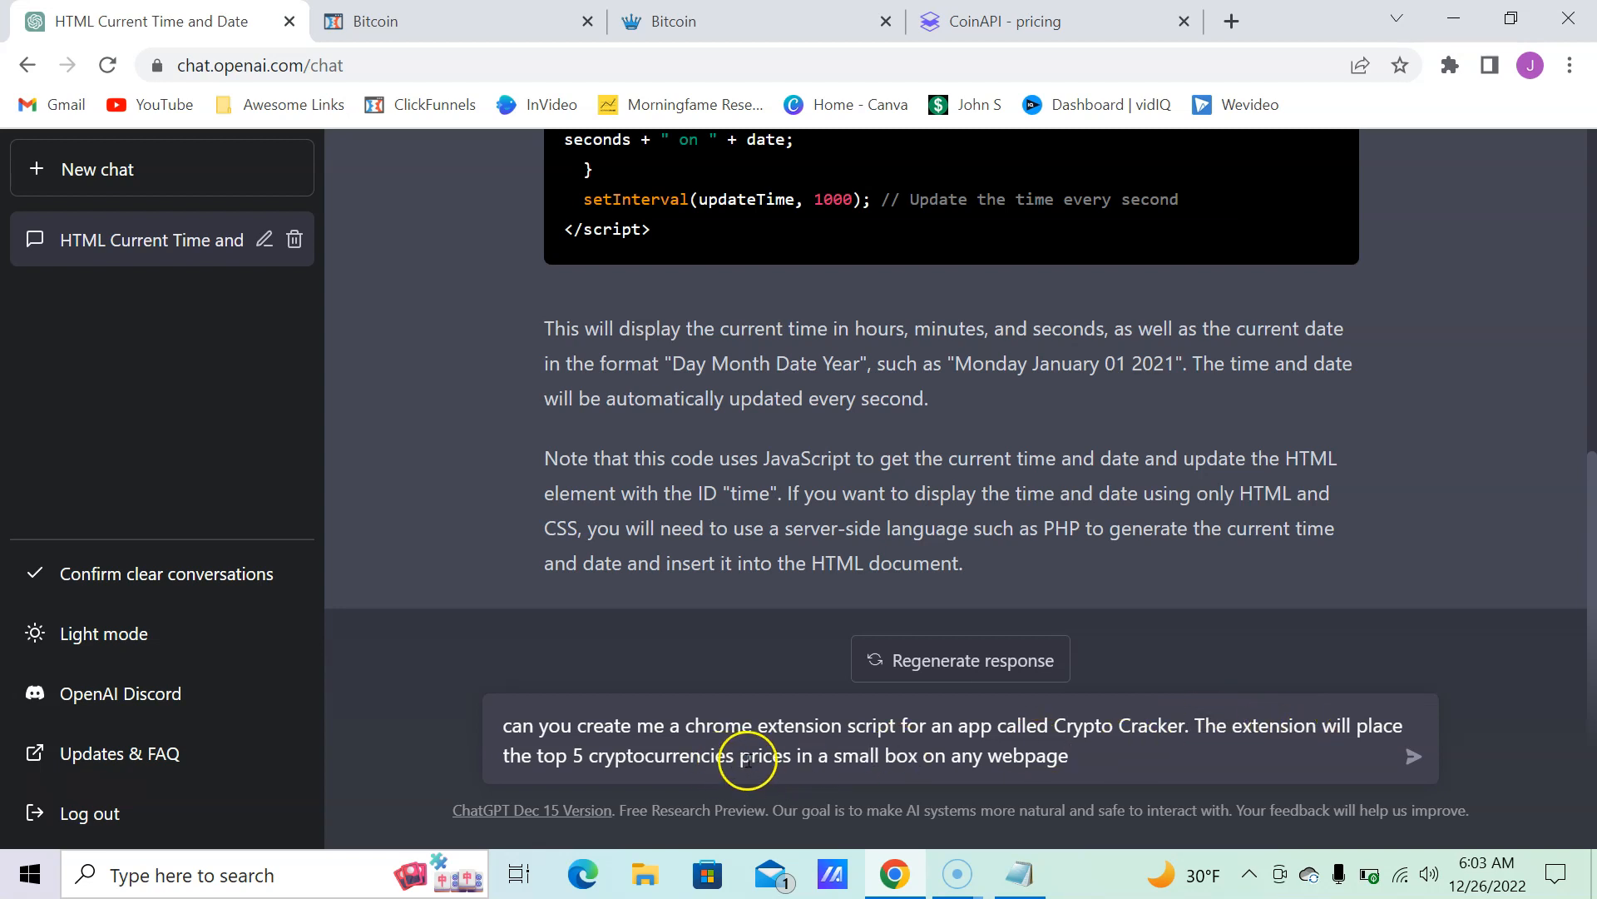
{"action": "mouse_move", "coordinate": [1034, 755]}
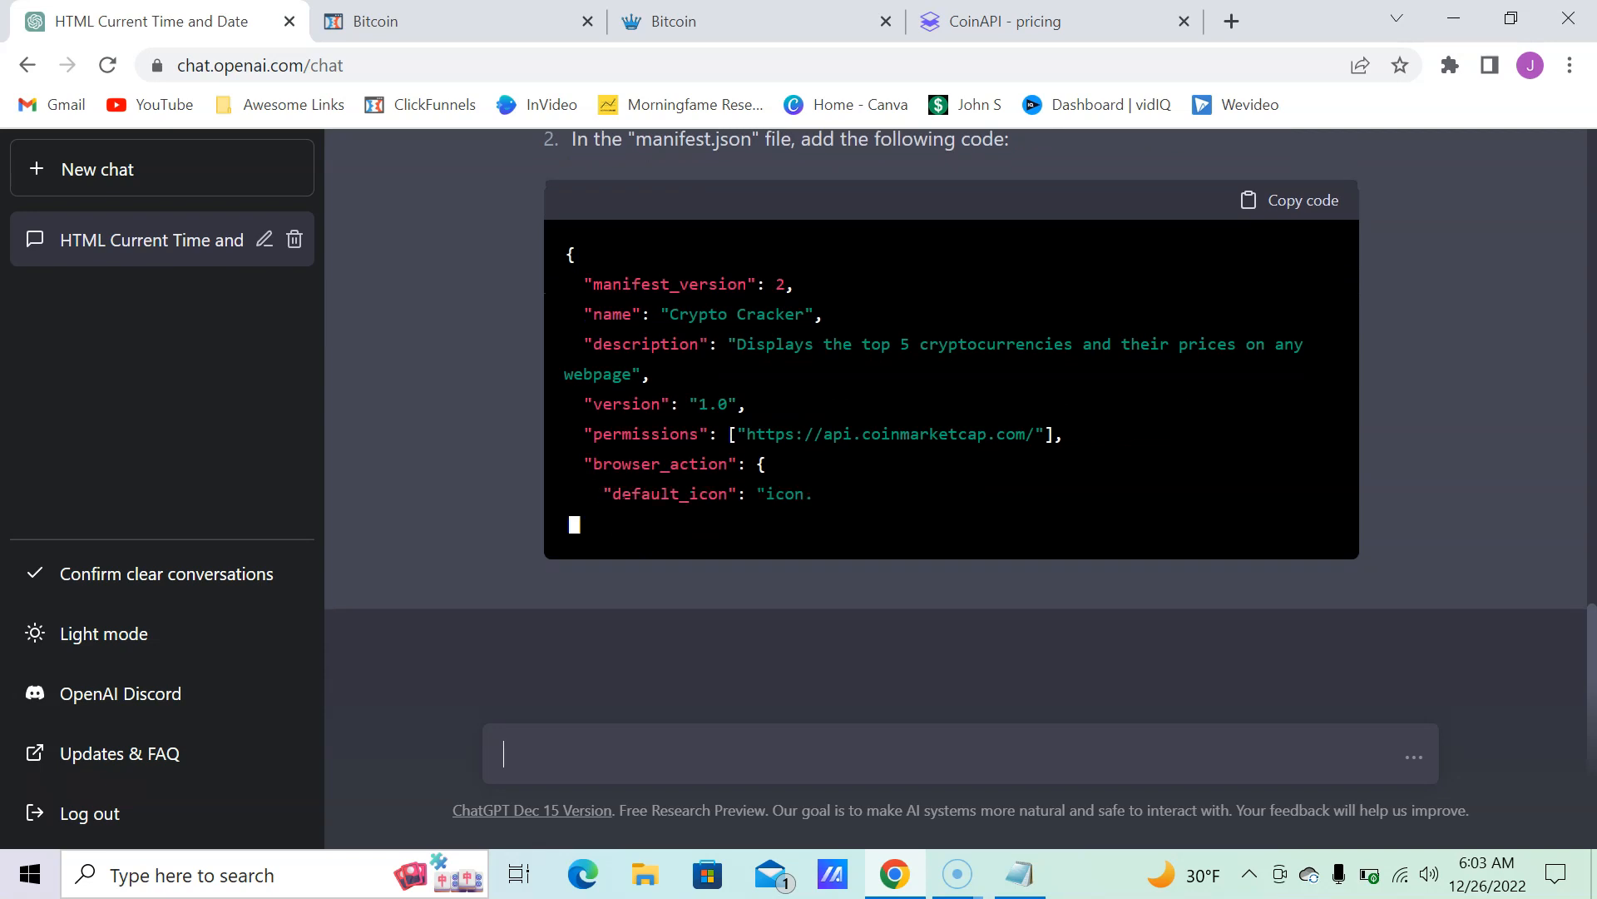
{"action": "scroll", "scroll_direction": "down", "scroll_amount": 3}
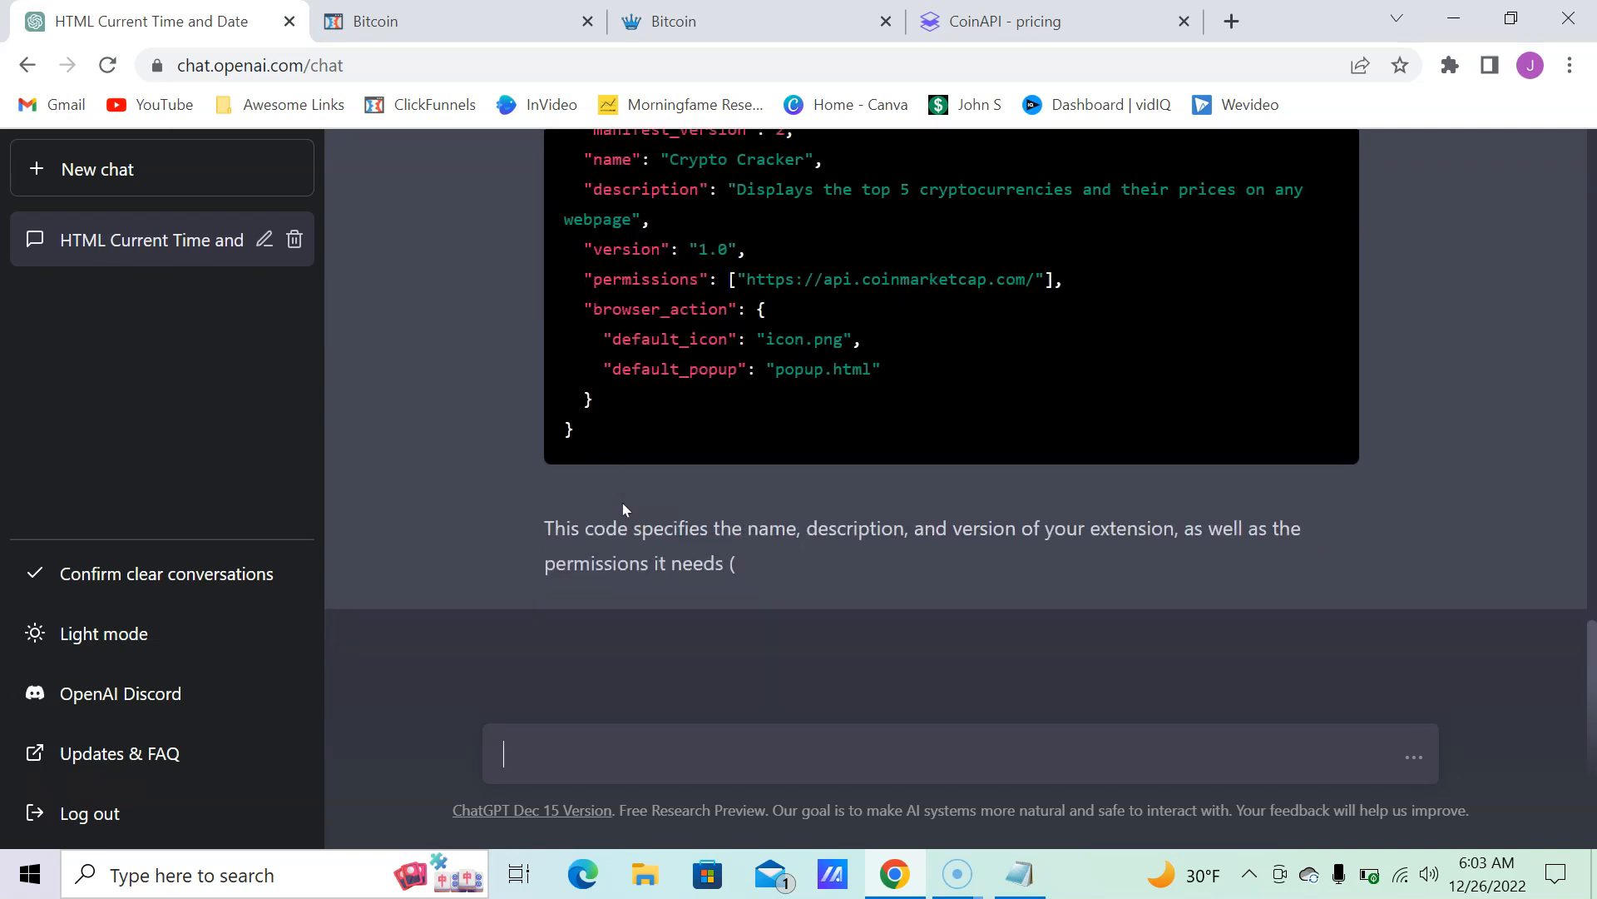
{"action": "scroll", "scroll_direction": "down", "scroll_amount": 3}
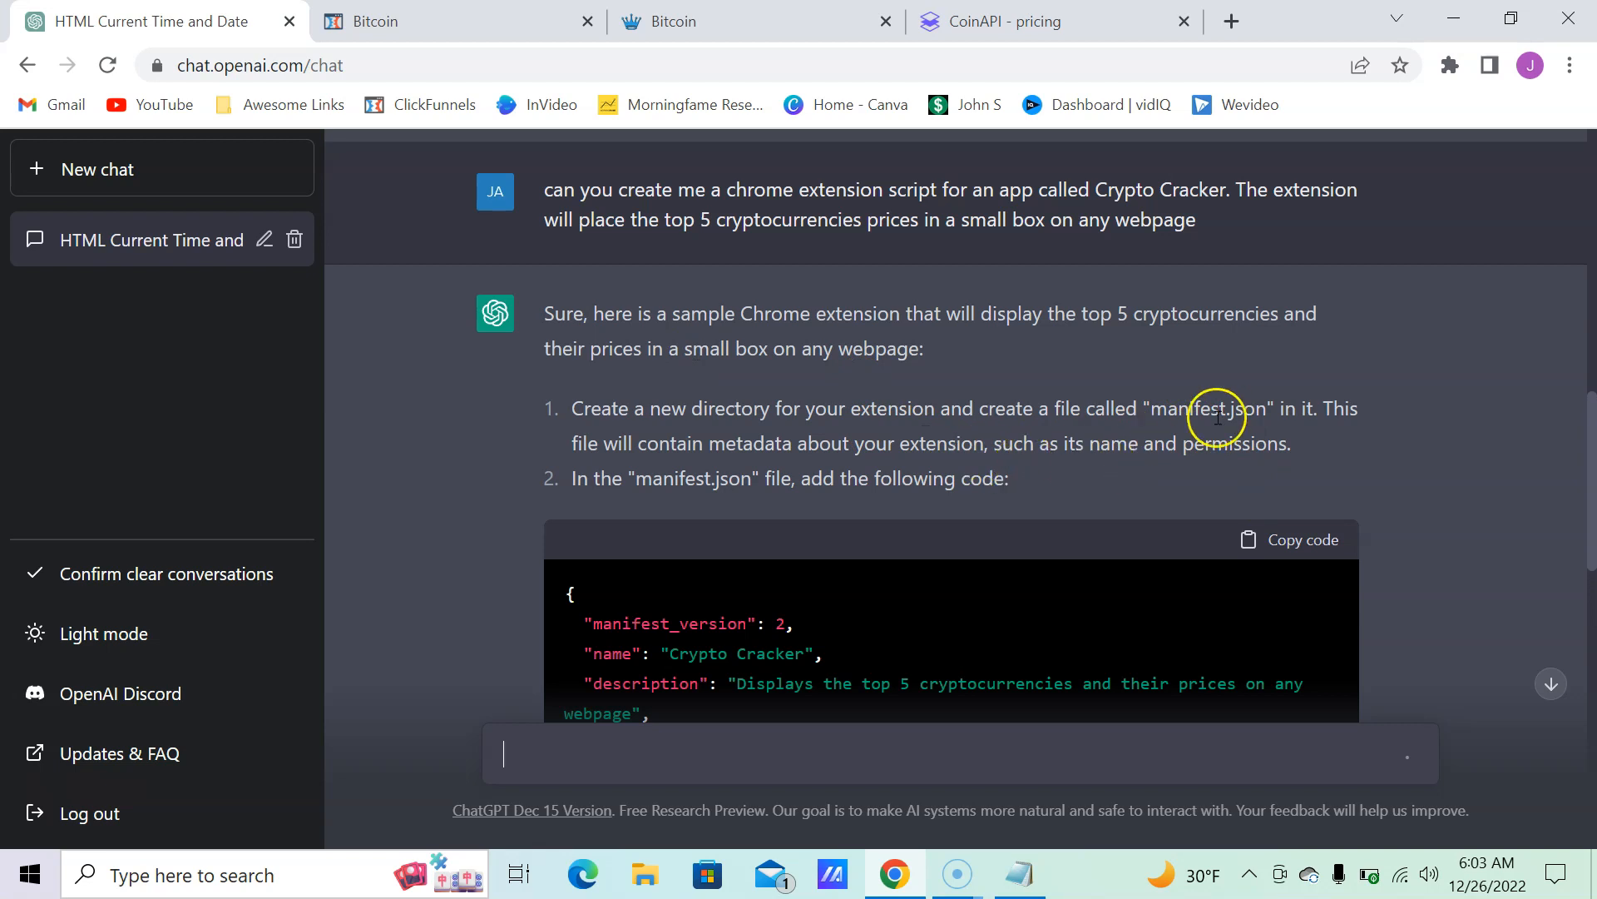
{"action": "mouse_move", "coordinate": [1169, 469]}
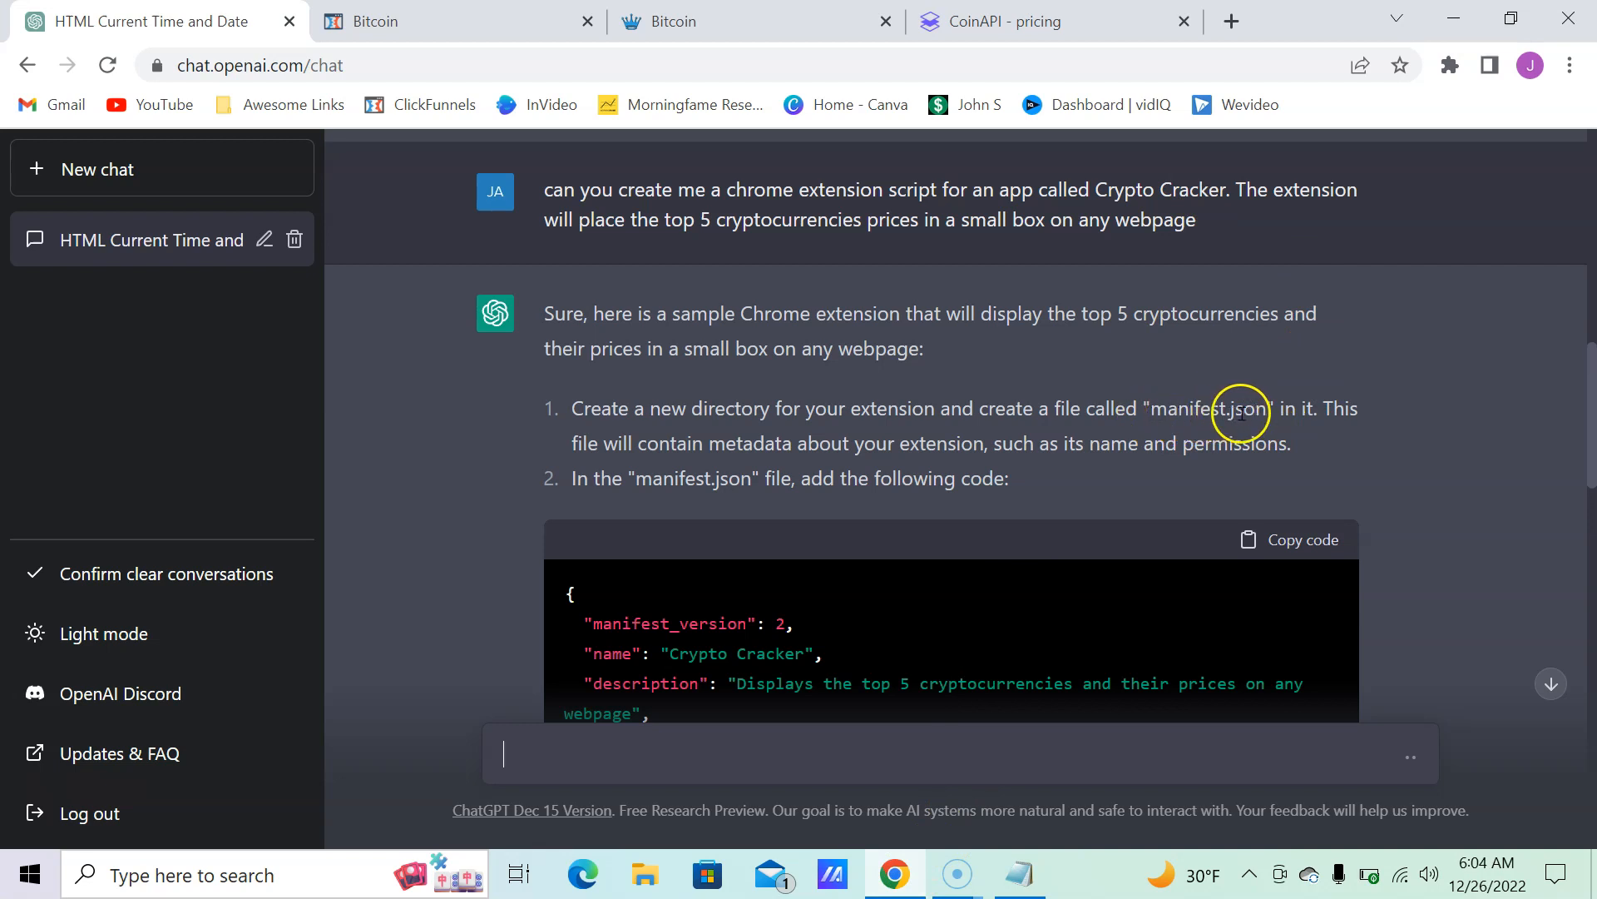
{"action": "scroll", "scroll_direction": "down", "scroll_amount": 3}
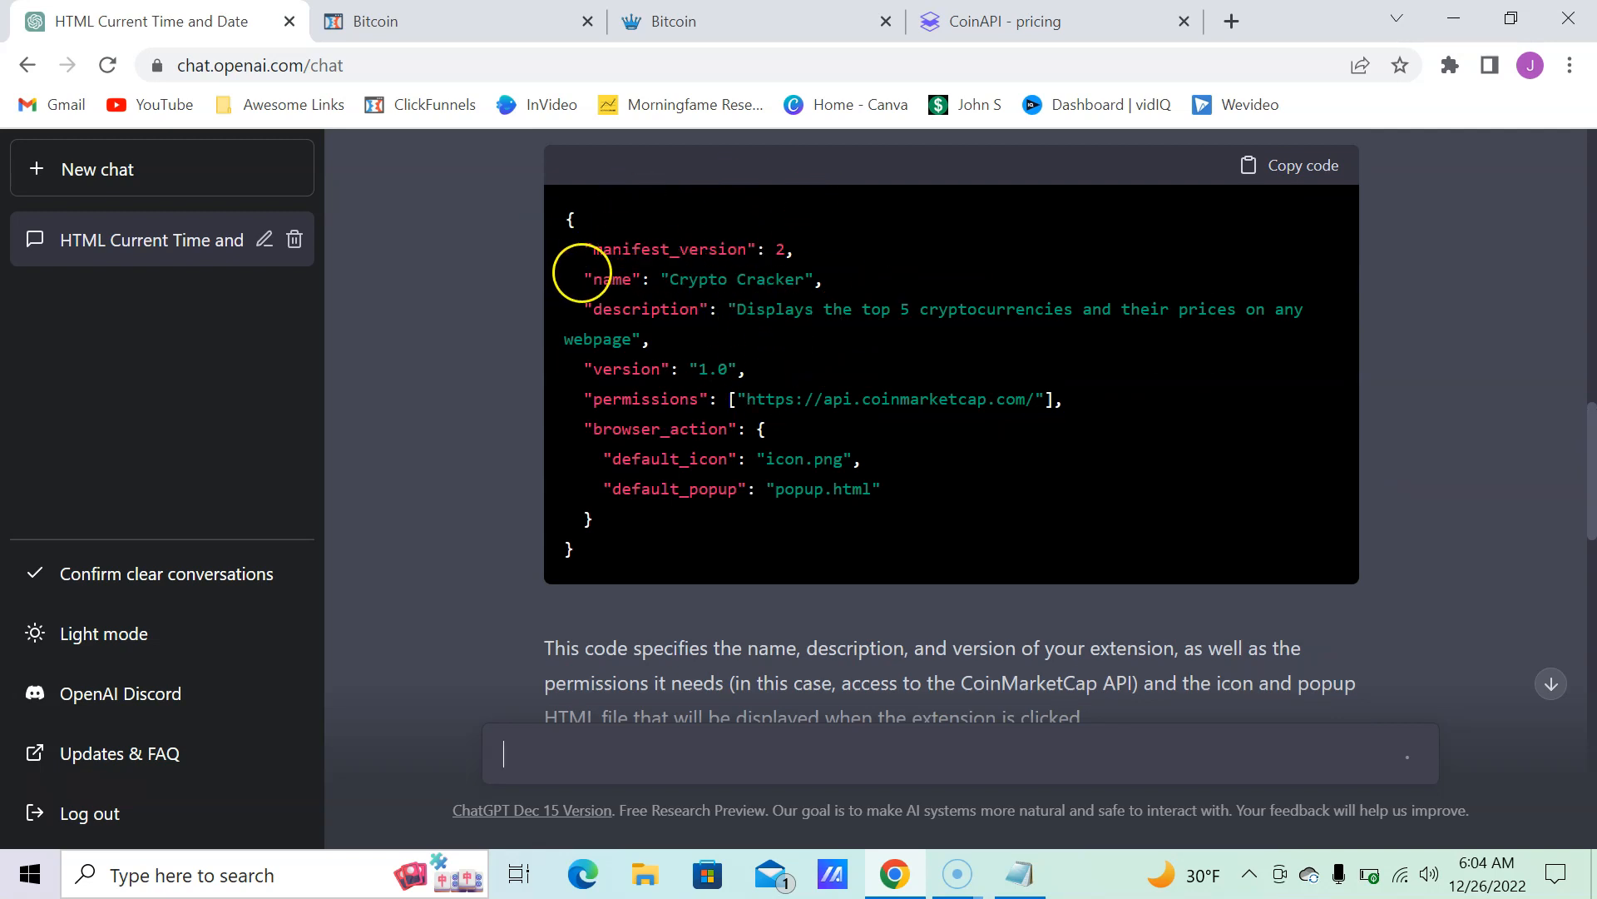
{"action": "scroll", "scroll_direction": "down", "scroll_amount": 3}
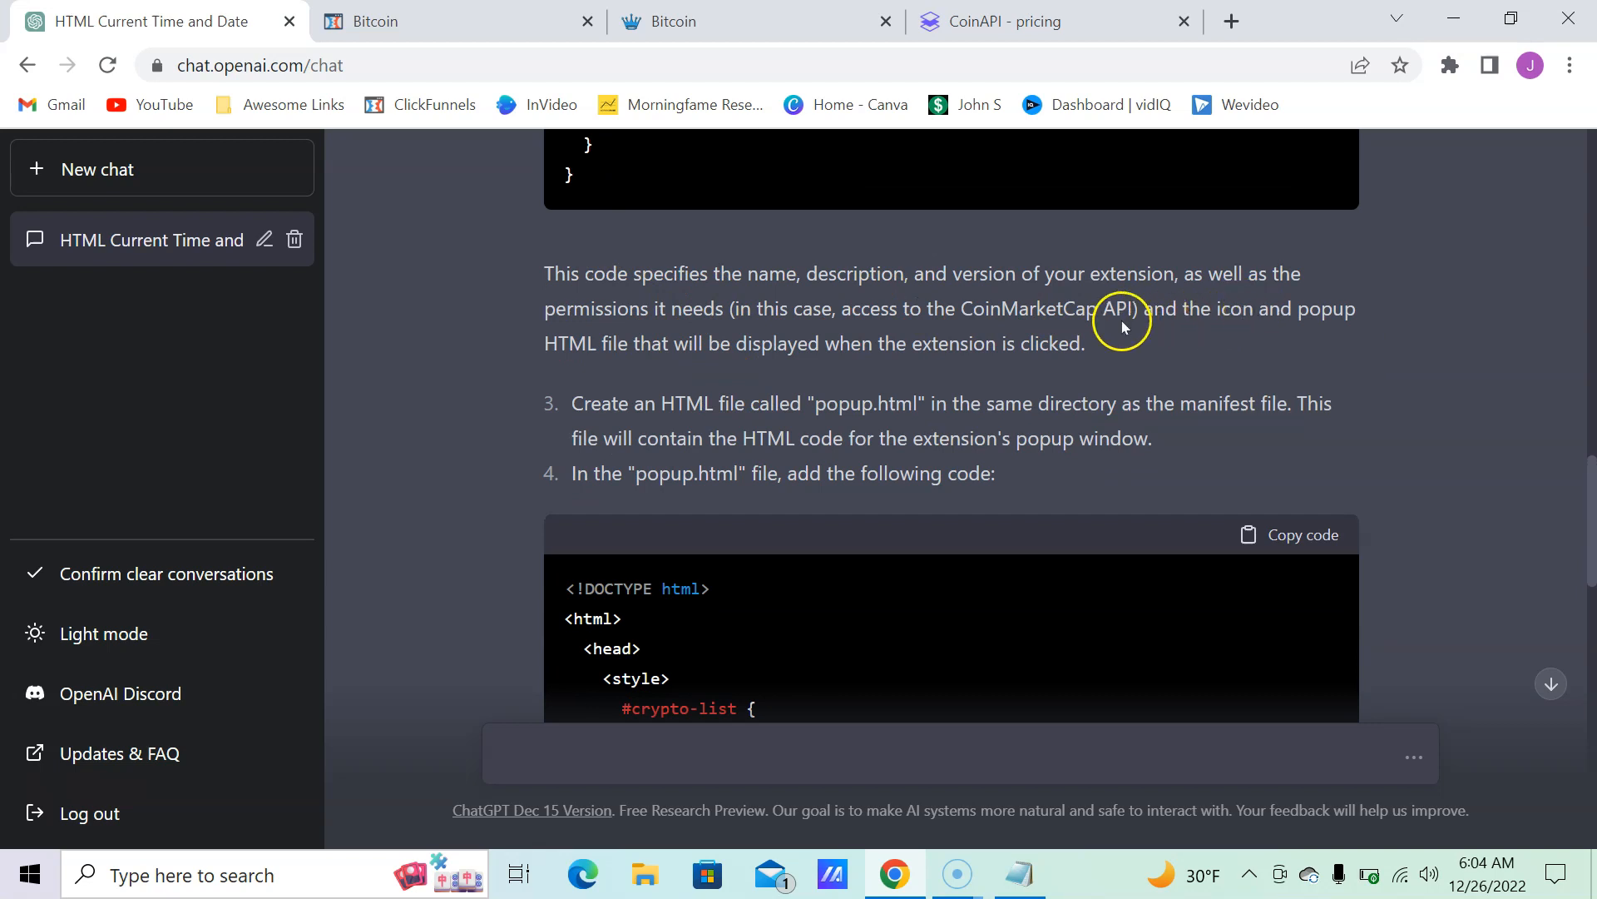
{"action": "mouse_move", "coordinate": [667, 346]}
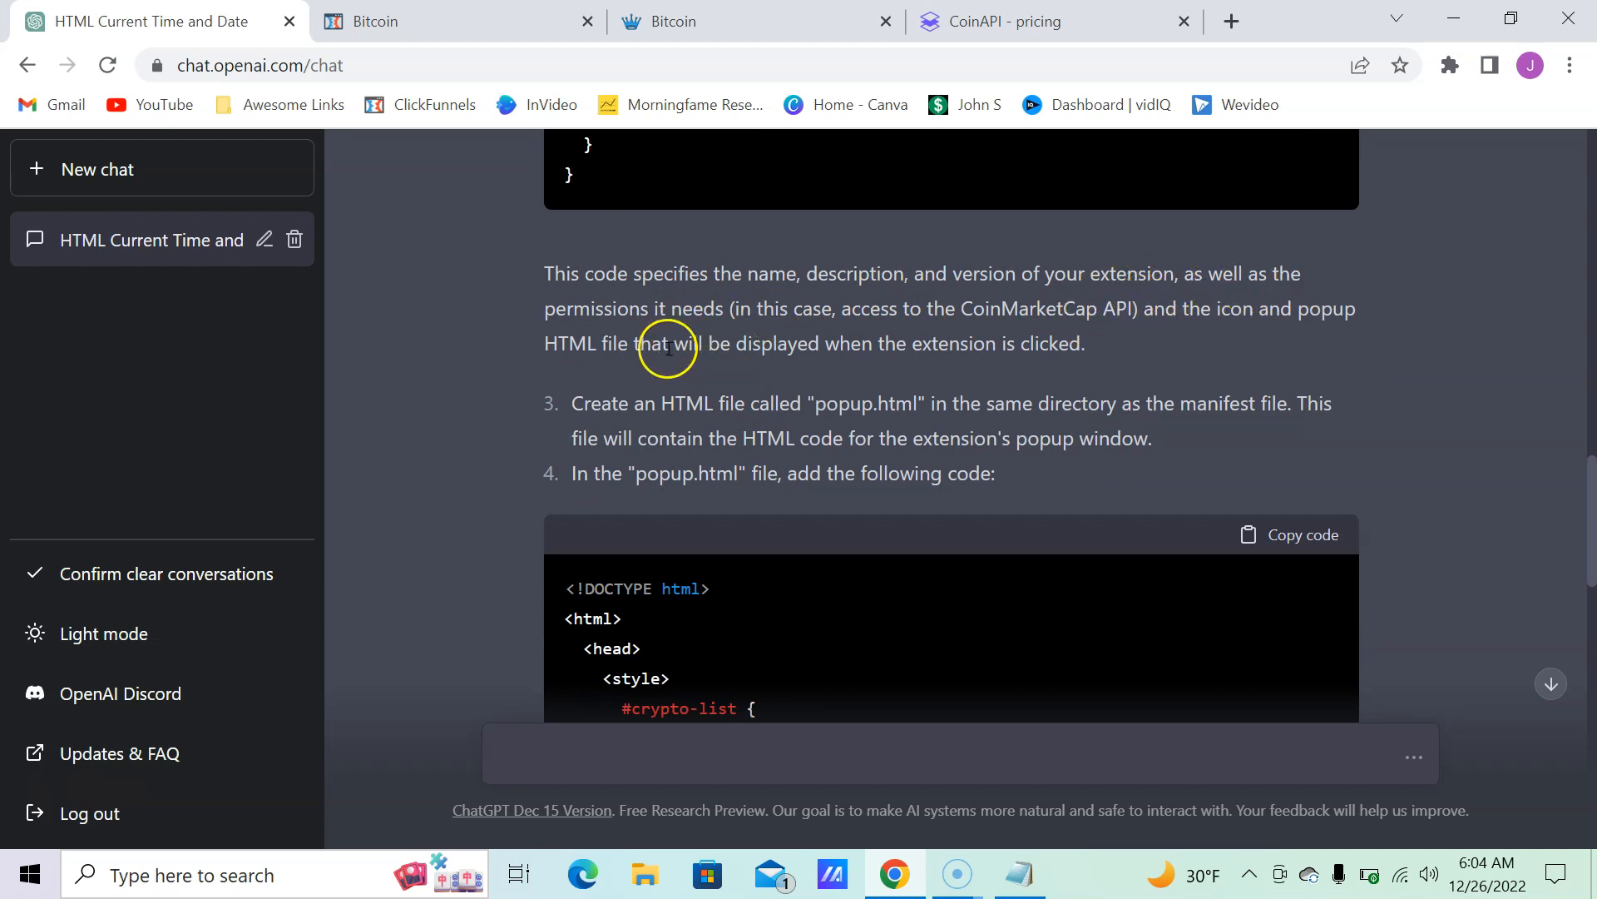
{"action": "mouse_move", "coordinate": [1205, 328]}
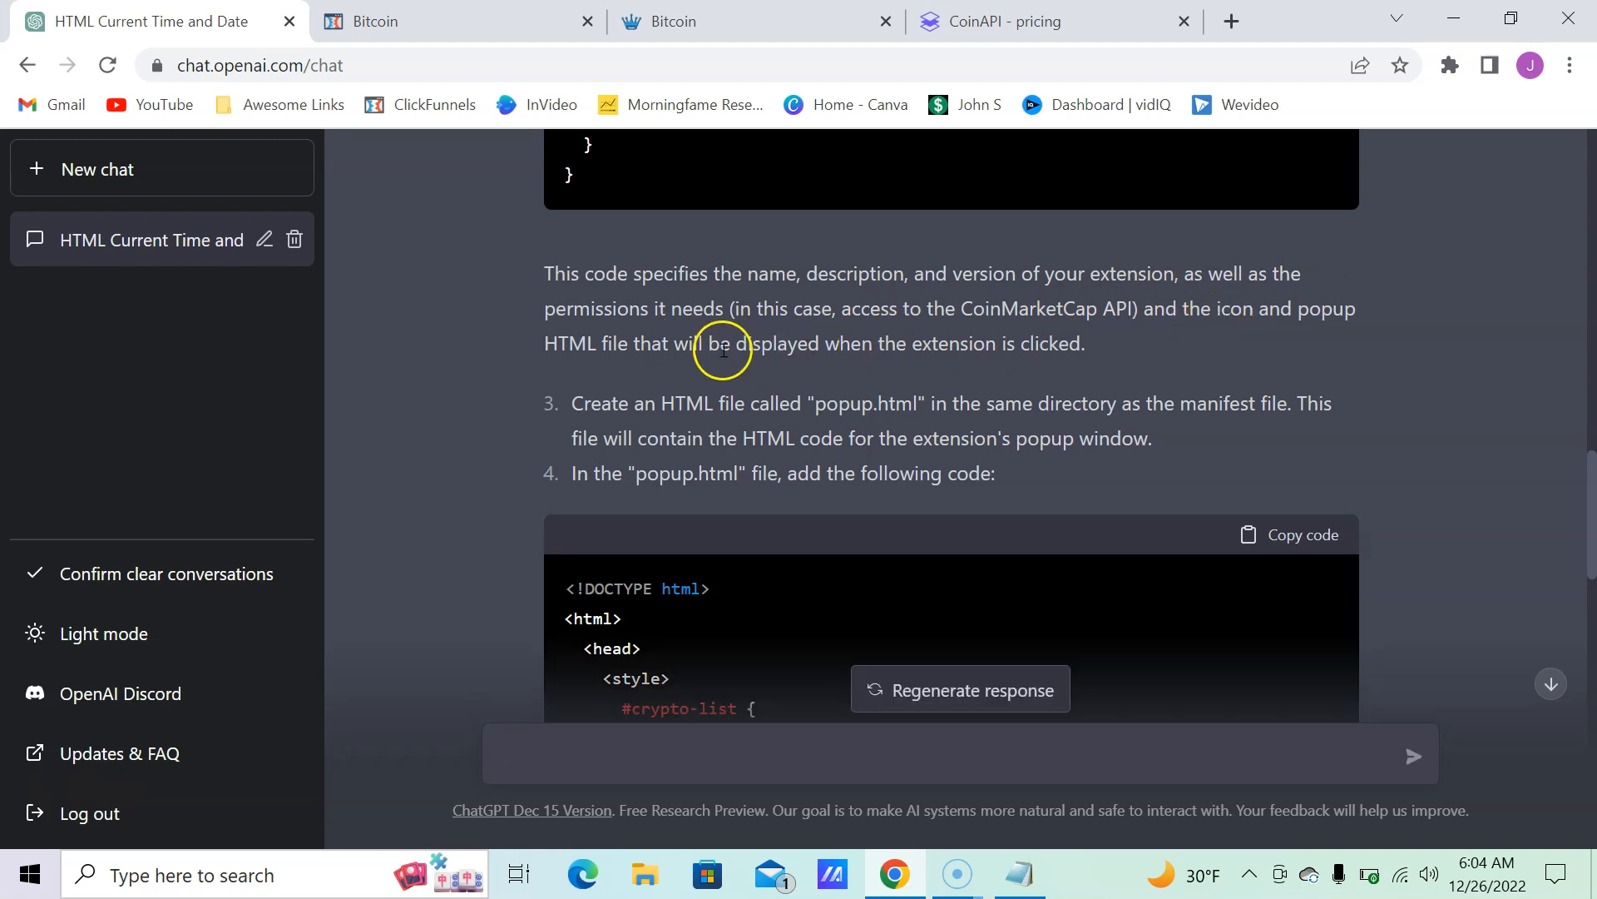
{"action": "left_click", "coordinate": [959, 754]}
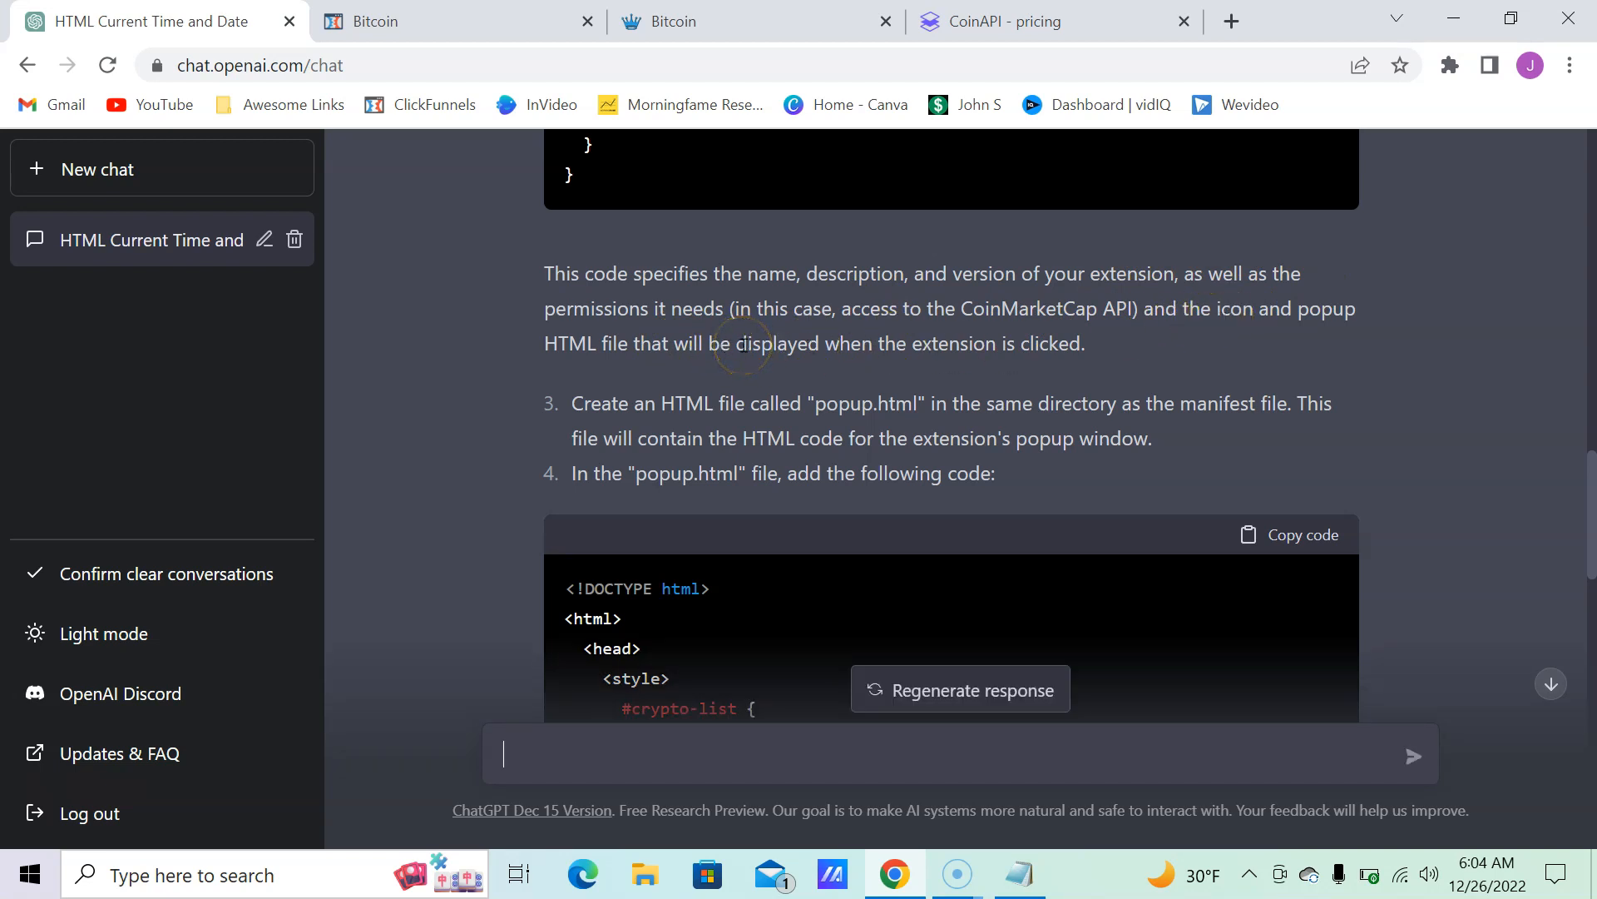
{"action": "scroll", "scroll_direction": "down", "scroll_amount": 3}
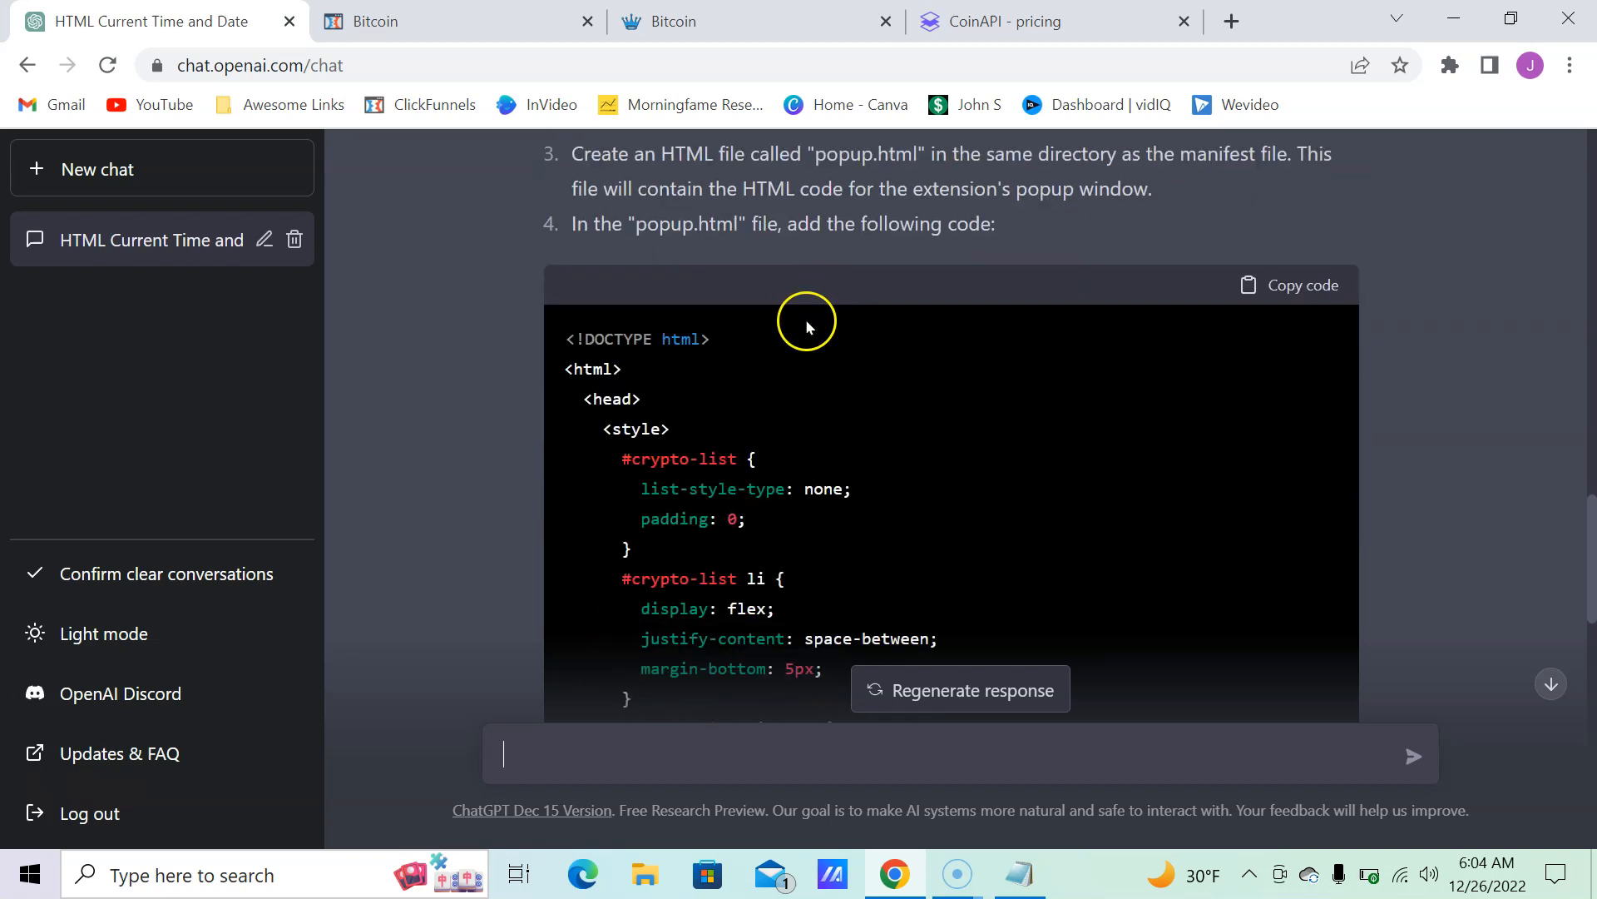
{"action": "scroll", "scroll_direction": "down", "scroll_amount": 3}
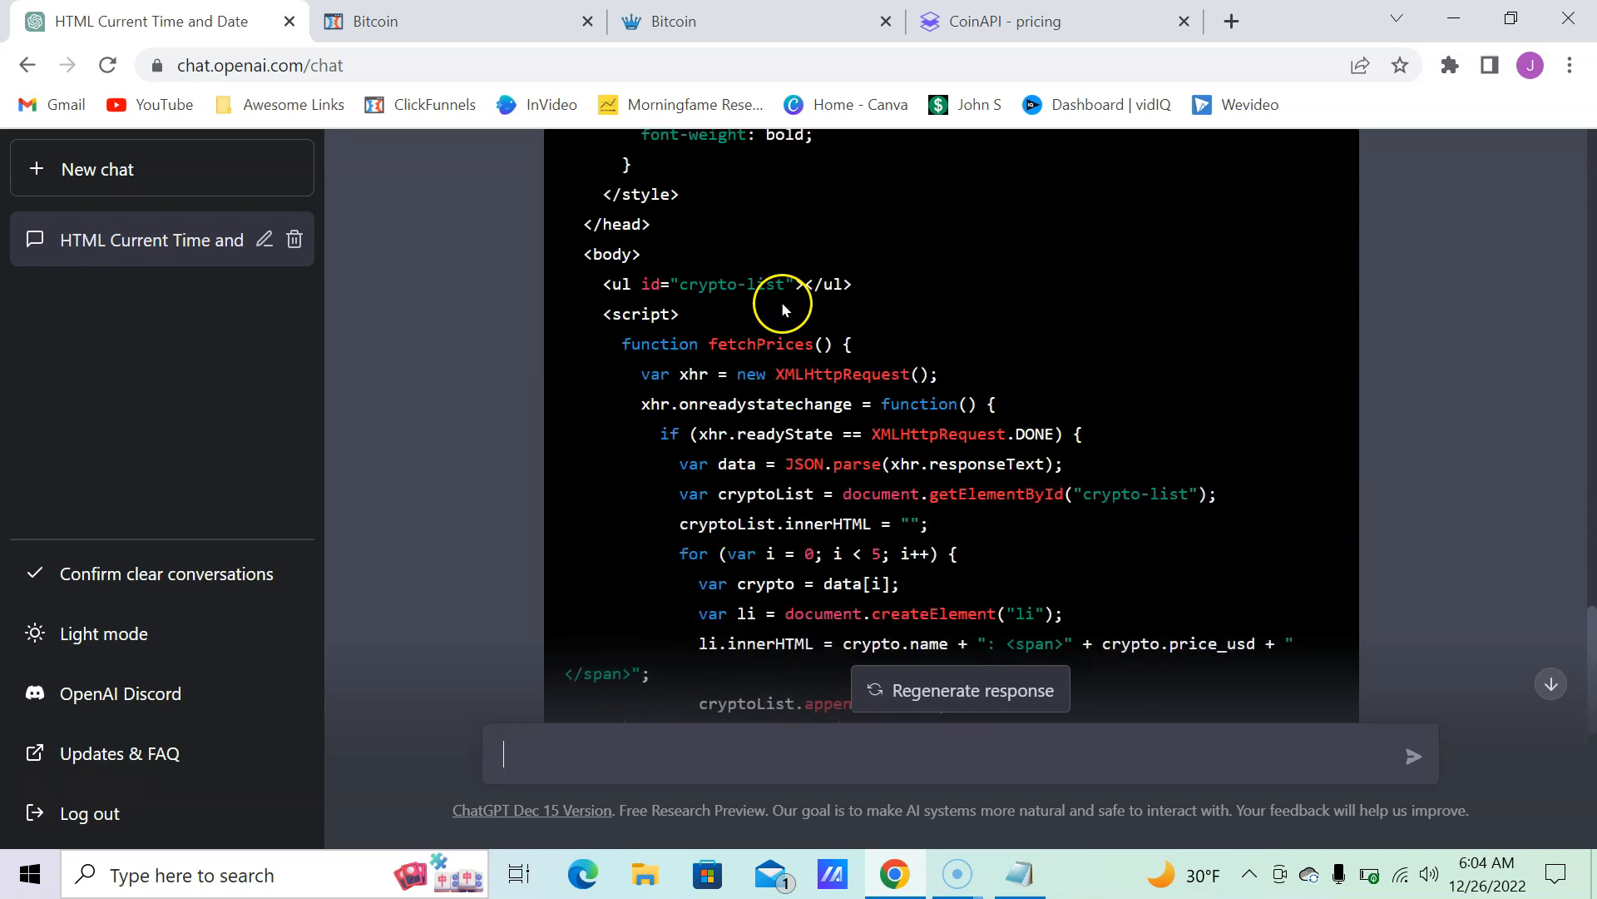
{"action": "scroll", "scroll_direction": "down", "scroll_amount": 3}
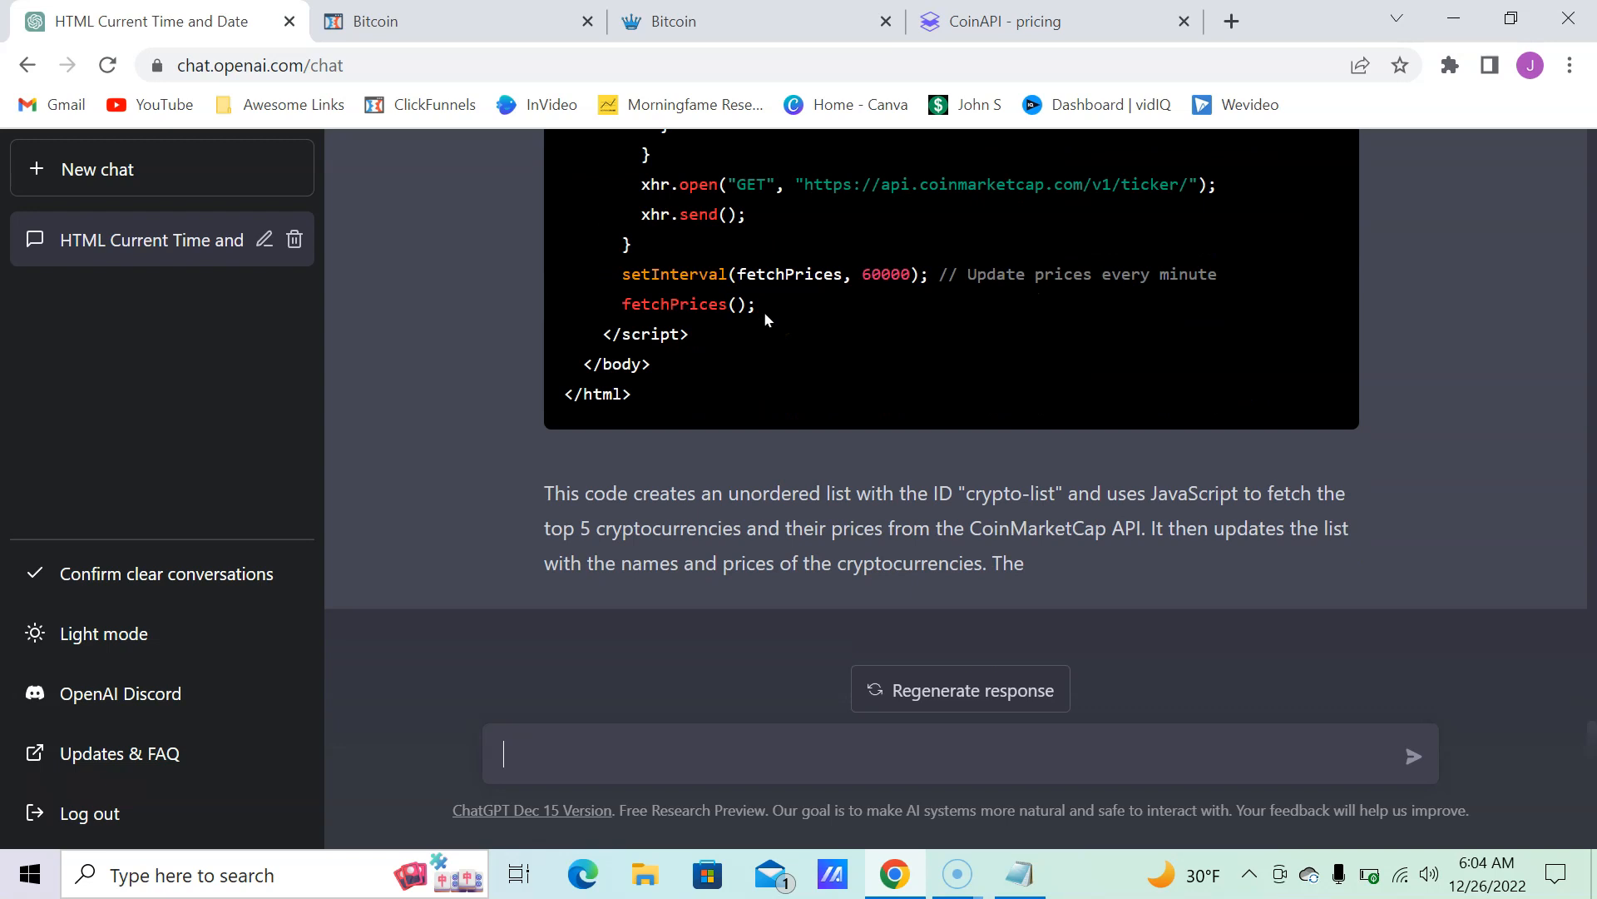
{"action": "scroll", "scroll_direction": "down", "scroll_amount": 3}
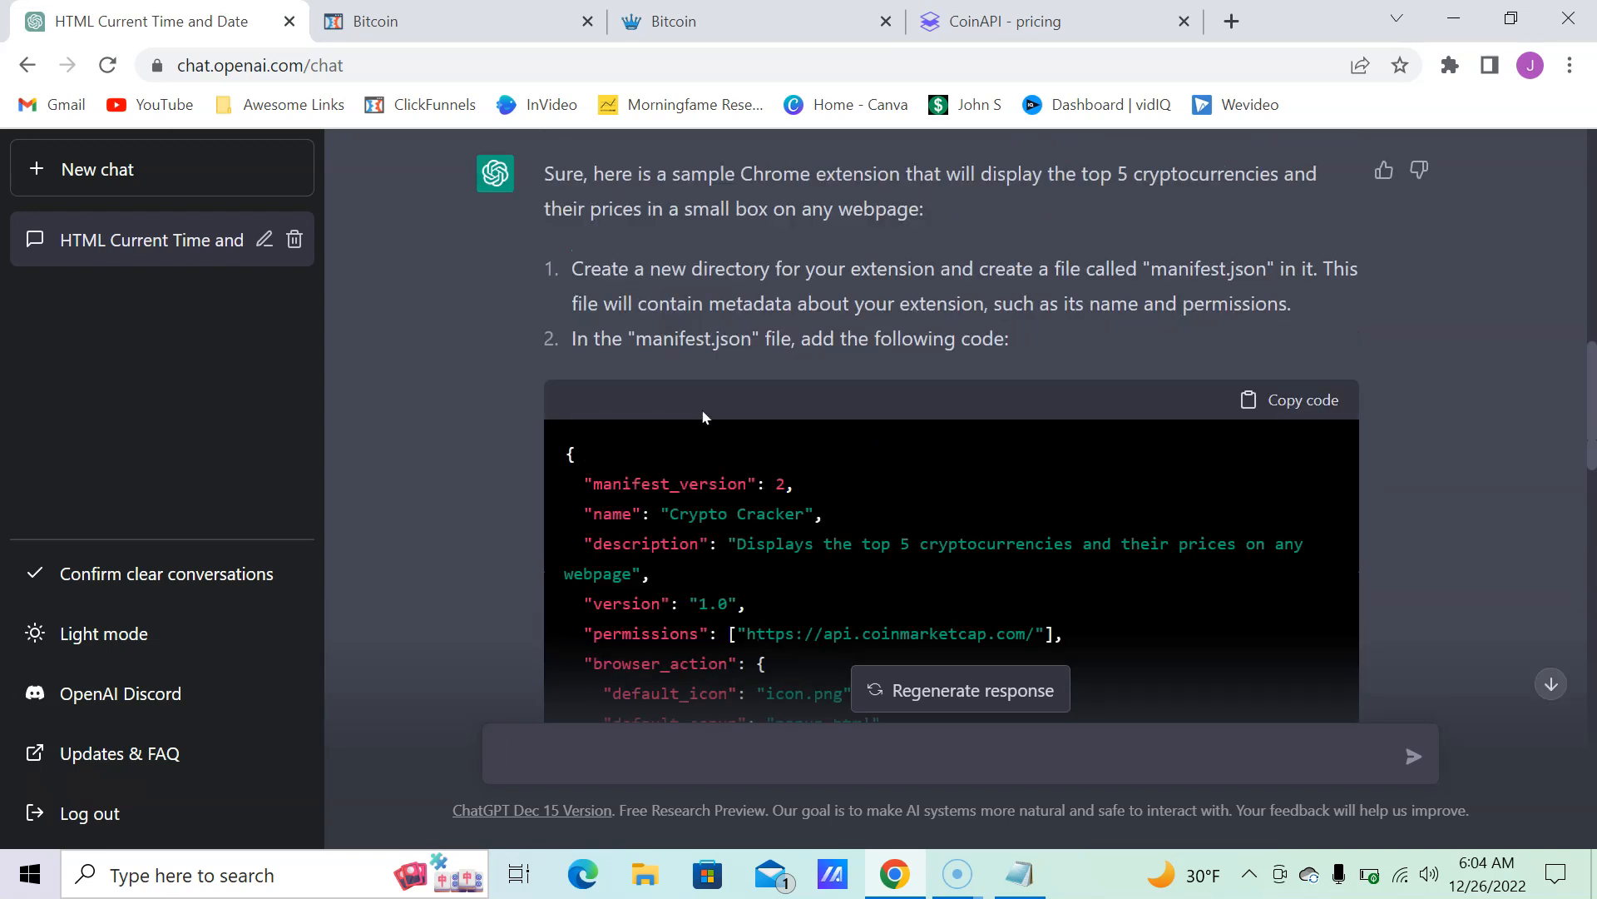
{"action": "scroll", "scroll_direction": "down", "scroll_amount": 3}
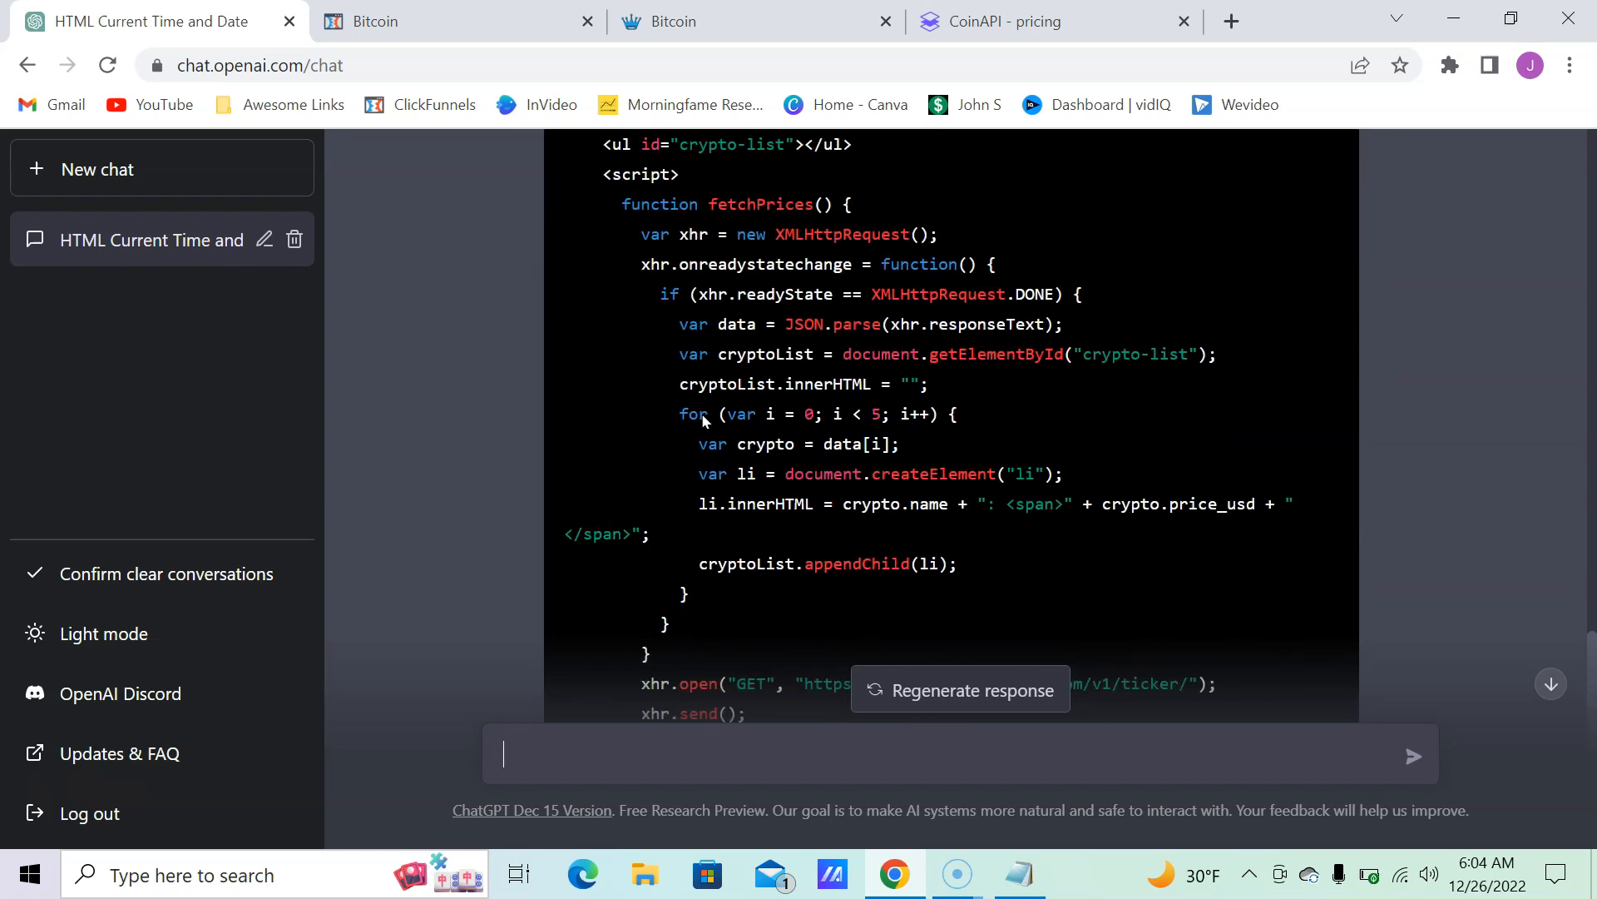
{"action": "scroll", "scroll_direction": "down", "scroll_amount": 3}
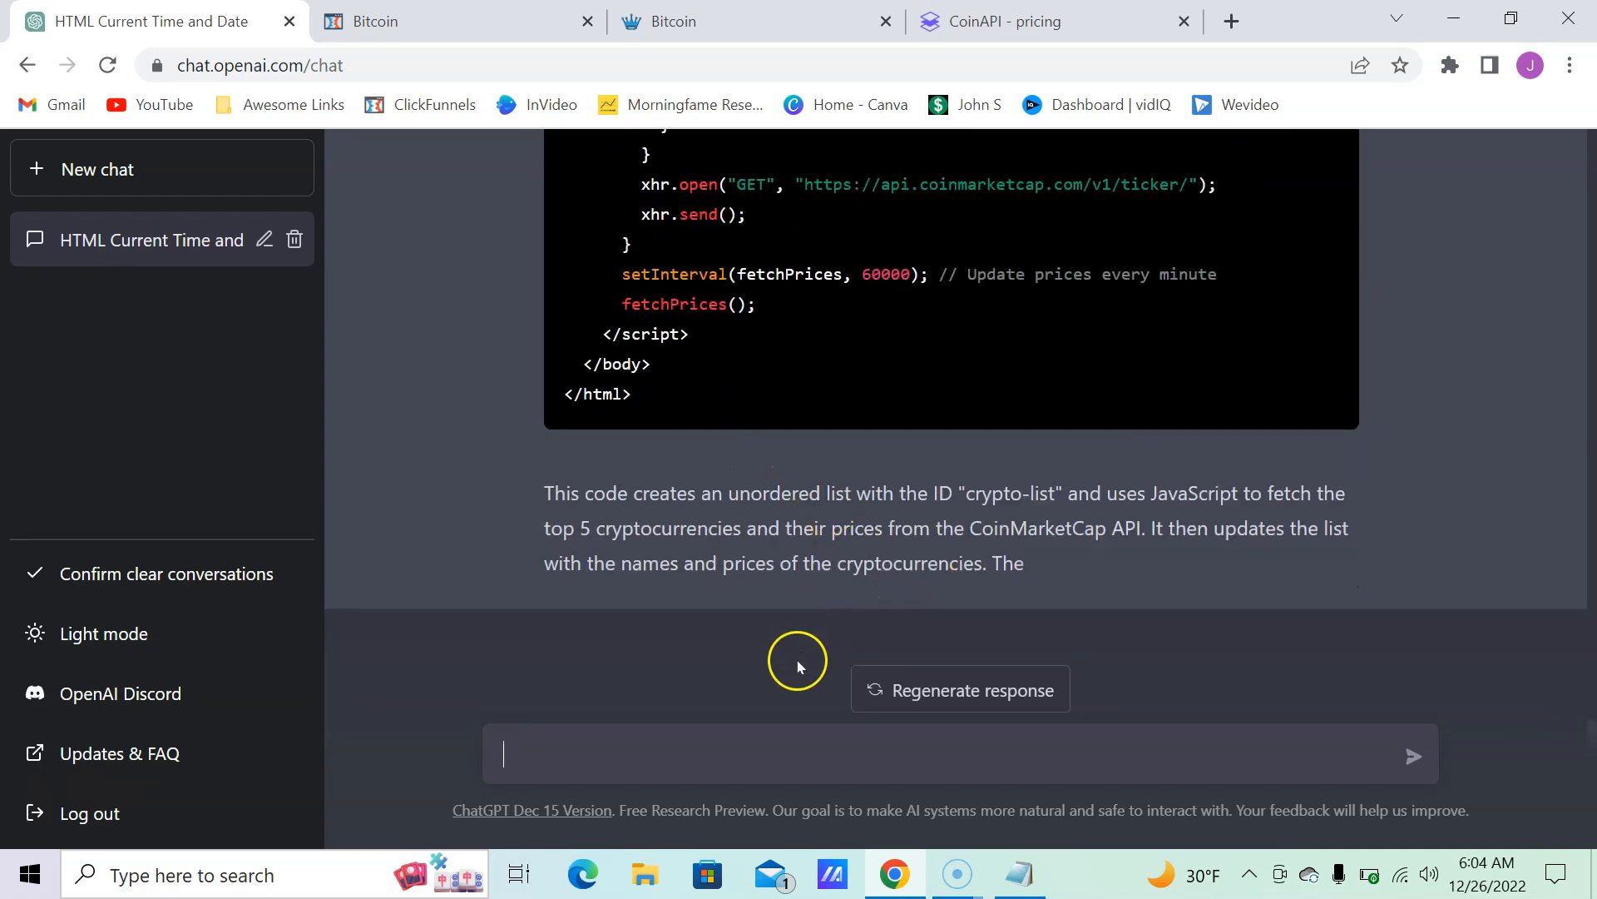
{"action": "mouse_move", "coordinate": [1123, 559]}
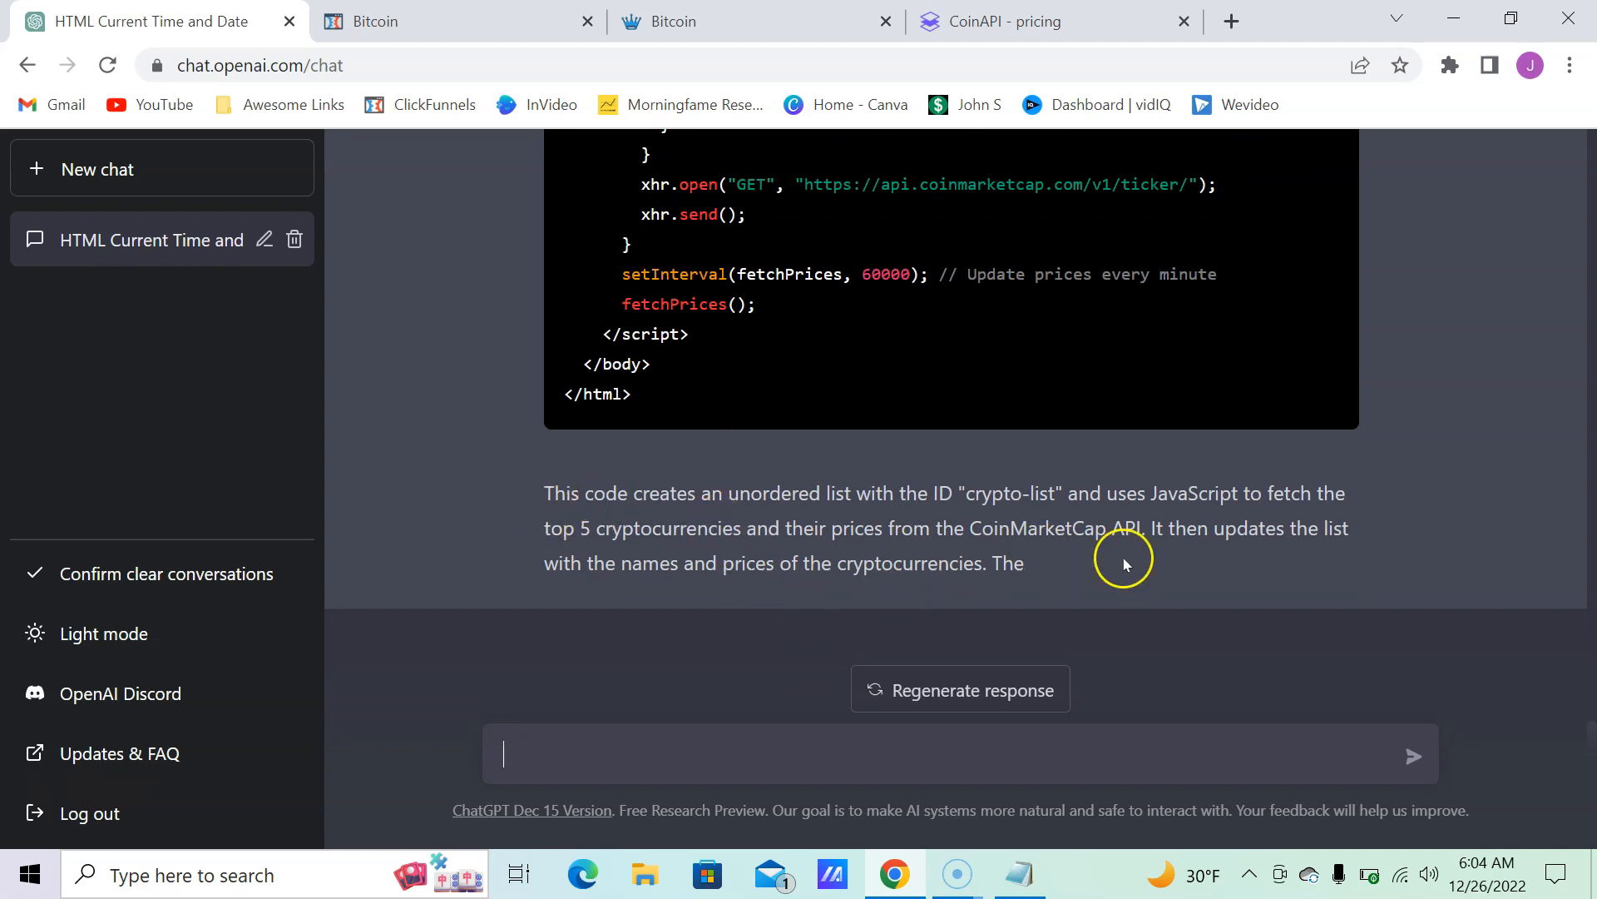
Step: Send 'continue' so ChatGPT finishes the cut-off extension answer
{"action": "type", "text": "continue"}
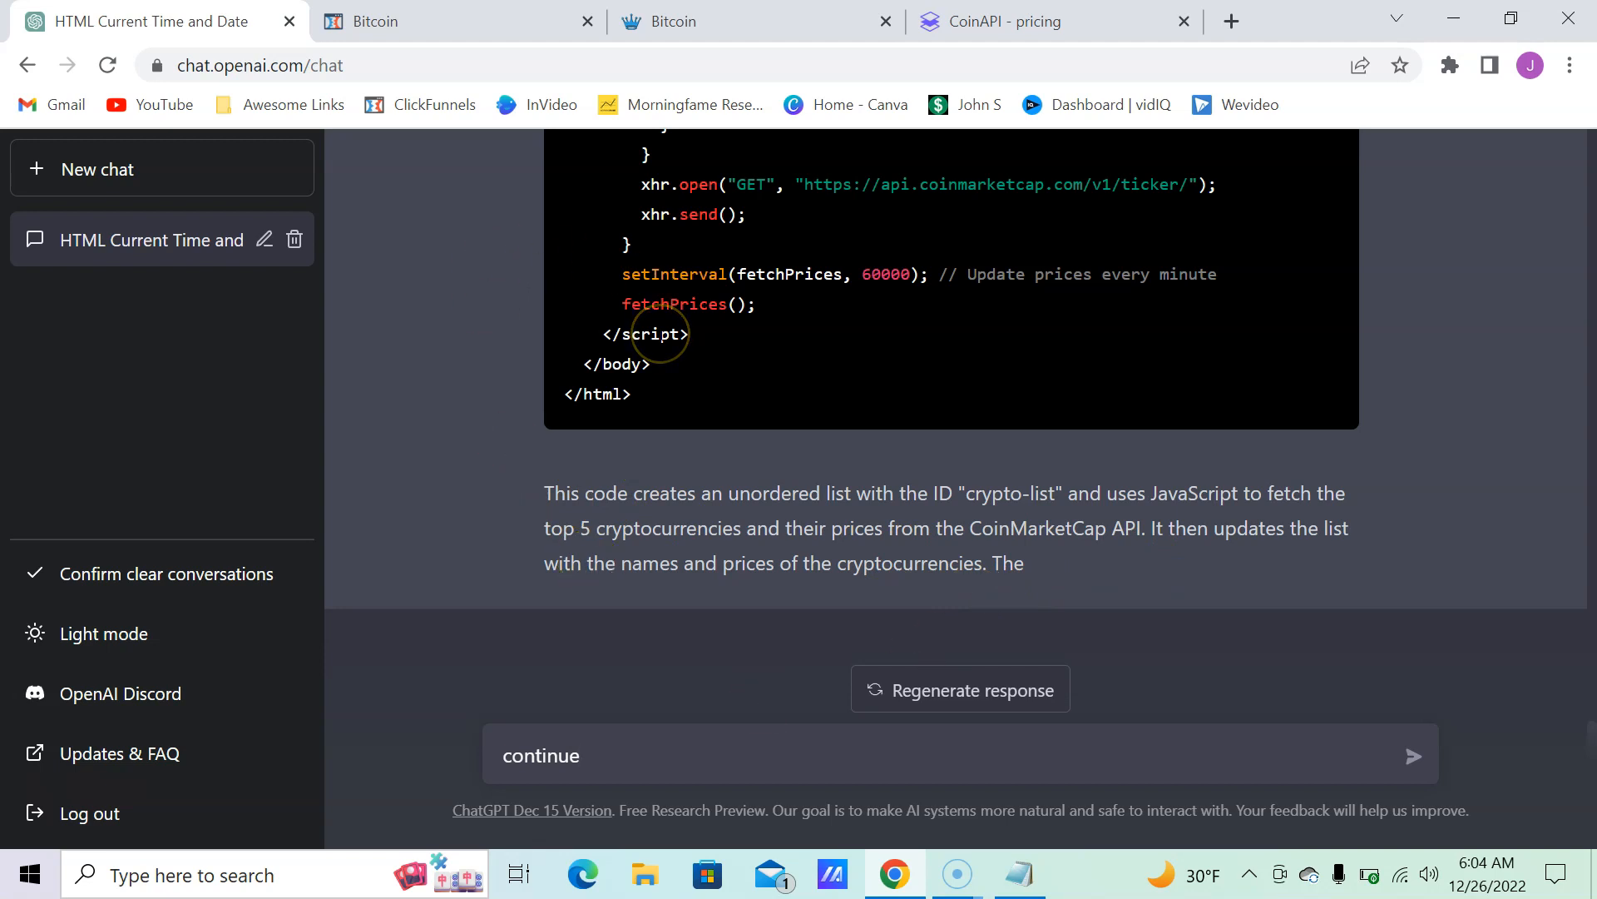
{"action": "left_click", "coordinate": [1413, 756]}
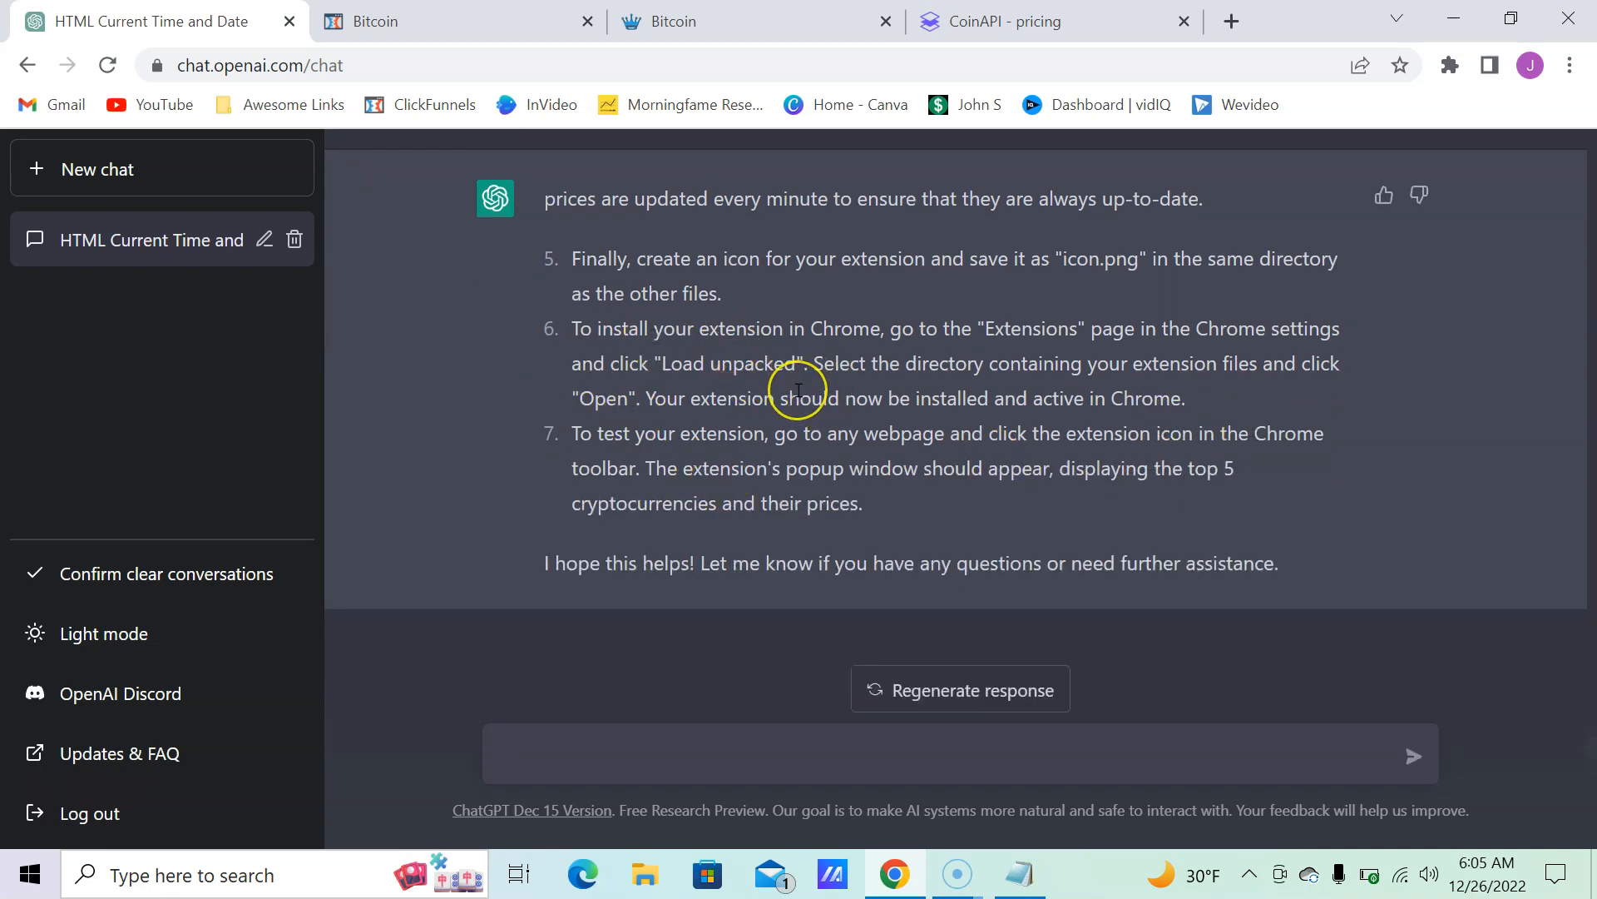
Step: Read through the completed reply covering the icon, Chrome installation and testing steps
{"action": "scroll", "scroll_direction": "down", "scroll_amount": 3}
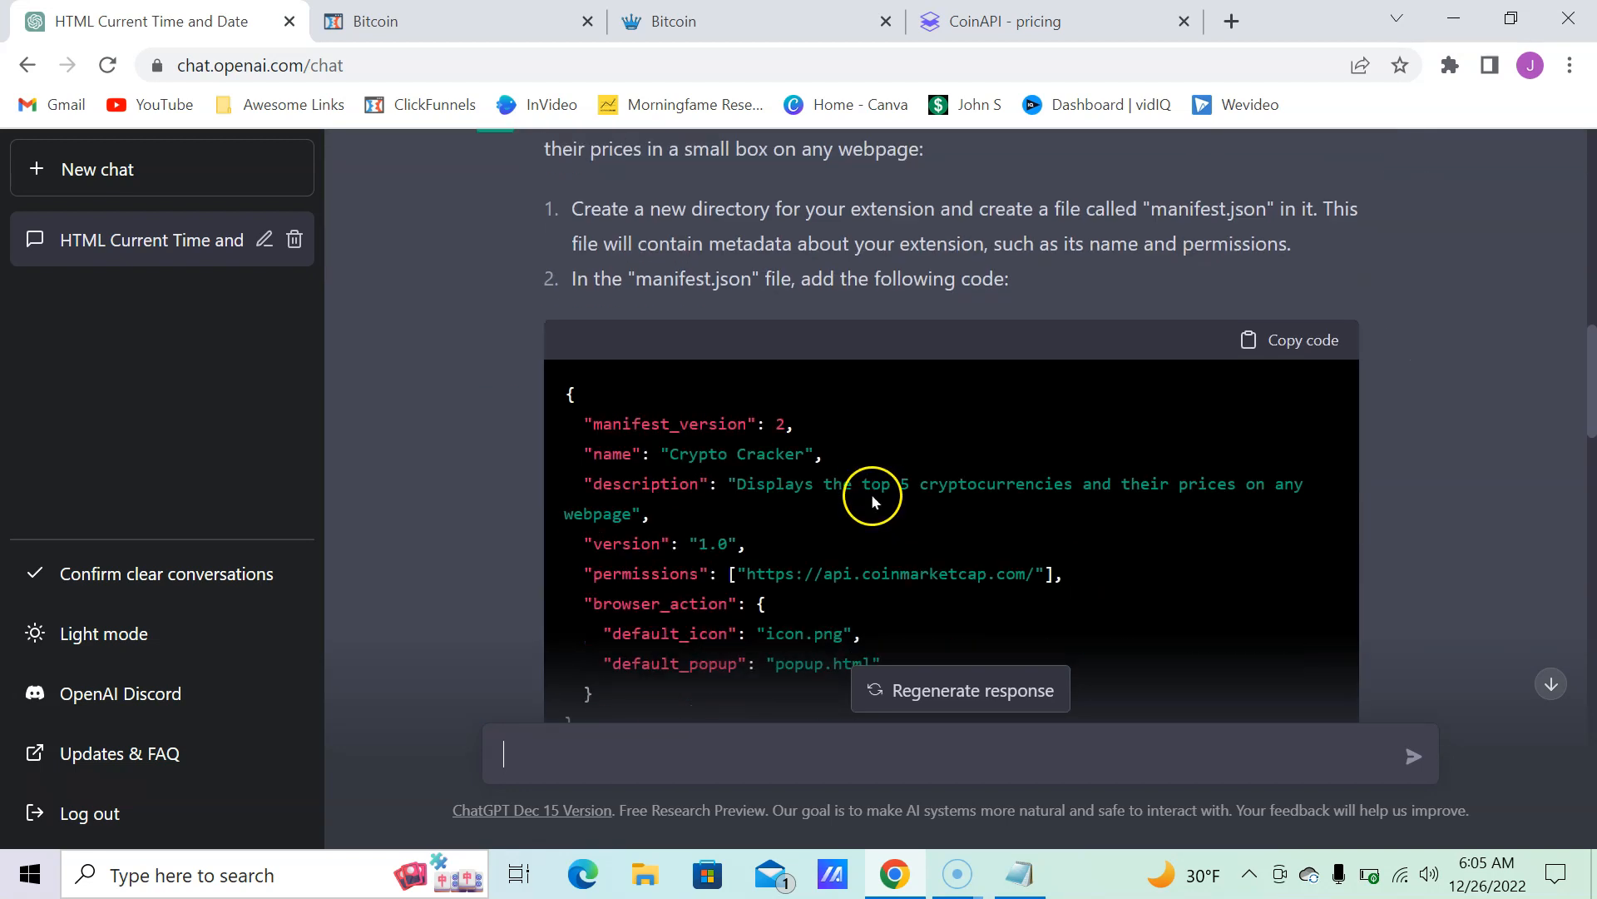
{"action": "mouse_move", "coordinate": [1046, 215]}
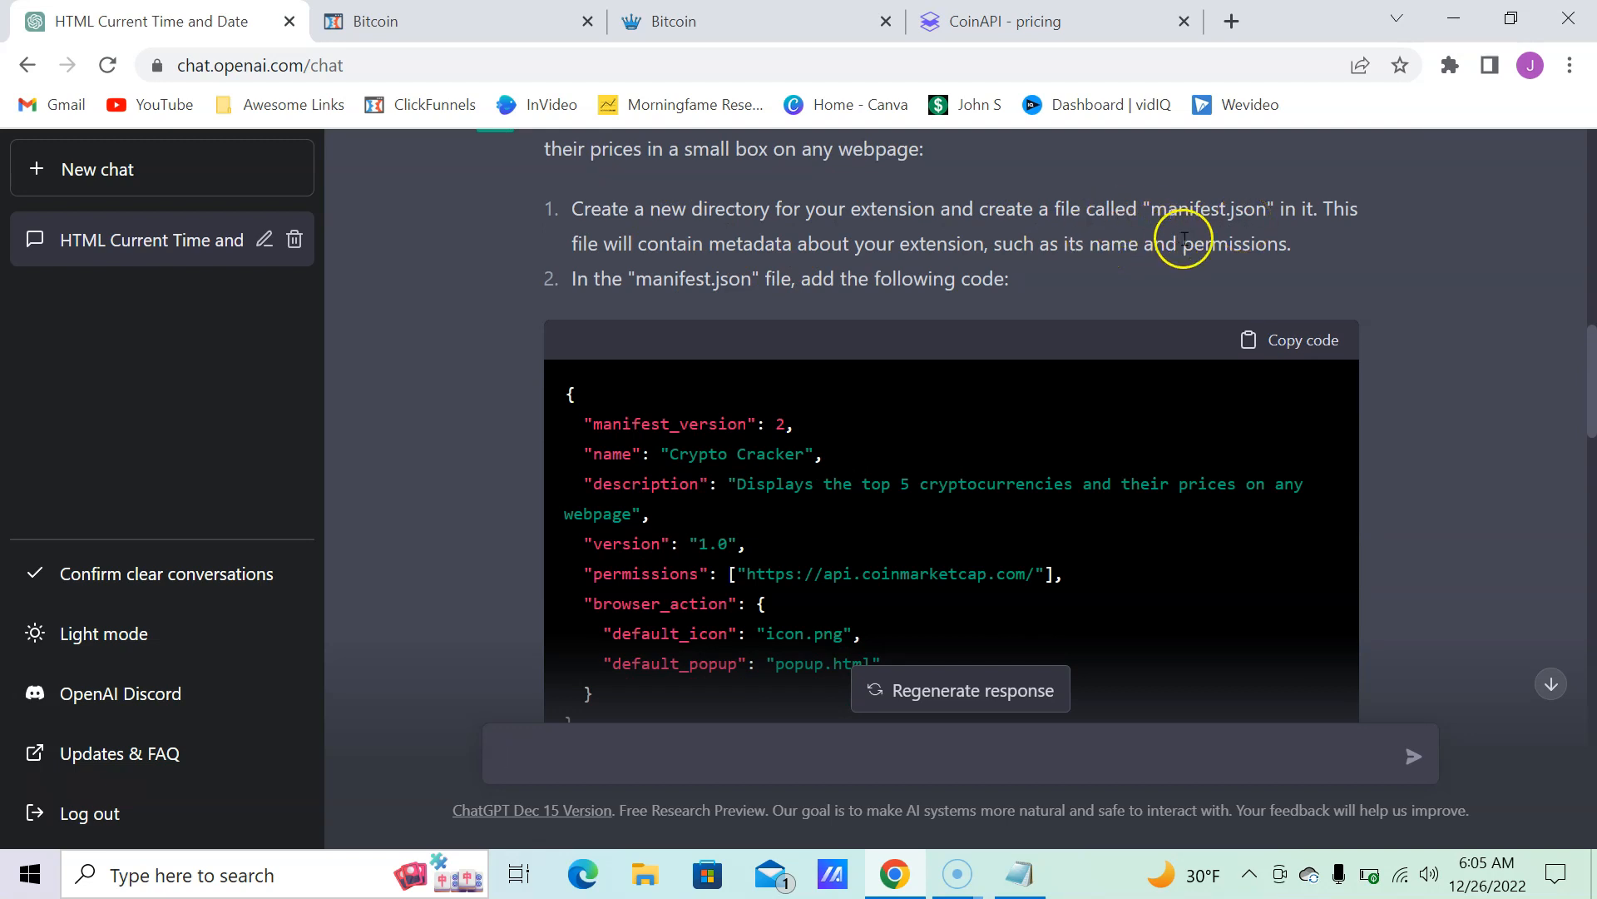
{"action": "mouse_move", "coordinate": [840, 278]}
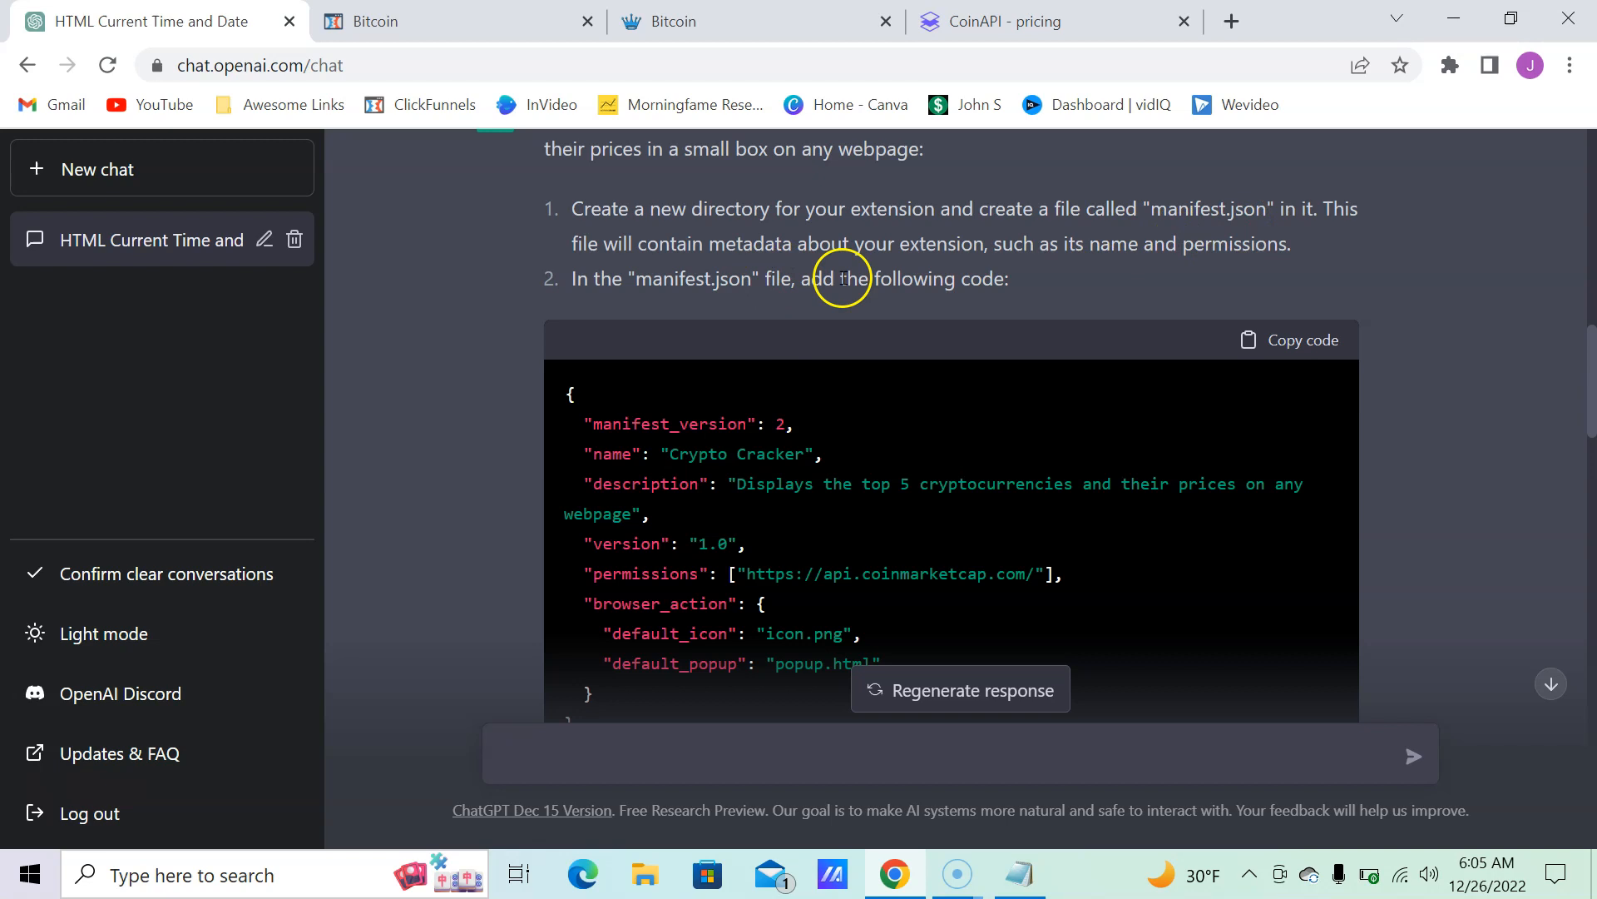
{"action": "scroll", "scroll_direction": "down", "scroll_amount": 3}
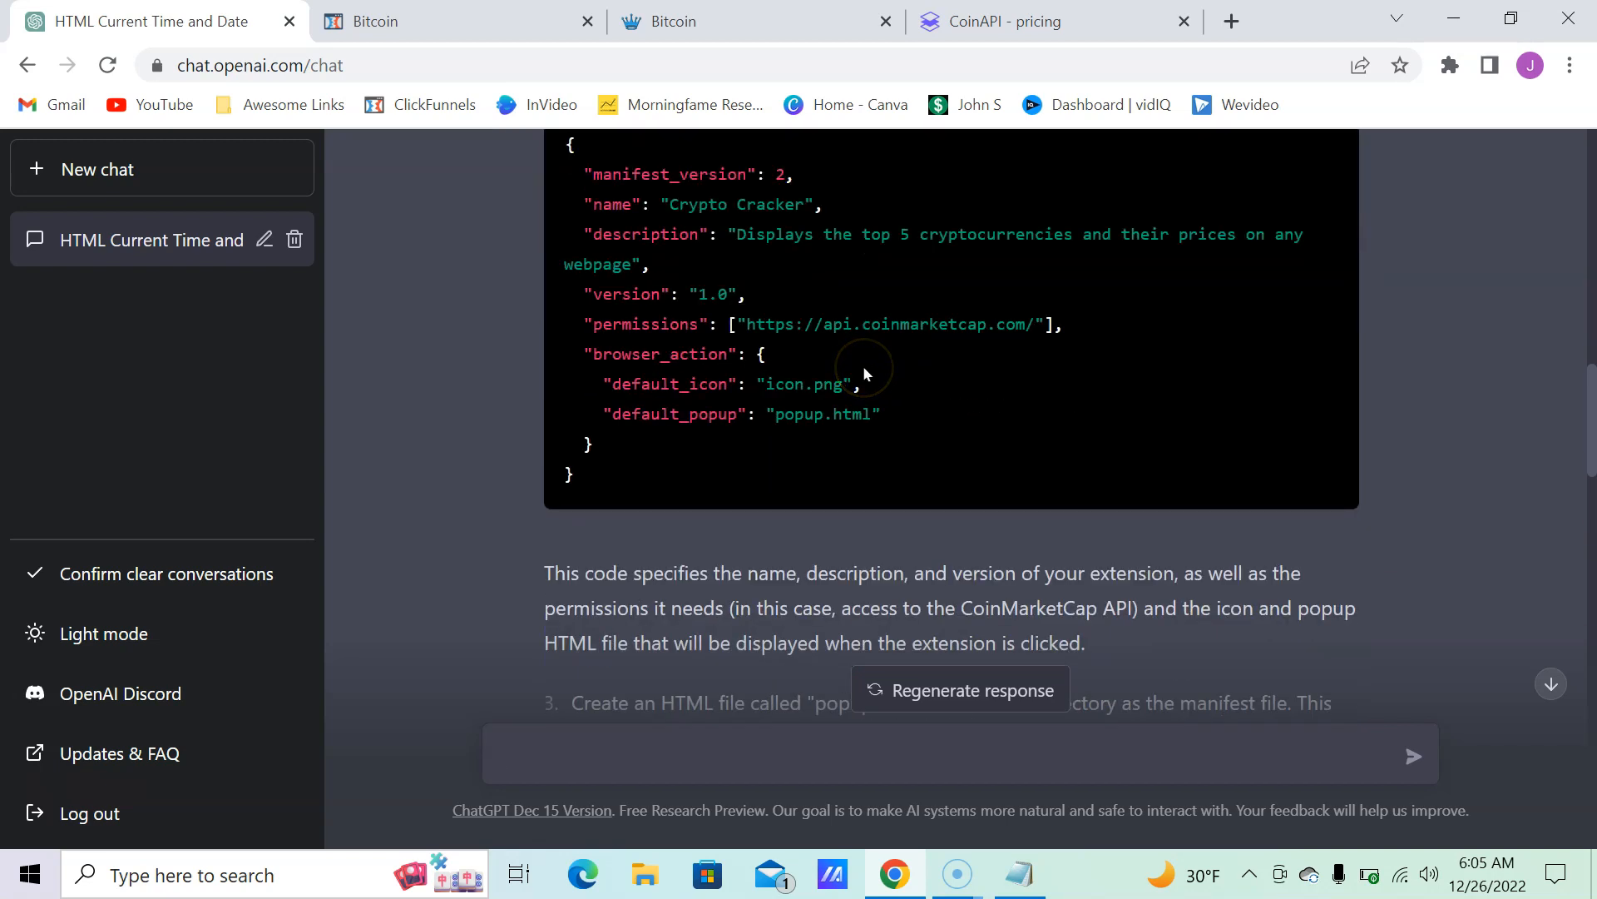
{"action": "scroll", "scroll_direction": "down", "scroll_amount": 3}
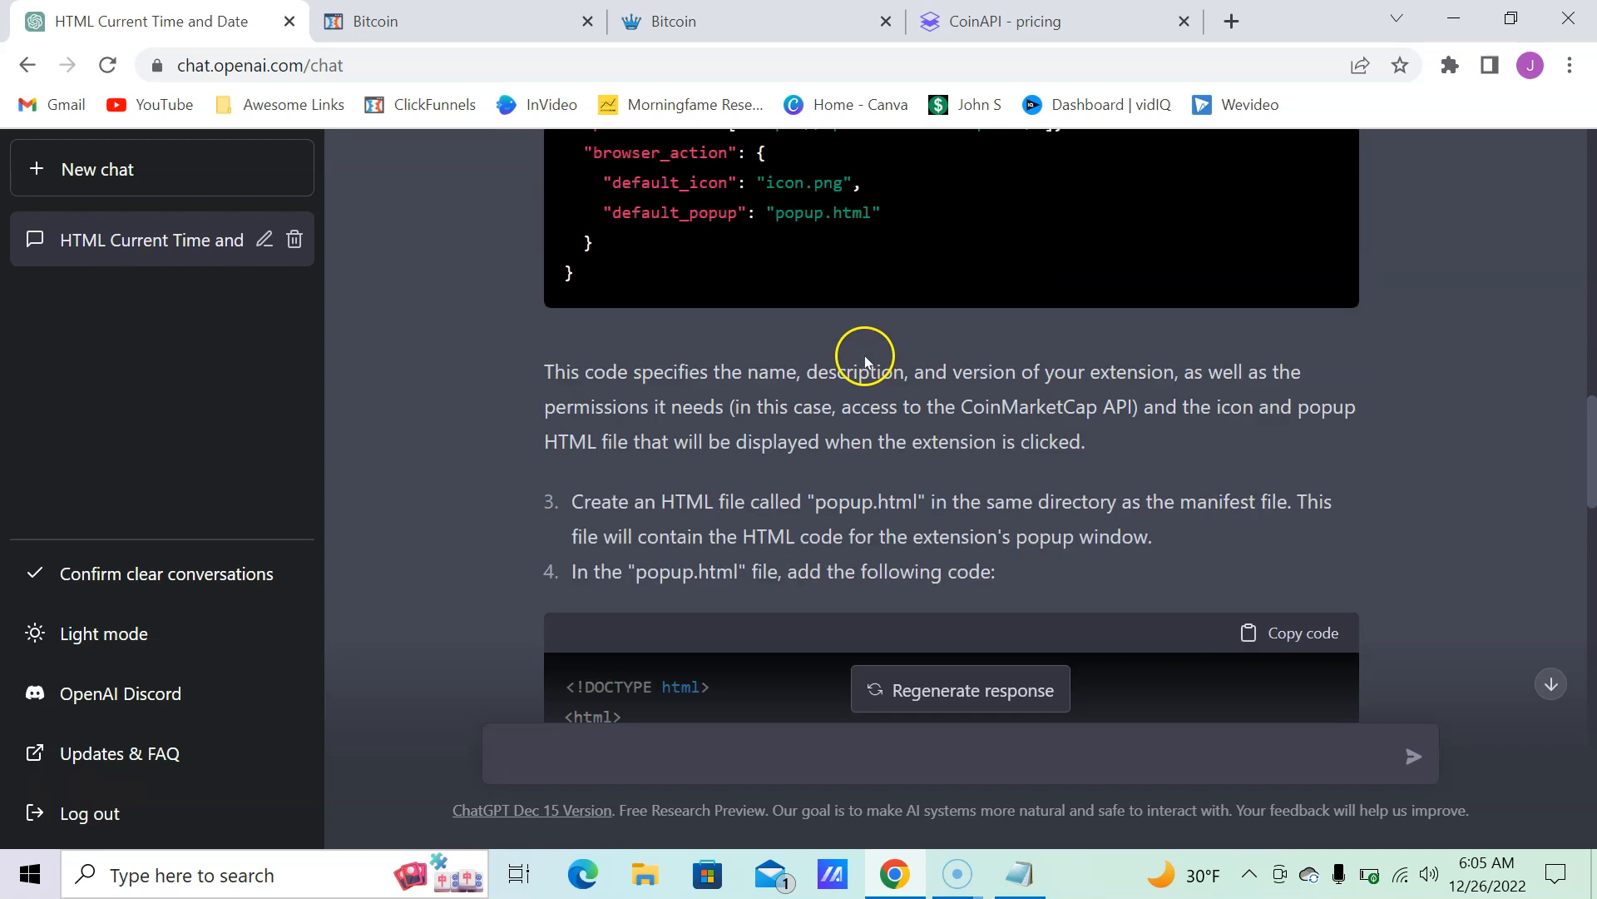
{"action": "scroll", "scroll_direction": "down", "scroll_amount": 3}
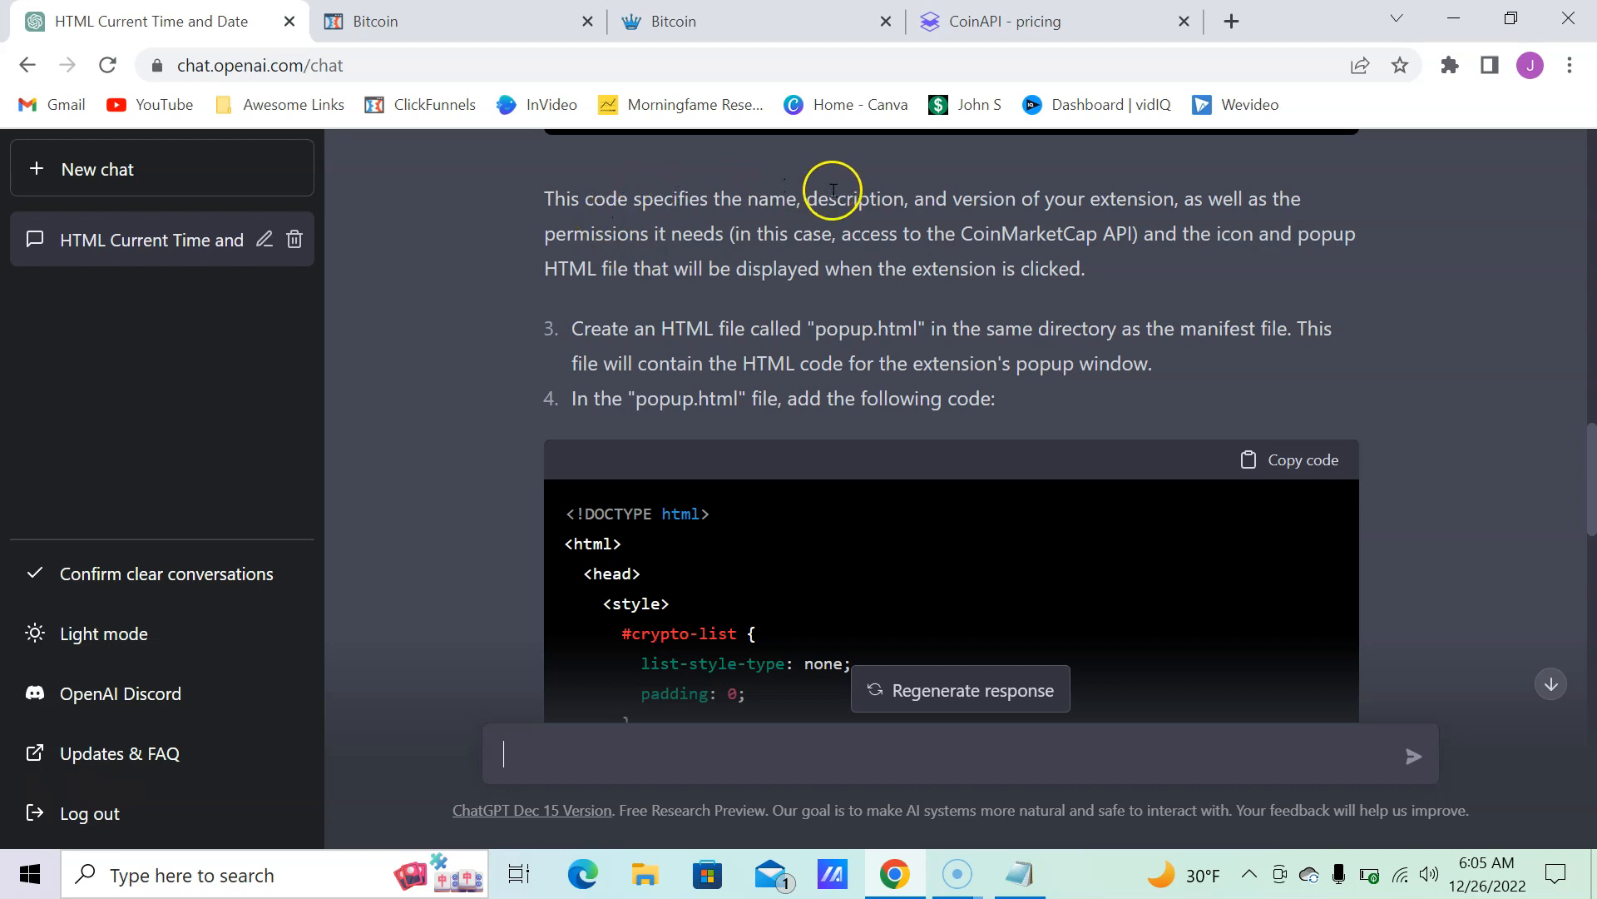
{"action": "mouse_move", "coordinate": [850, 243]}
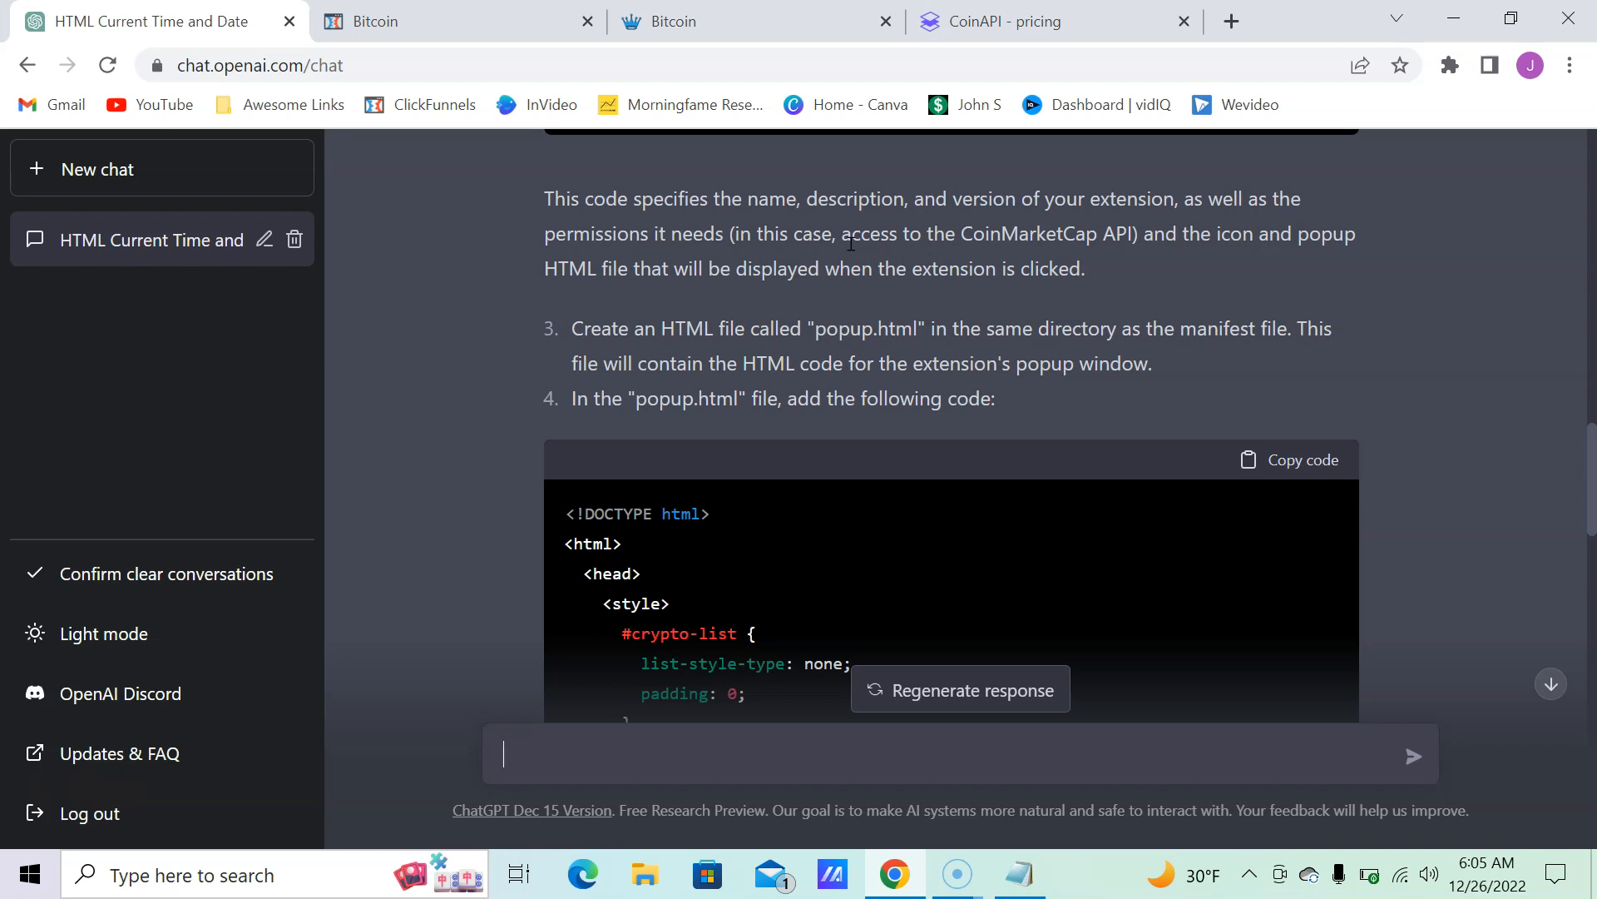
{"action": "scroll", "scroll_direction": "down", "scroll_amount": 3}
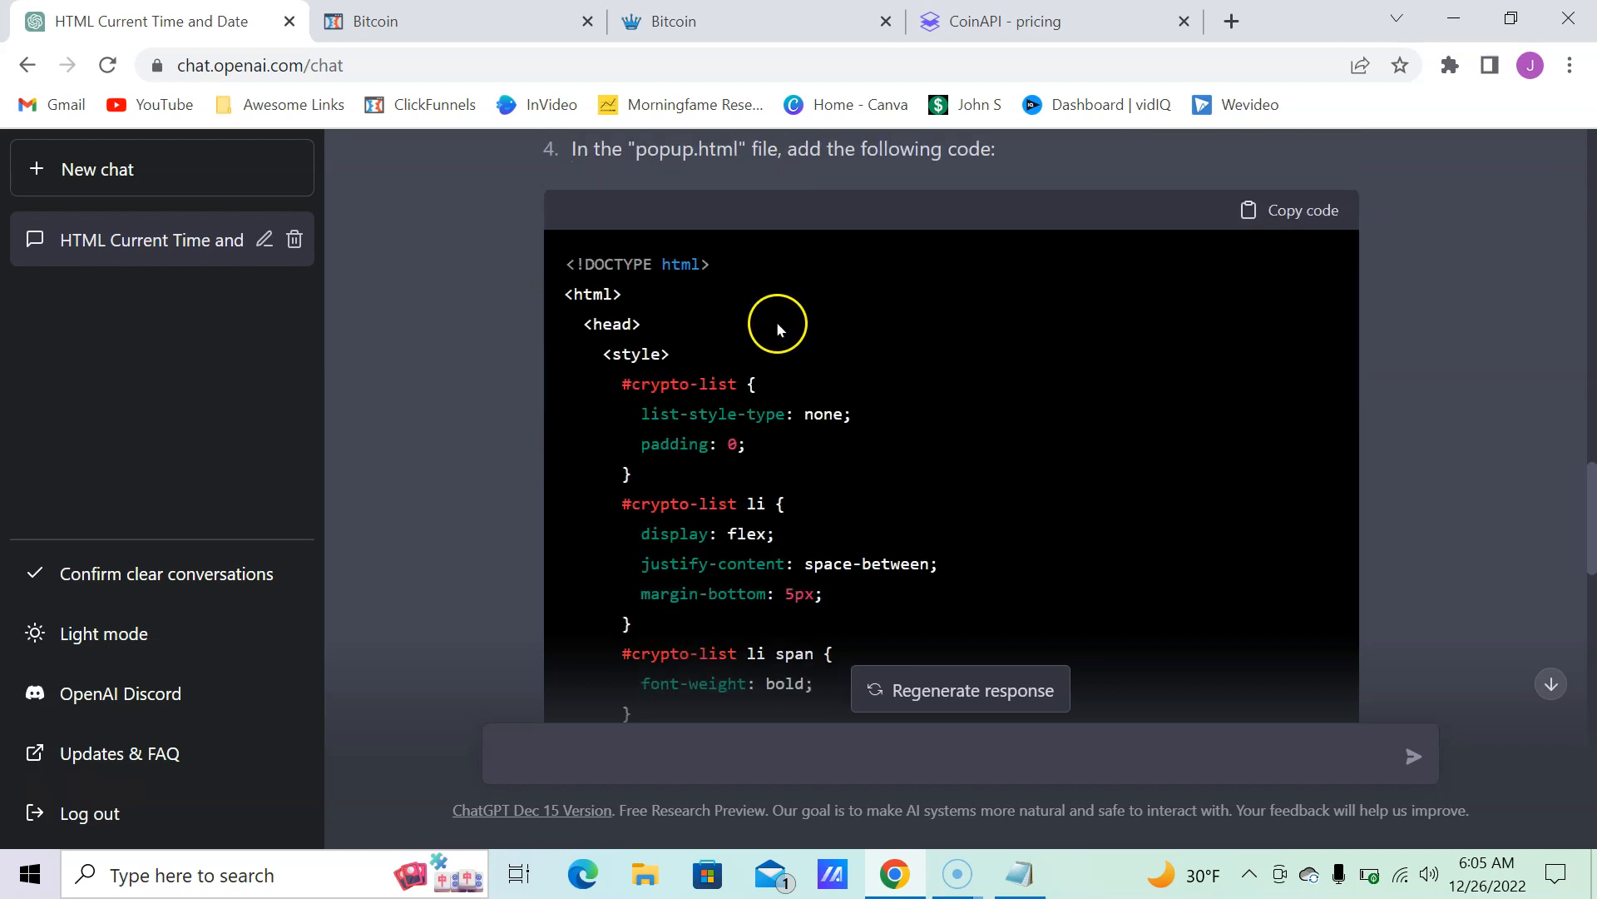
{"action": "scroll", "scroll_direction": "down", "scroll_amount": 3}
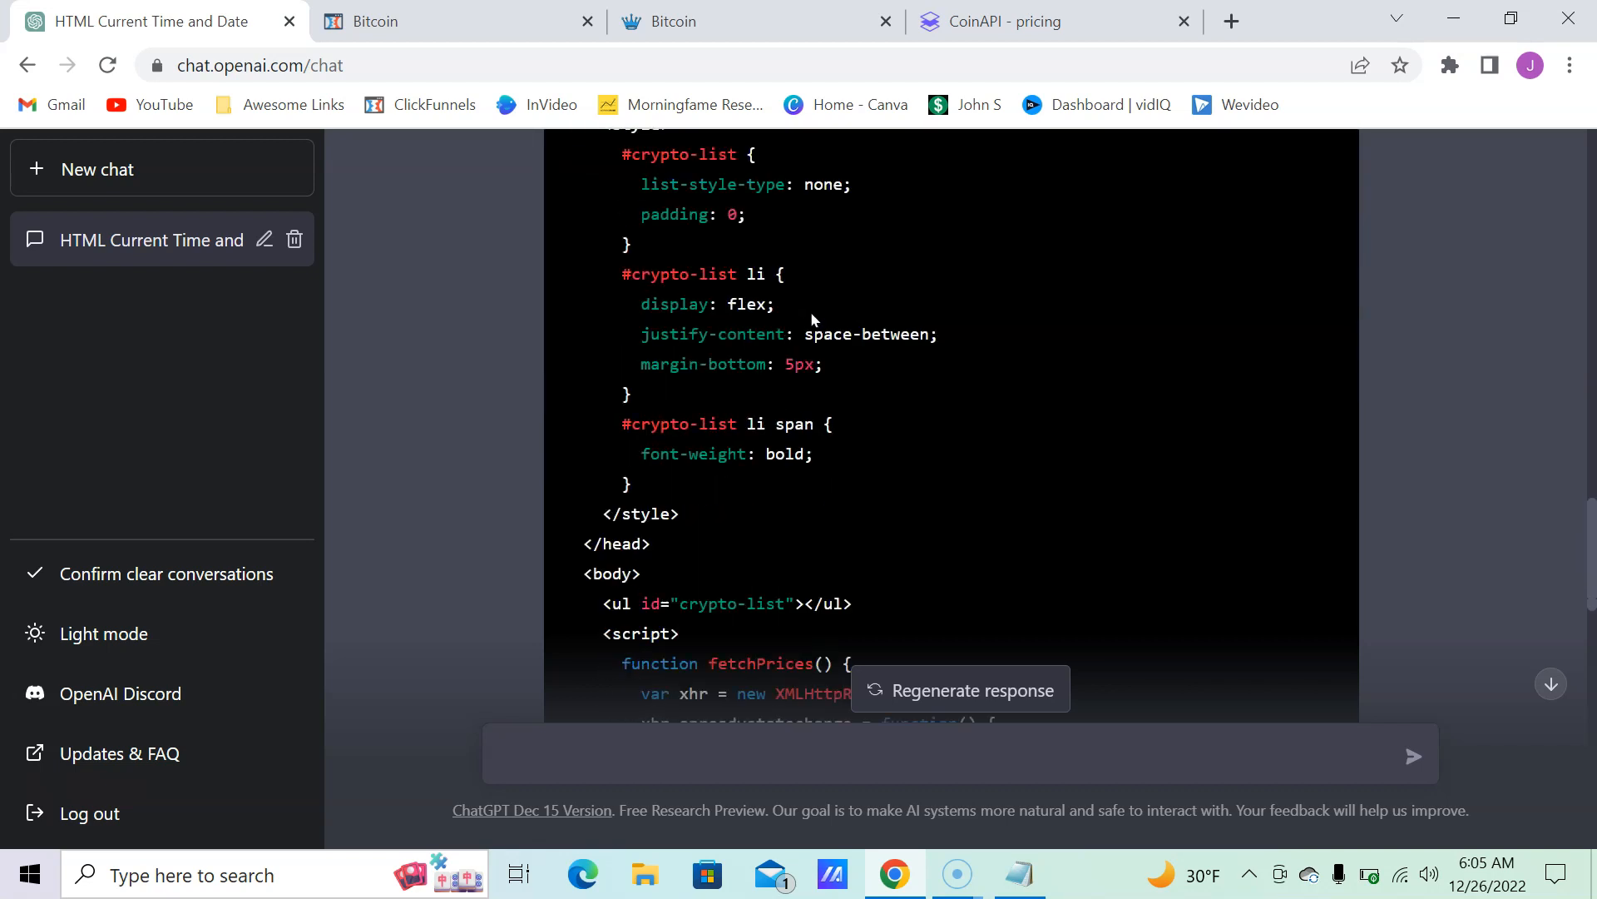
{"action": "scroll", "scroll_direction": "down", "scroll_amount": 3}
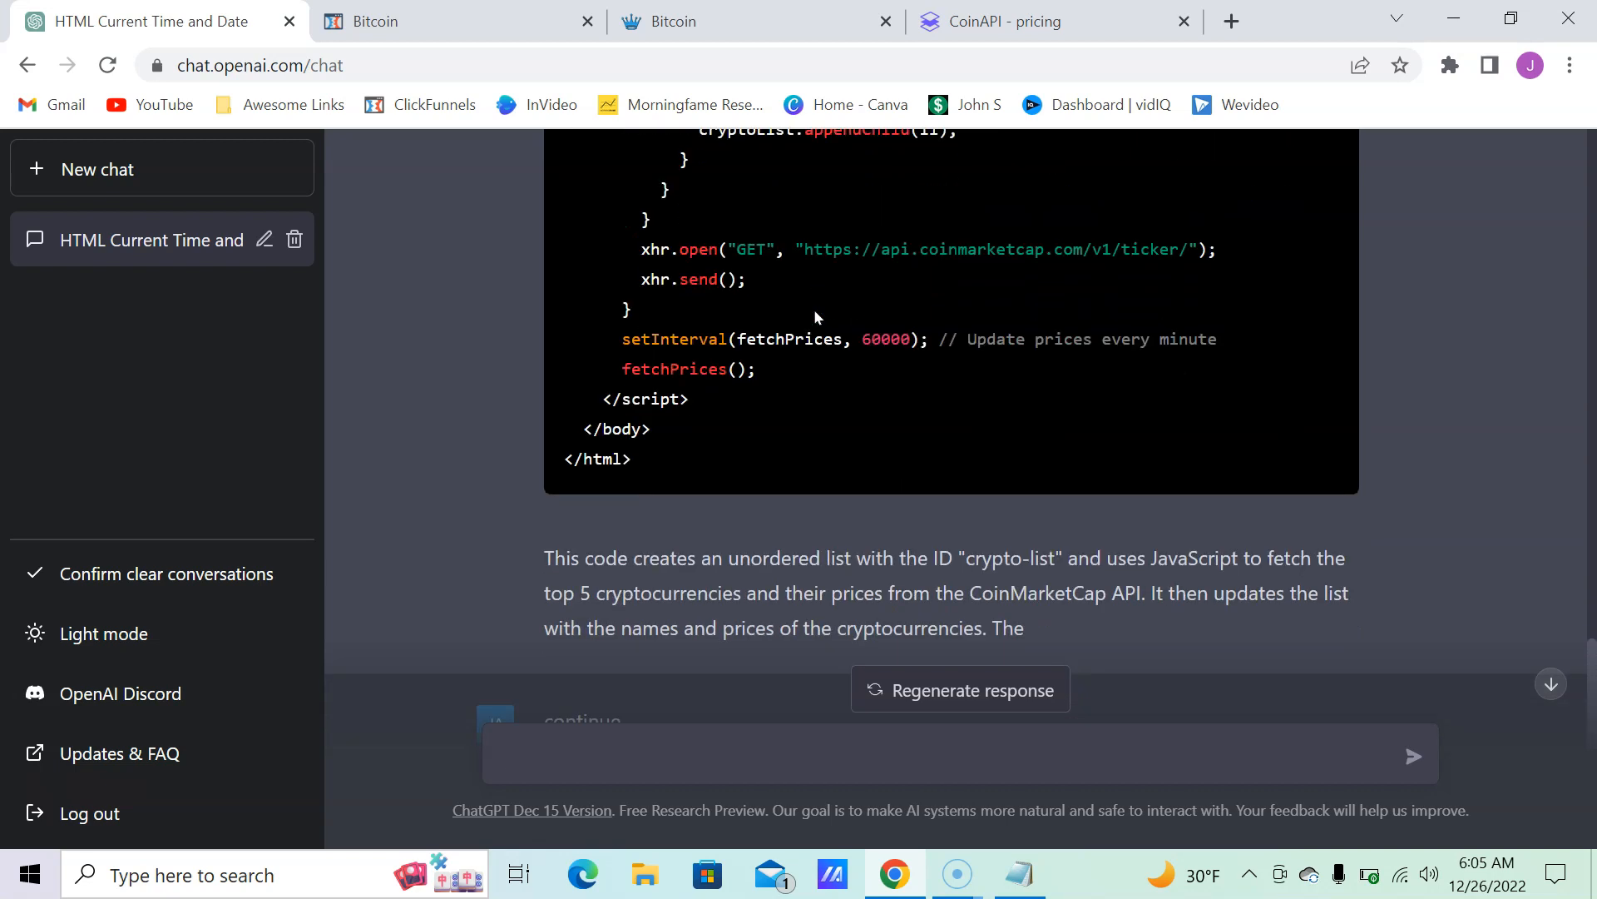
{"action": "left_click", "coordinate": [917, 756]}
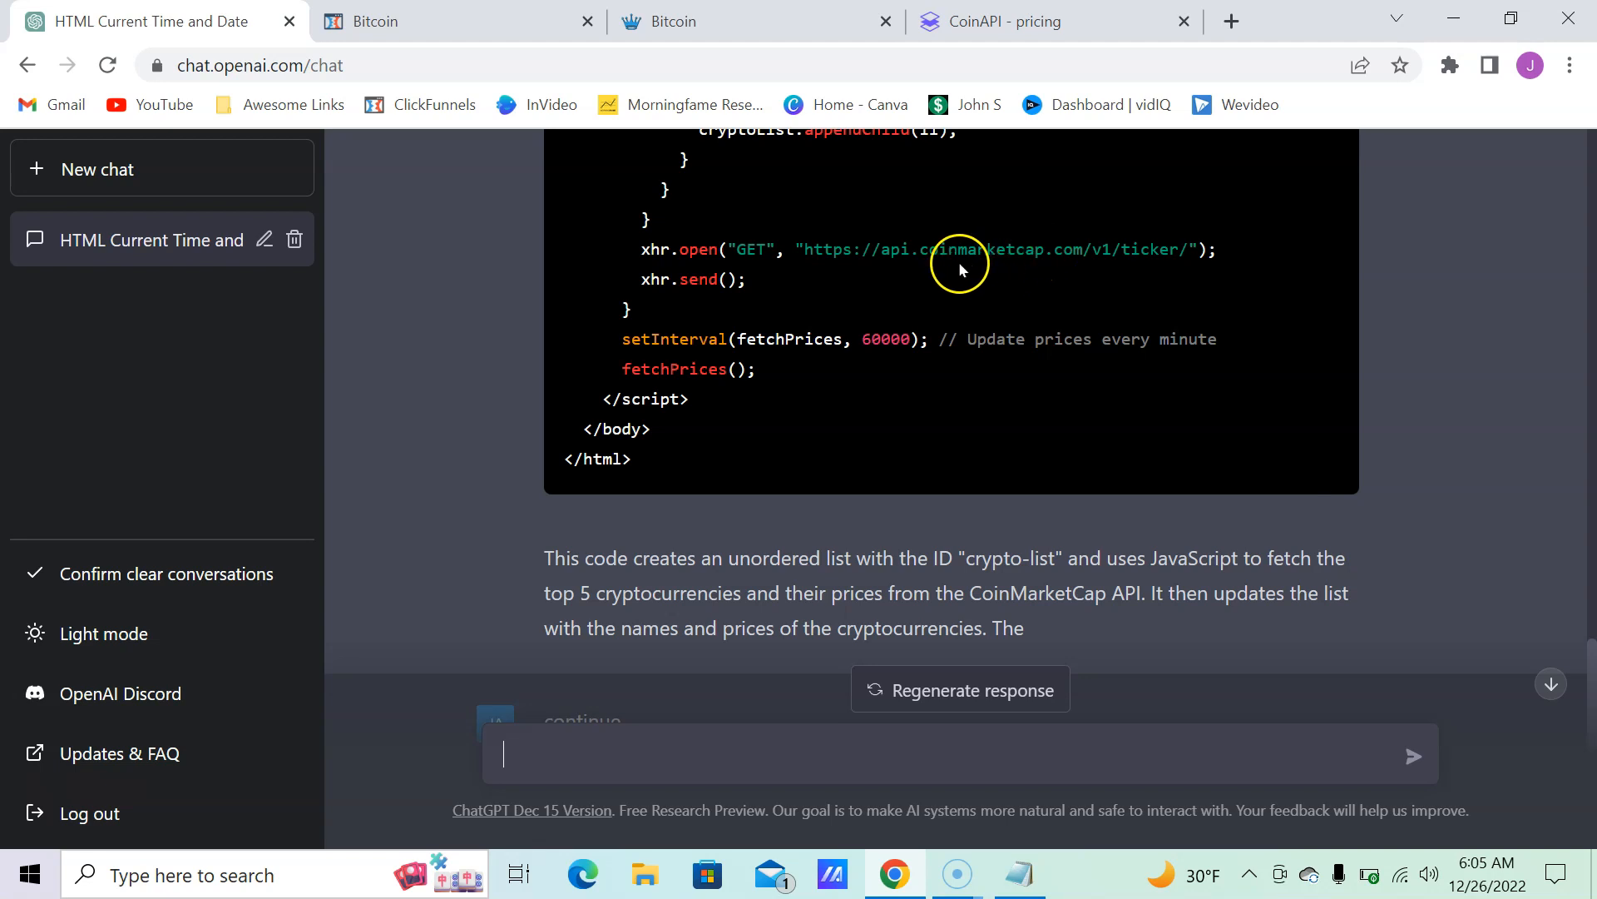
{"action": "scroll", "scroll_direction": "down", "scroll_amount": 3}
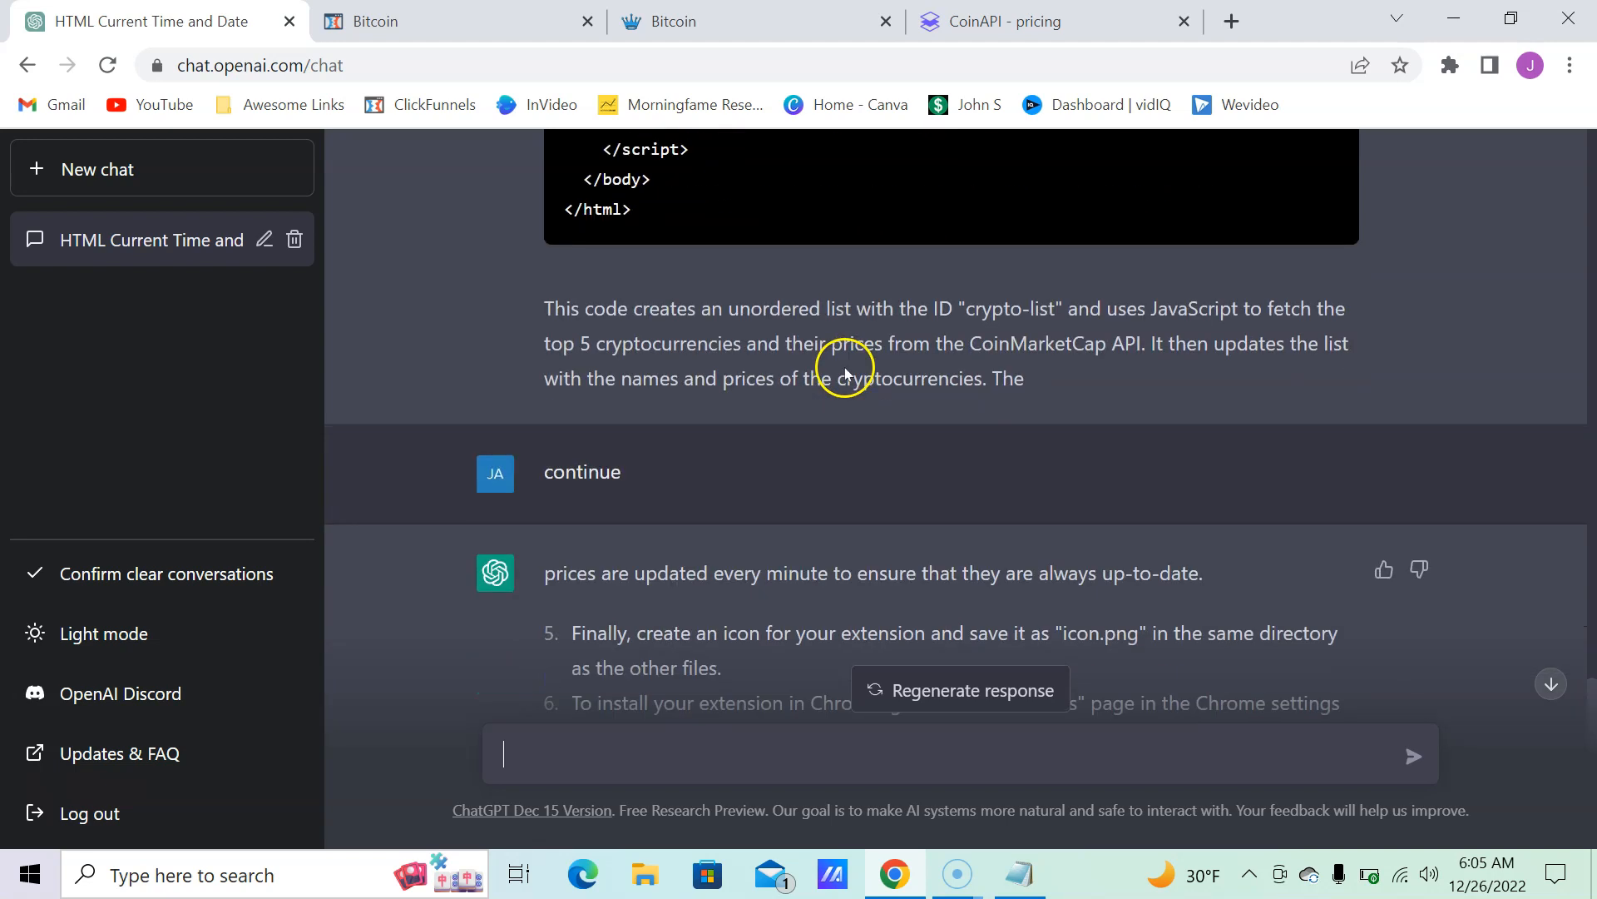
{"action": "scroll", "scroll_direction": "down", "scroll_amount": 3}
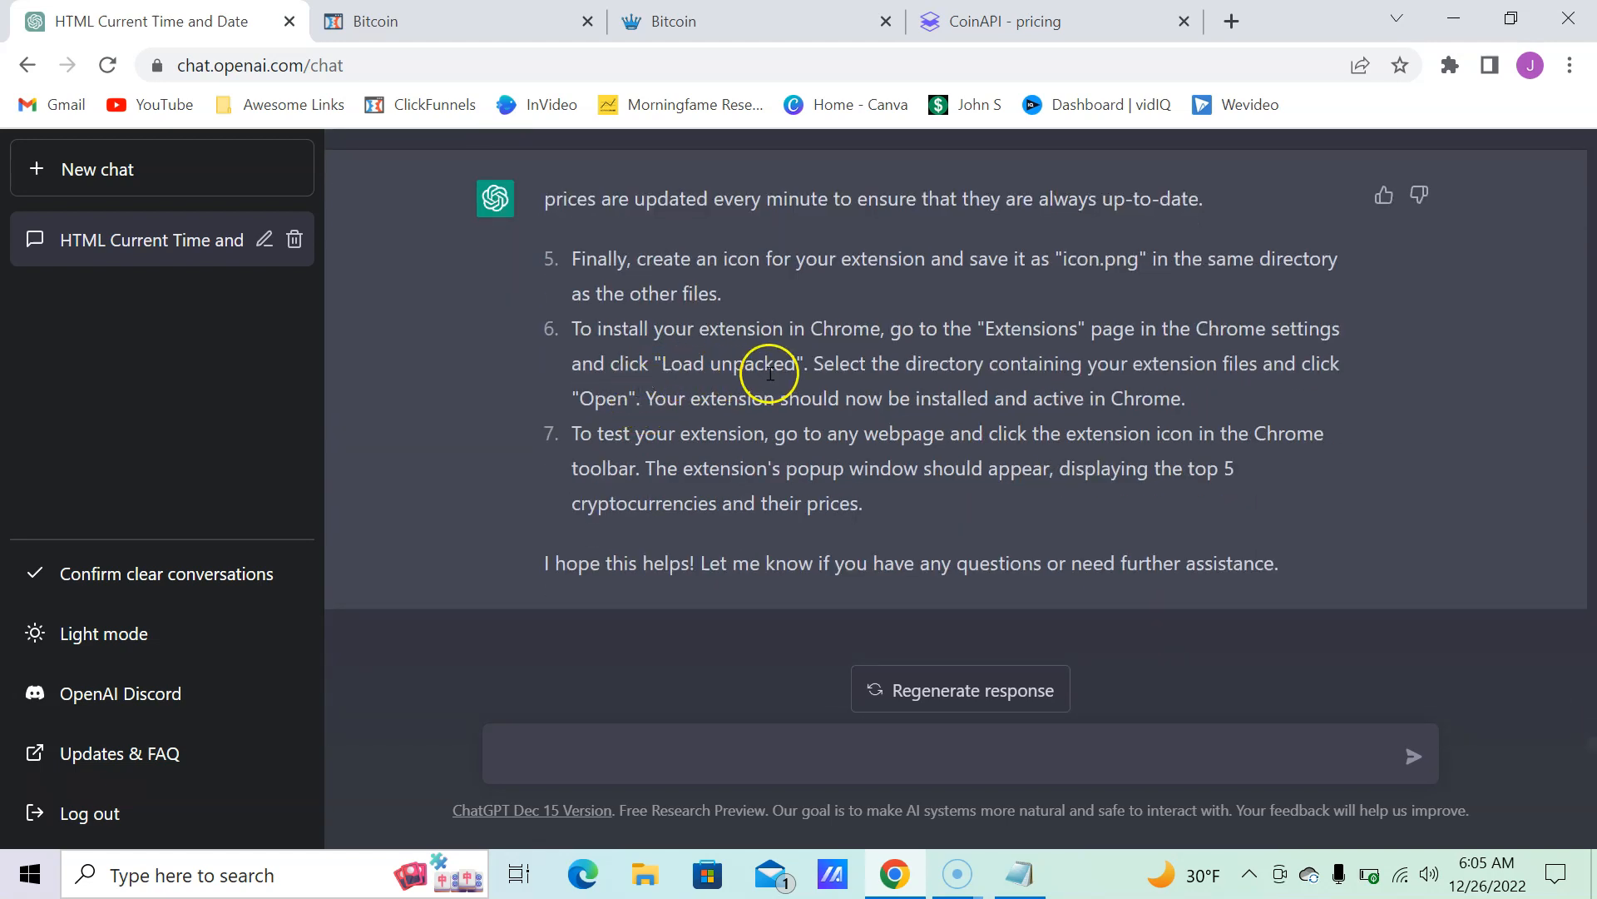
Step: Ask 'do i need an api for this' and read the CoinMarketCap API answer
{"action": "type", "text": "do i need"}
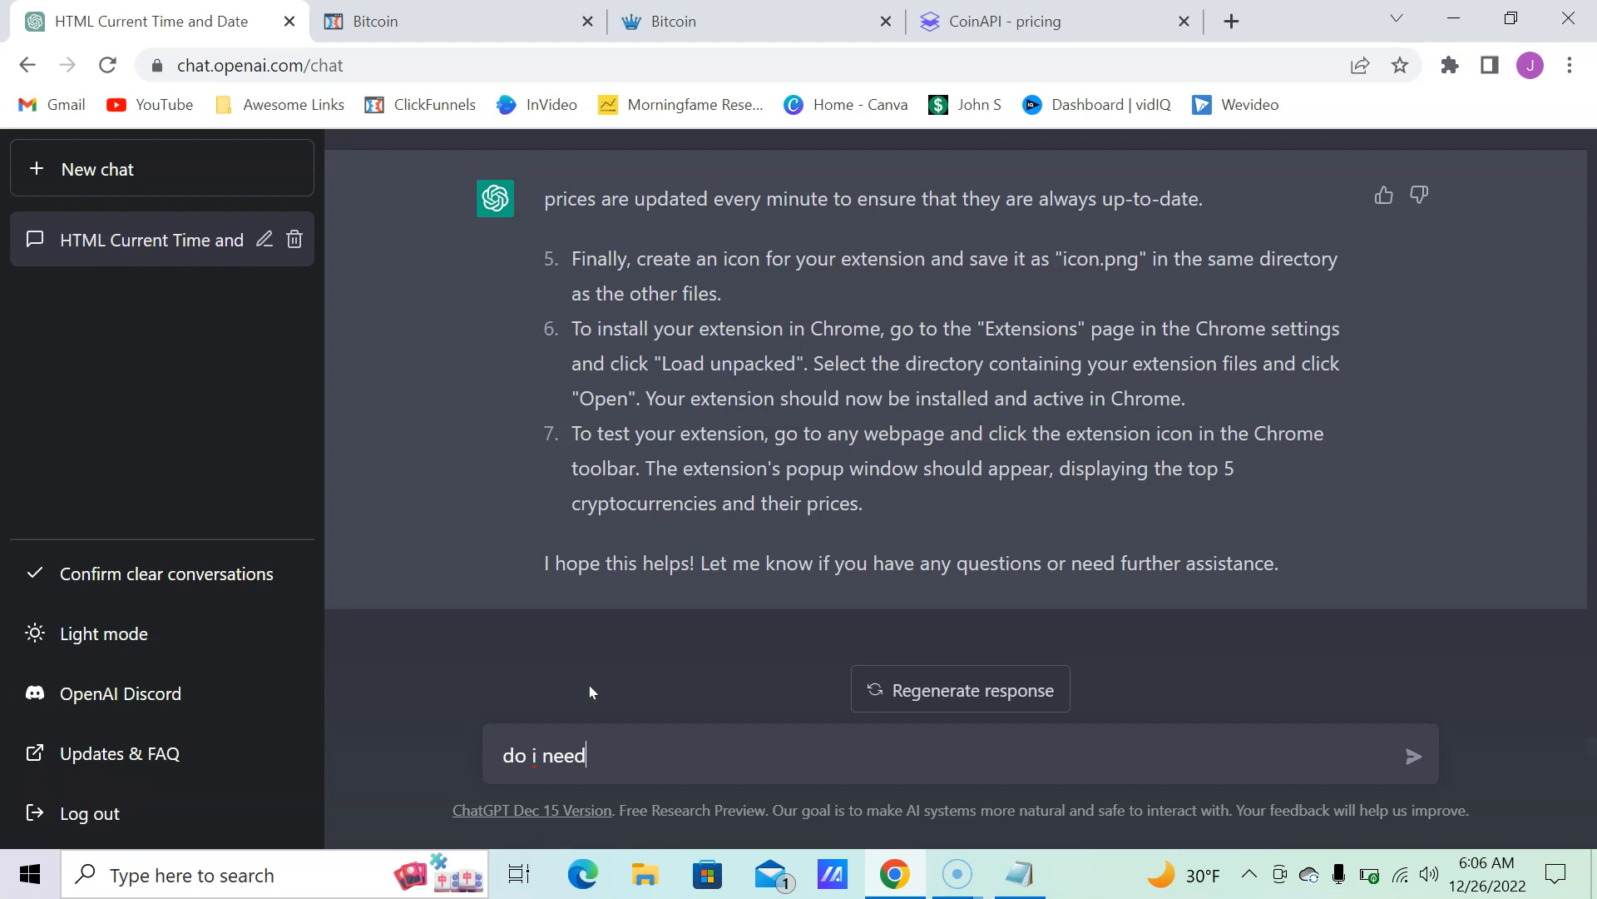
{"action": "type", "text": "an api"}
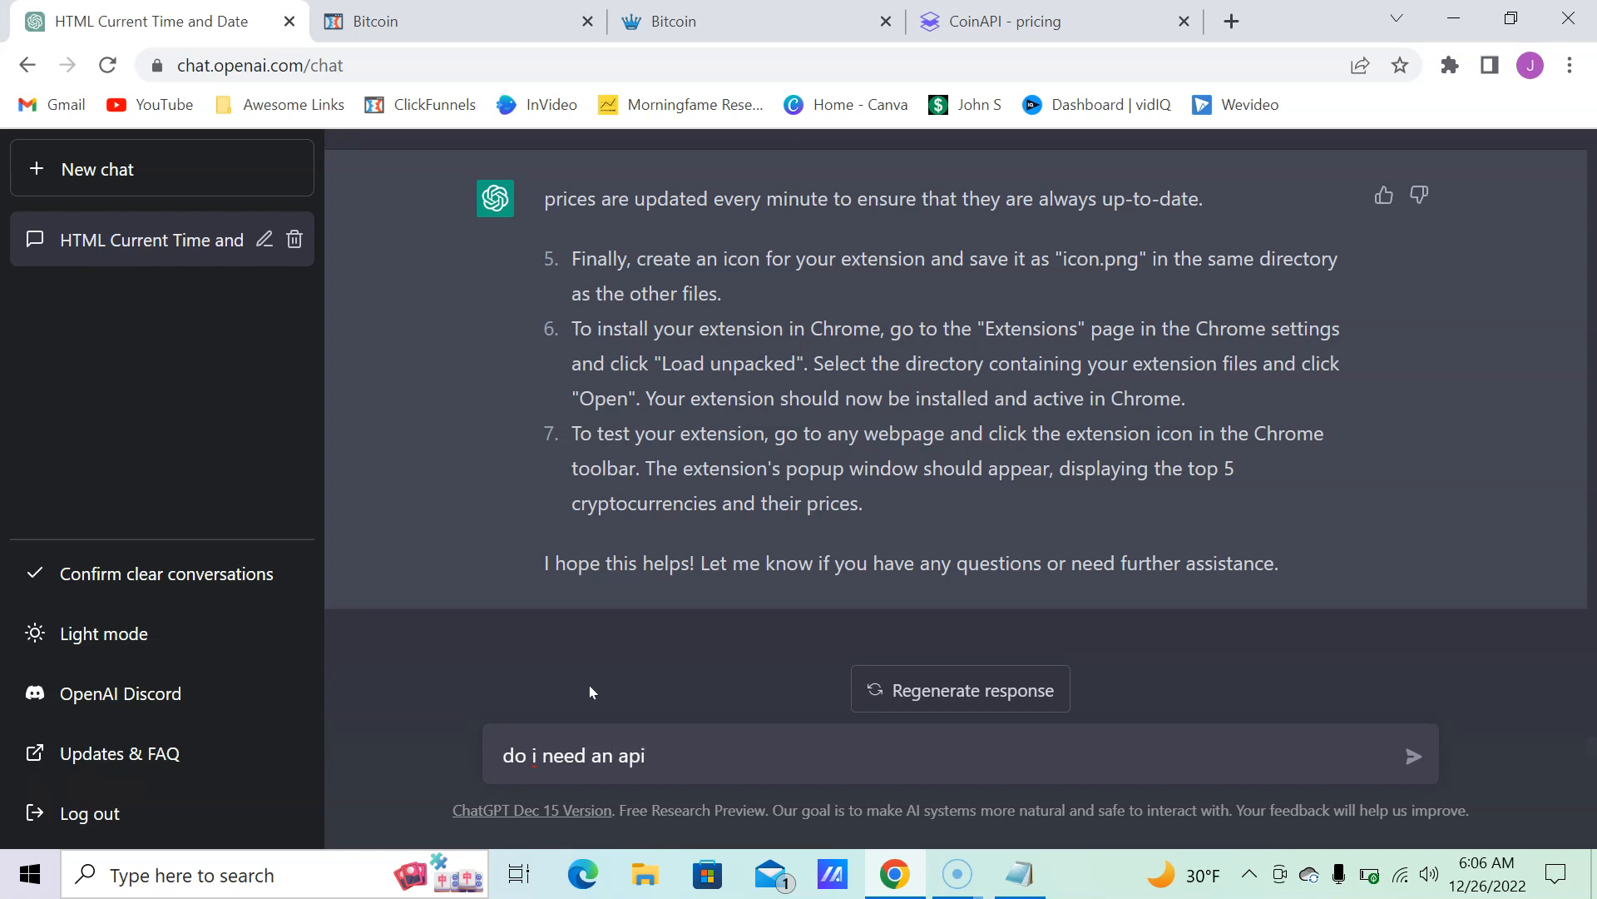
{"action": "type", "text": "for"}
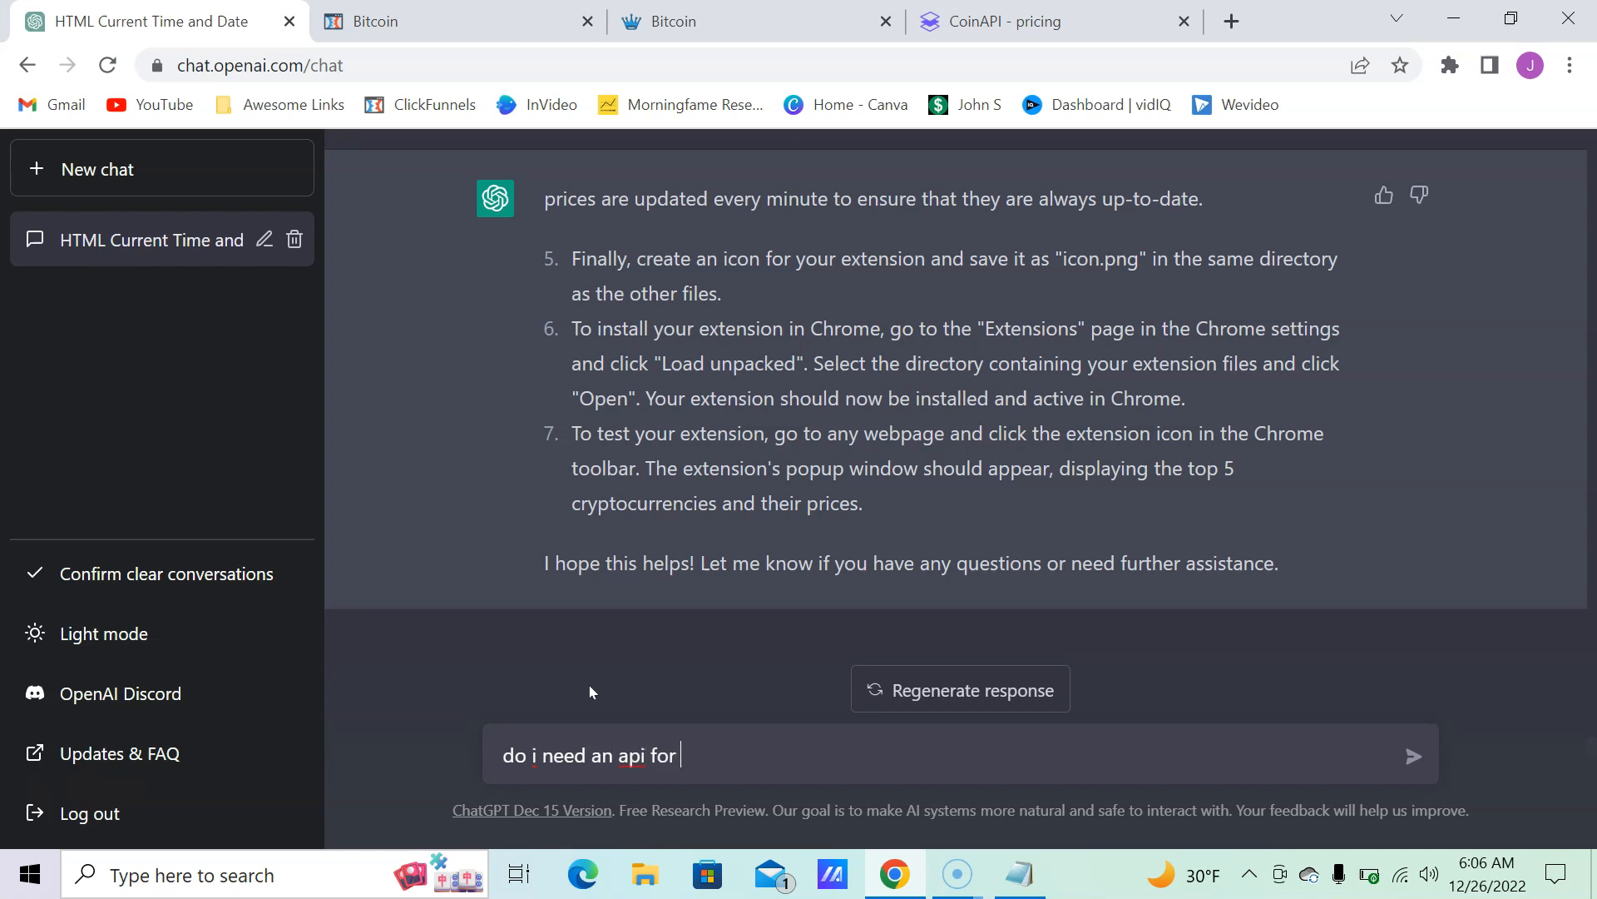
{"action": "type", "text": "this"}
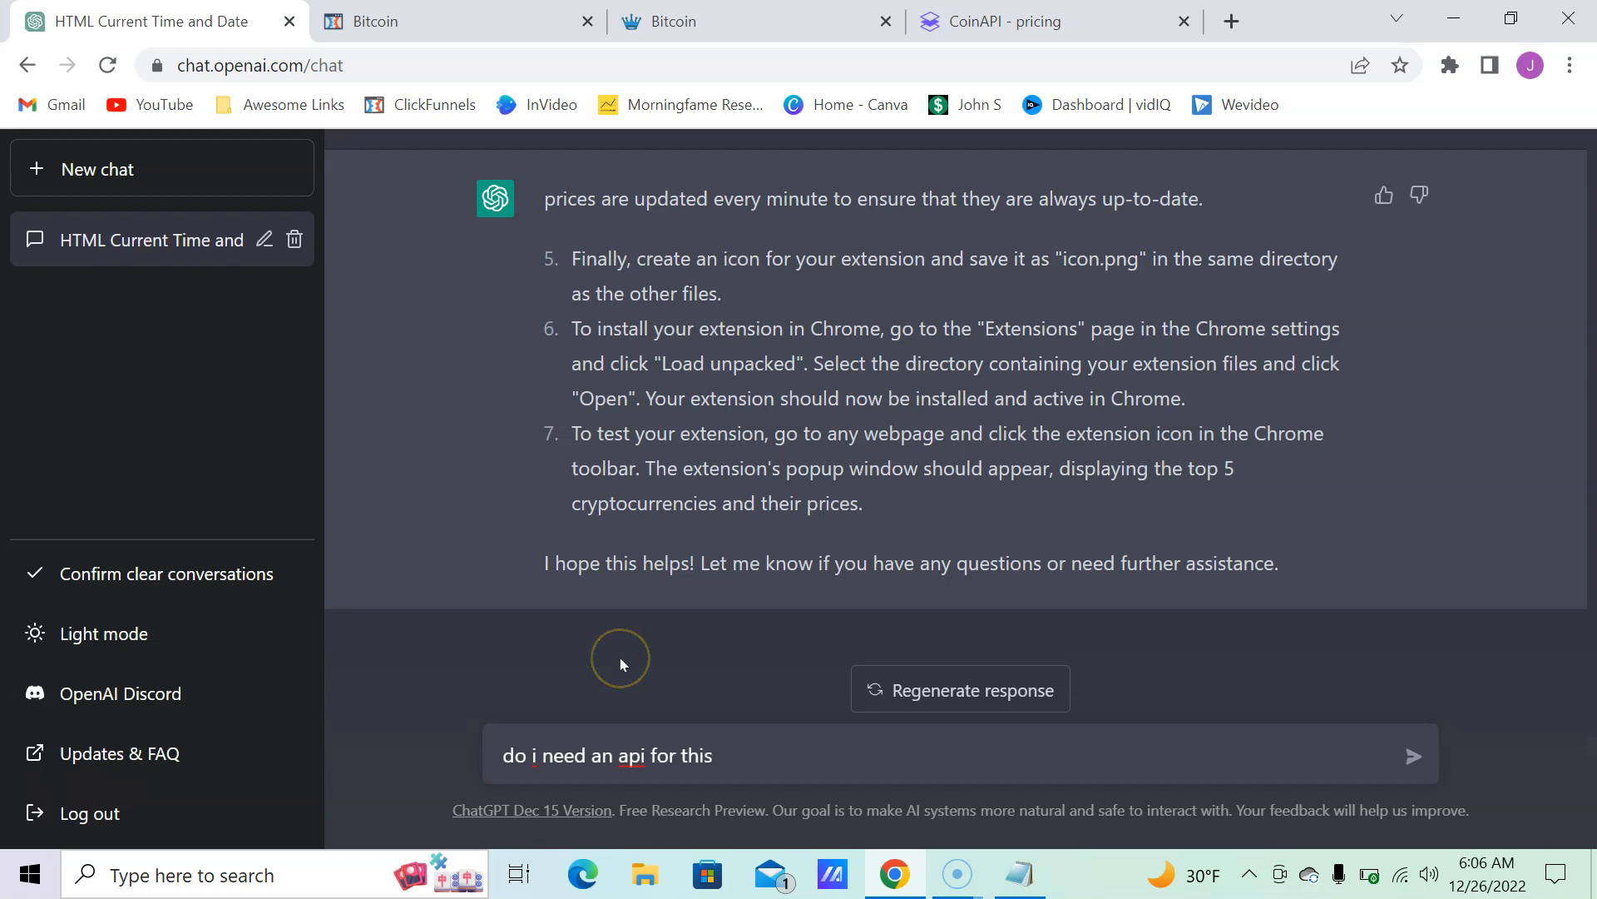
{"action": "left_click", "coordinate": [1412, 755]}
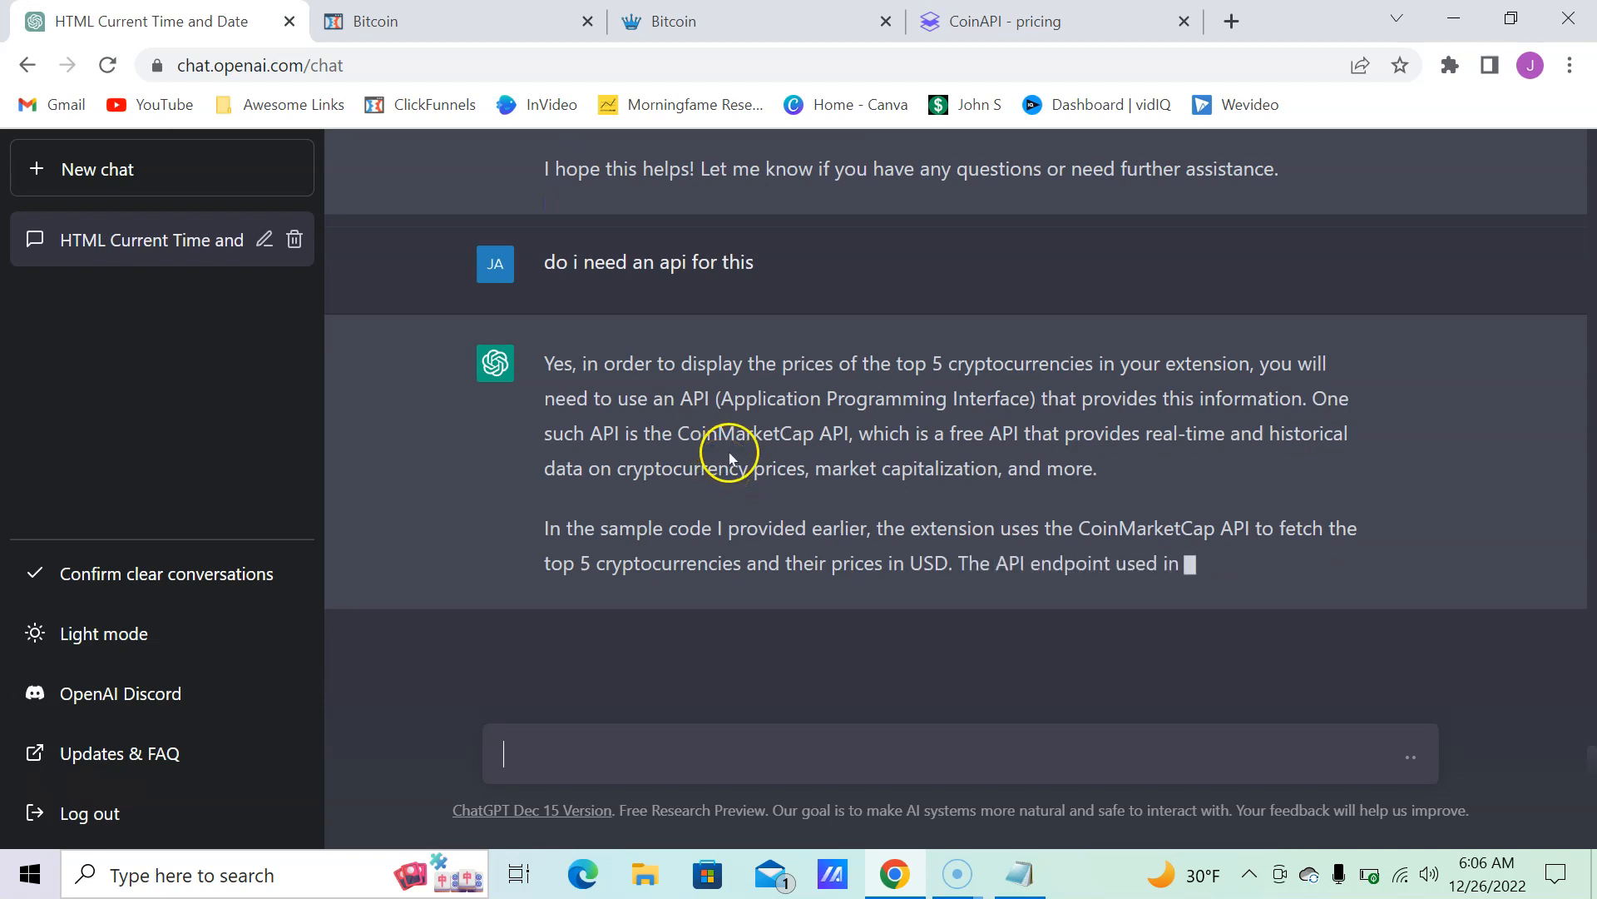
{"action": "scroll", "scroll_direction": "down", "scroll_amount": 3}
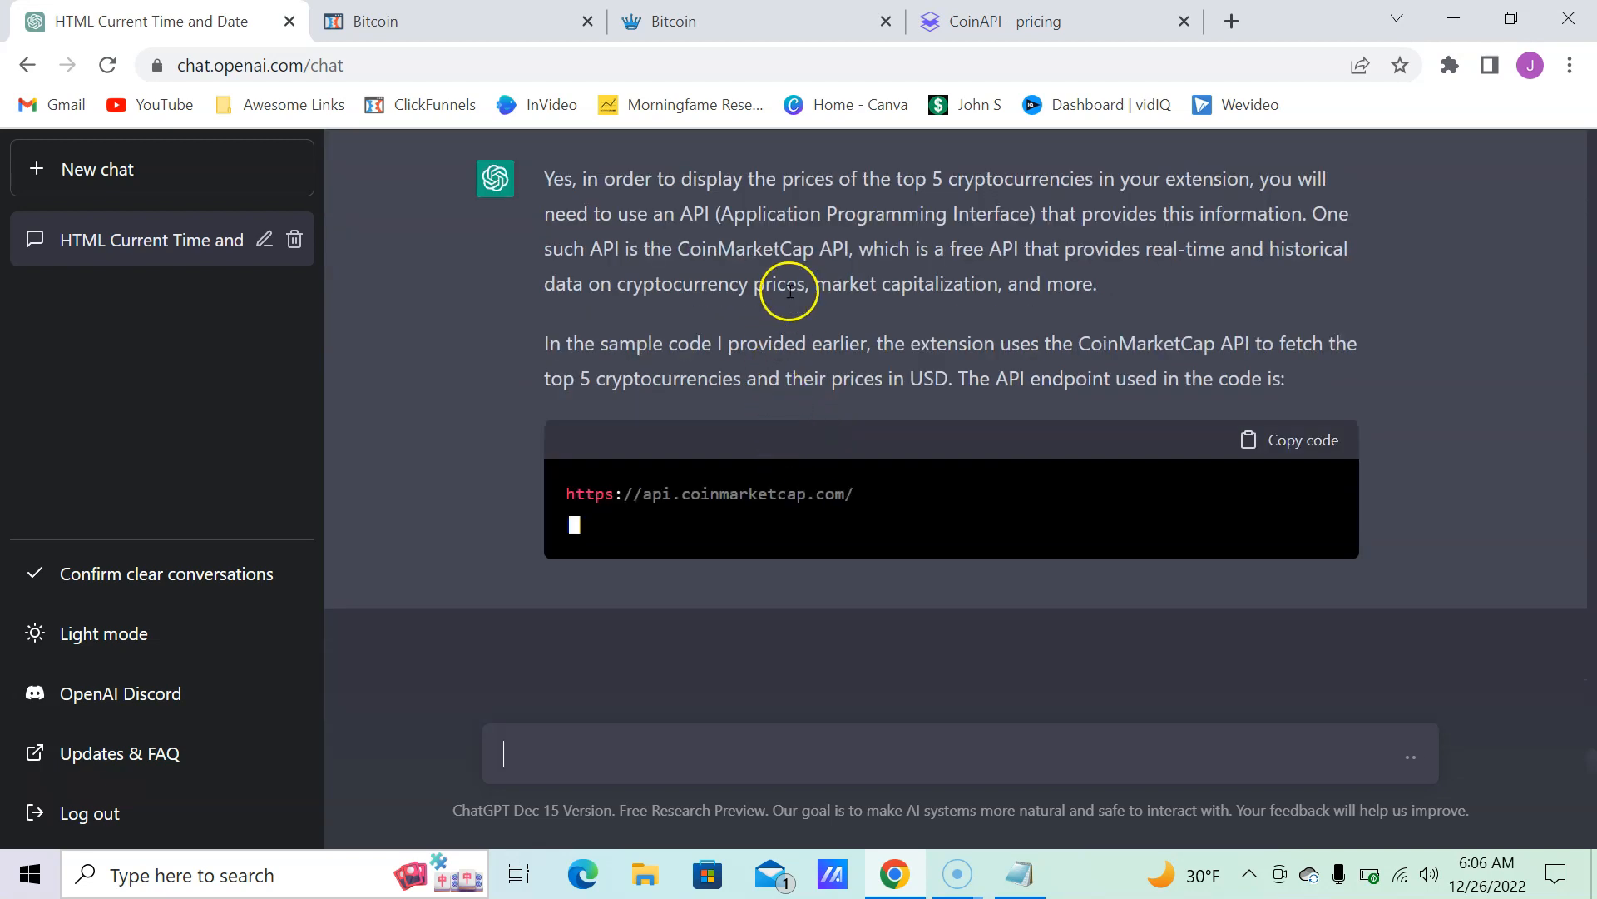
{"action": "scroll", "scroll_direction": "down", "scroll_amount": 3}
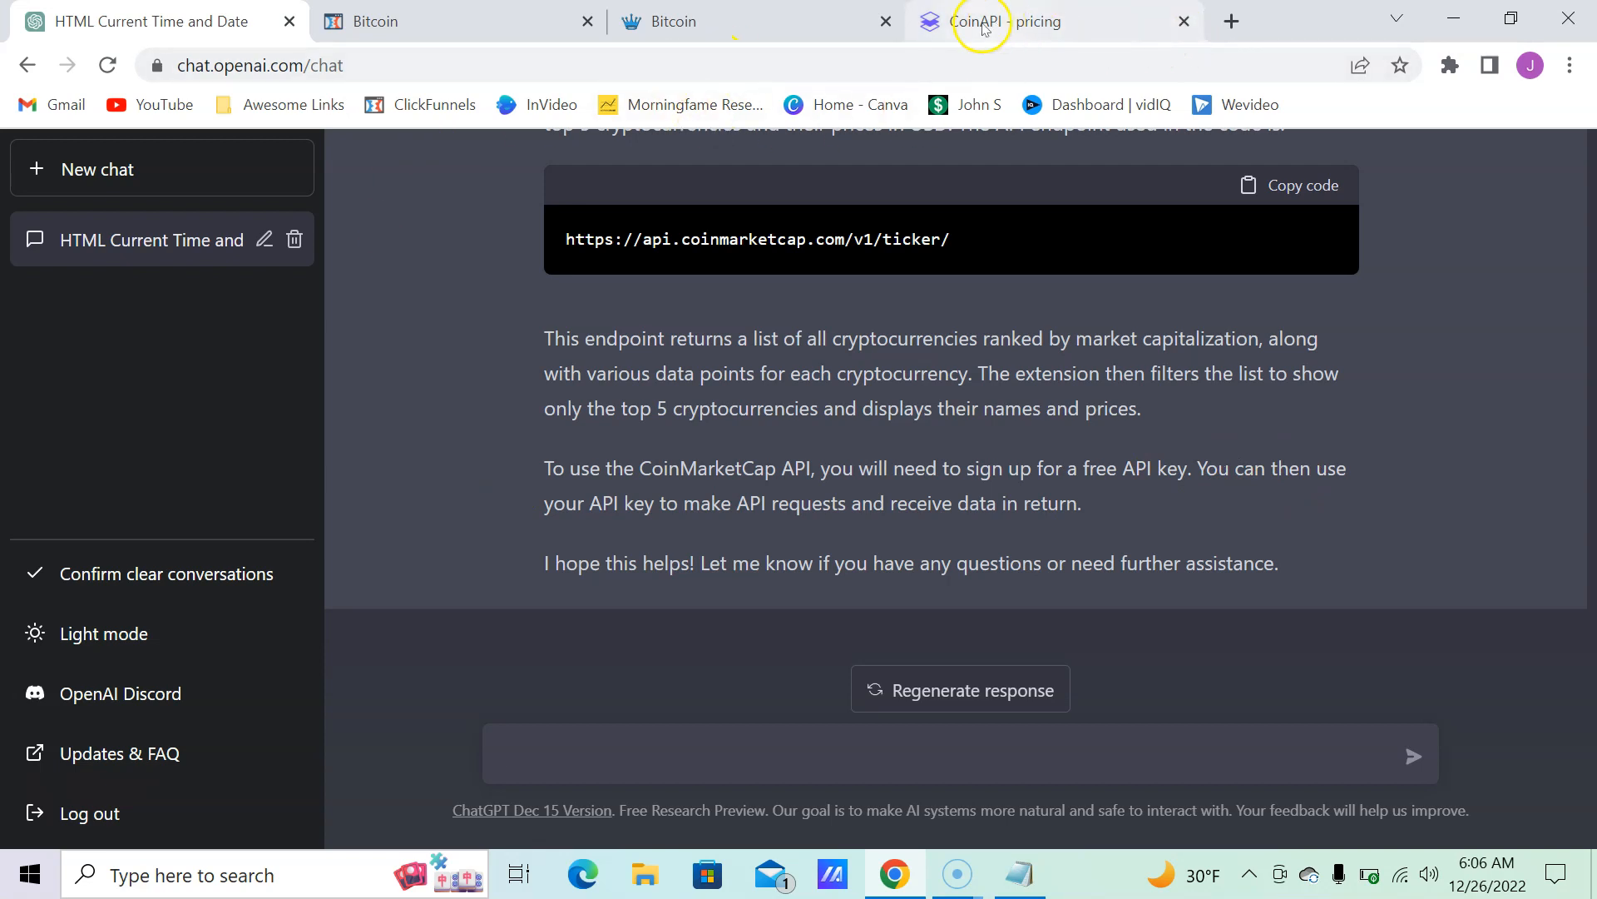
Step: Review CoinAPI.io pricing plans, noting the free tier's 100 daily requests
{"action": "left_click", "coordinate": [1018, 20]}
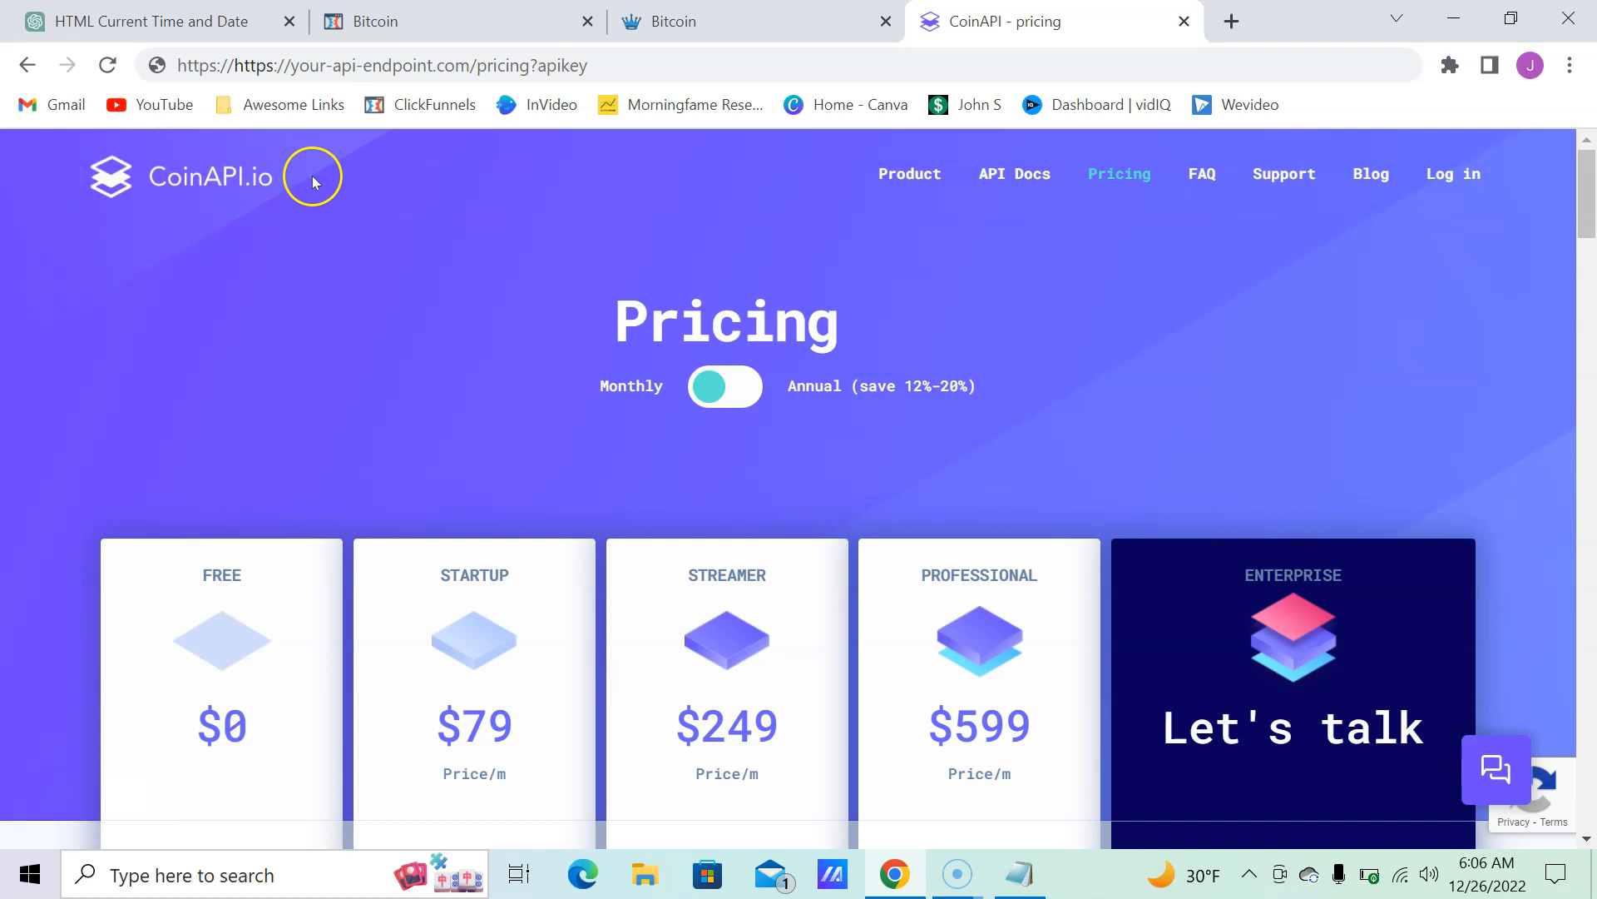
{"action": "scroll", "scroll_direction": "down", "scroll_amount": 3}
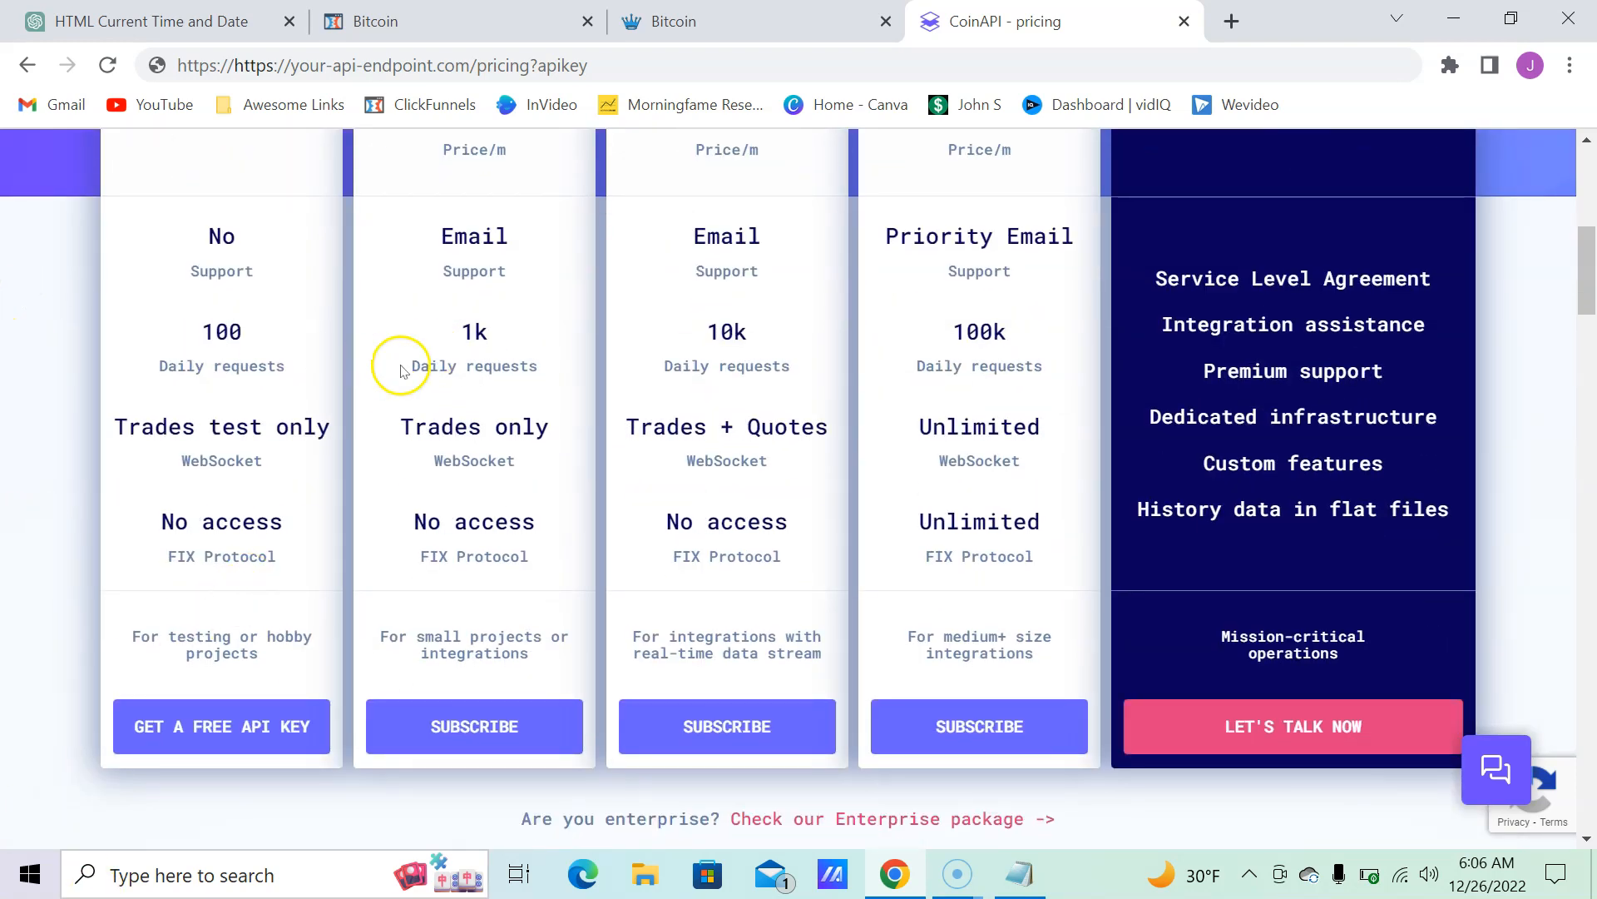
{"action": "mouse_move", "coordinate": [486, 389]}
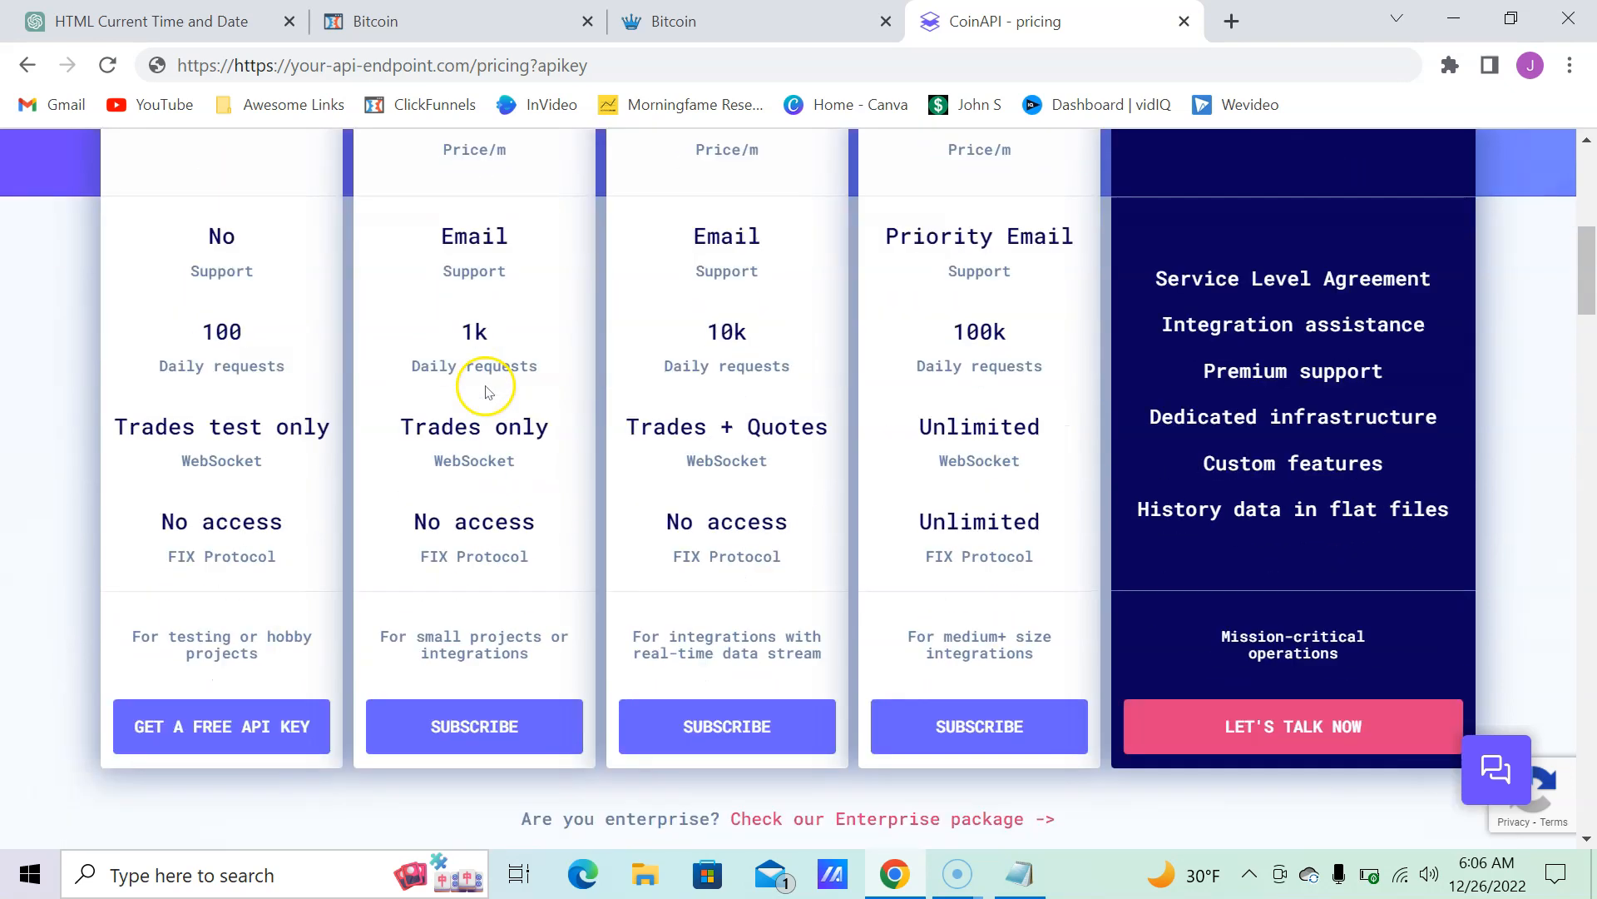
{"action": "scroll", "scroll_direction": "down", "scroll_amount": 3}
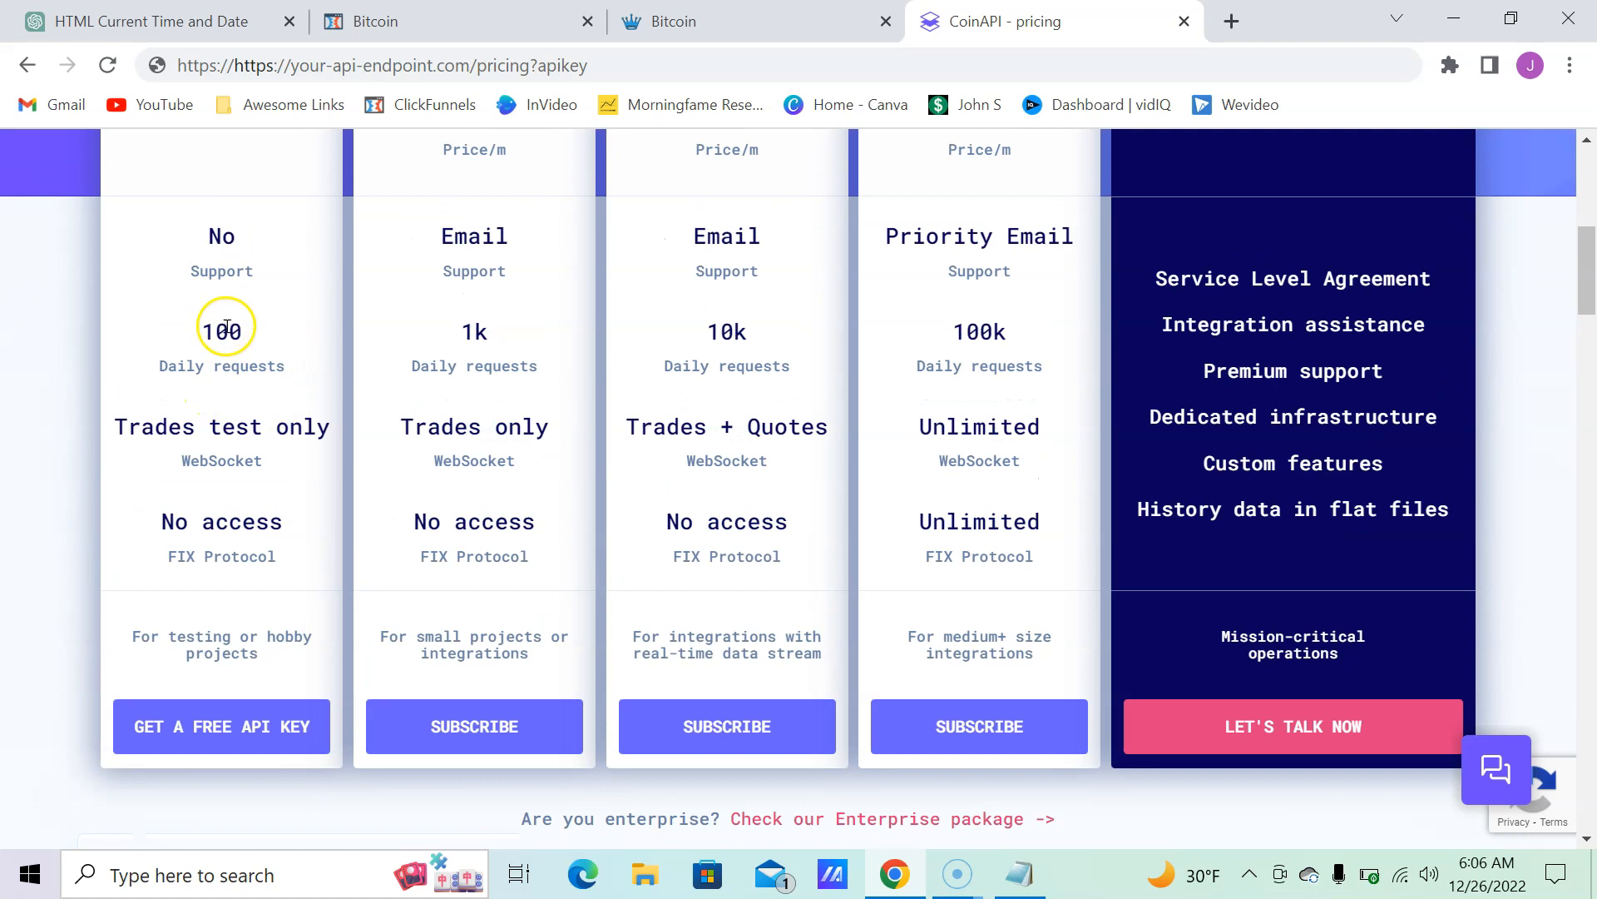
{"action": "mouse_move", "coordinate": [281, 534]}
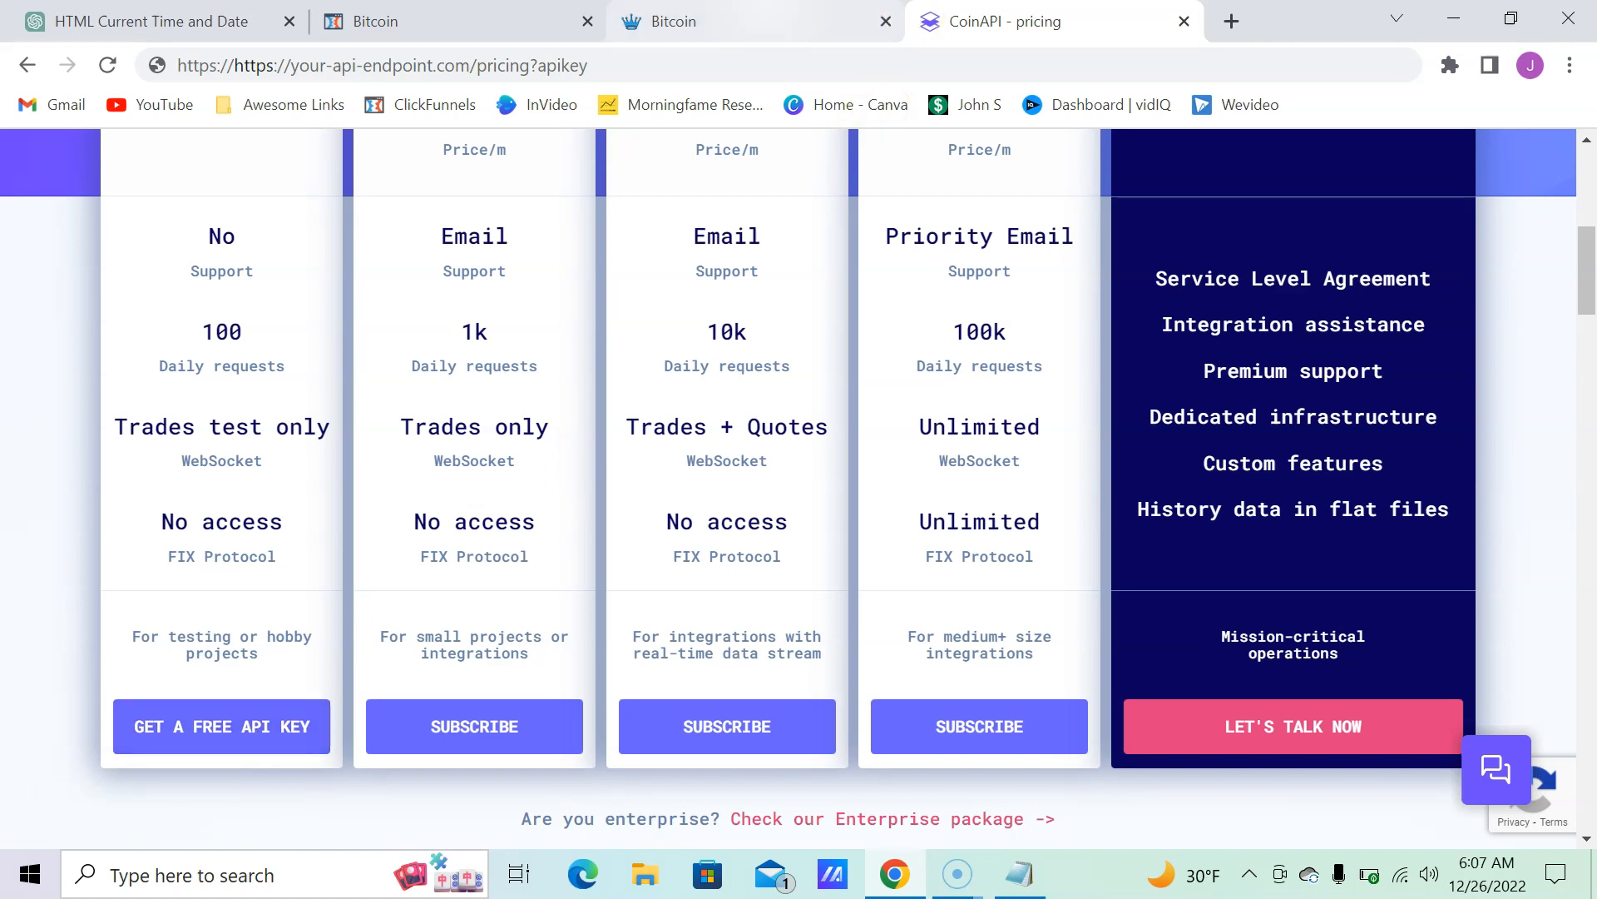
{"action": "mouse_move", "coordinate": [672, 22]}
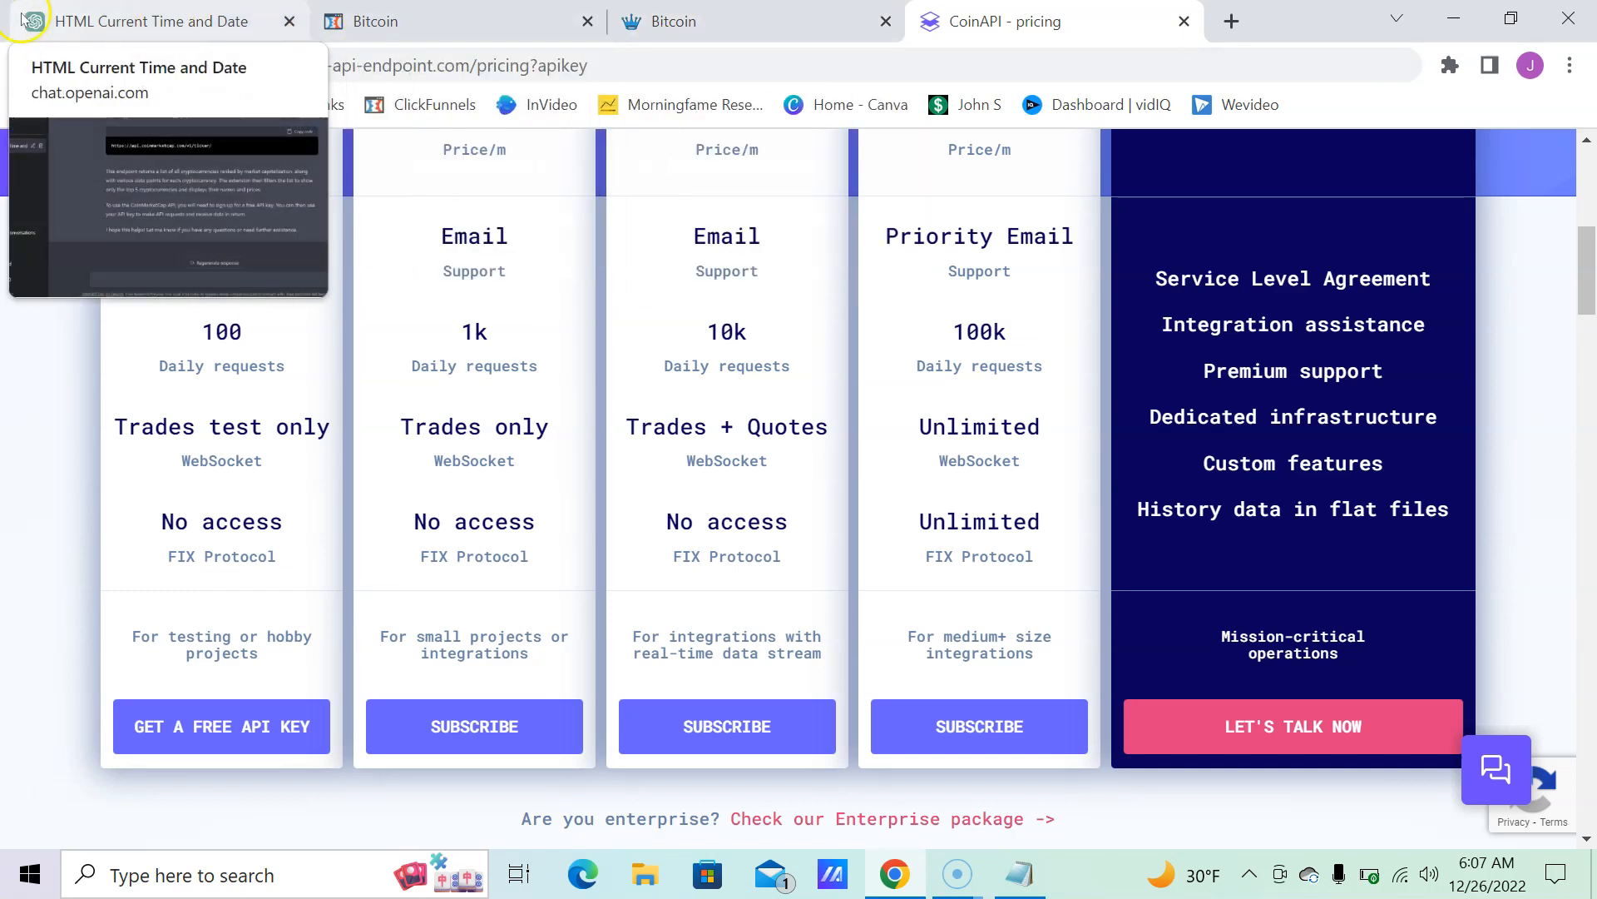
Step: Search Google for 'CoinMarketCap API' from the highlighted text in ChatGPT's answer
{"action": "left_click", "coordinate": [148, 20]}
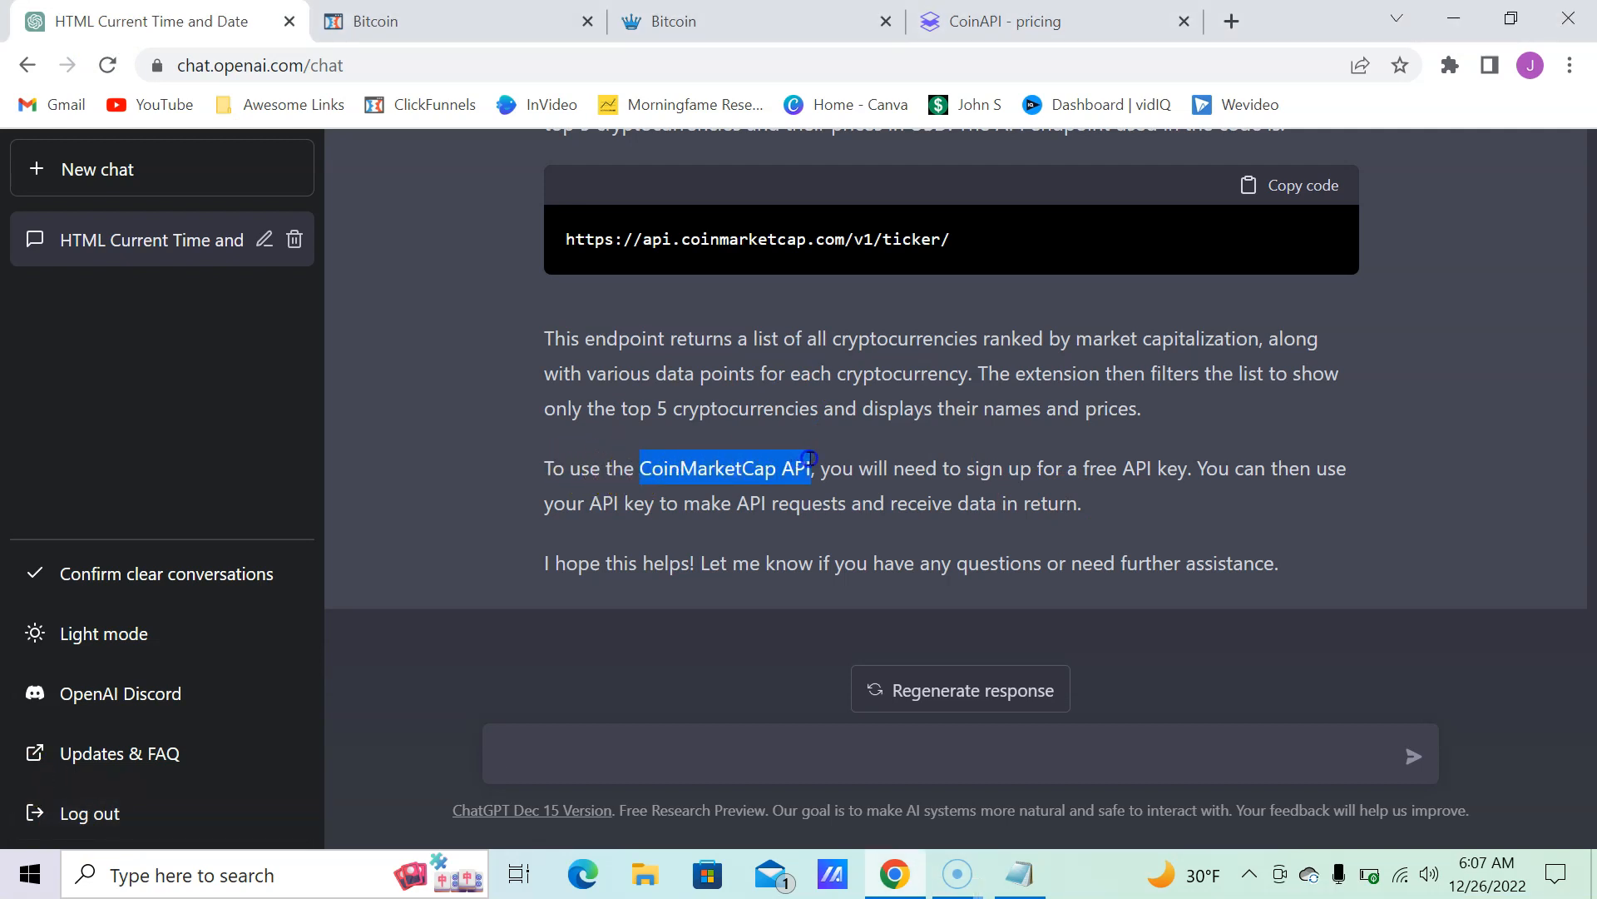
{"action": "right_click", "coordinate": [721, 468]}
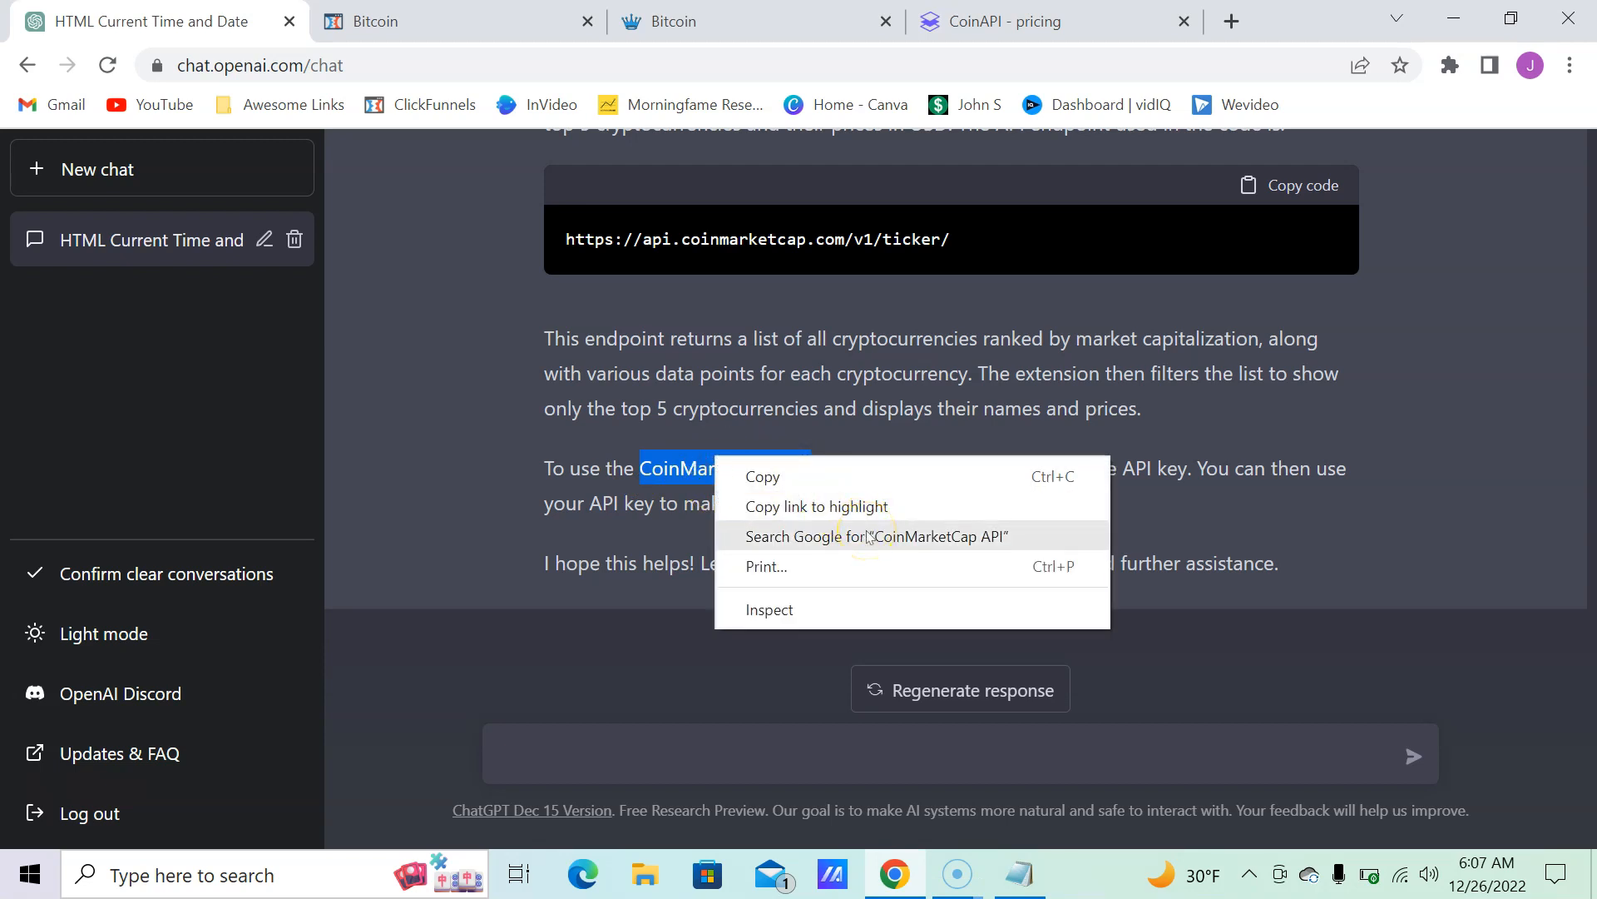
{"action": "left_click", "coordinate": [873, 537]}
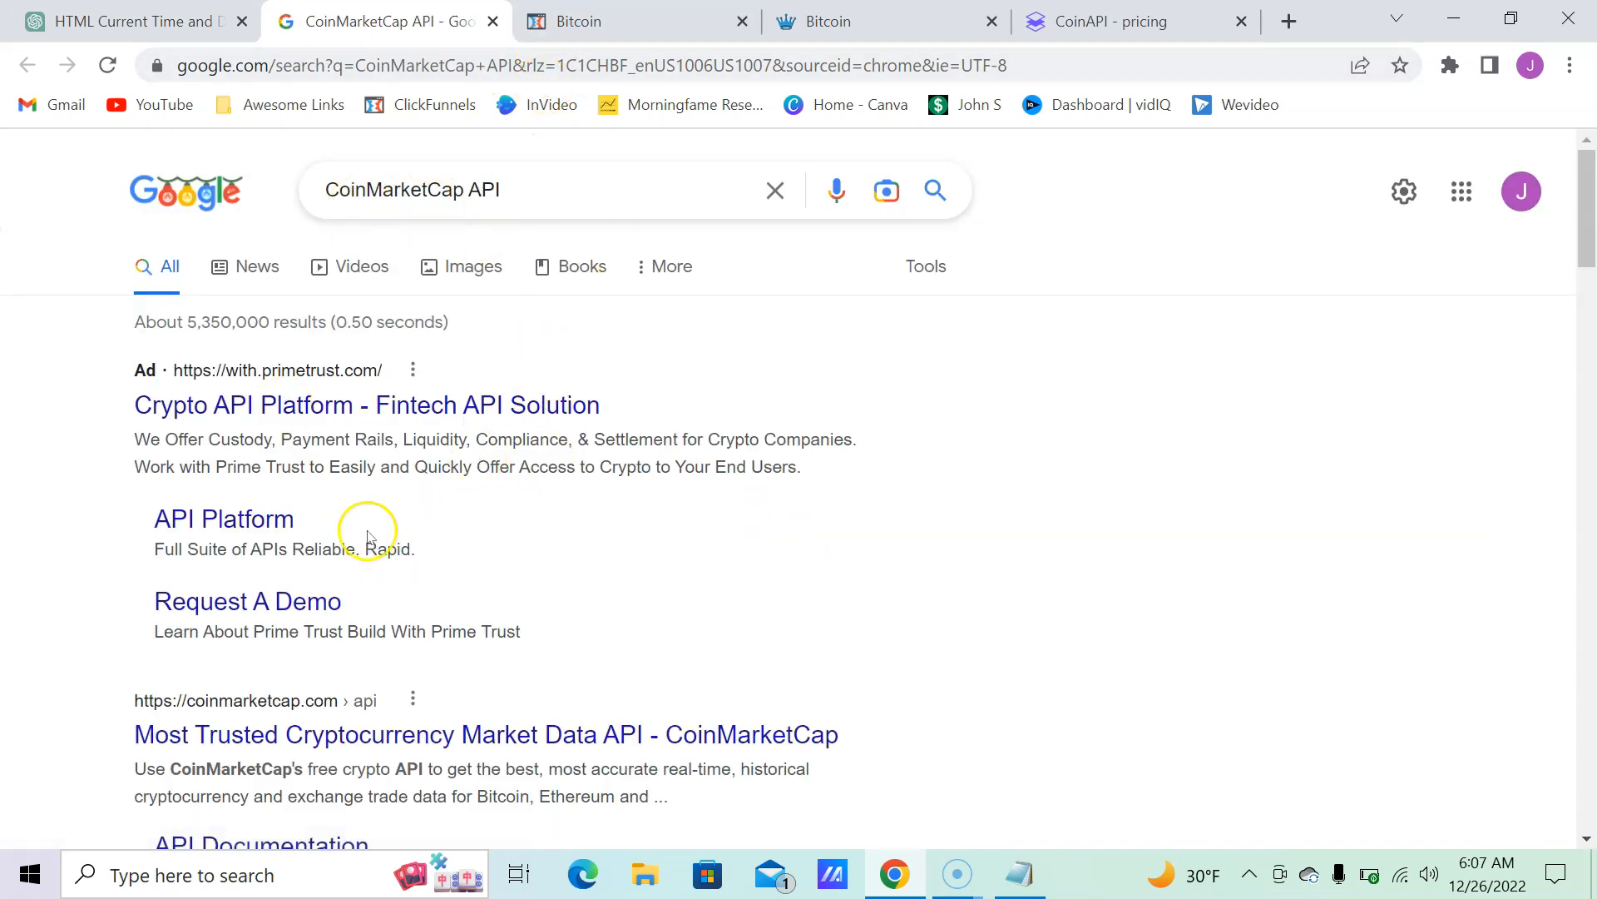
Step: Open CoinMarketCap's Market Data API result, then return to the ChatGPT conversation
{"action": "scroll", "scroll_direction": "down", "scroll_amount": 3}
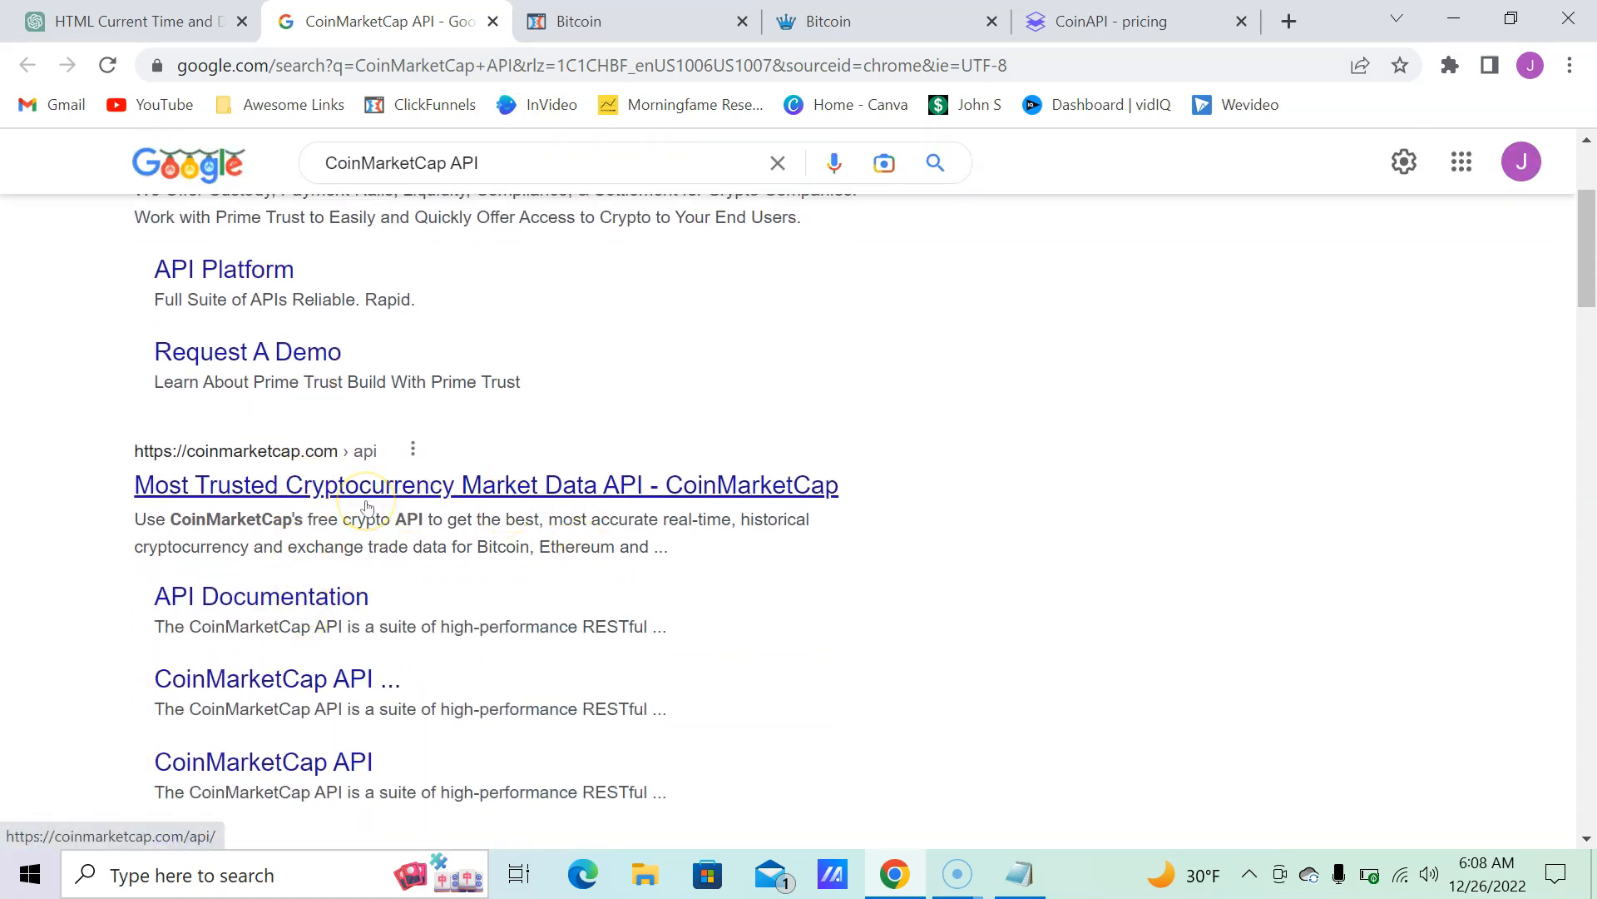
{"action": "left_click", "coordinate": [486, 484]}
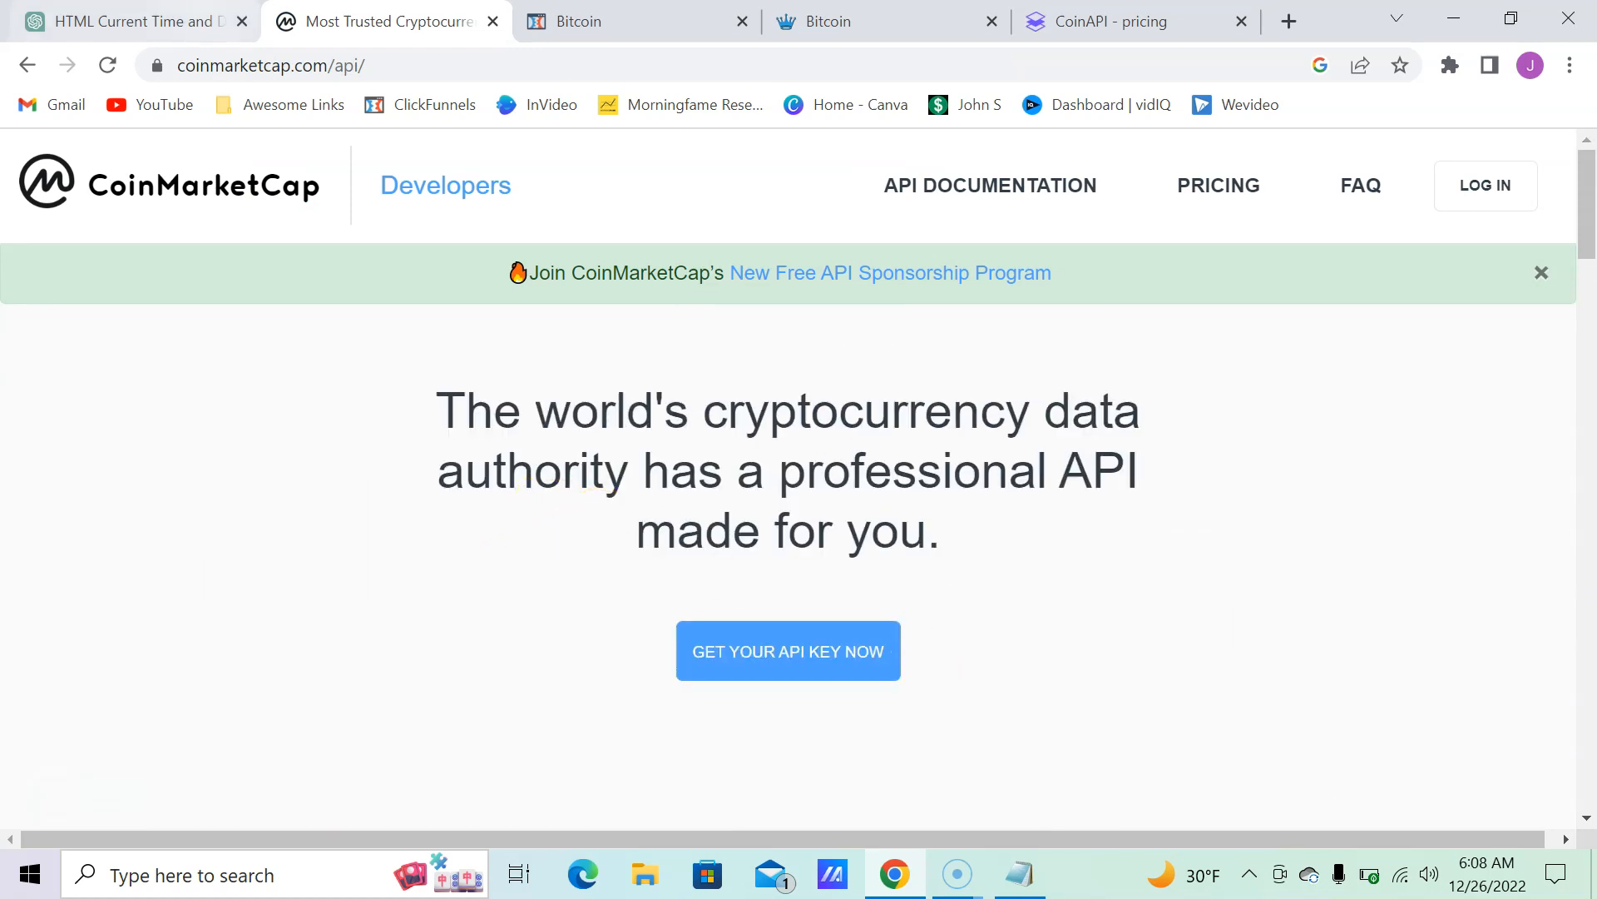
{"action": "left_click", "coordinate": [122, 20]}
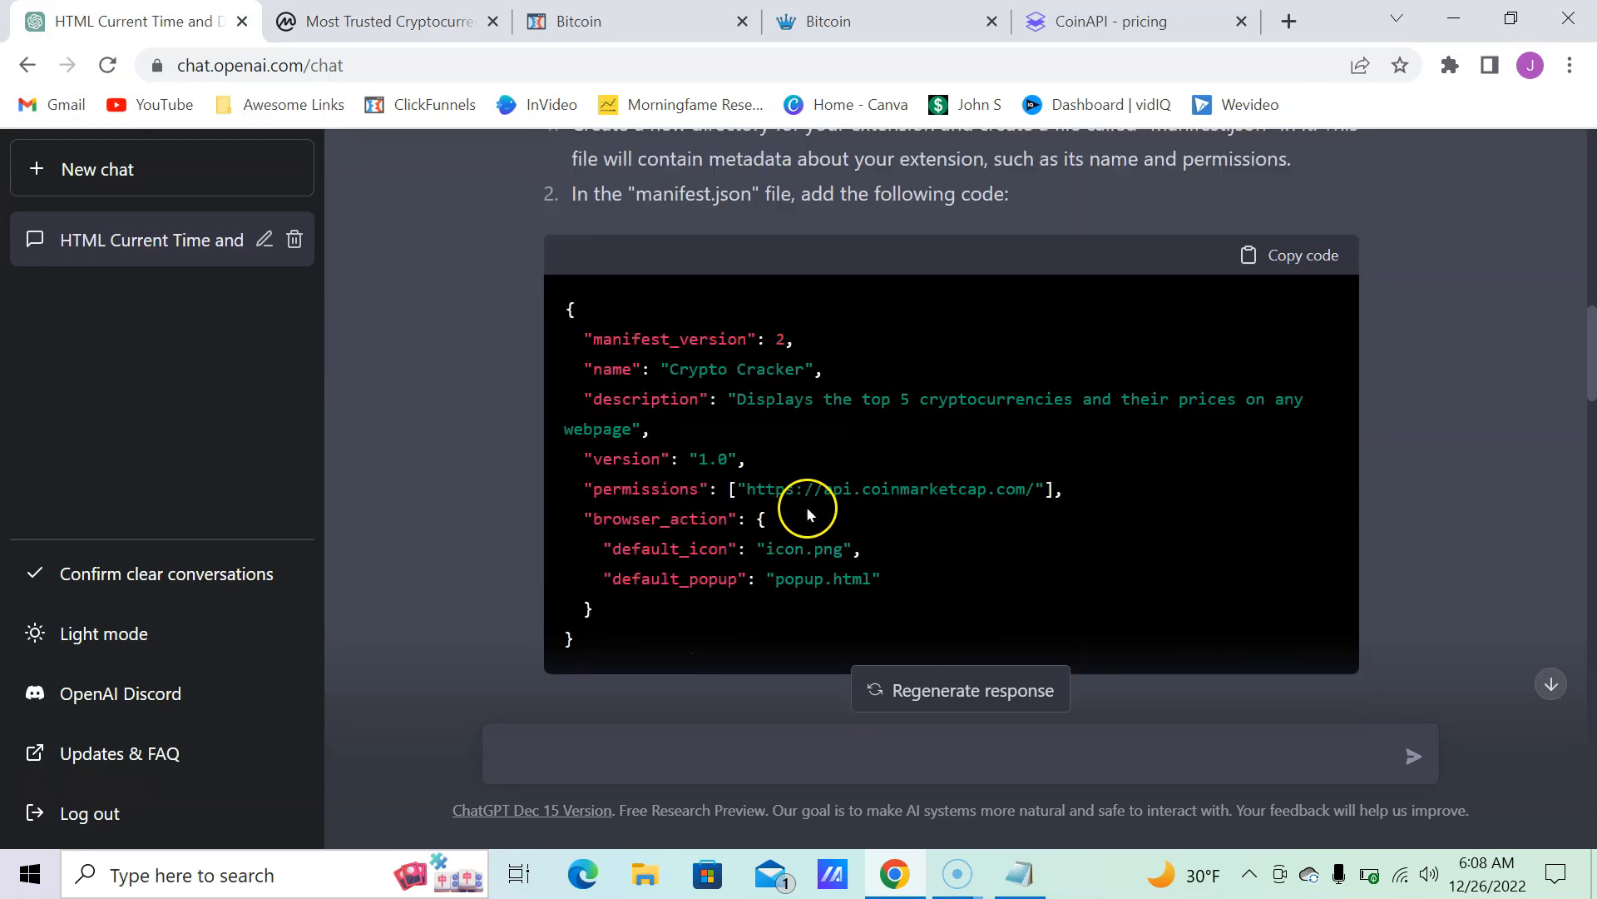
{"action": "scroll", "scroll_direction": "down", "scroll_amount": 3}
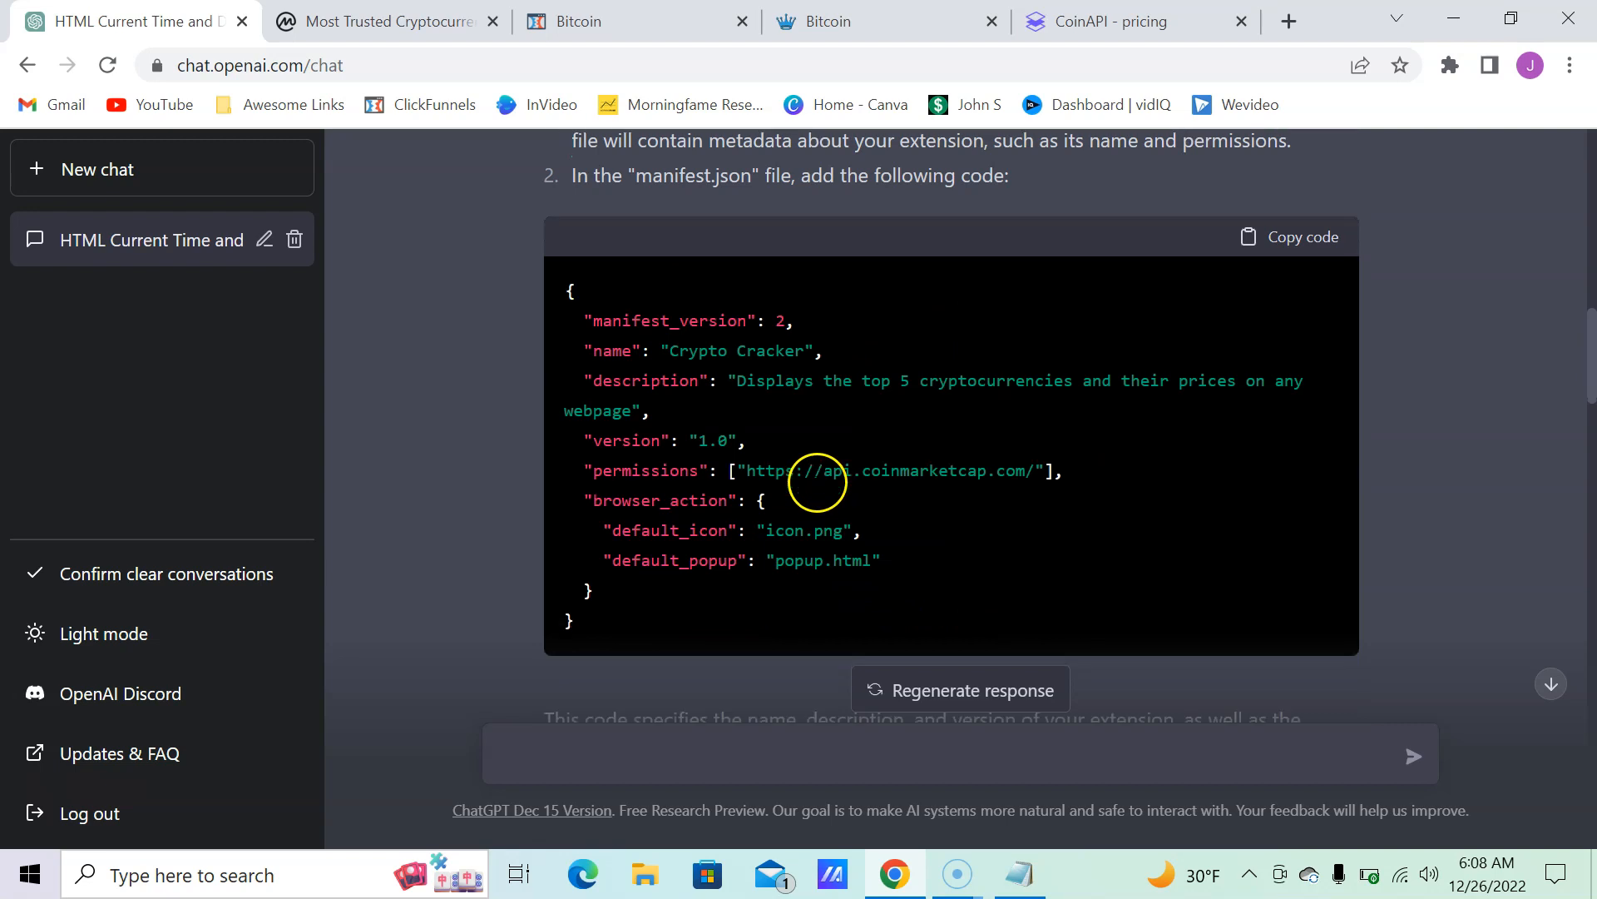
{"action": "scroll", "scroll_direction": "down", "scroll_amount": 3}
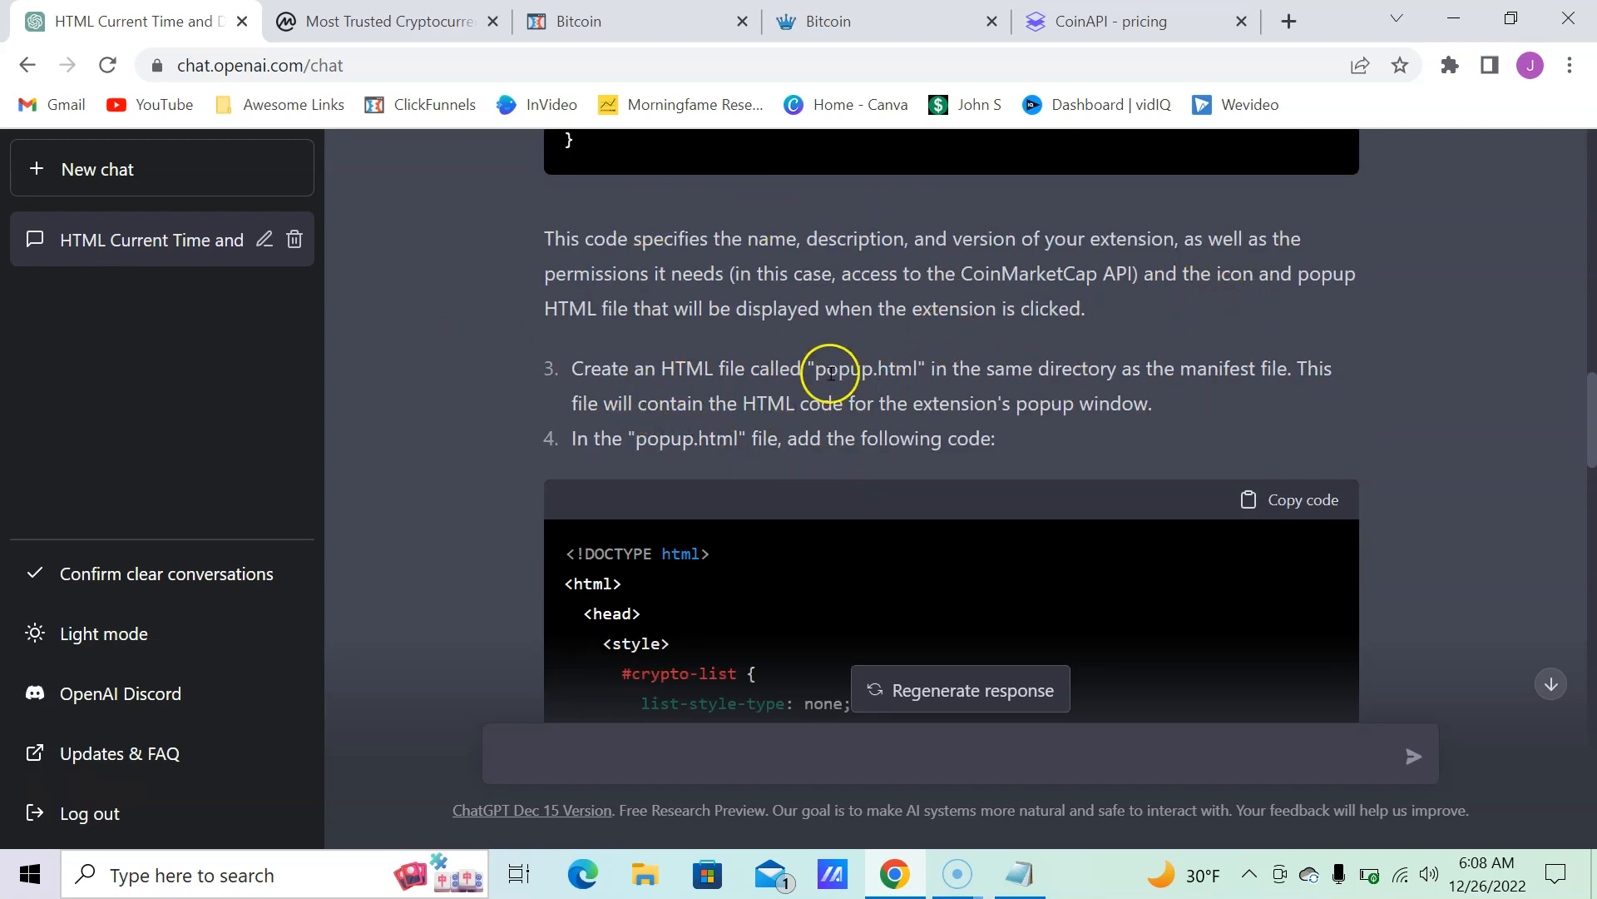
{"action": "scroll", "scroll_direction": "down", "scroll_amount": 3}
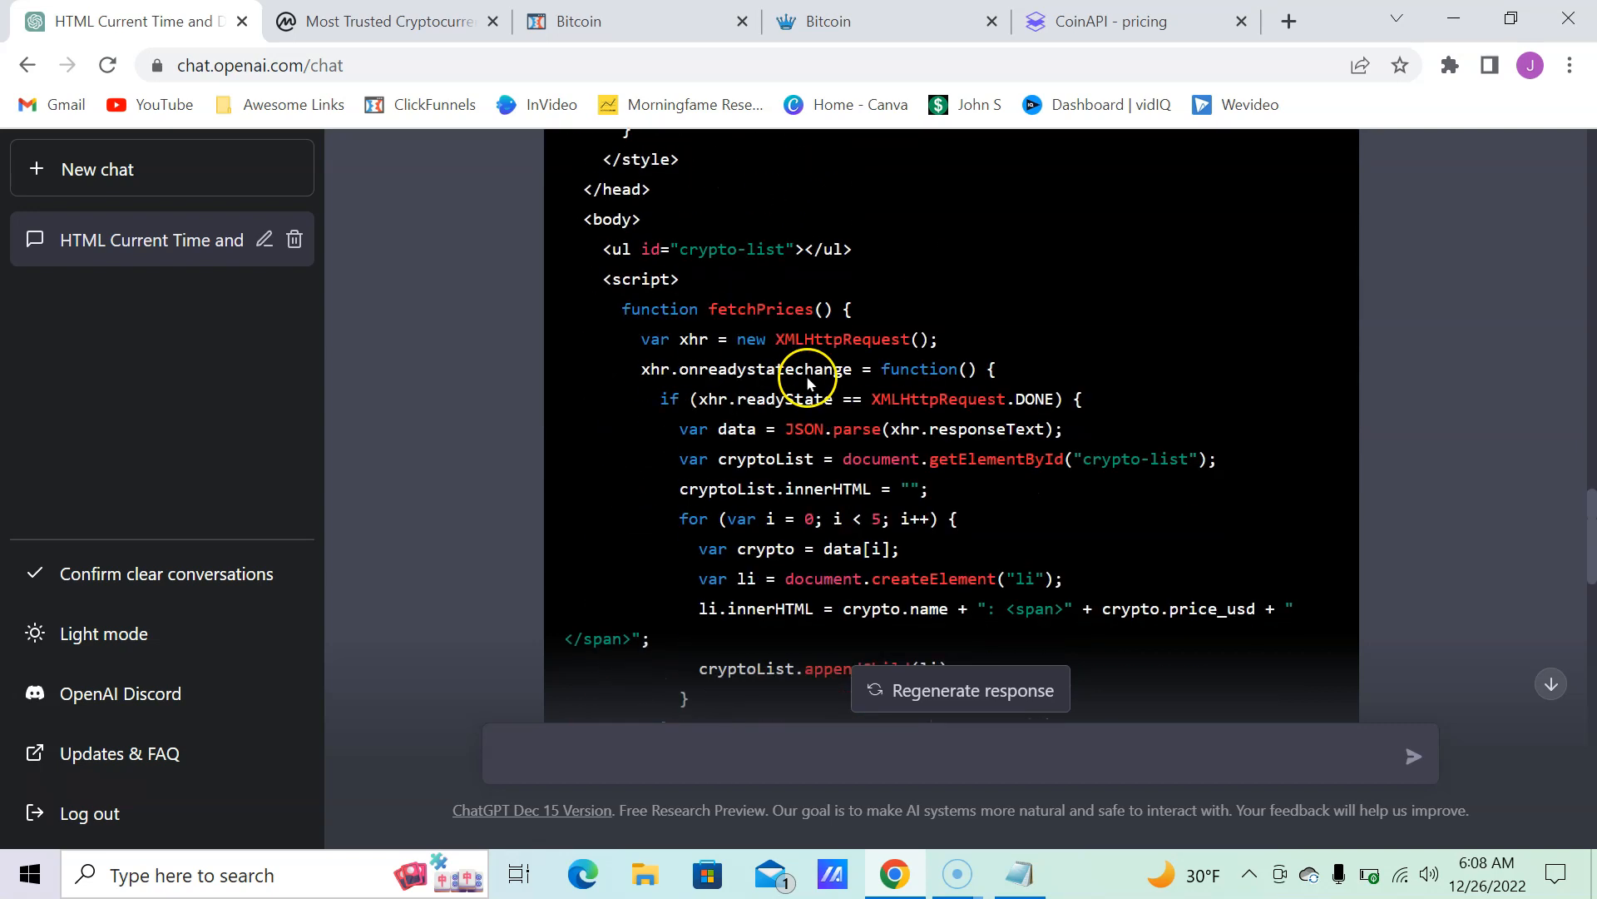
{"action": "scroll", "scroll_direction": "down", "scroll_amount": 3}
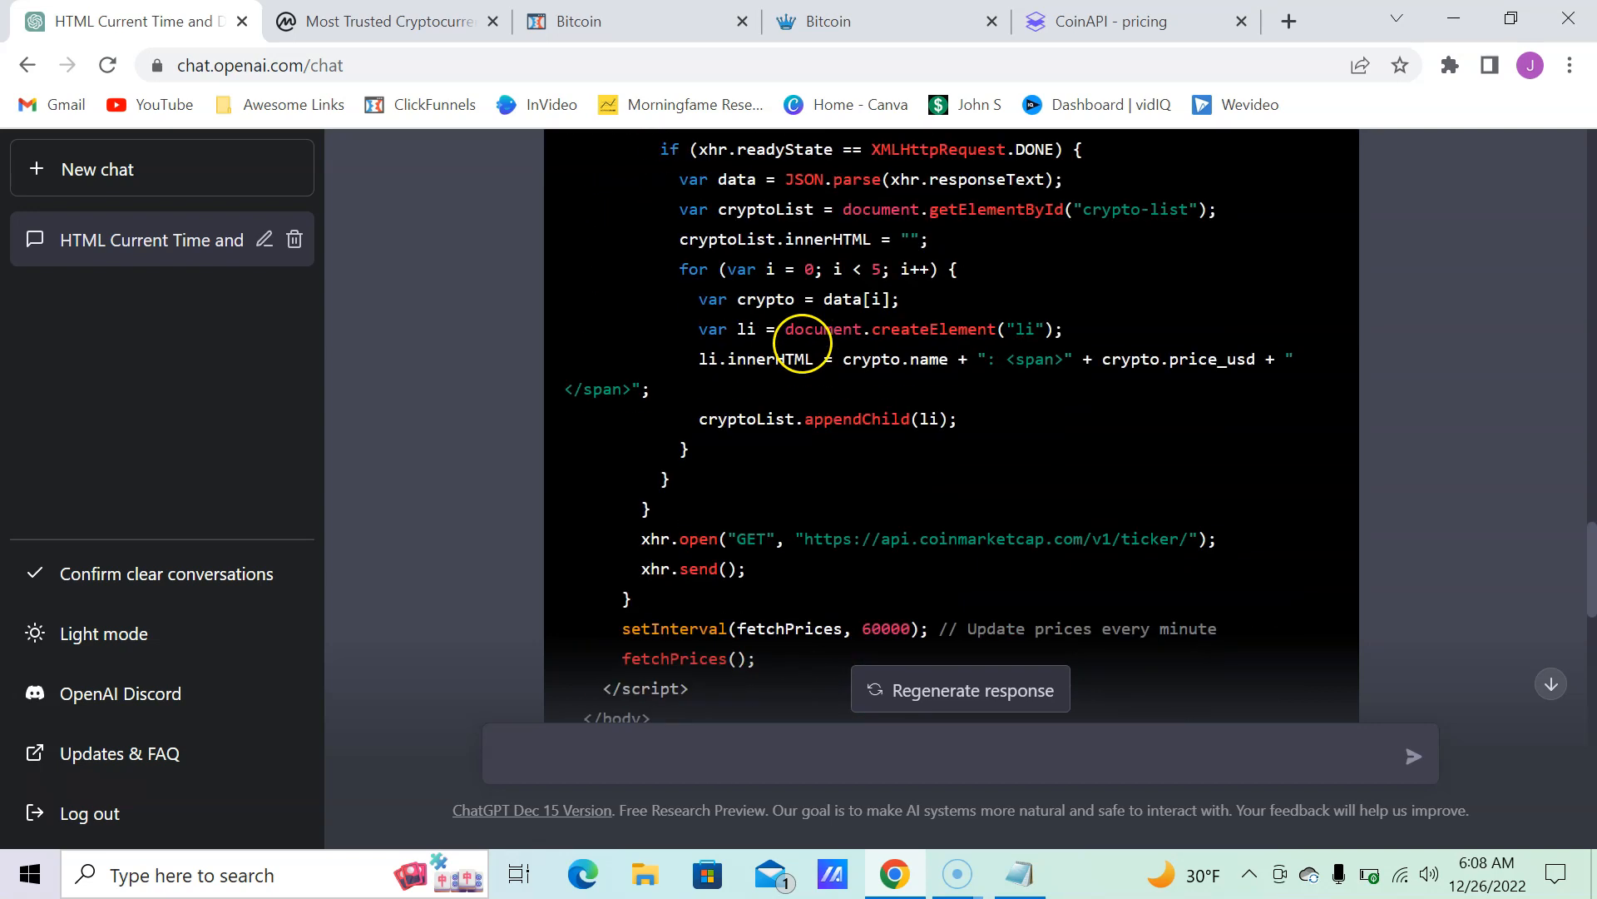
{"action": "scroll", "scroll_direction": "down", "scroll_amount": 3}
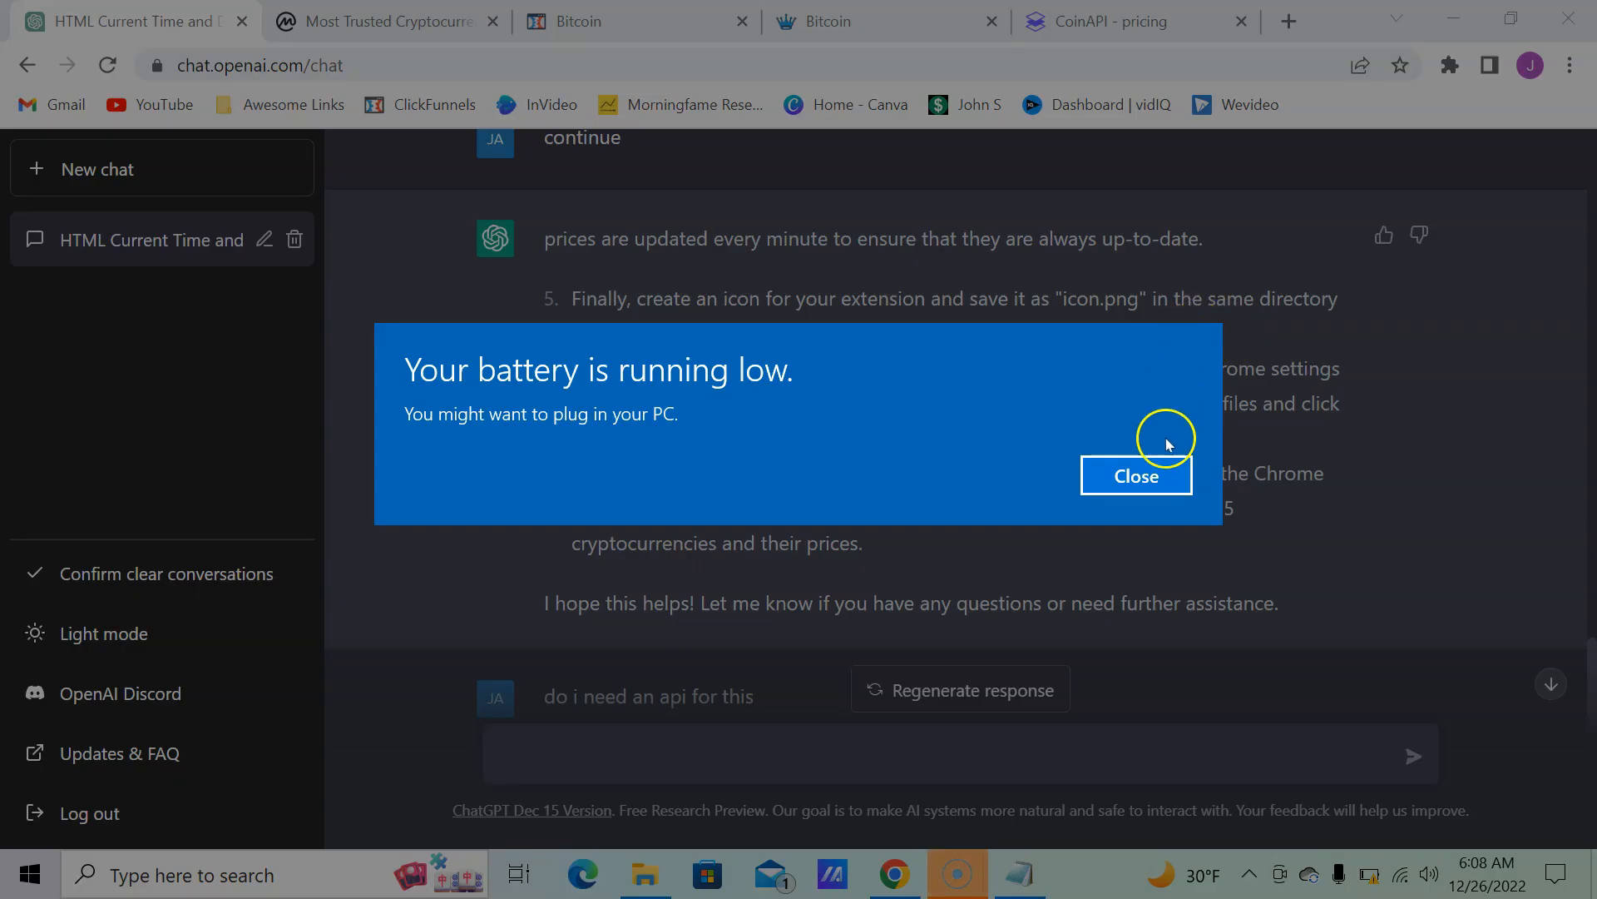
{"action": "mouse_move", "coordinate": [593, 506]}
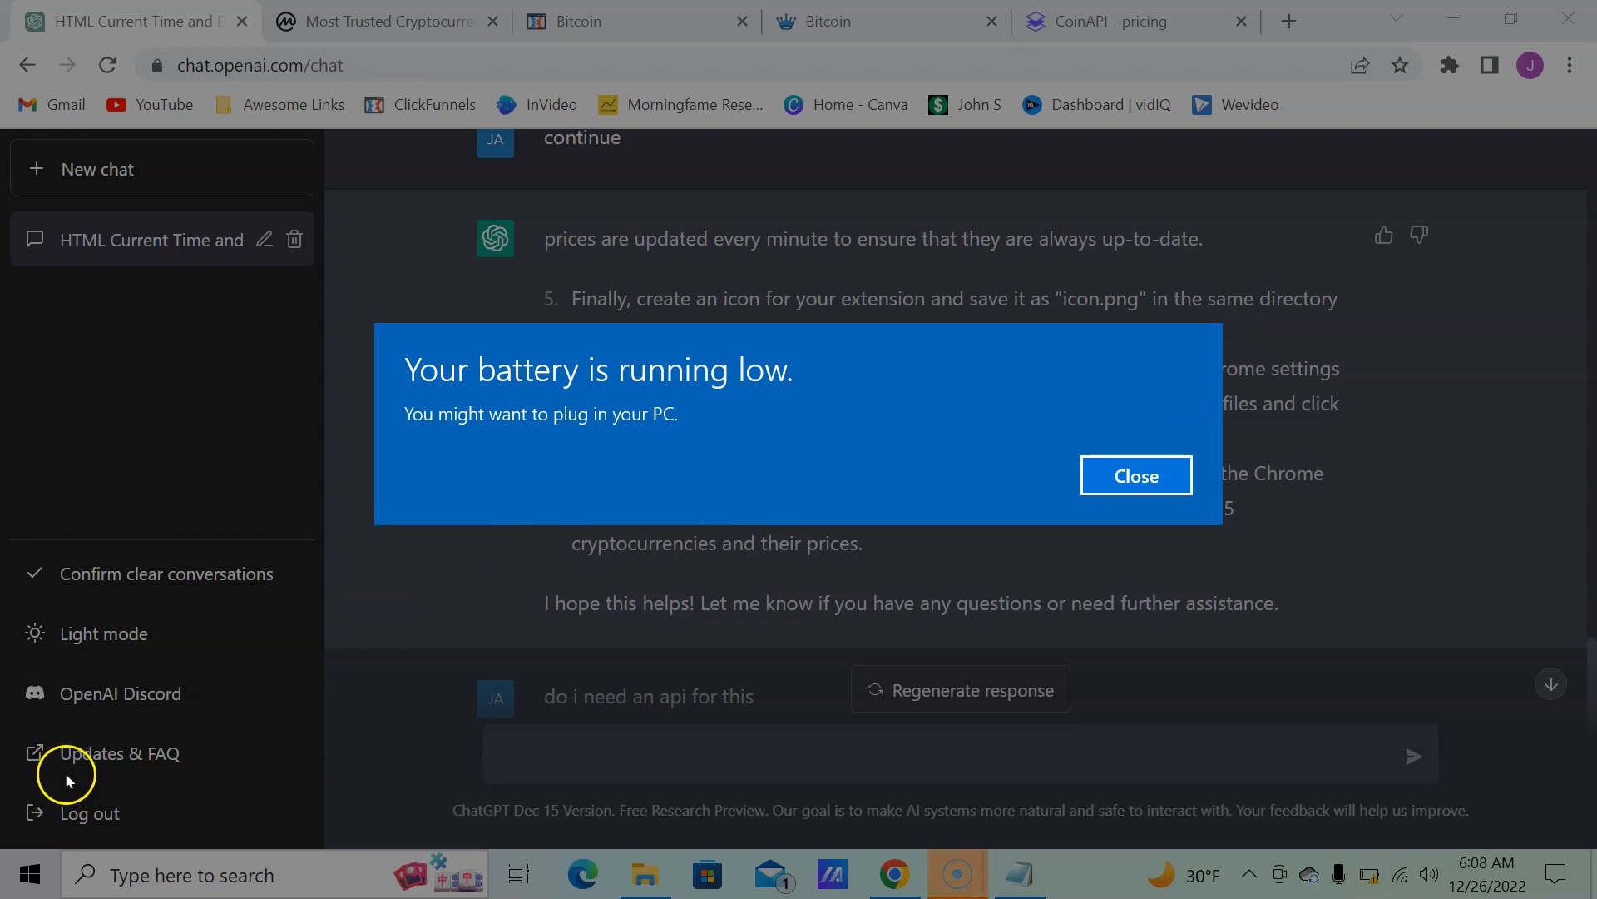
Step: Begin a follow-up question starting 'wh' in the ChatGPT message box
{"action": "left_click", "coordinate": [1135, 476]}
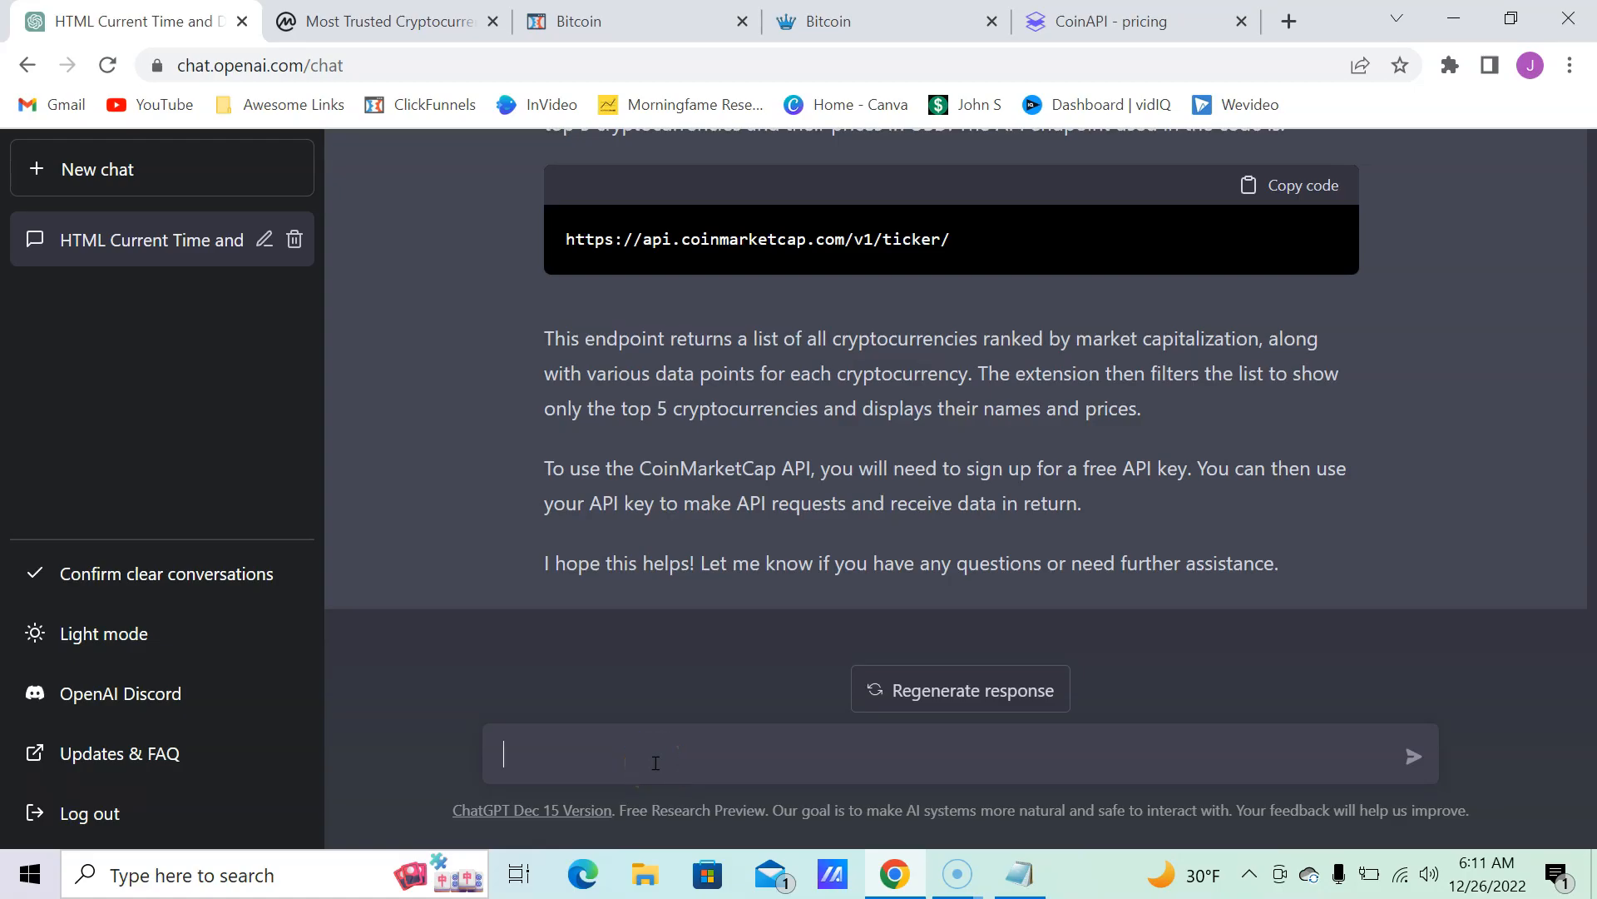
{"action": "type", "text": "where do I p"}
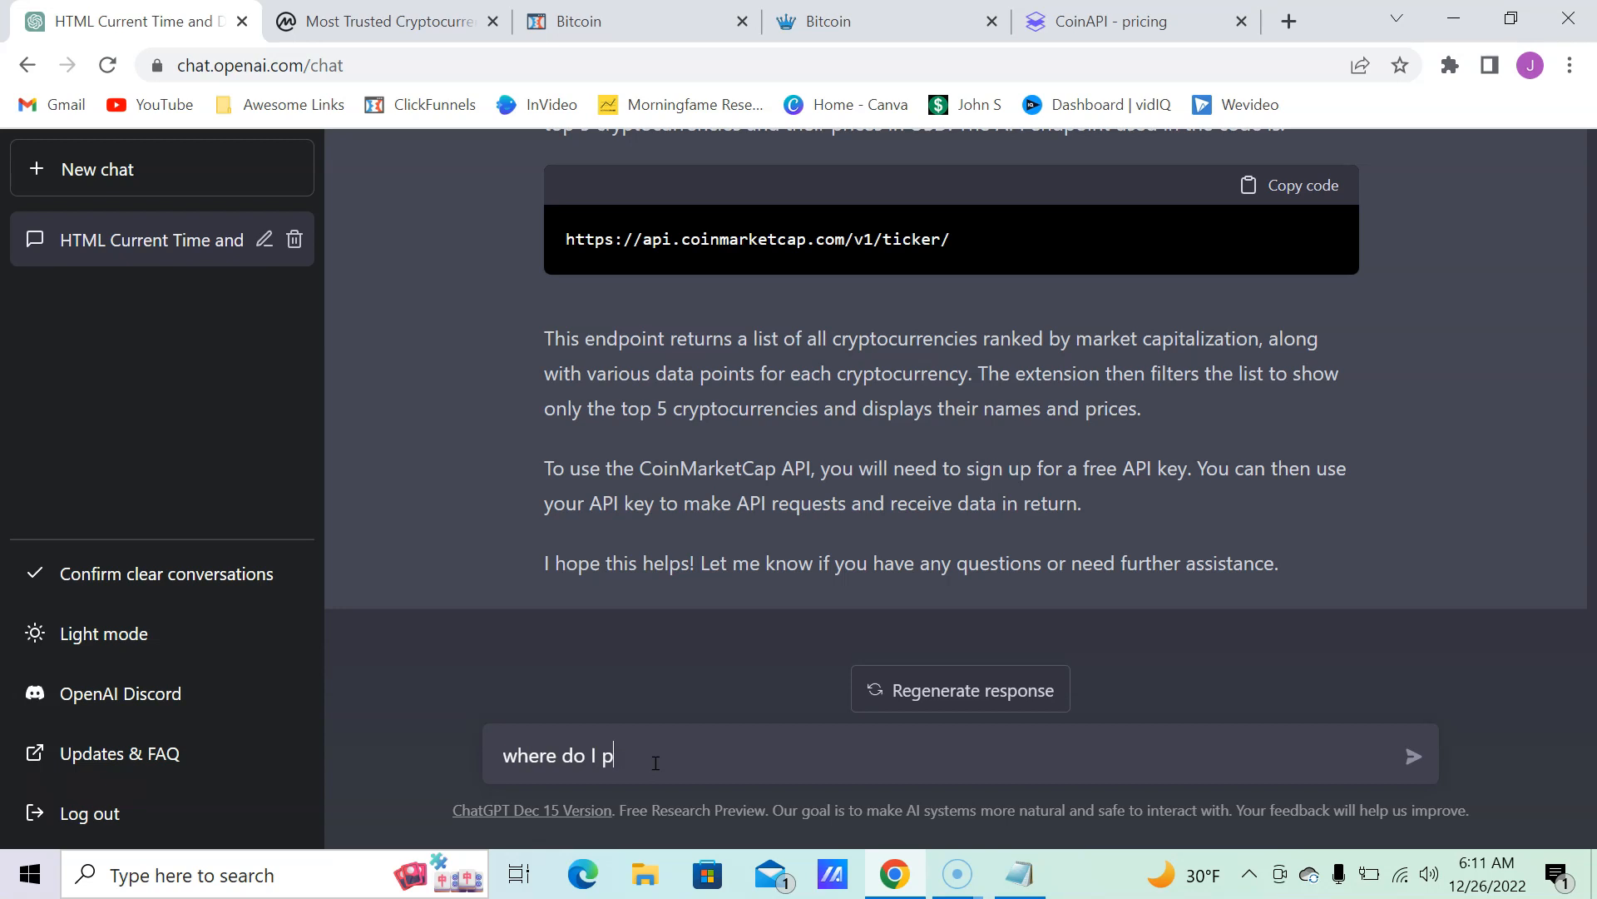
Step: Ask 'where do I put my api key' and read the apikey URL-parameter answer
{"action": "type", "text": "ut my api key"}
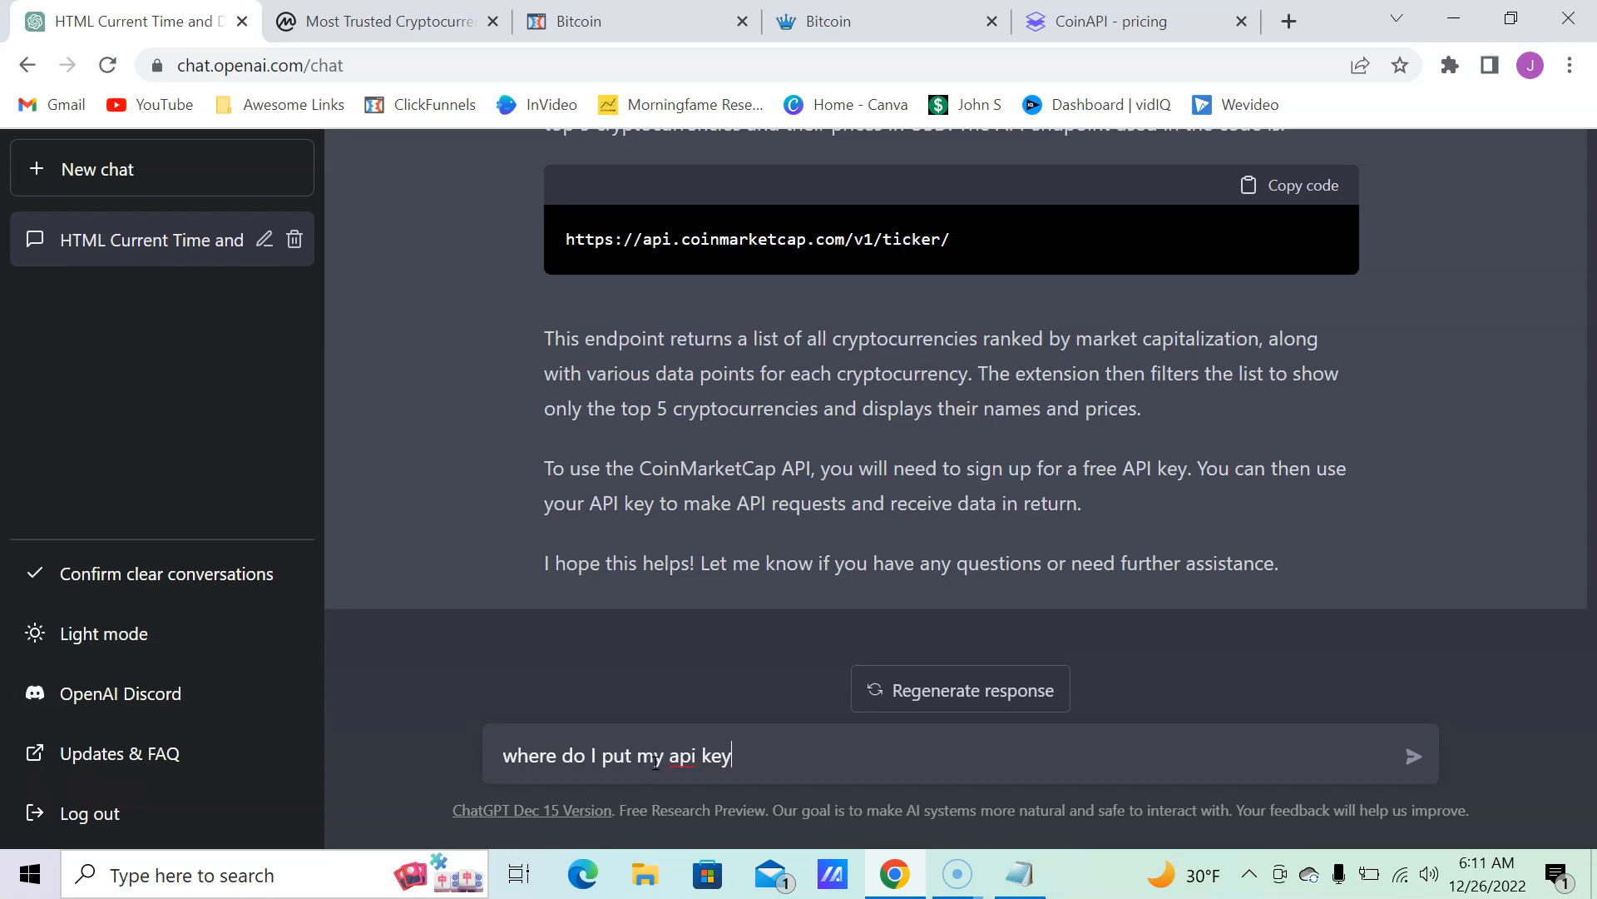
{"action": "left_click", "coordinate": [1413, 755]}
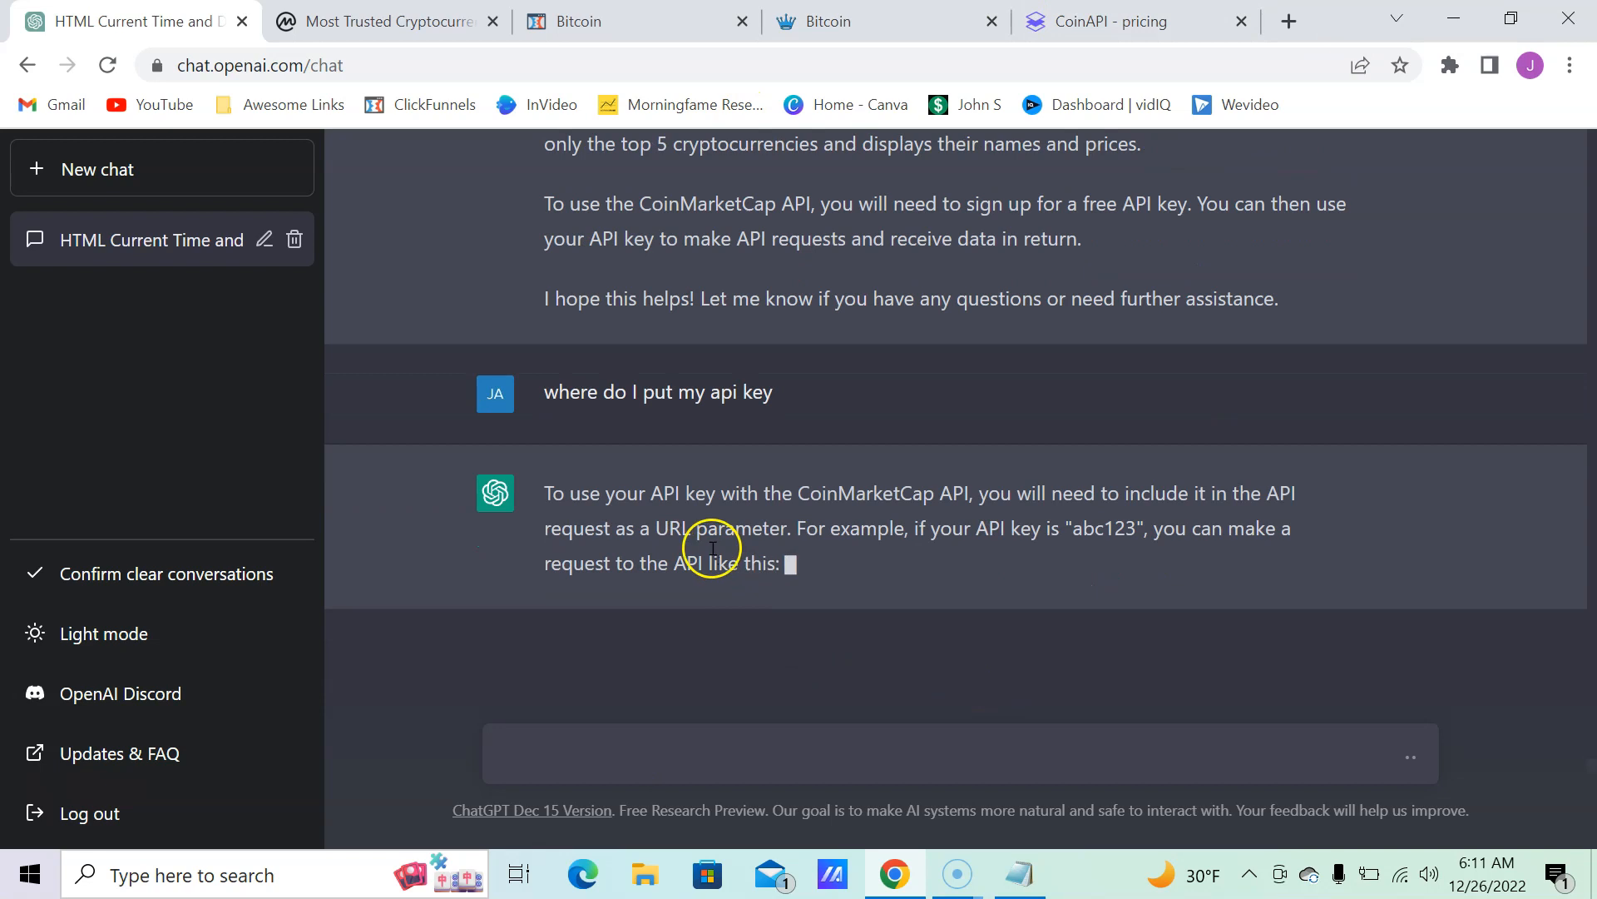
{"action": "scroll", "scroll_direction": "down", "scroll_amount": 3}
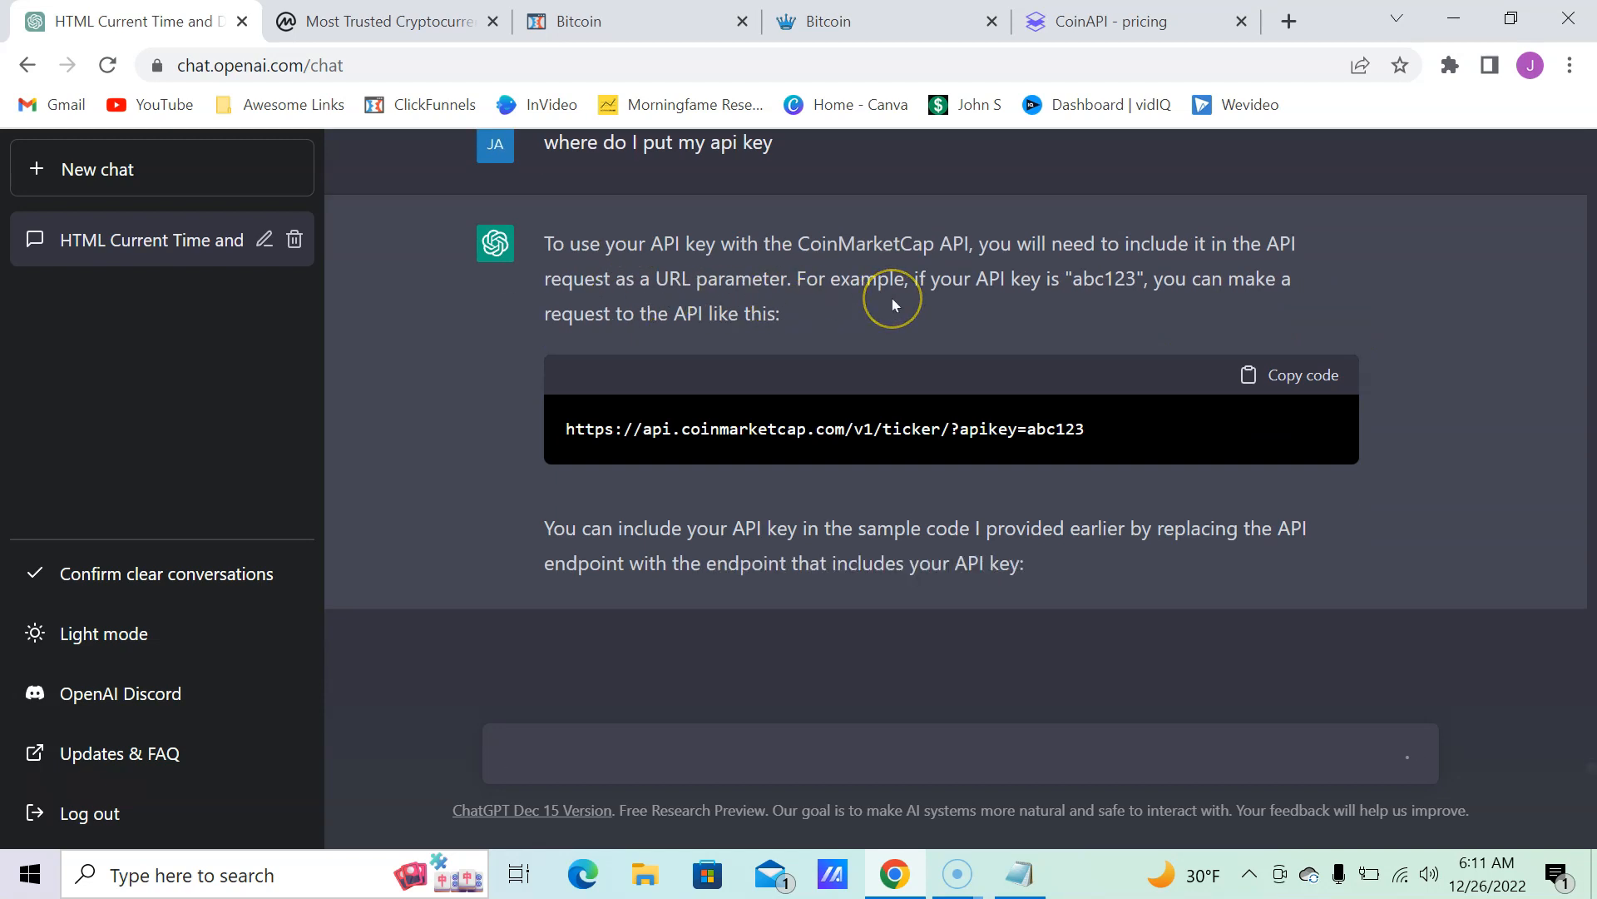
{"action": "scroll", "scroll_direction": "down", "scroll_amount": 3}
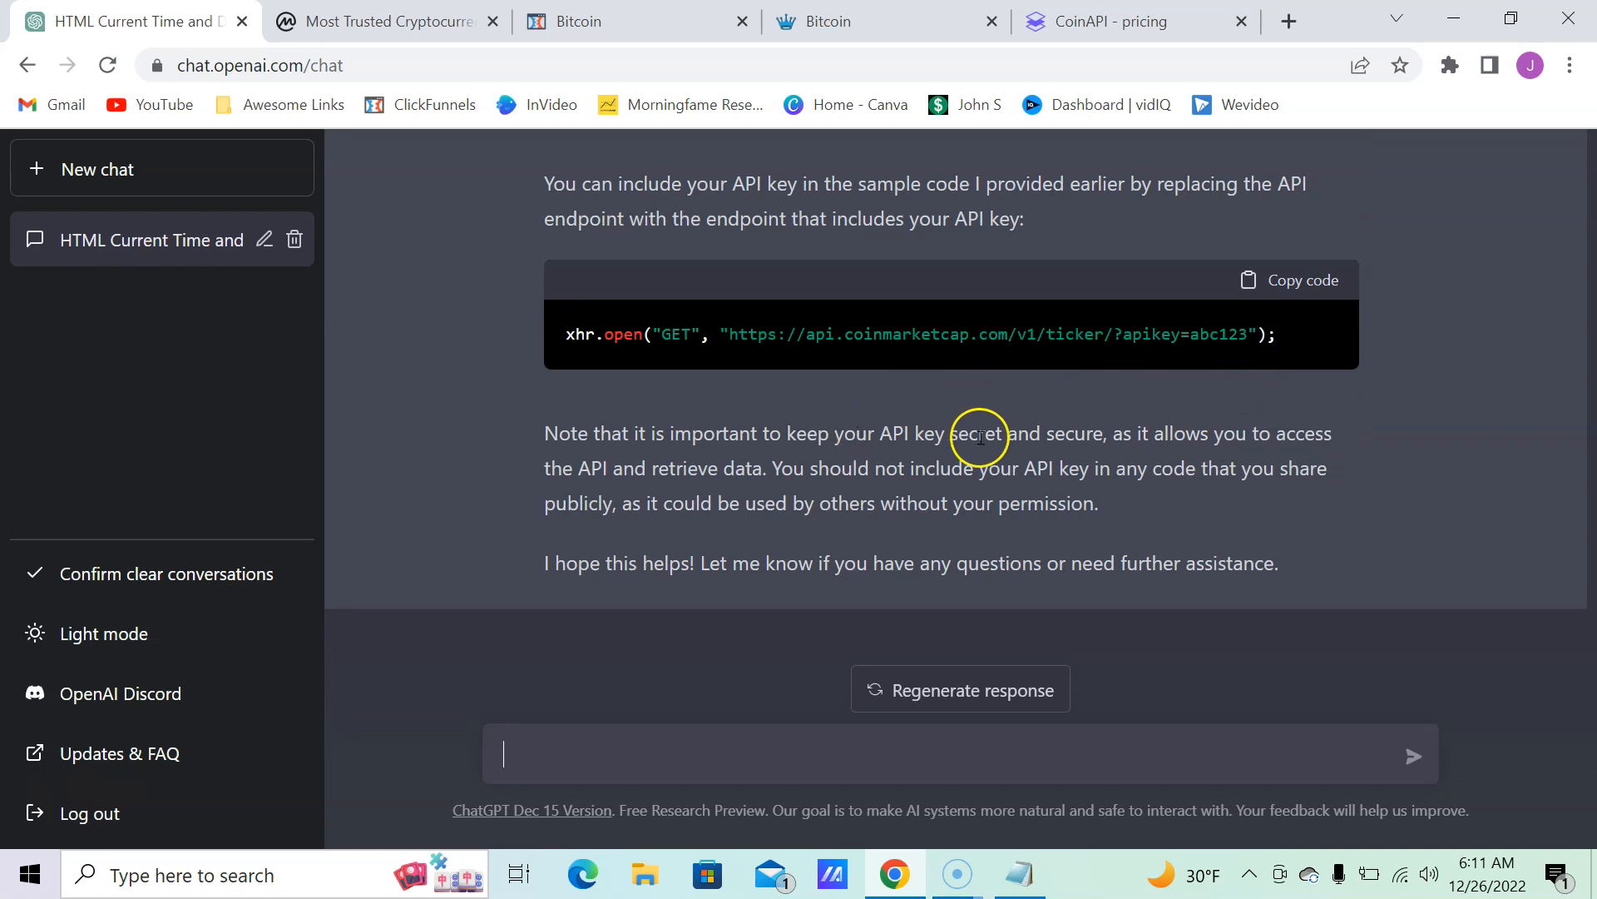
{"action": "mouse_move", "coordinate": [855, 556]}
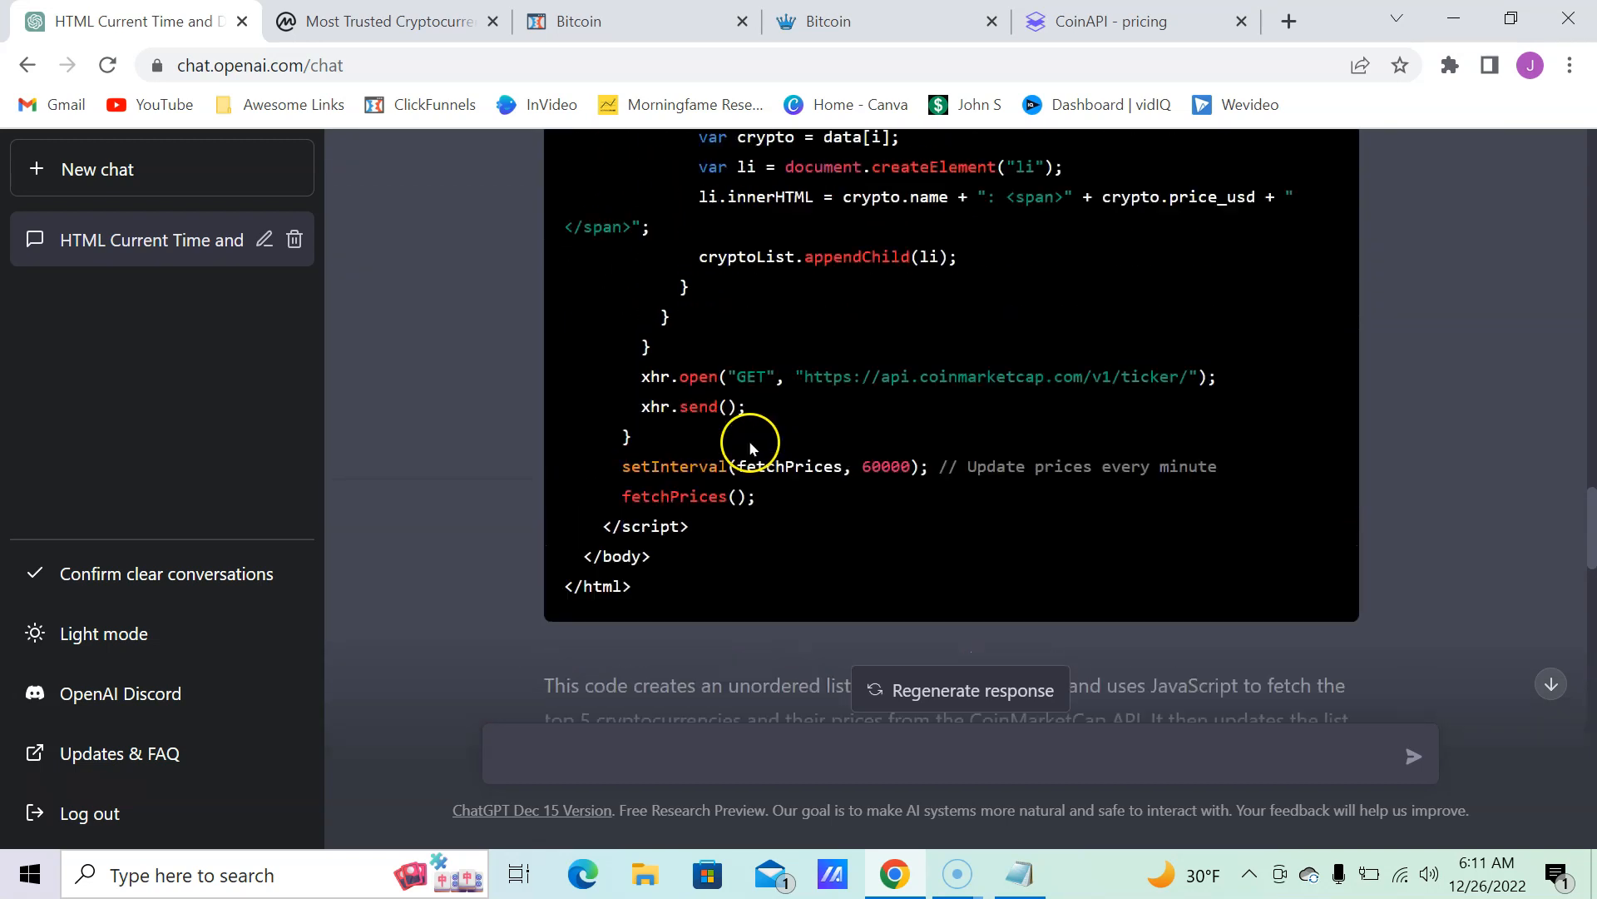
Step: Scroll the conversation past the HTML time answer to the Crypto Cracker manifest.json code
{"action": "scroll", "scroll_direction": "down", "scroll_amount": 3}
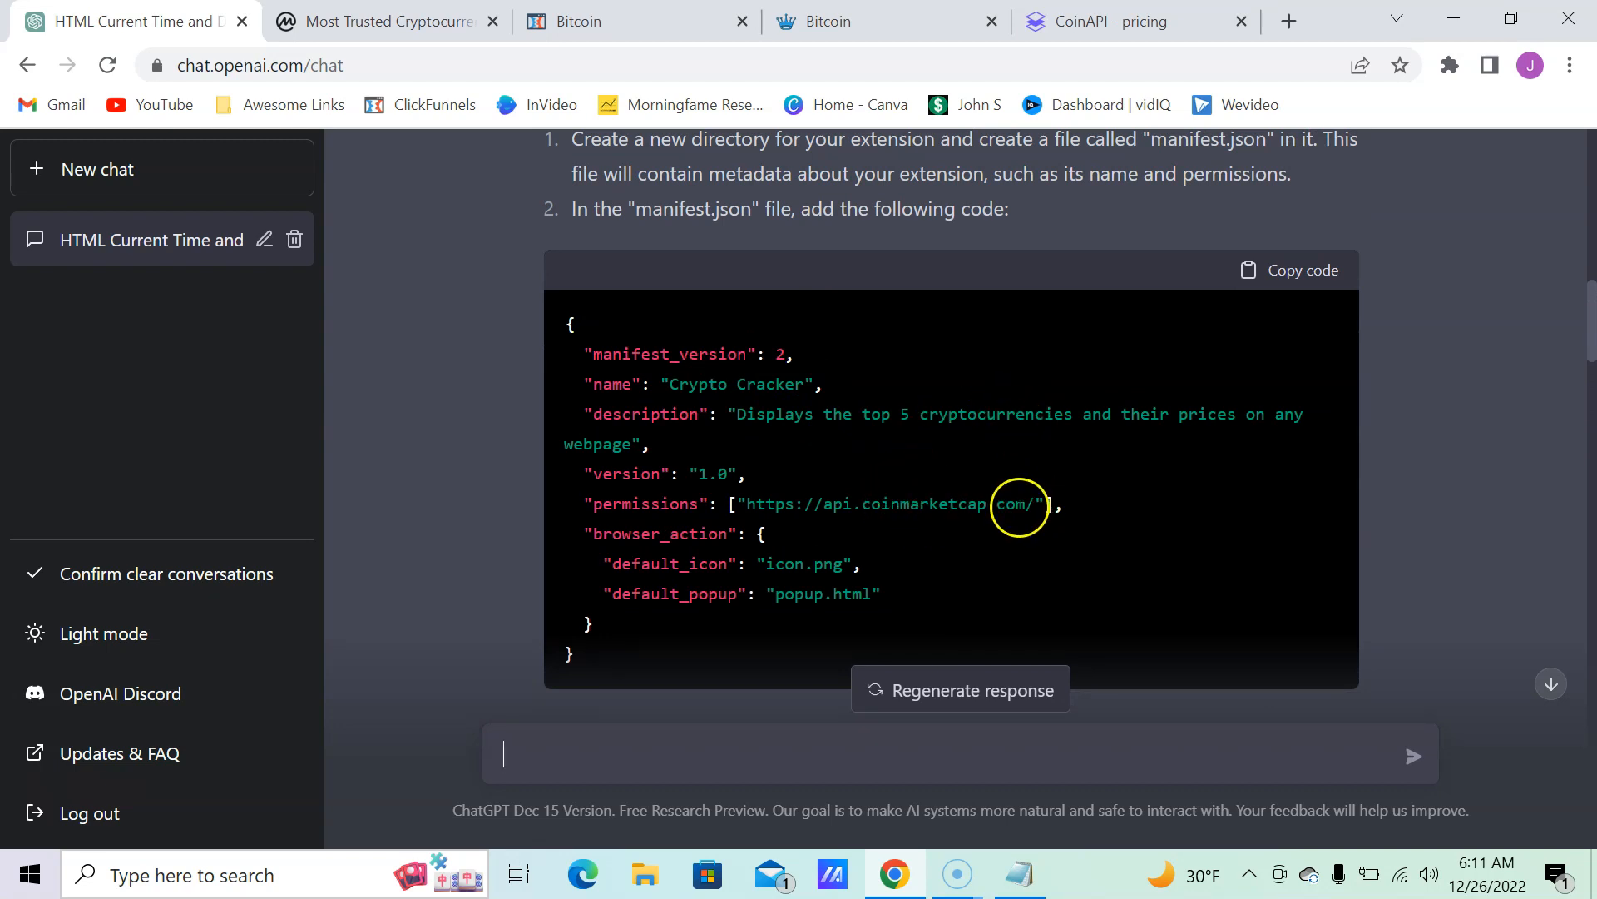
{"action": "scroll", "scroll_direction": "down", "scroll_amount": 3}
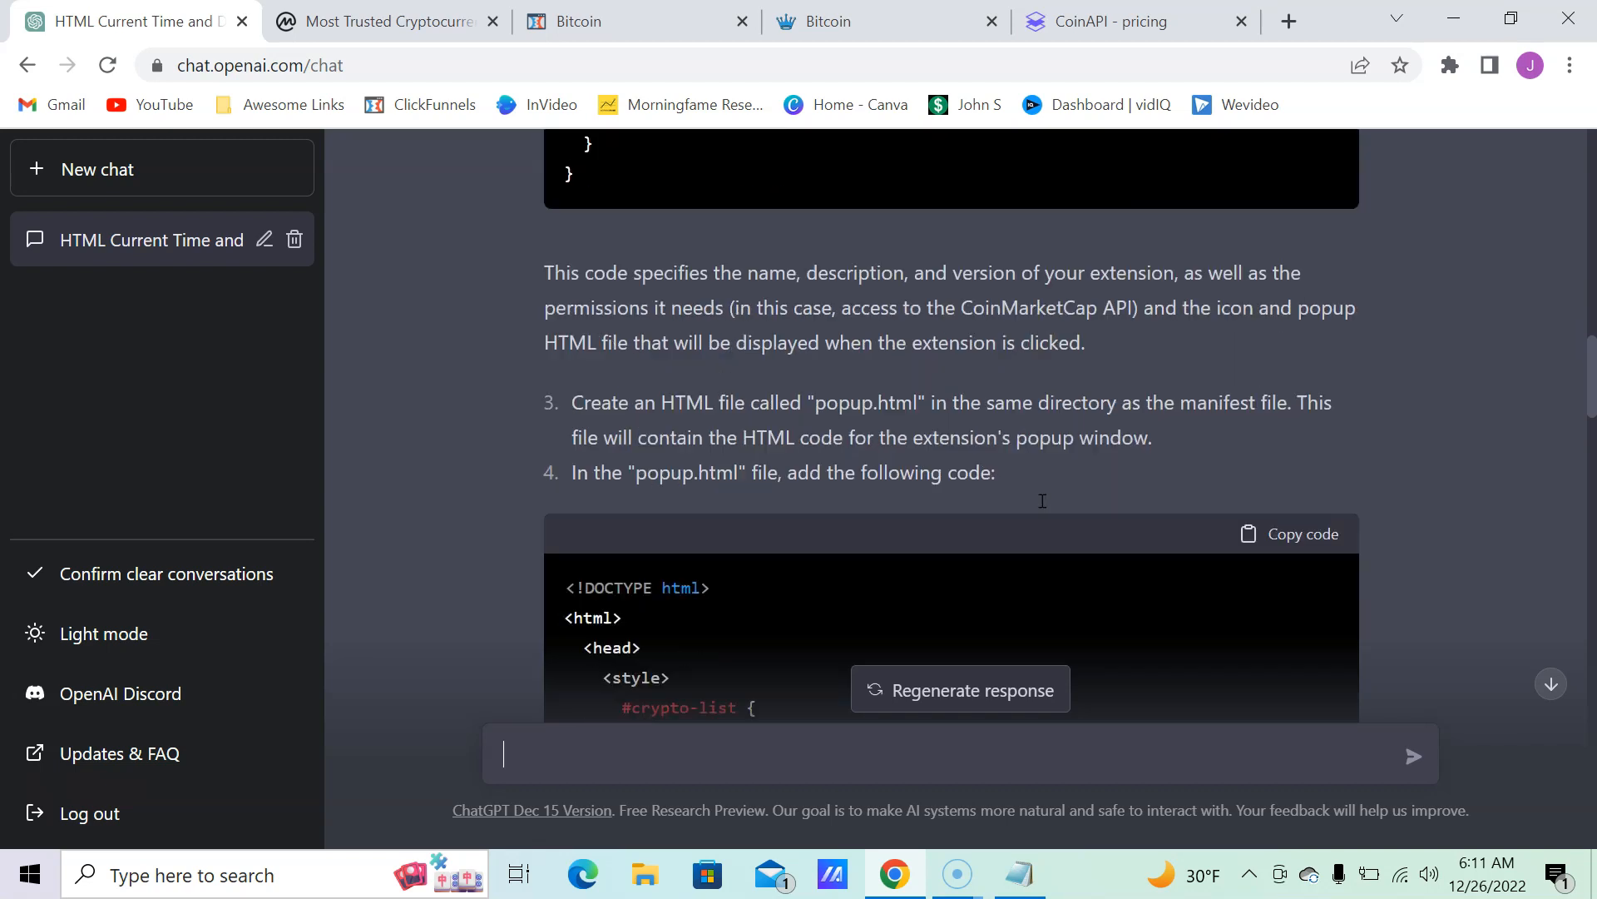
{"action": "scroll", "scroll_direction": "down", "scroll_amount": 3}
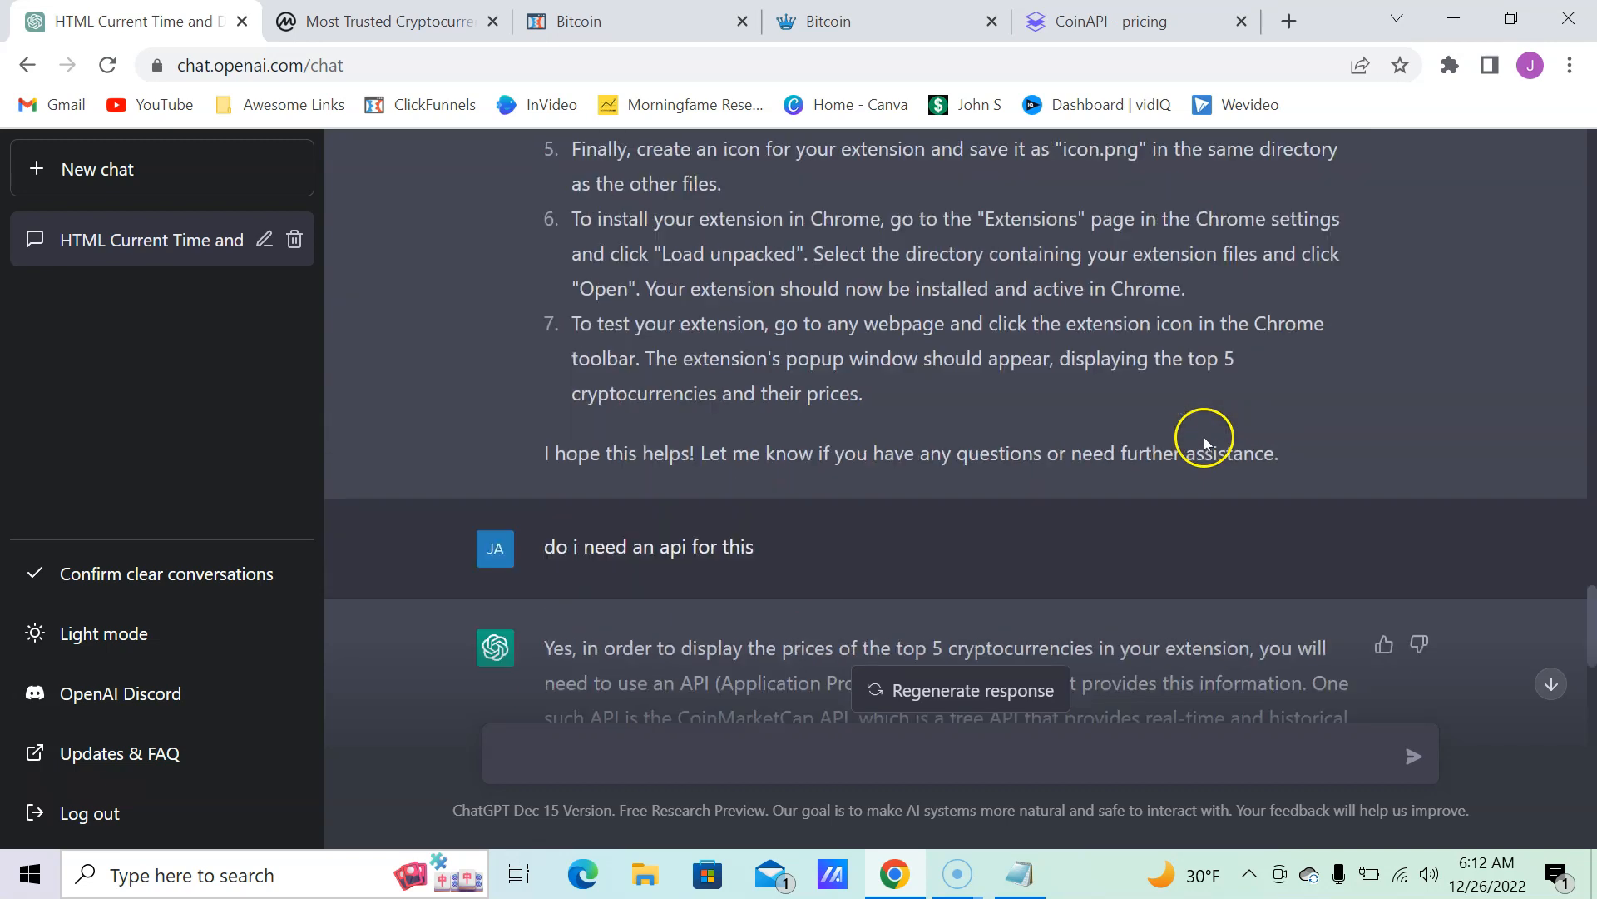
{"action": "scroll", "scroll_direction": "down", "scroll_amount": 3}
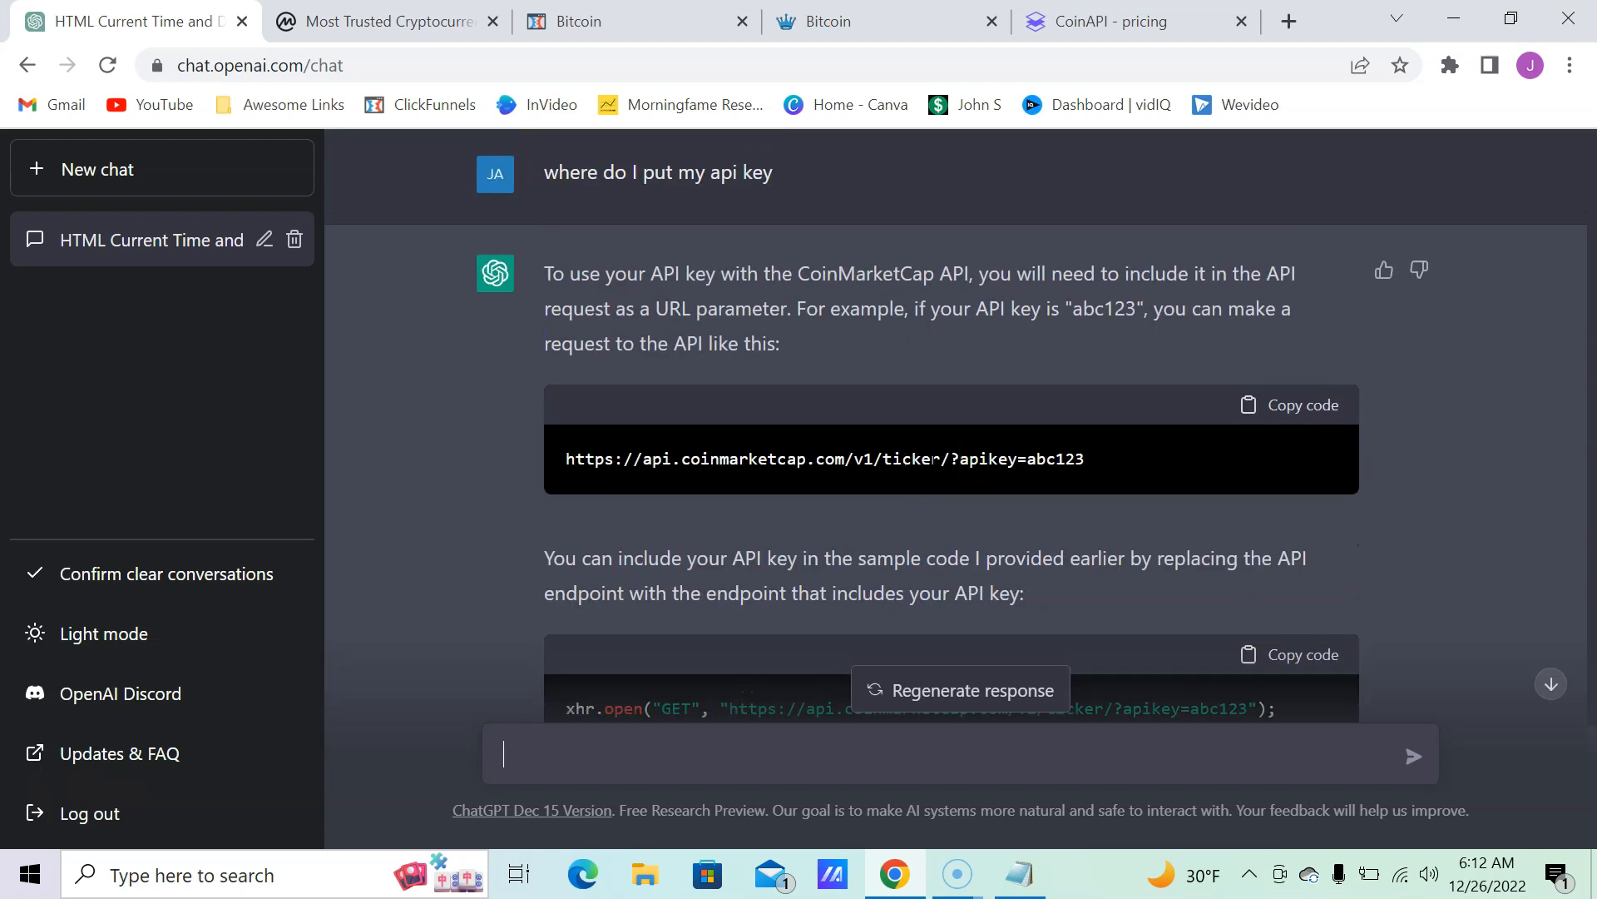
{"action": "scroll", "scroll_direction": "down", "scroll_amount": 3}
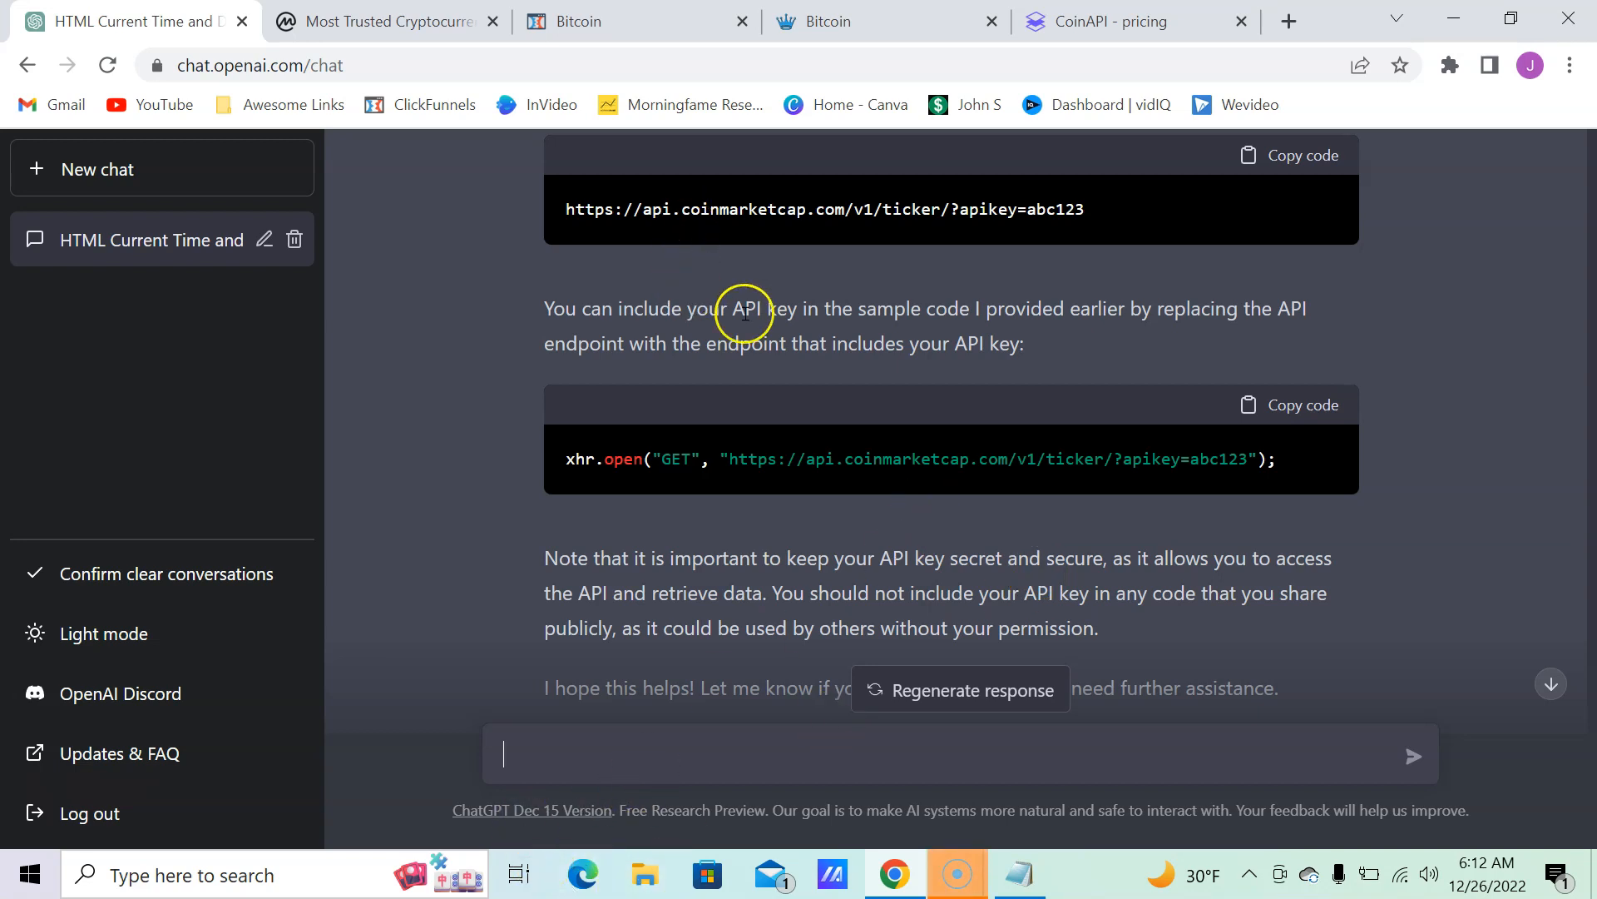
{"action": "scroll", "scroll_direction": "down", "scroll_amount": 3}
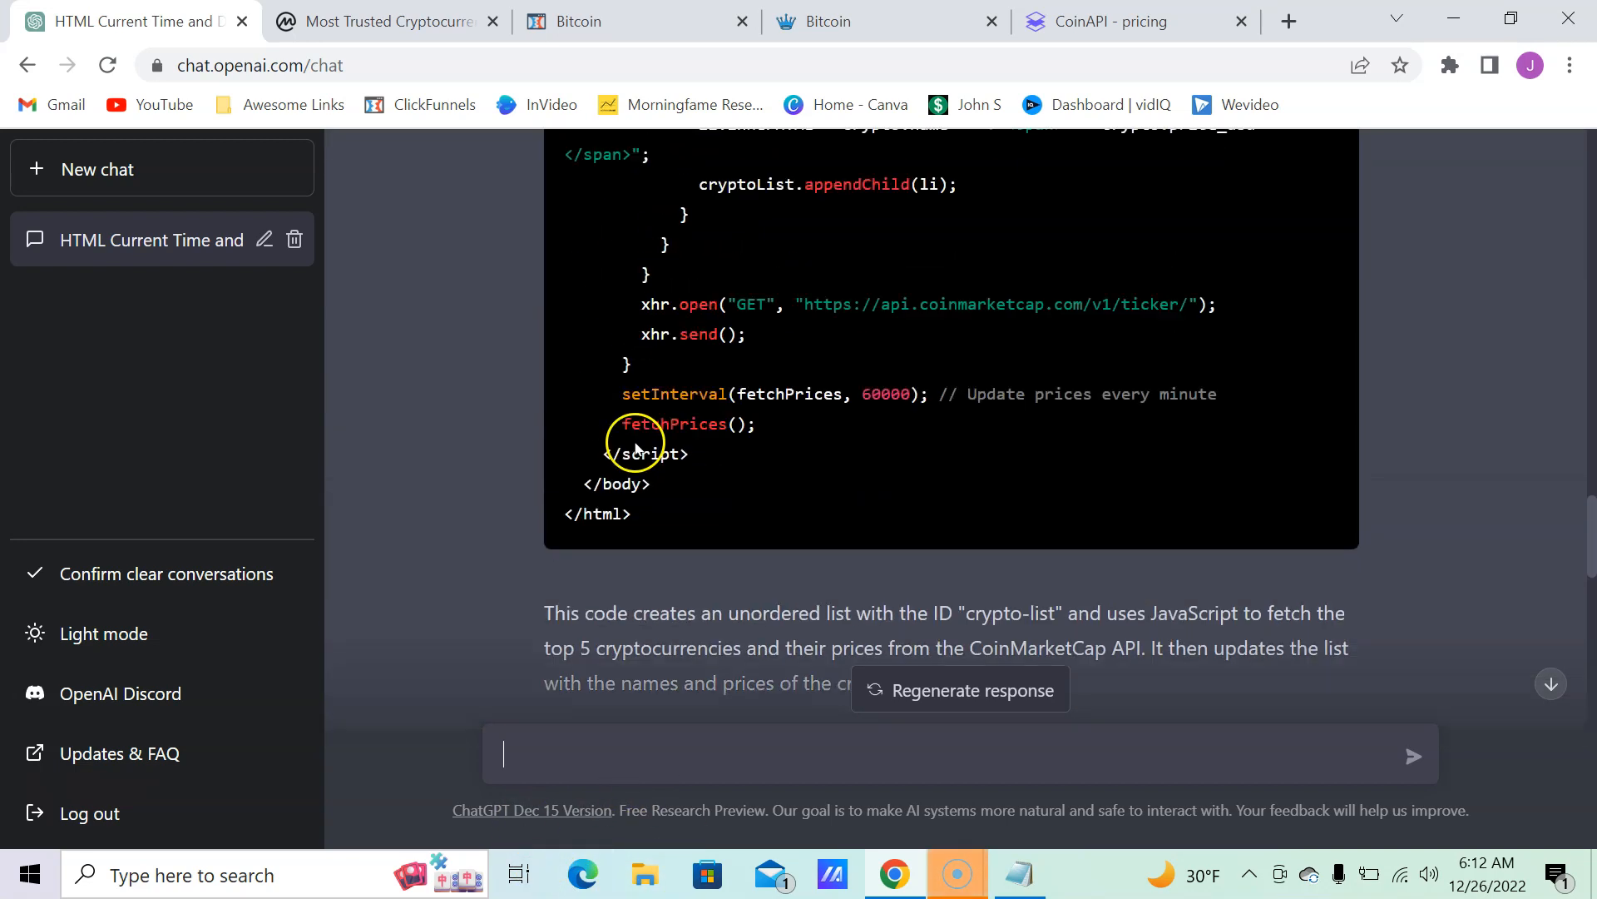
{"action": "scroll", "scroll_direction": "down", "scroll_amount": 3}
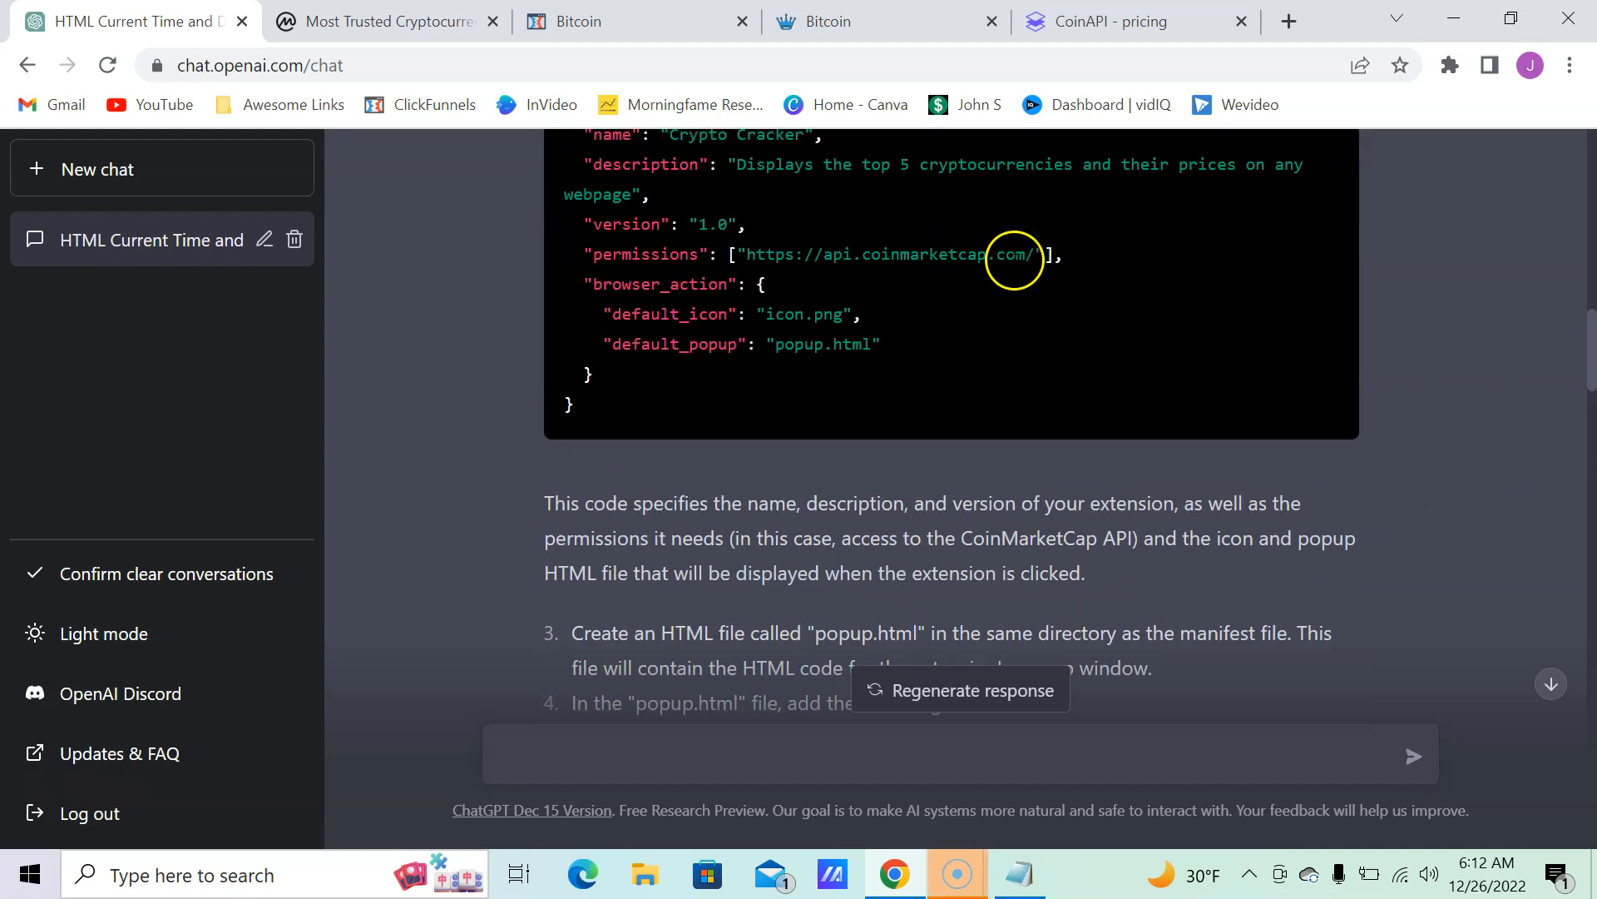
{"action": "scroll", "scroll_direction": "down", "scroll_amount": 3}
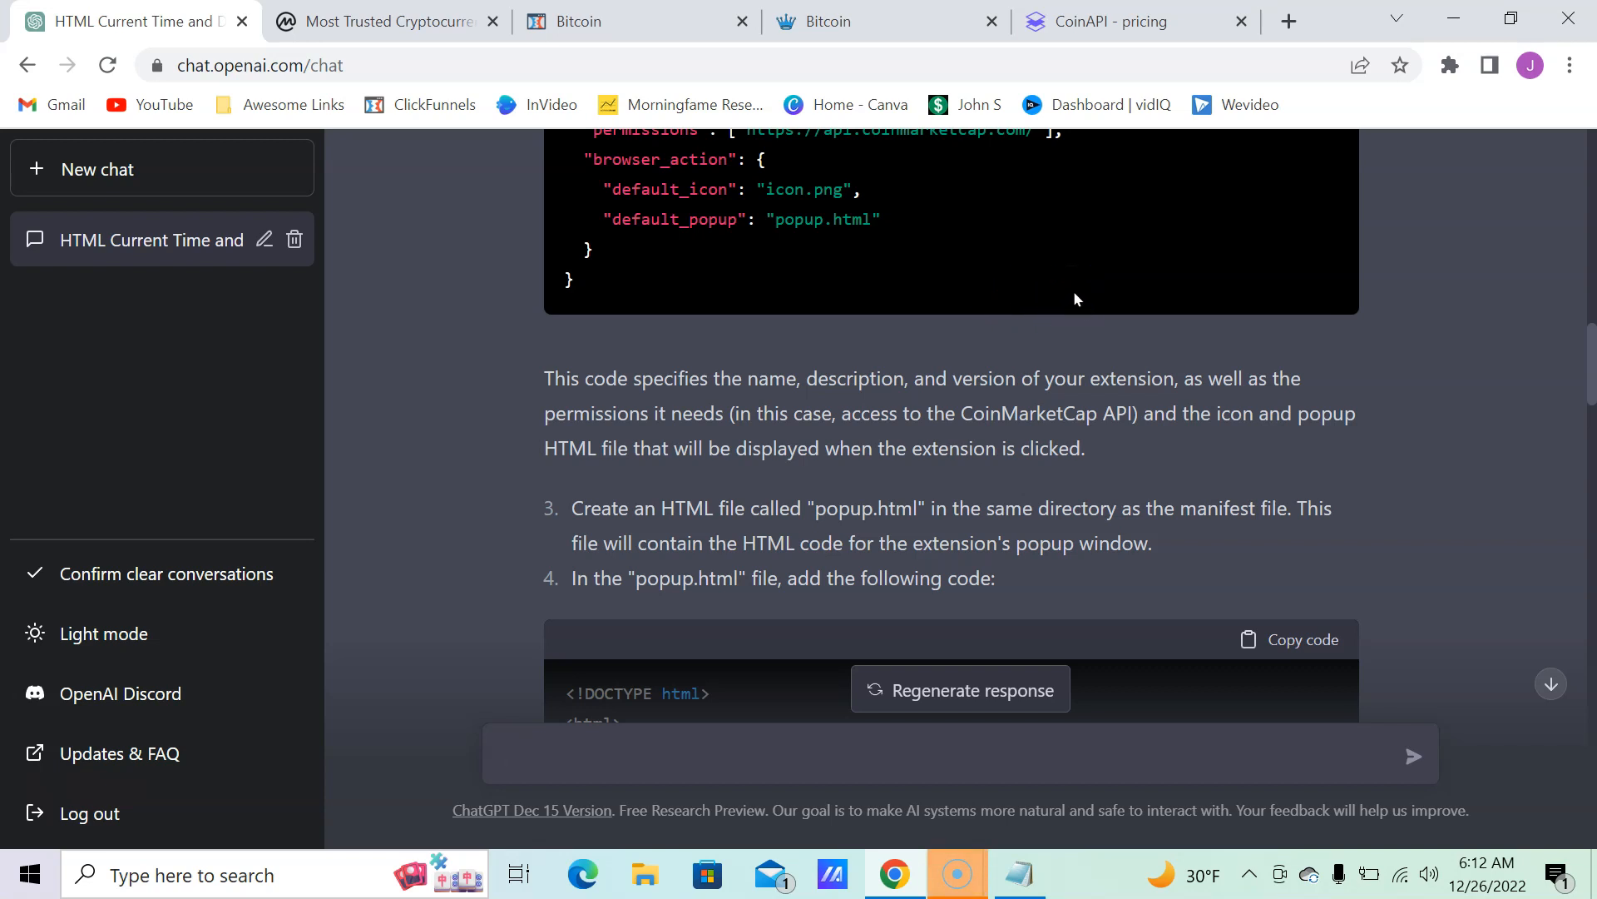
{"action": "mouse_move", "coordinate": [327, 837]}
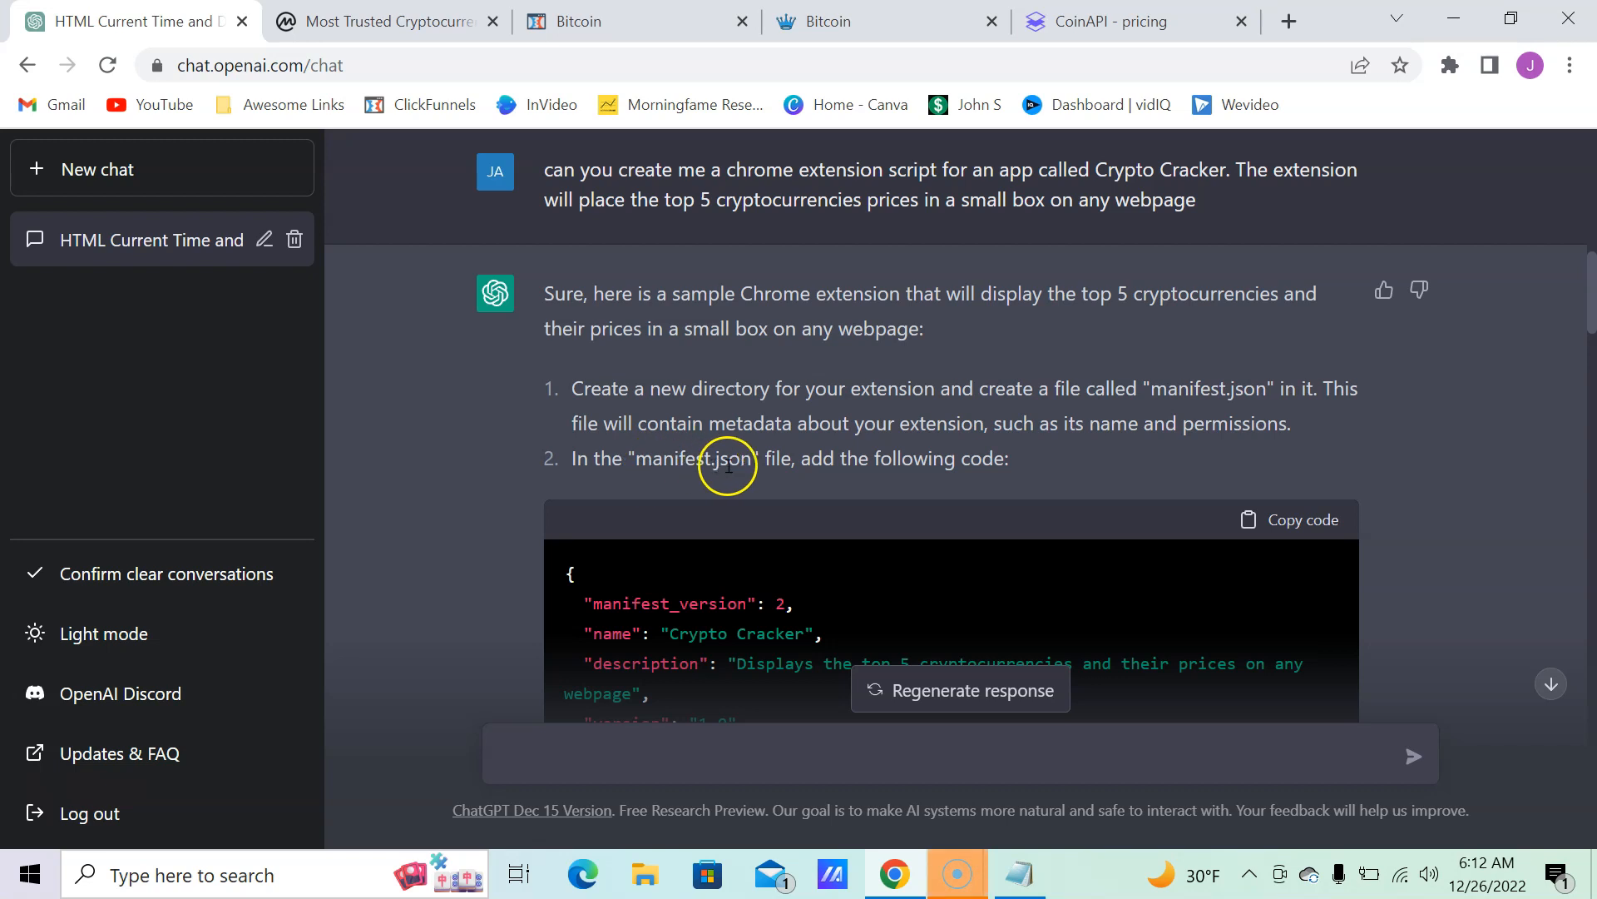
{"action": "scroll", "scroll_direction": "down", "scroll_amount": 3}
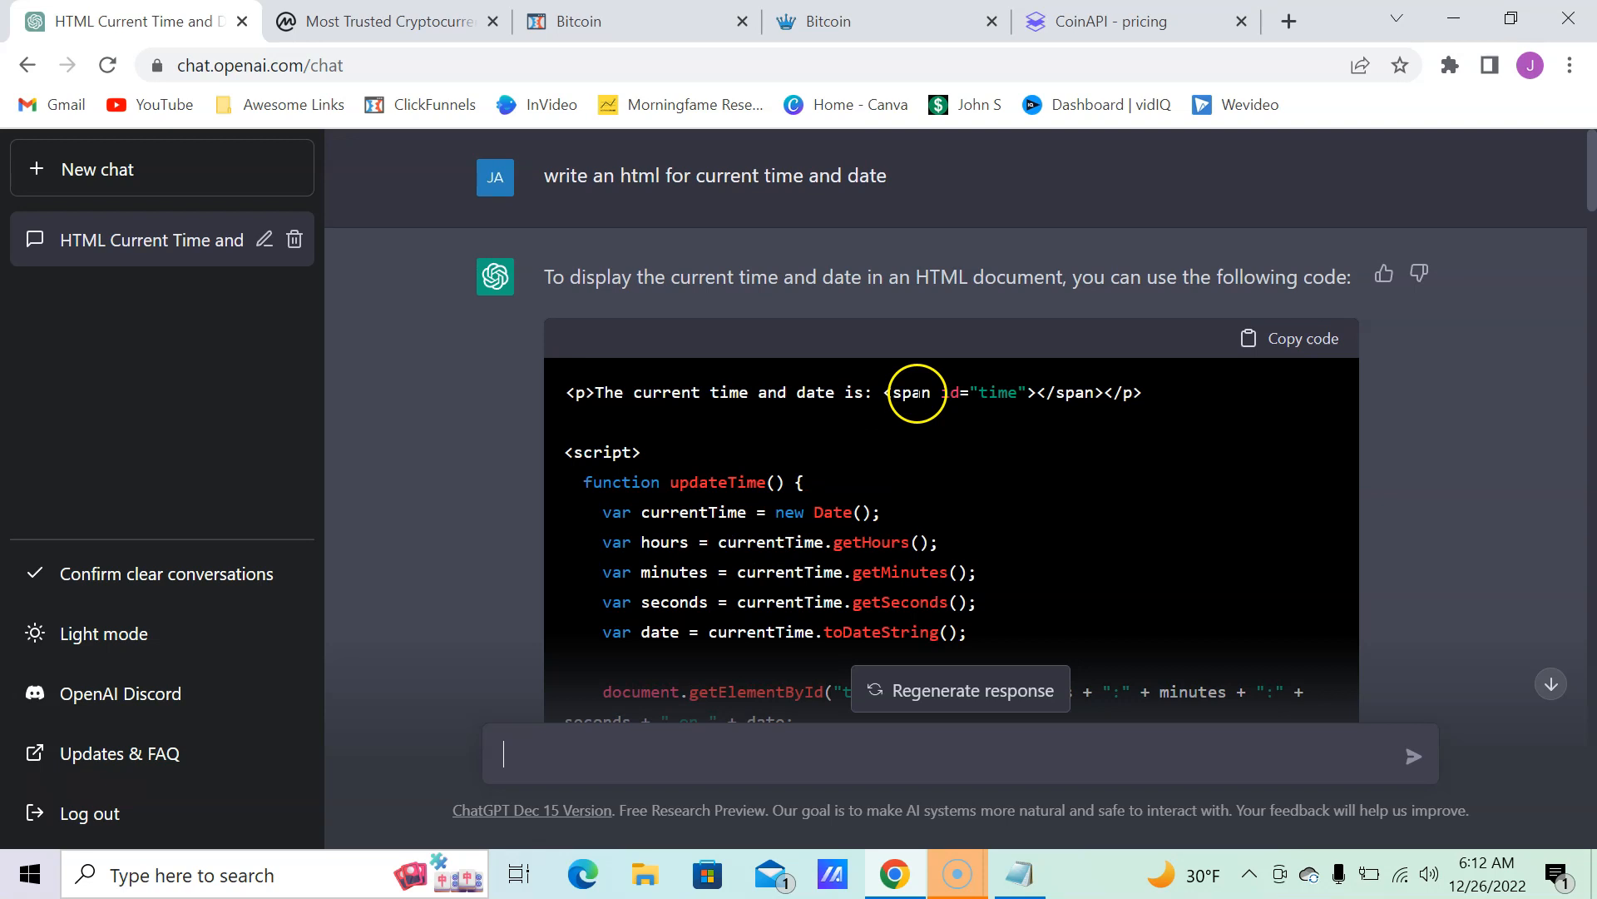
{"action": "scroll", "scroll_direction": "down", "scroll_amount": 3}
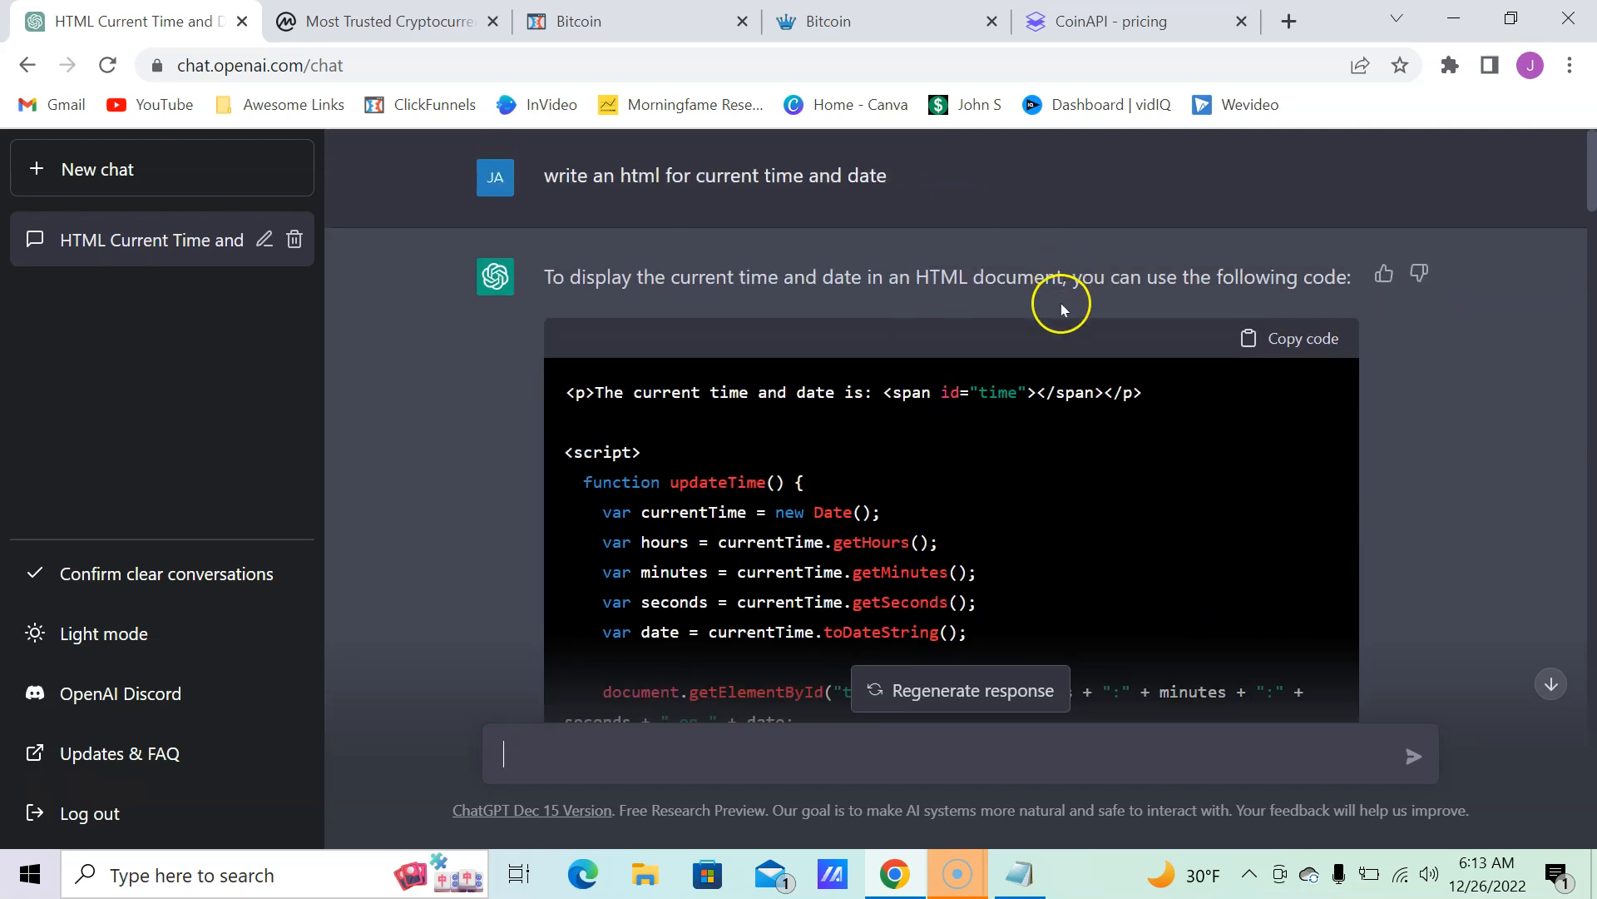
{"action": "scroll", "scroll_direction": "down", "scroll_amount": 3}
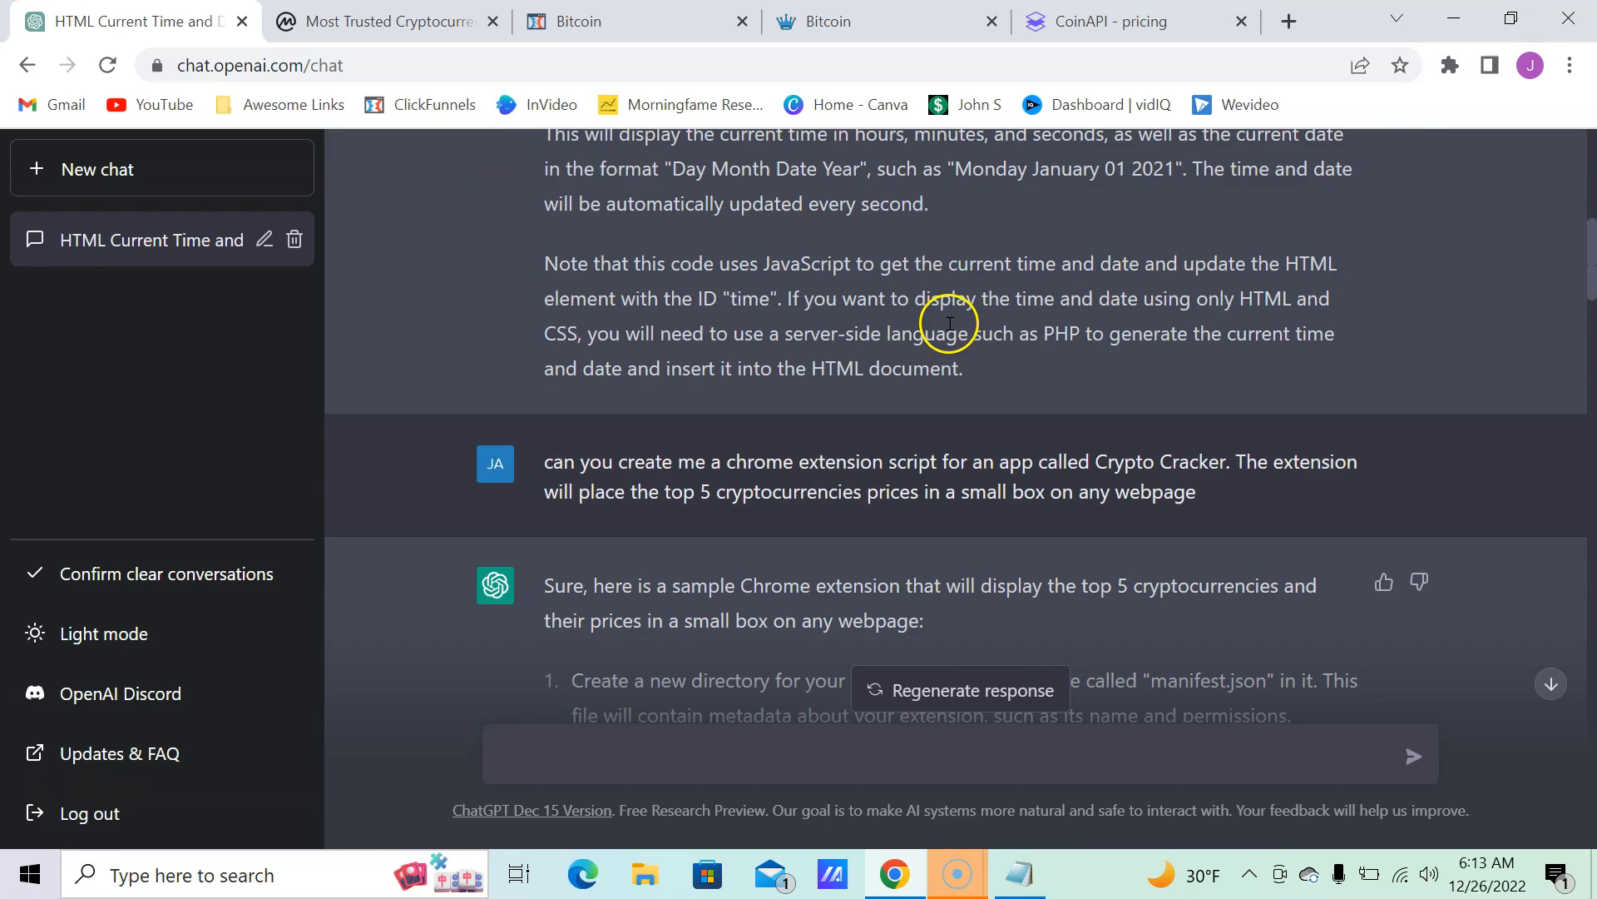
{"action": "scroll", "scroll_direction": "down", "scroll_amount": 3}
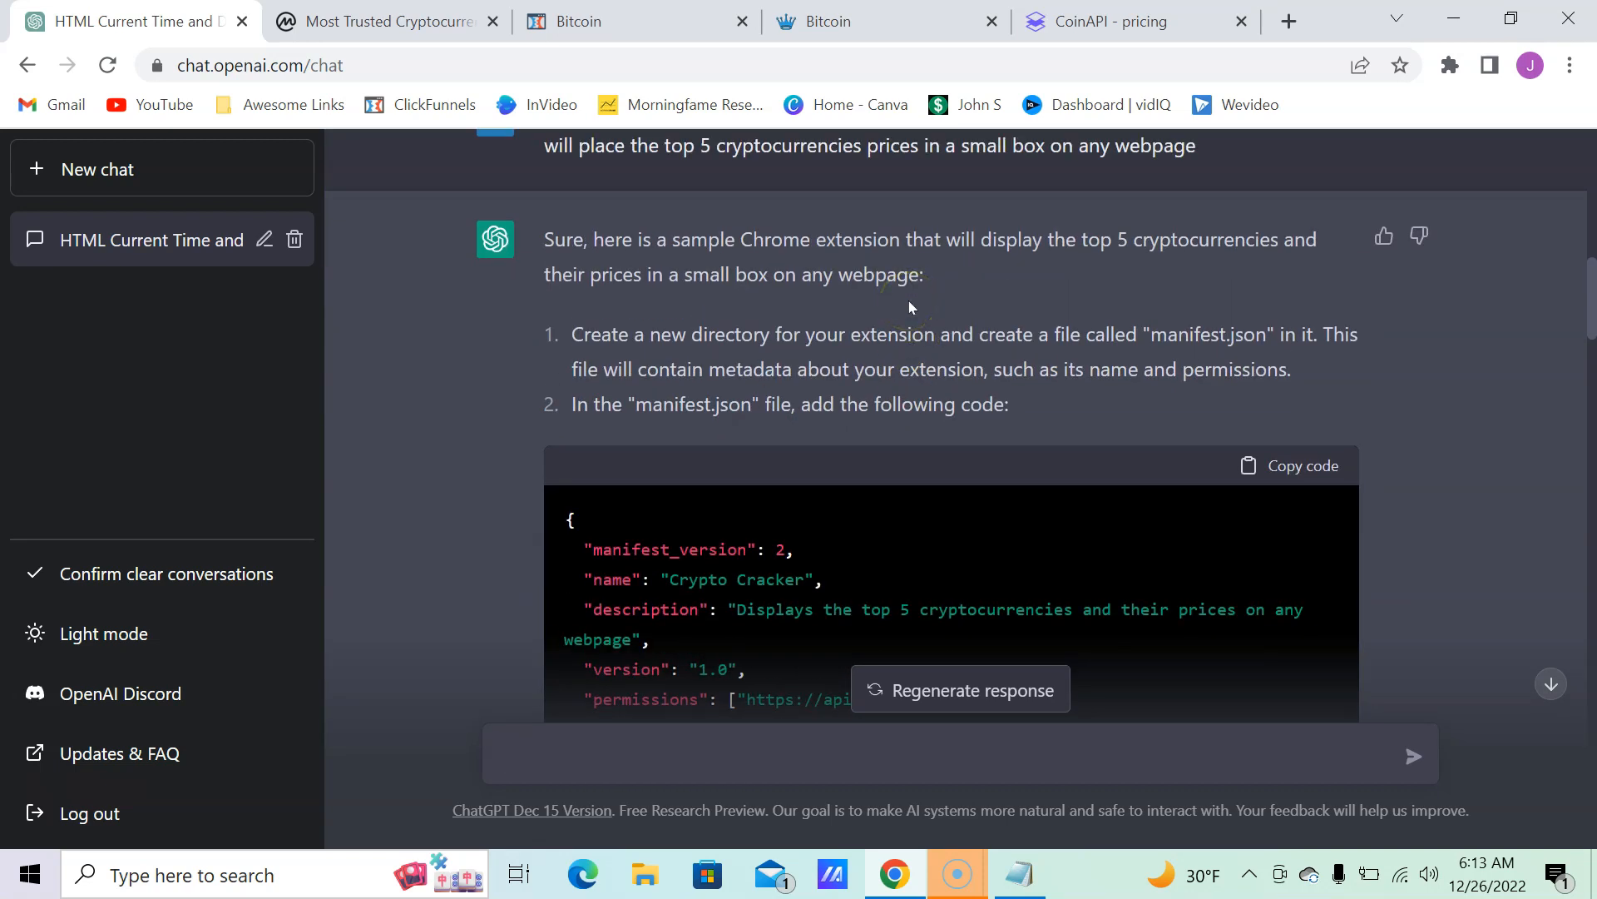
{"action": "scroll", "scroll_direction": "down", "scroll_amount": 3}
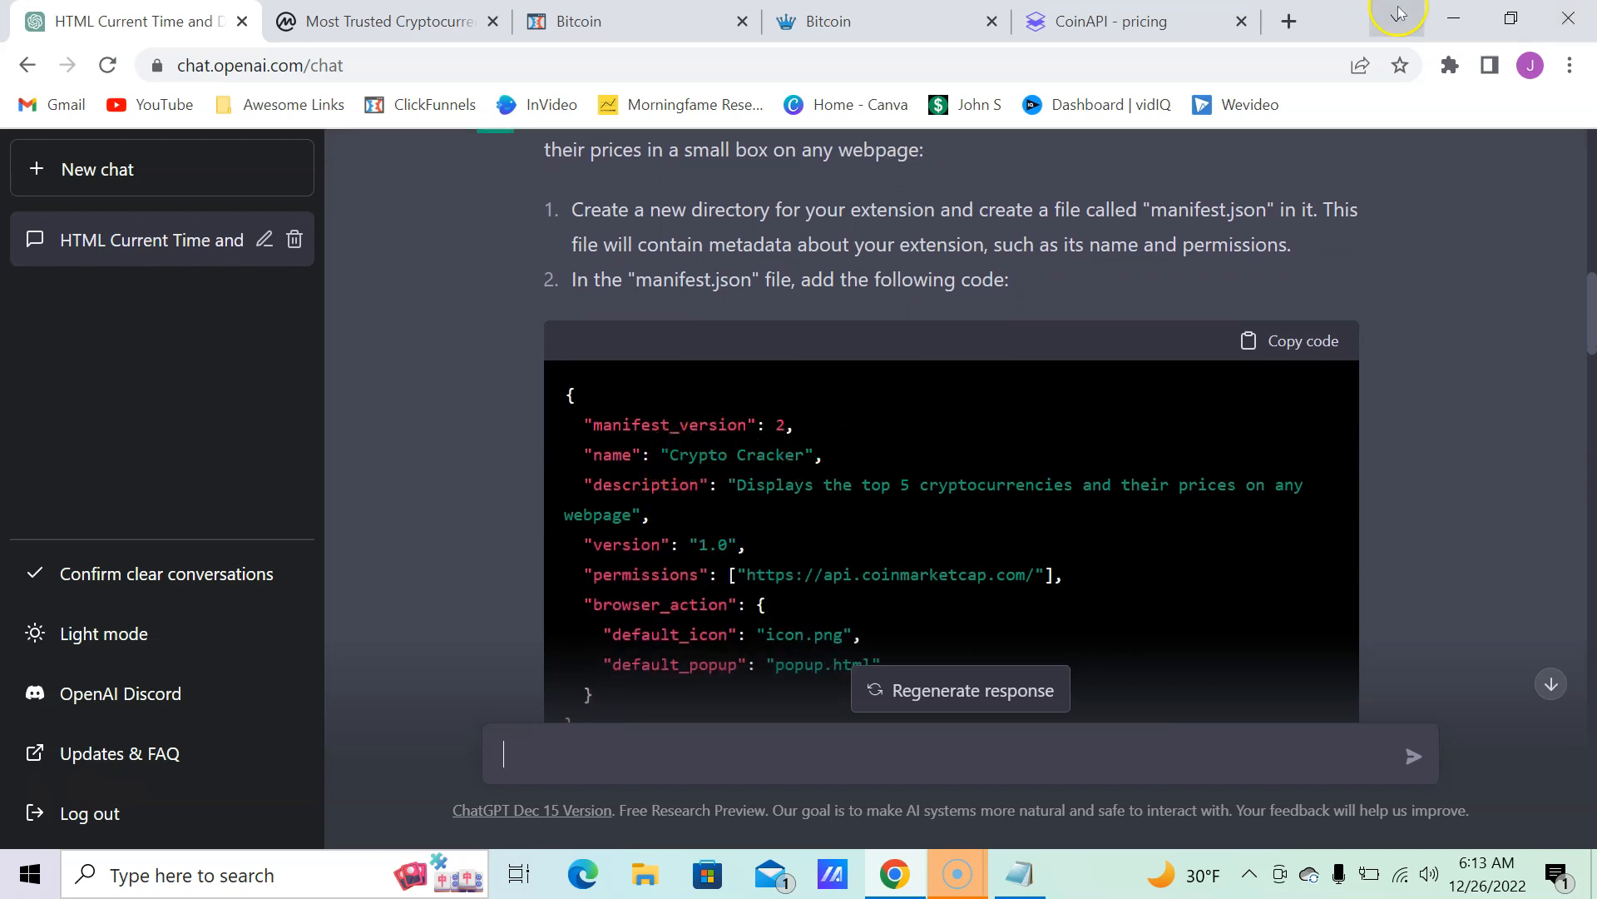
Step: Reach Chrome's extensions management page from a new tab via the Extensions menu
{"action": "left_click", "coordinate": [1288, 20]}
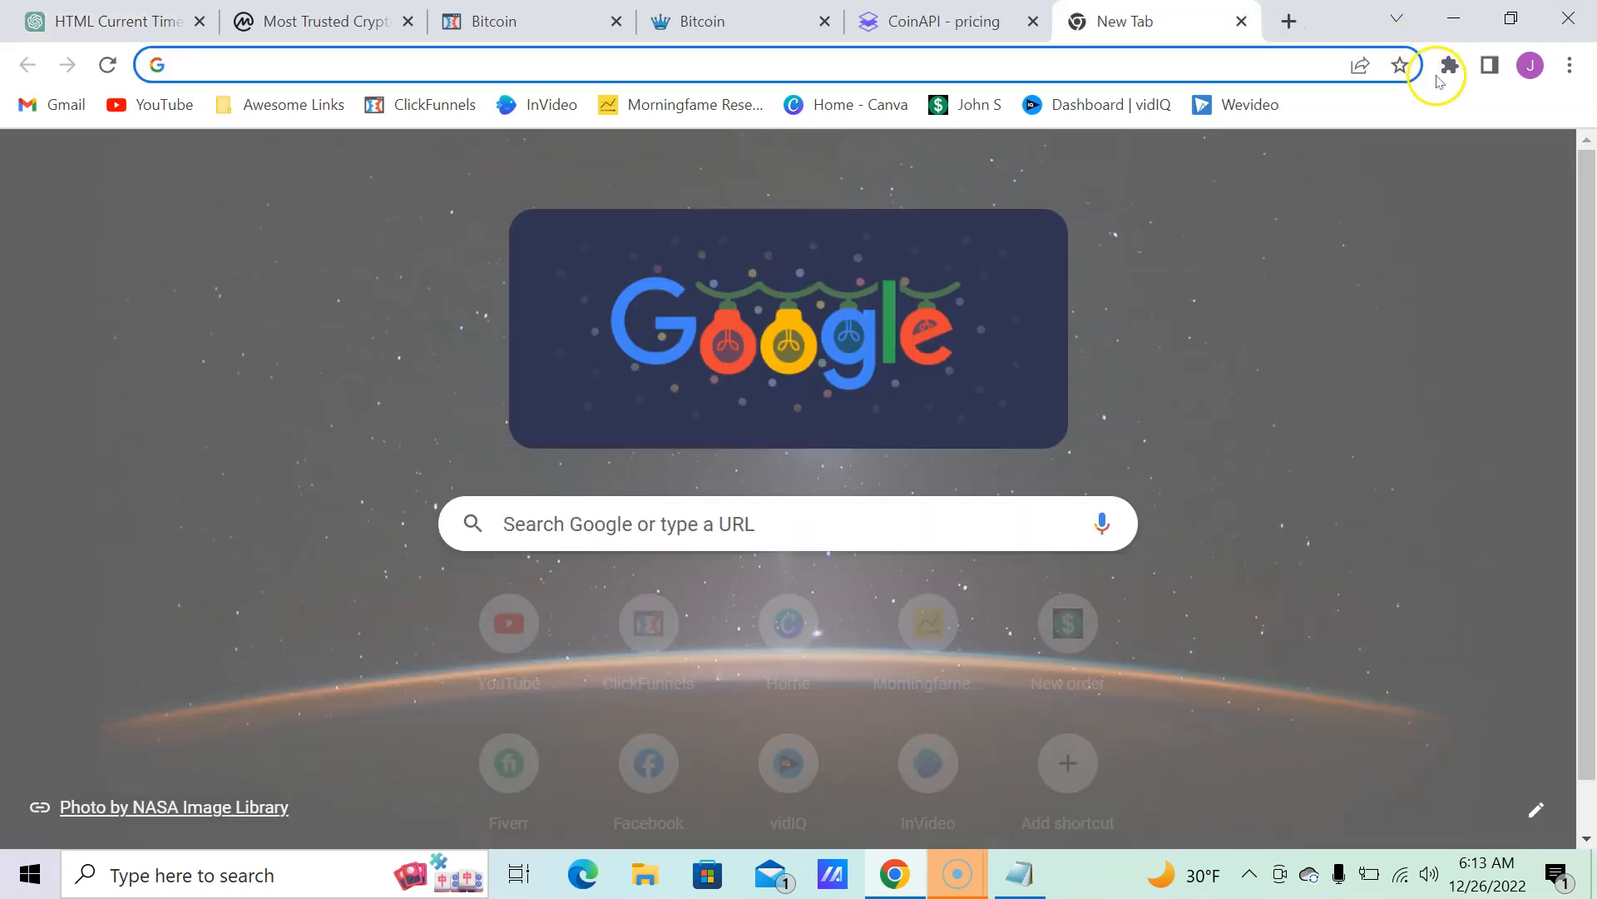
{"action": "left_click", "coordinate": [1449, 65]}
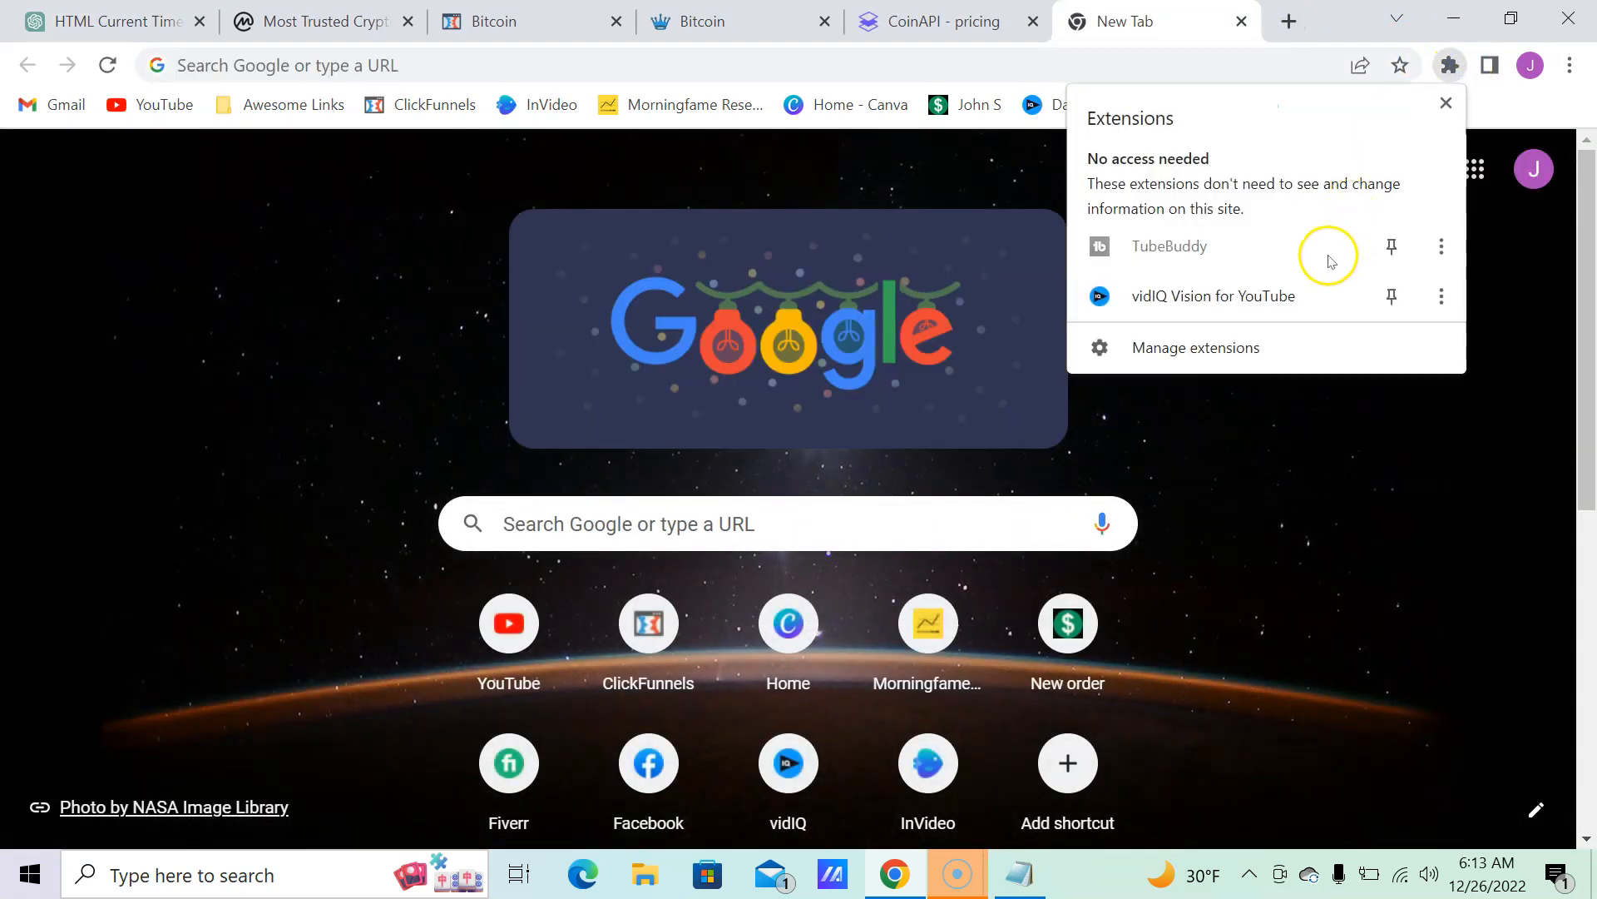
{"action": "left_click", "coordinate": [1196, 347]}
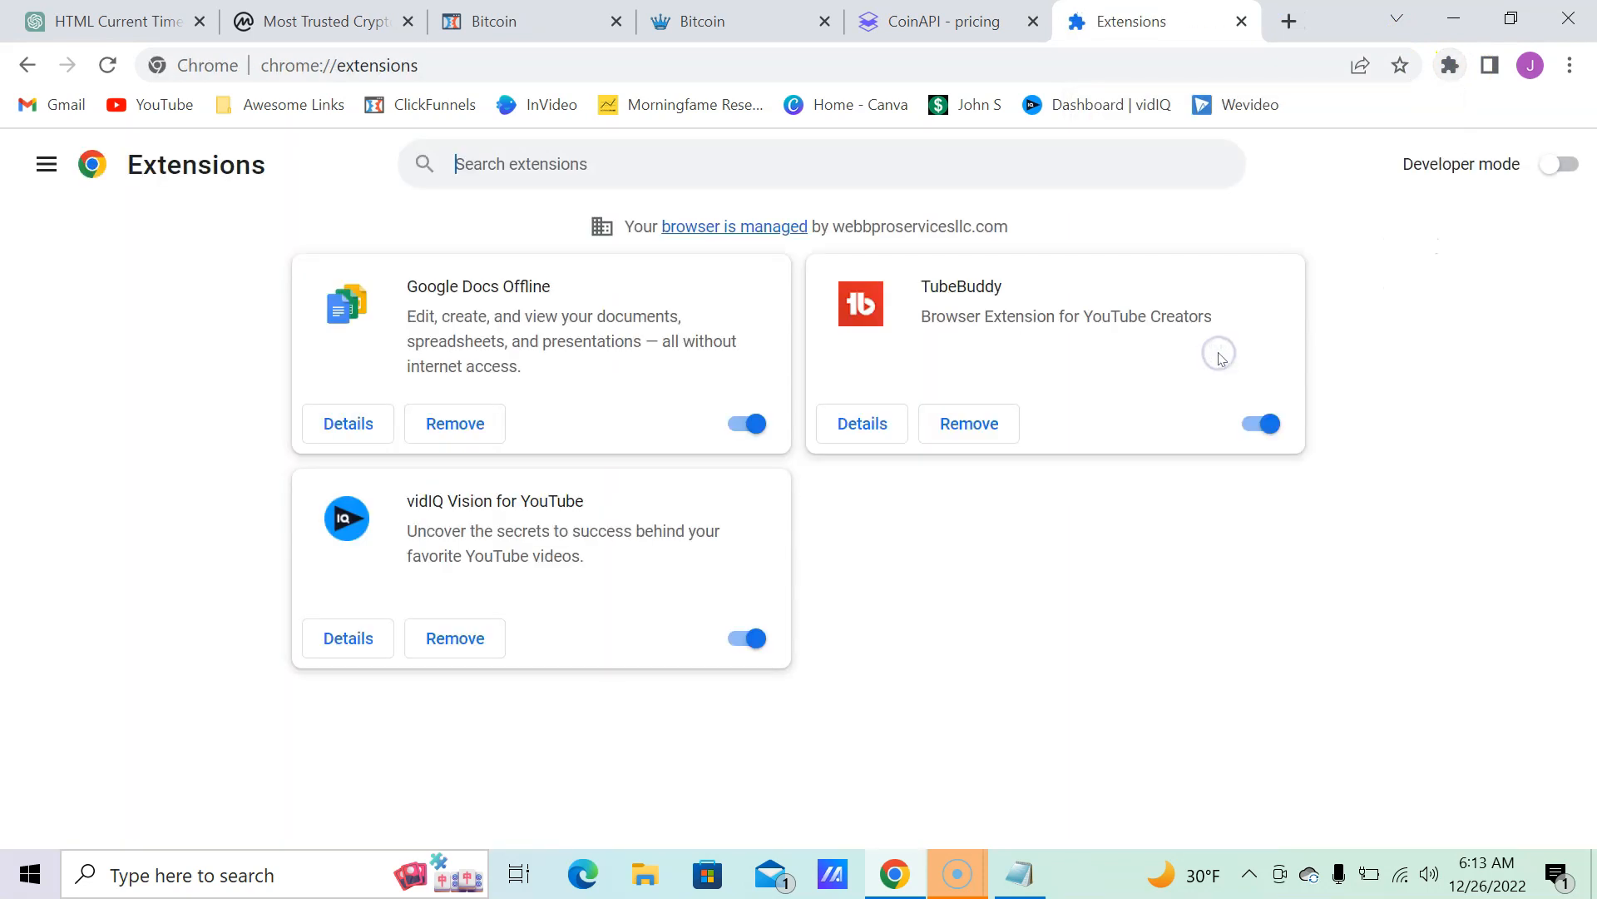
{"action": "mouse_move", "coordinate": [308, 281]}
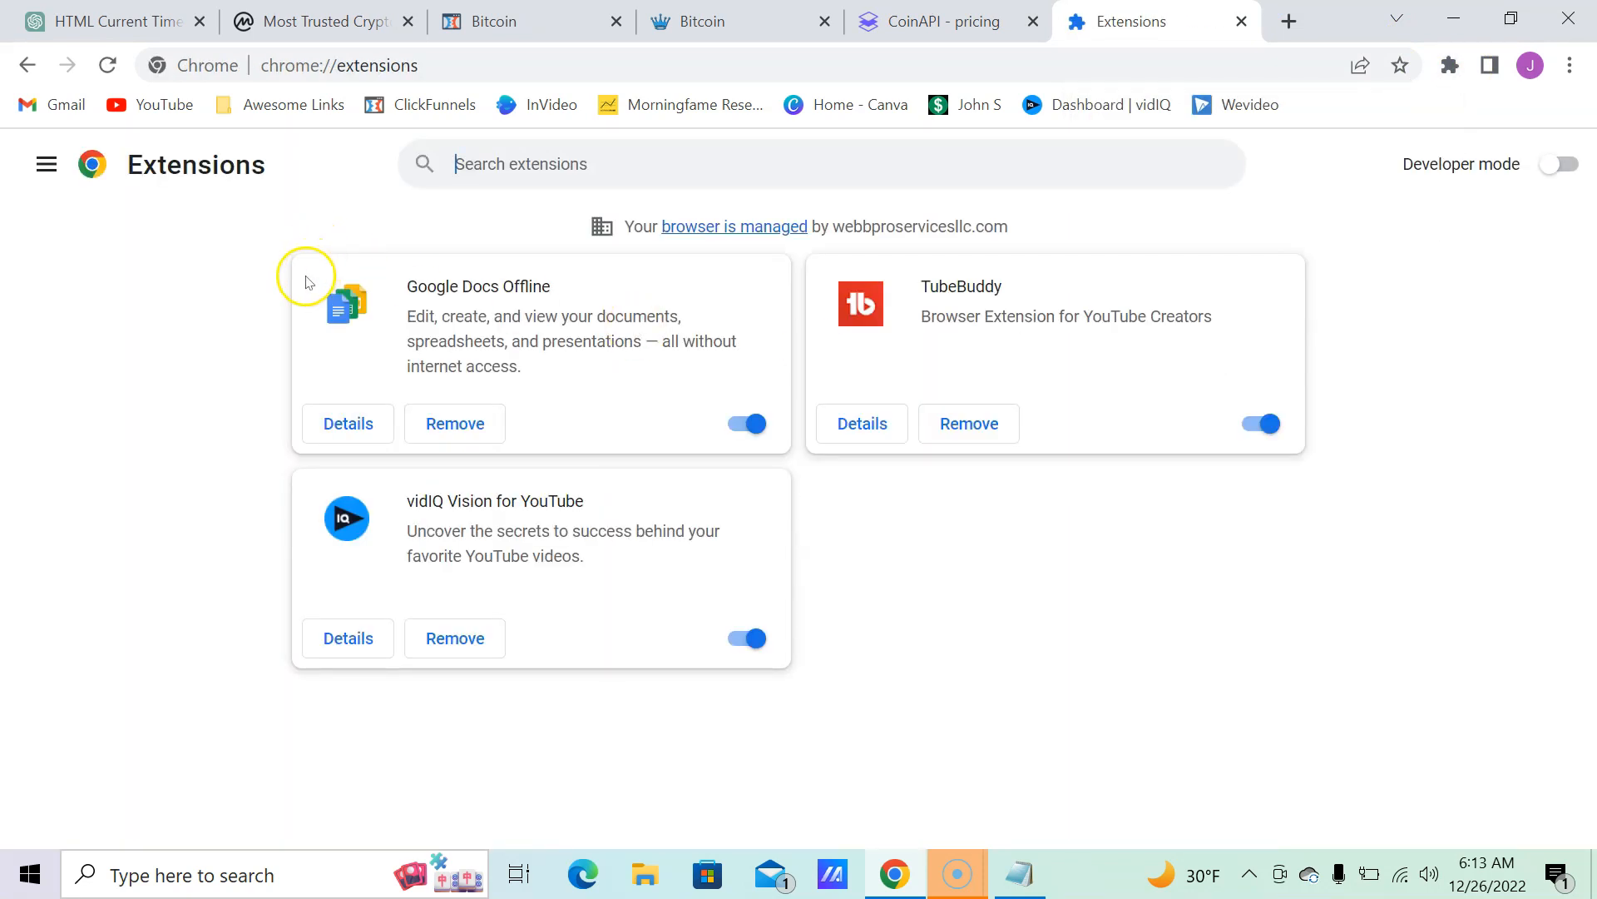
Step: Switch Developer mode on and start loading an unpacked extension
{"action": "left_click", "coordinate": [1558, 164]}
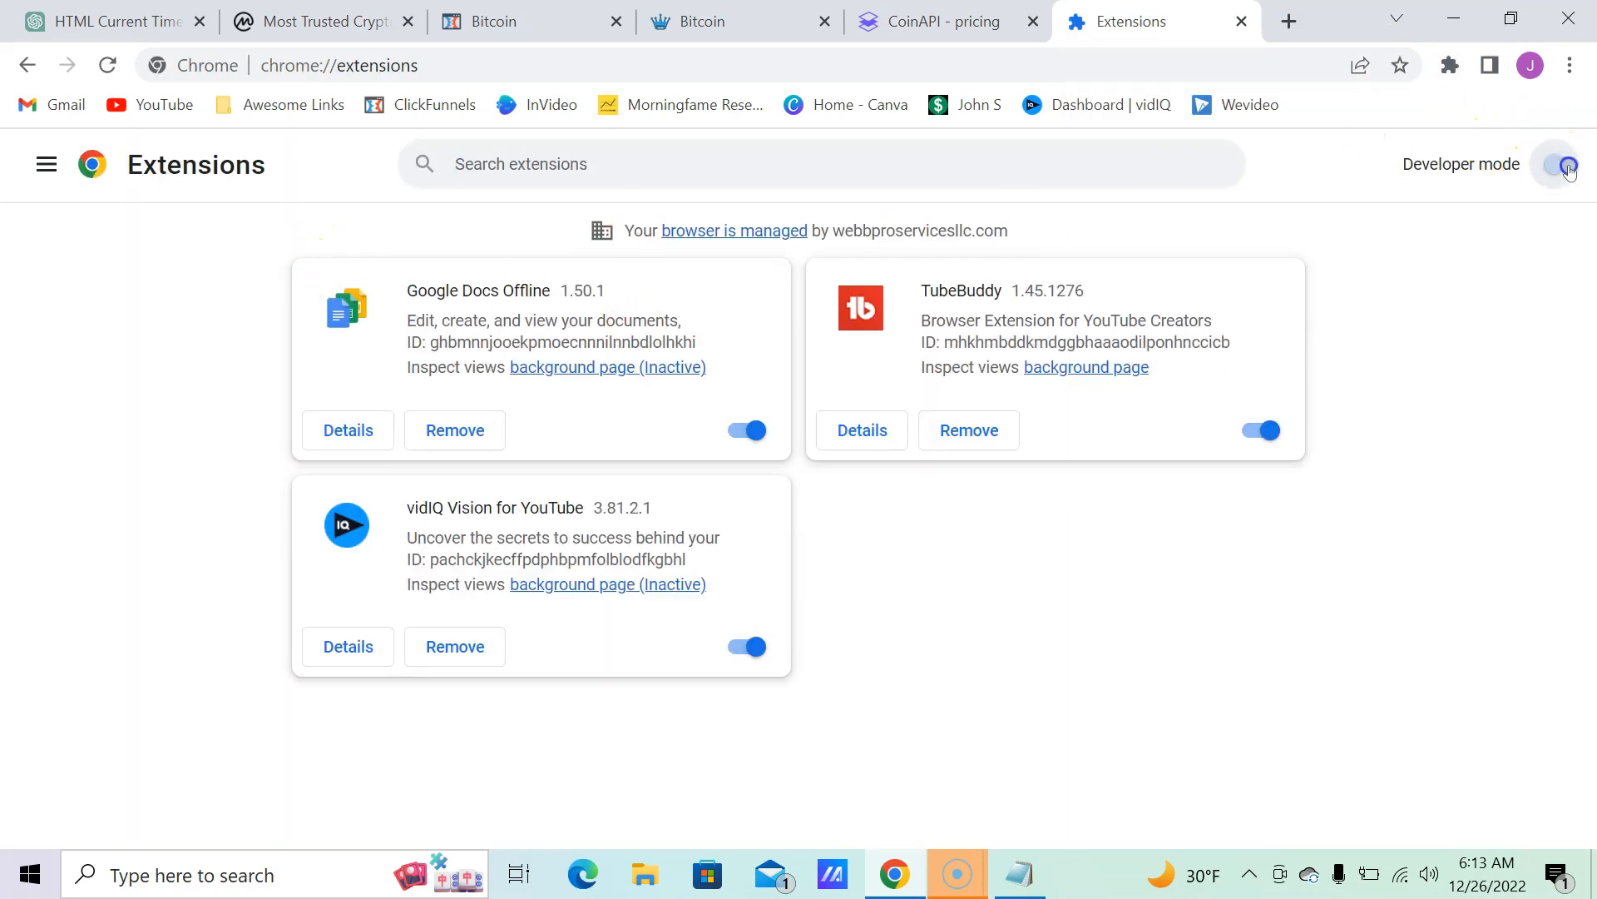
{"action": "left_click", "coordinate": [1564, 164]}
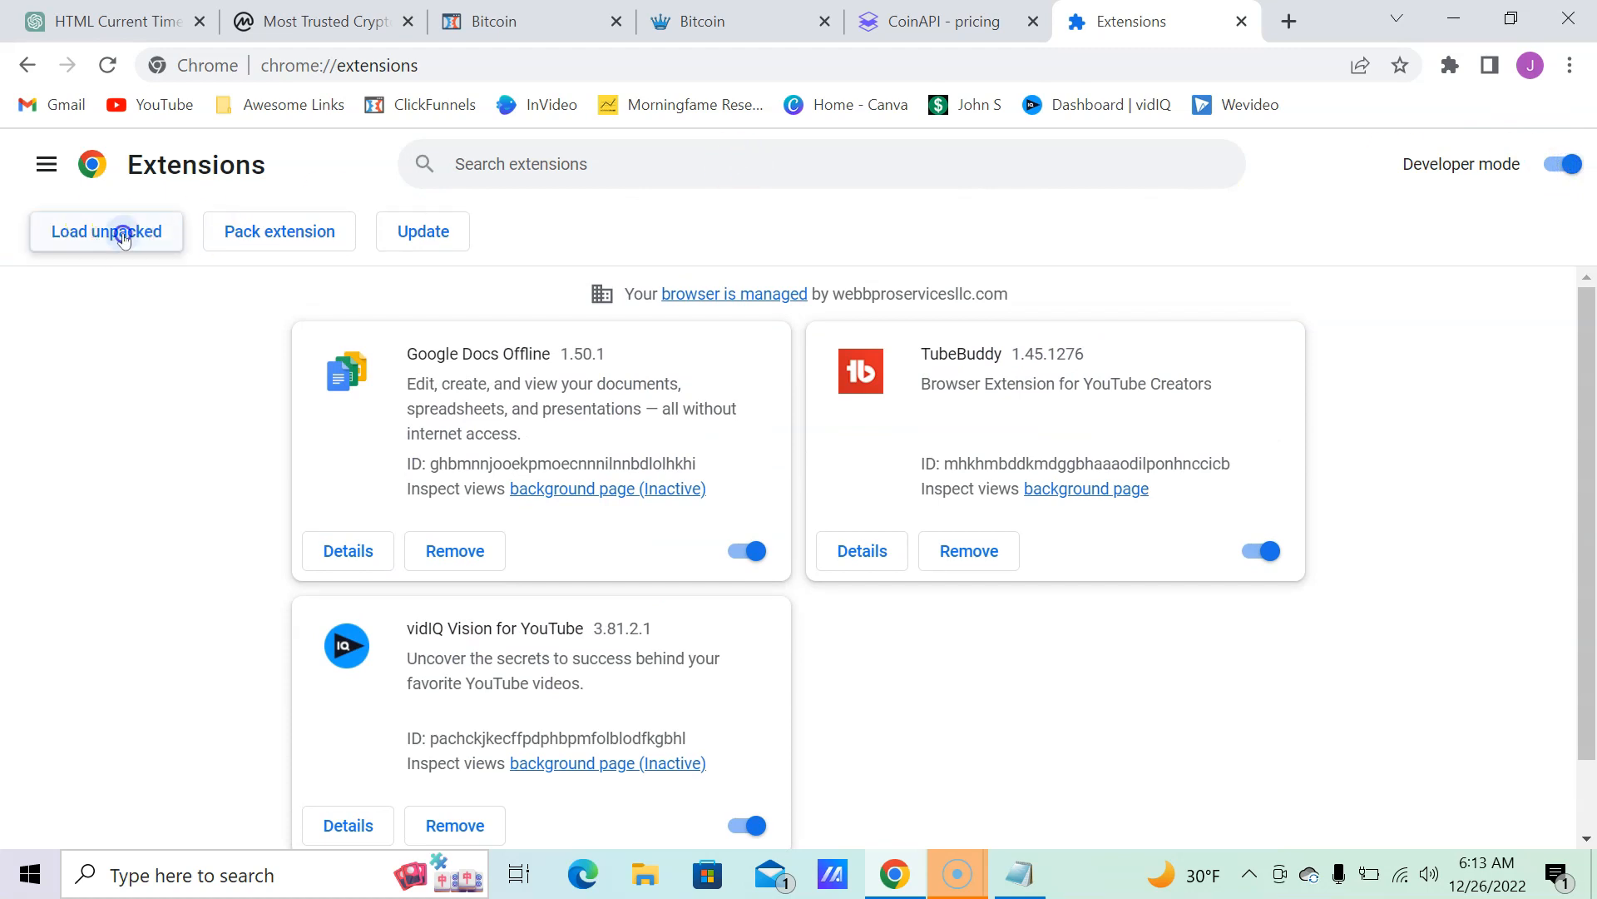
{"action": "left_click", "coordinate": [107, 231]}
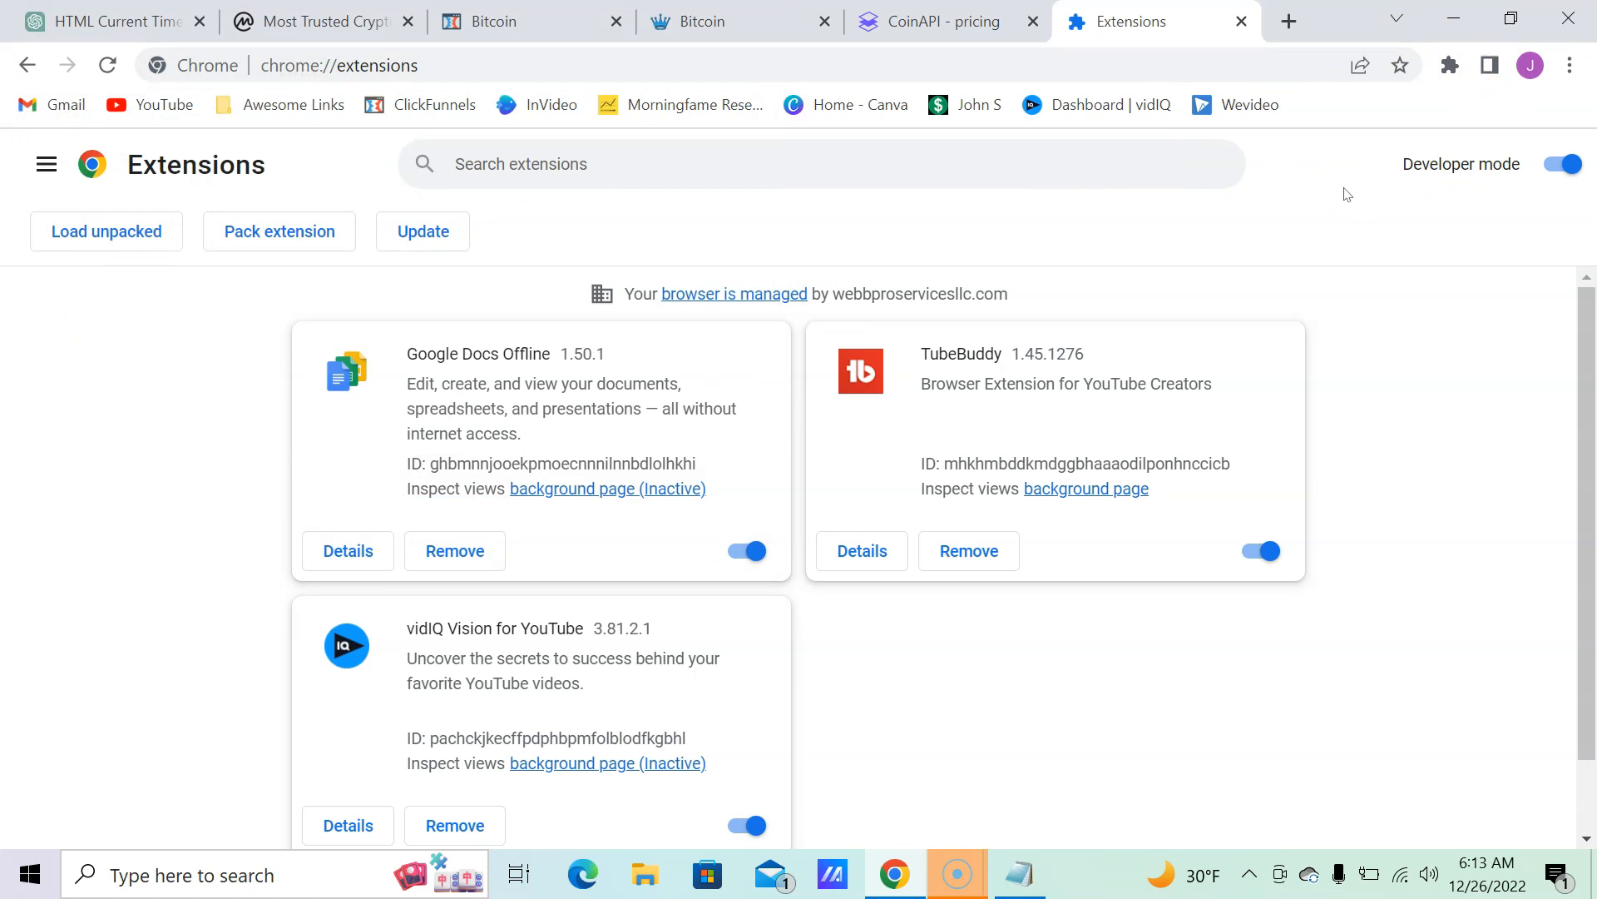
{"action": "mouse_move", "coordinate": [737, 115]}
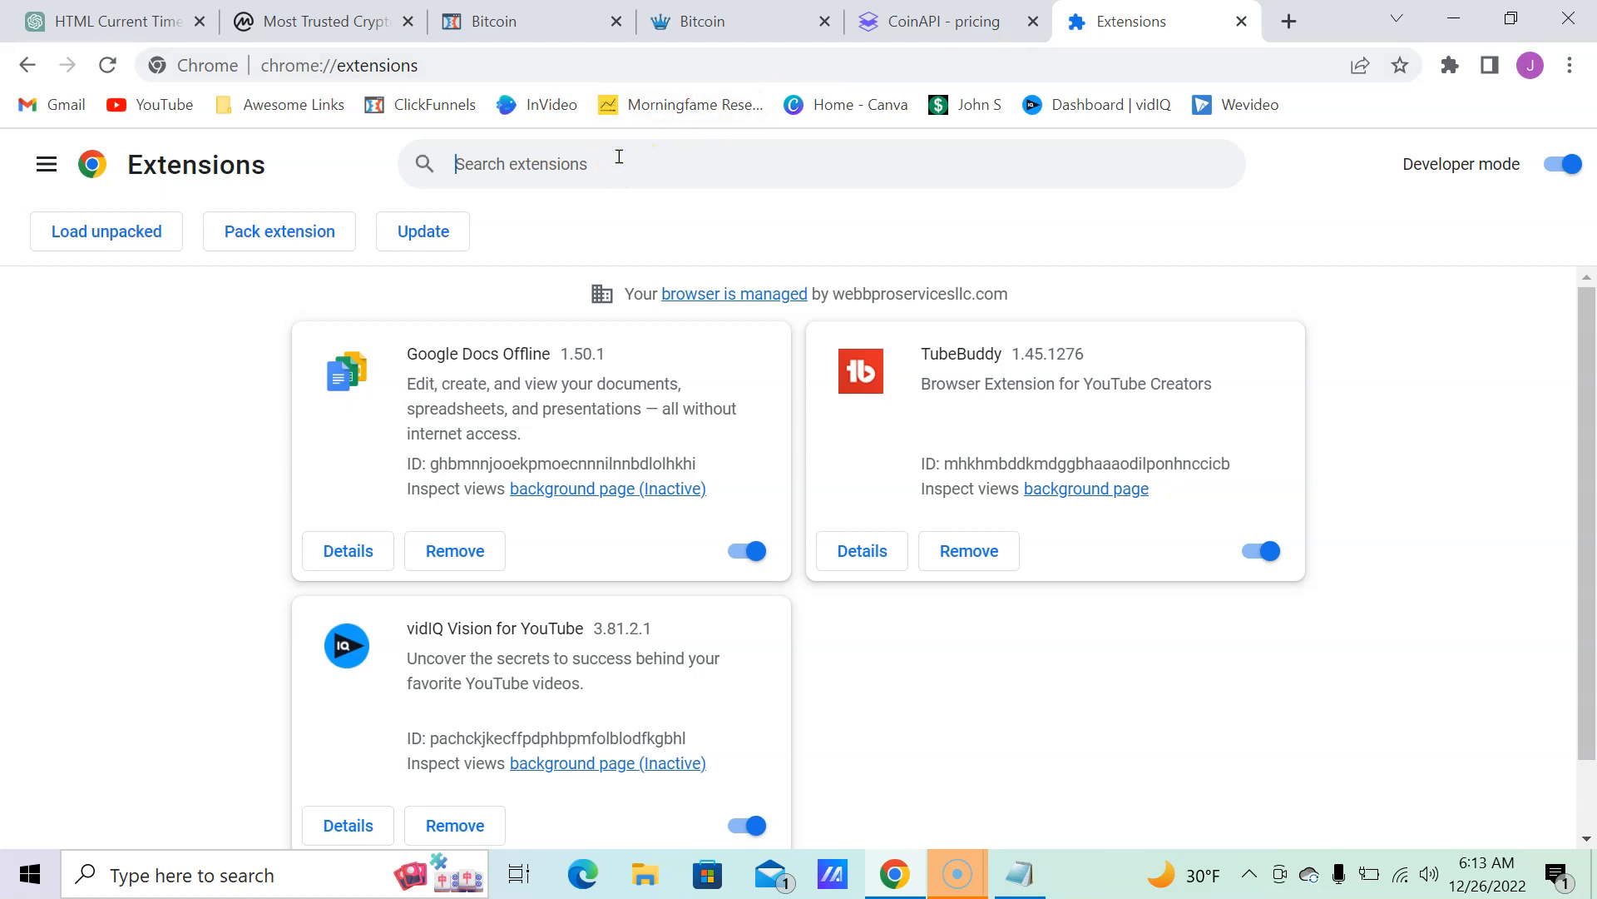
Step: Search installed extensions for 'bitcoin price ticker' with no results, then return to the ChatGPT tab
{"action": "type", "text": "cryotcurre"}
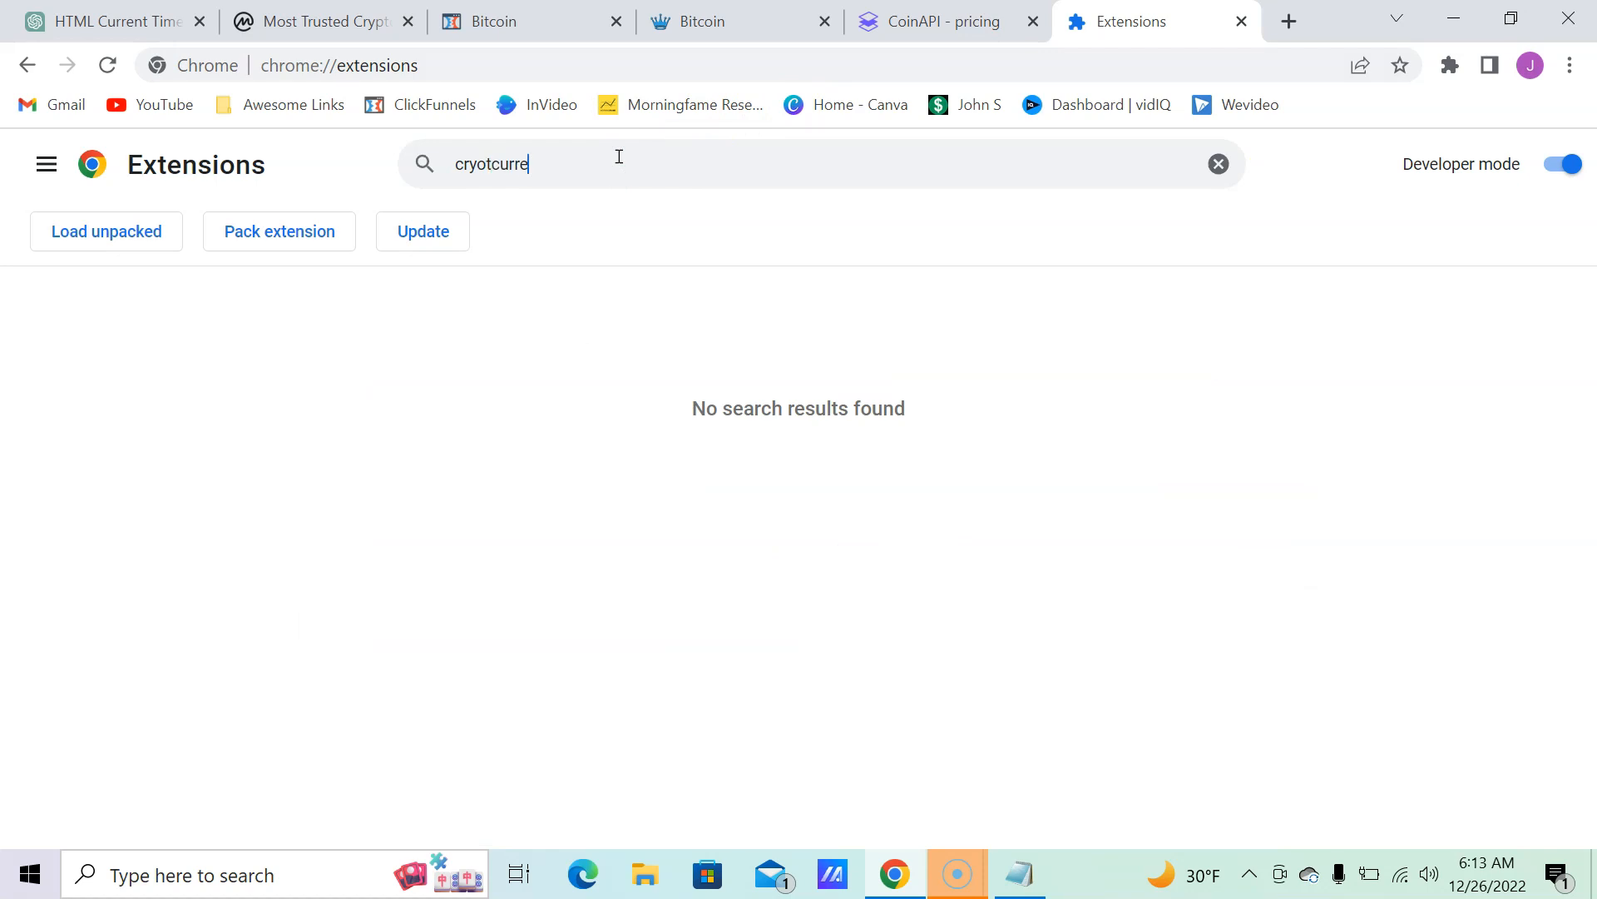
{"action": "type", "text": "y"}
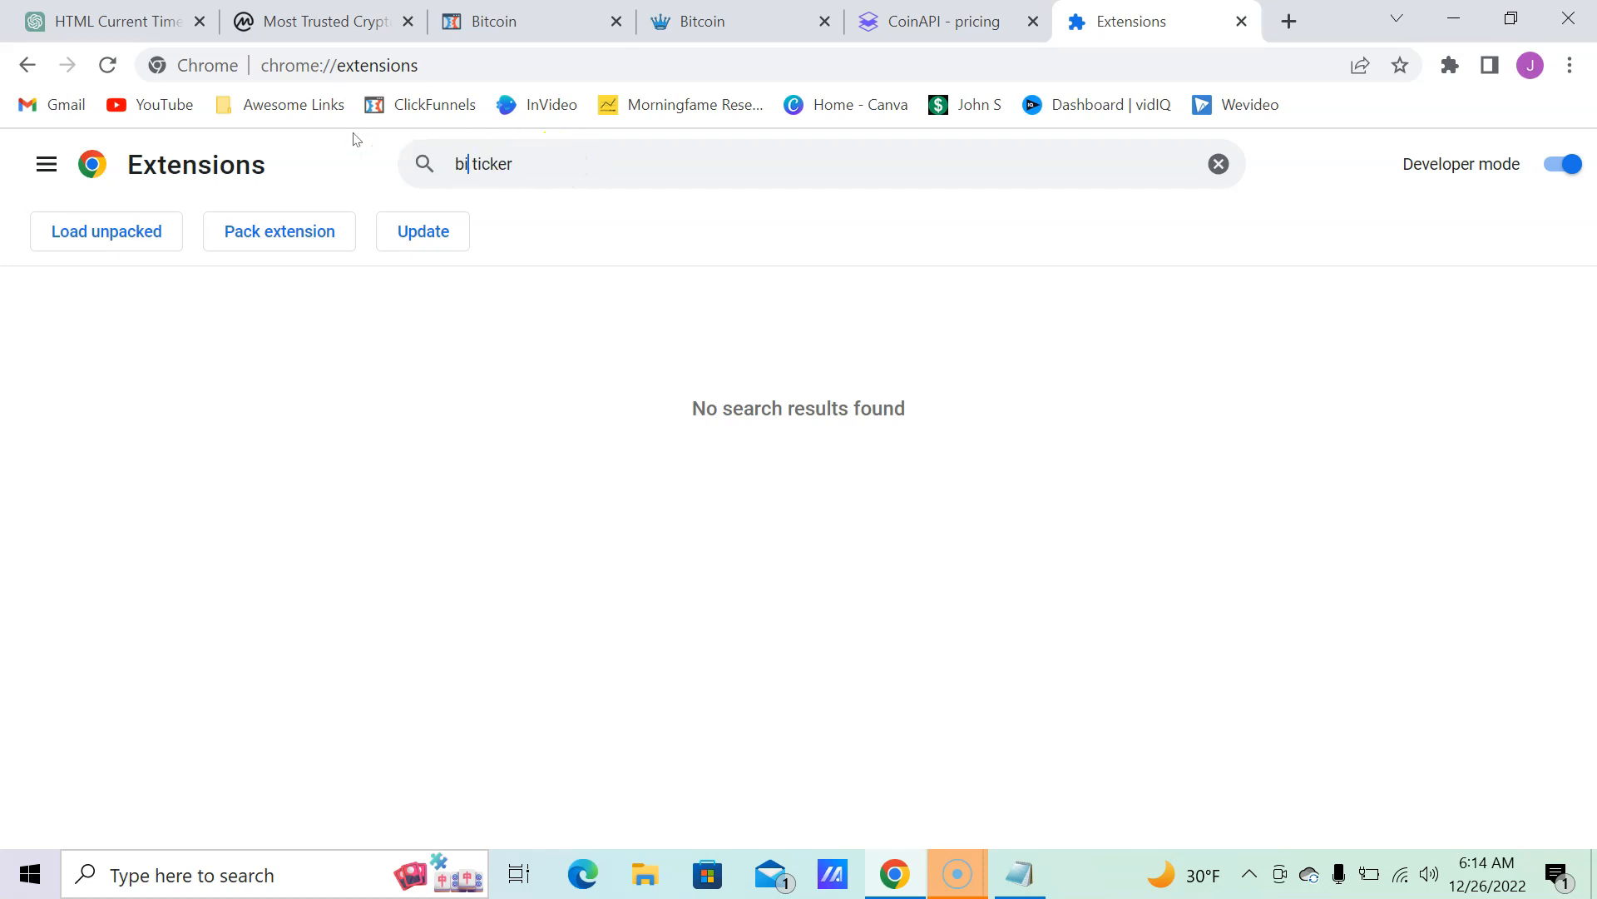
{"action": "type", "text": "tcoin price"}
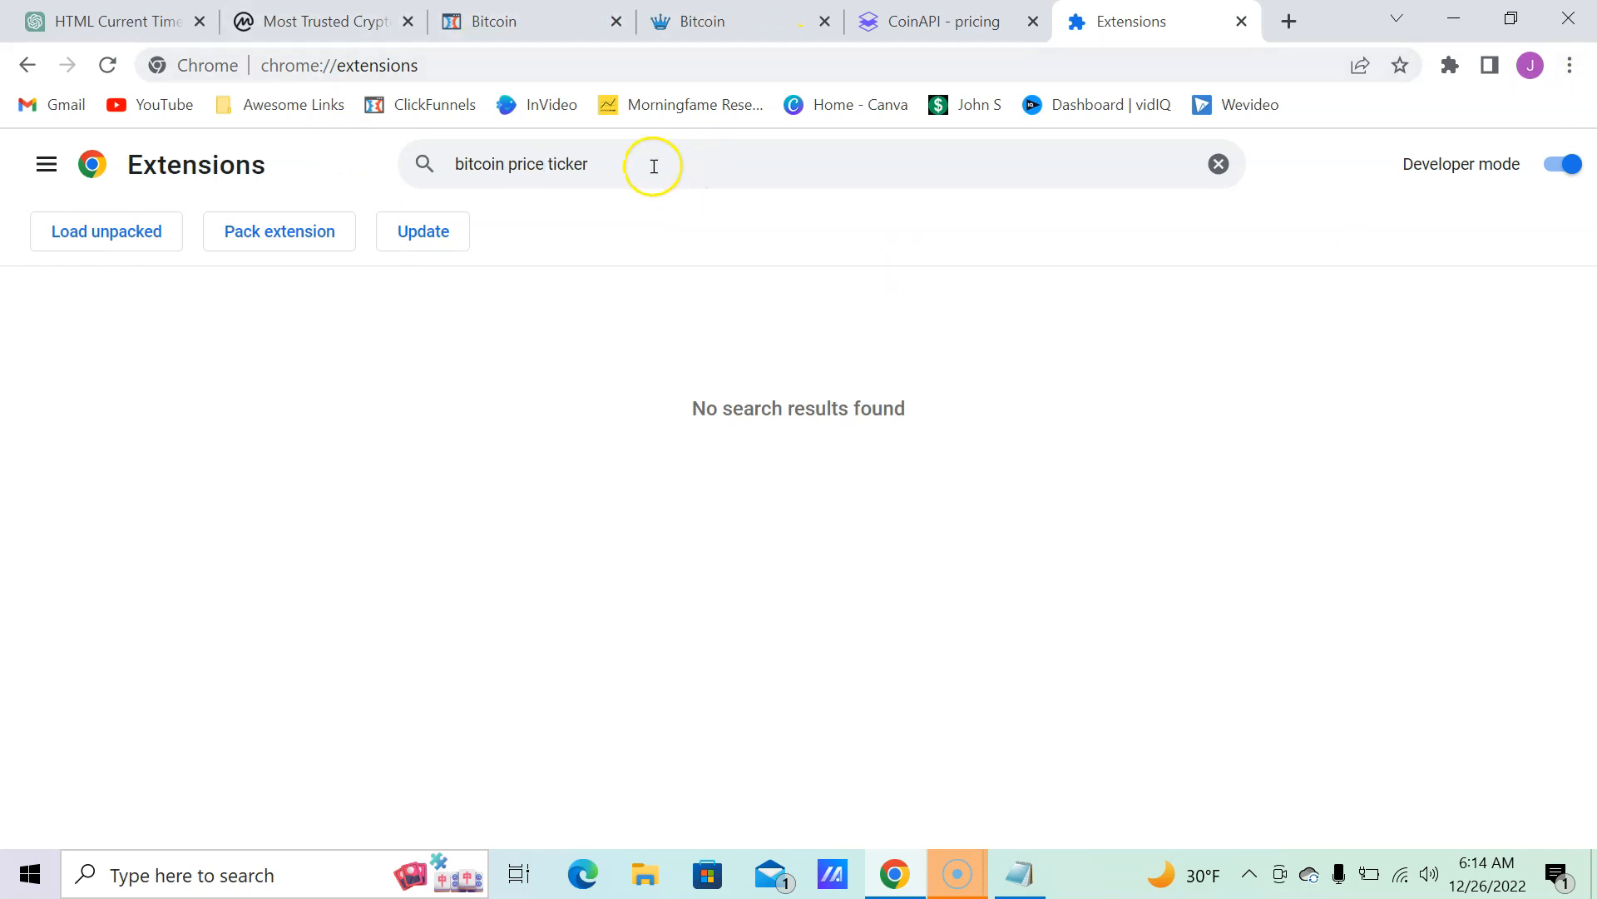
{"action": "left_click", "coordinate": [1216, 165]}
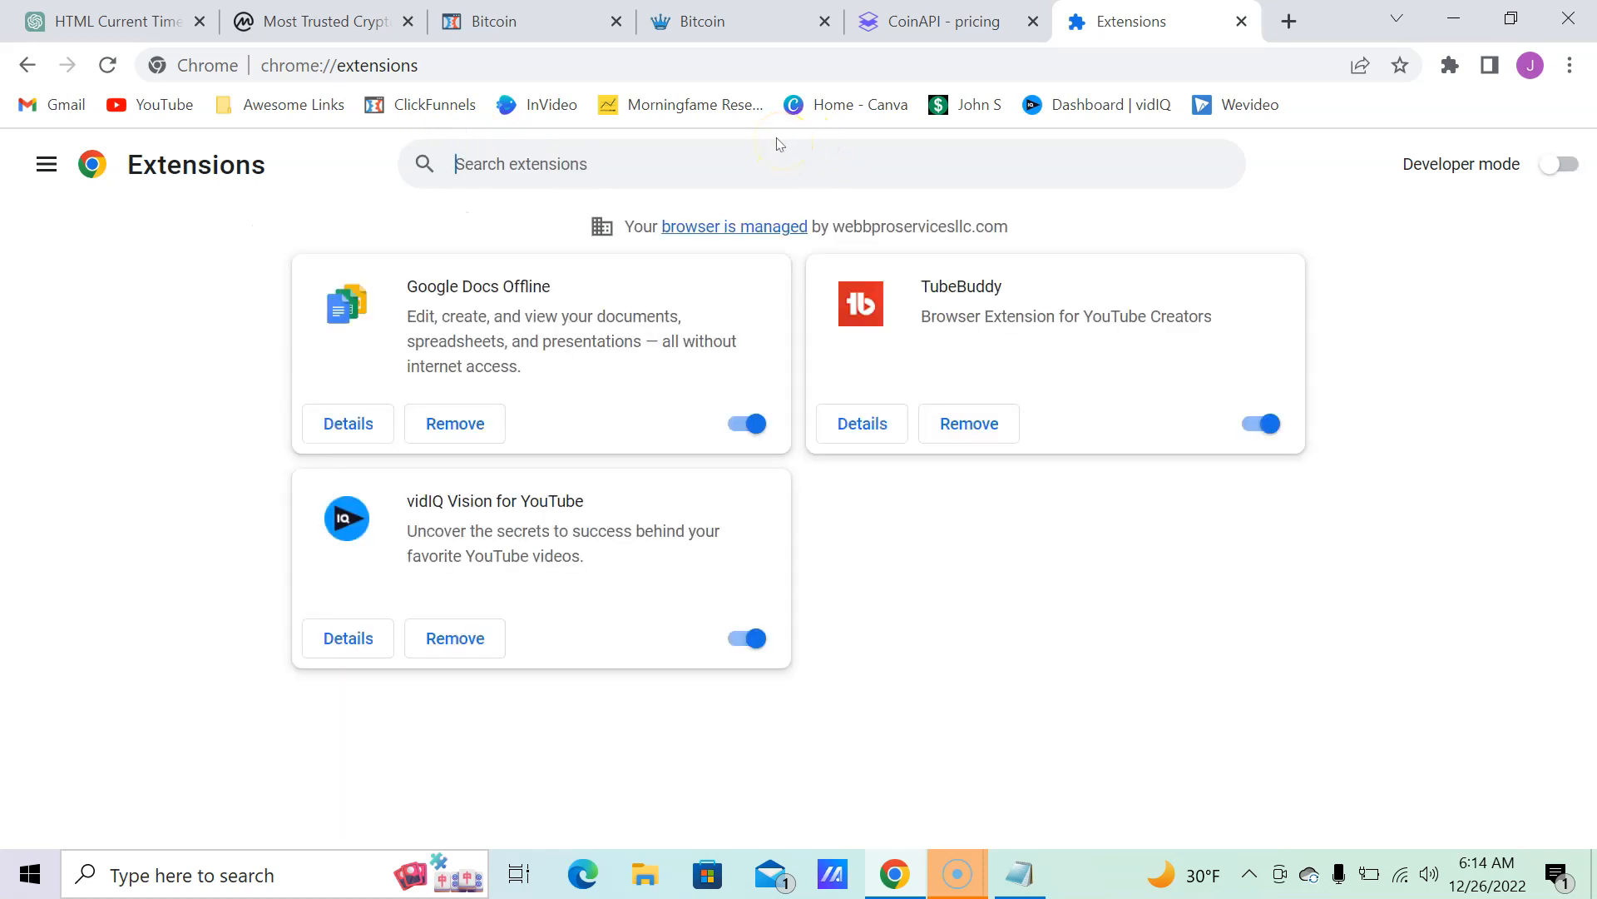
{"action": "type", "text": "bitcoin price ticker"}
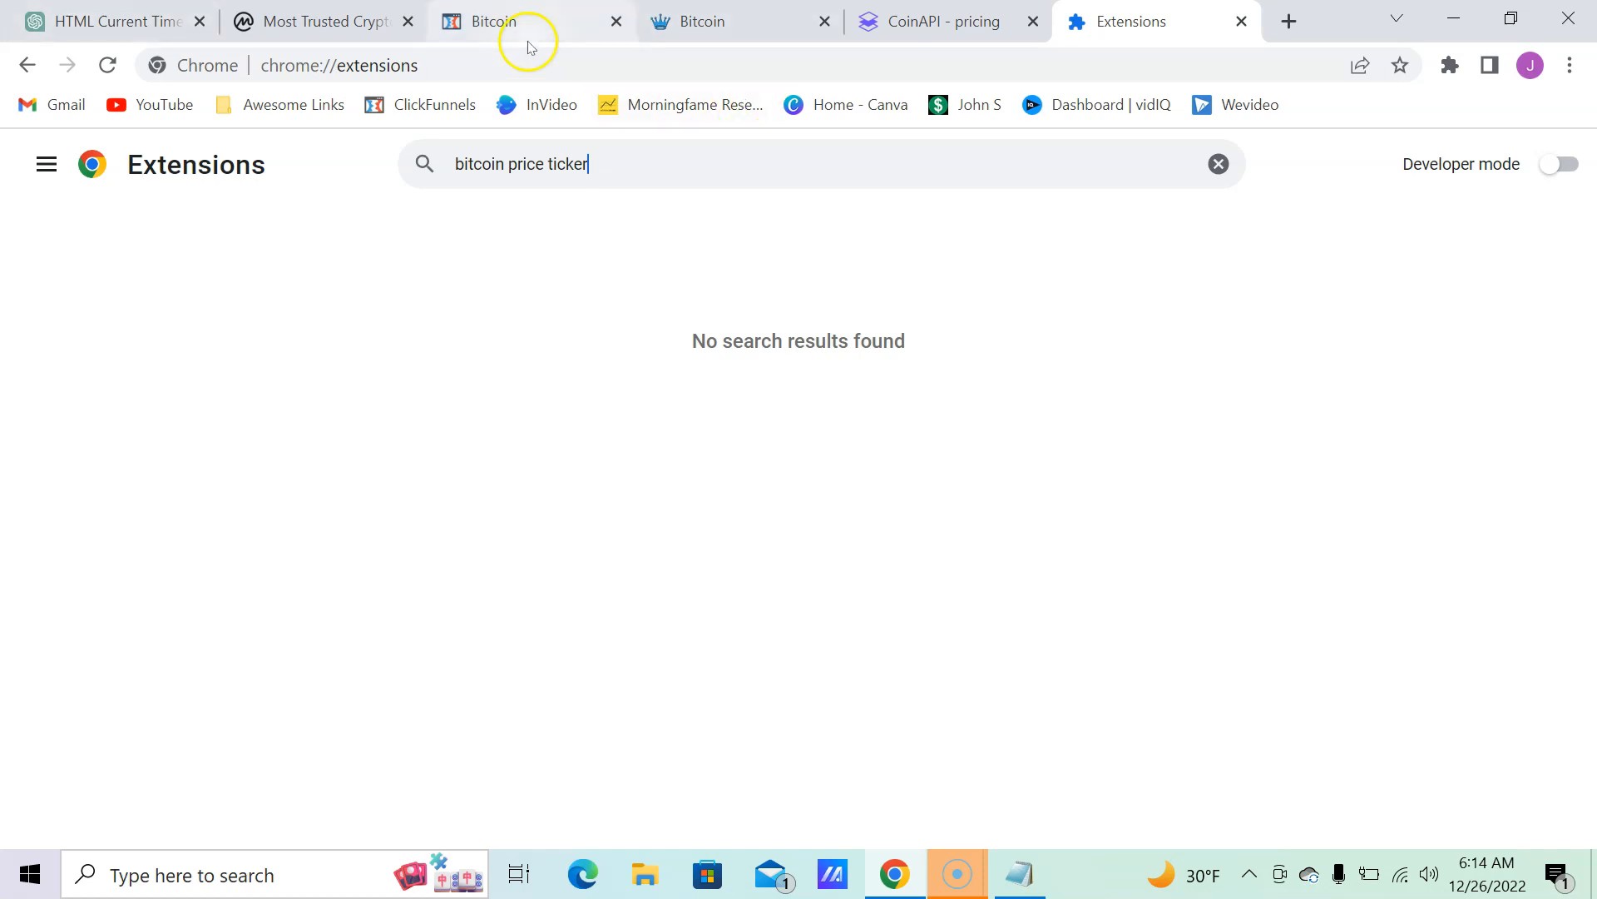
{"action": "left_click", "coordinate": [101, 20]}
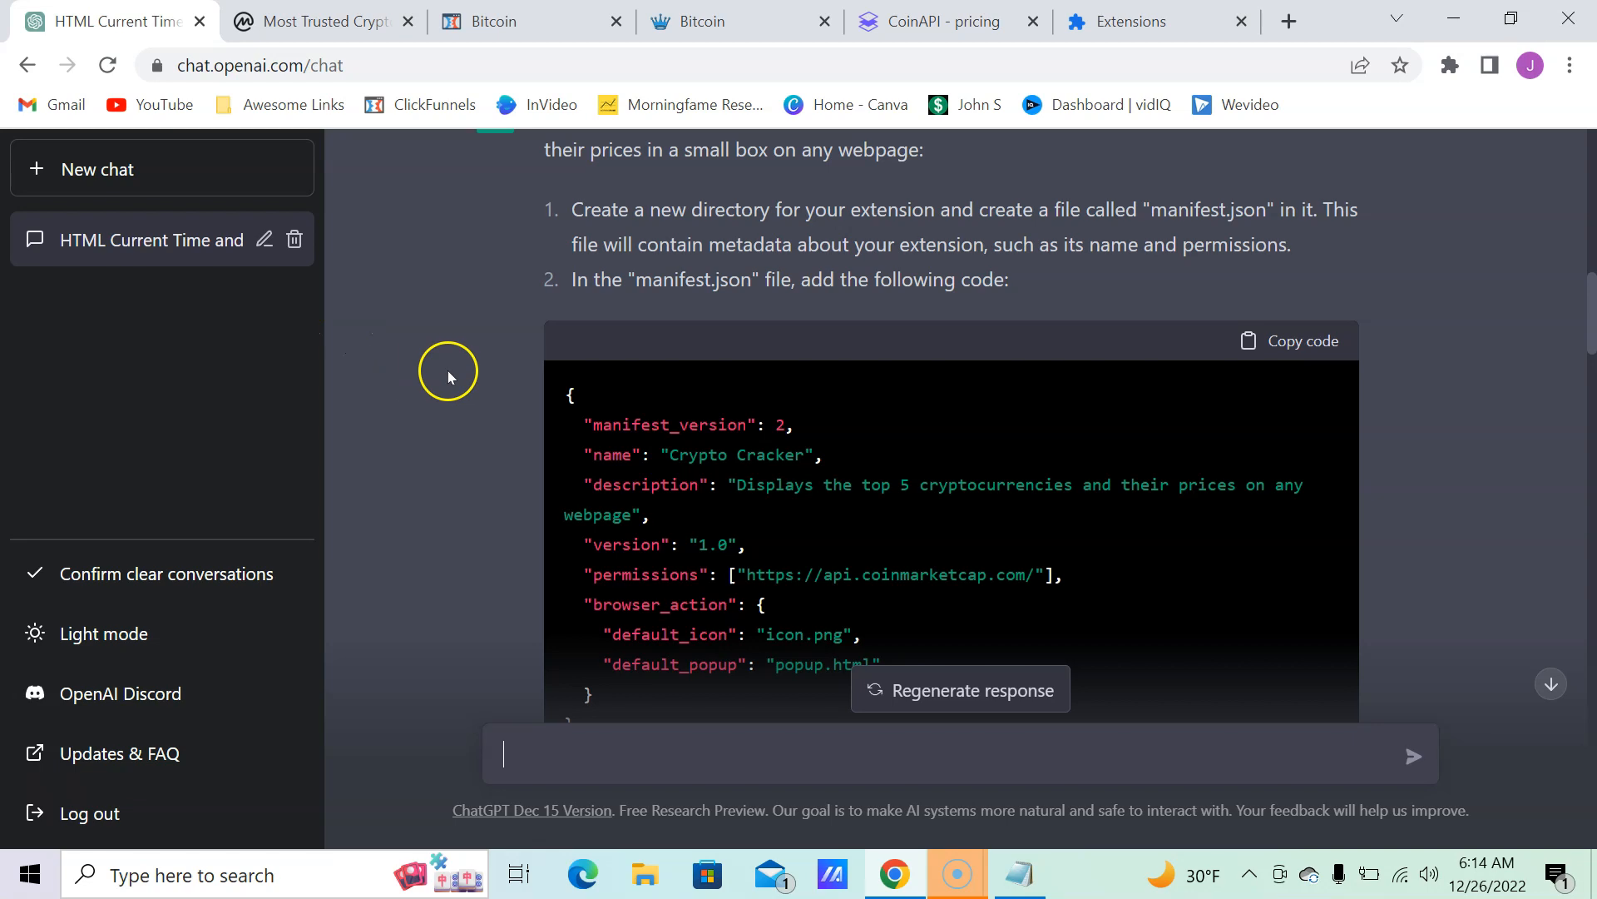
Step: Send ChatGPT 'can you rewrite code using manifest 3' for the Crypto Cracker extension
{"action": "scroll", "scroll_direction": "down", "scroll_amount": 3}
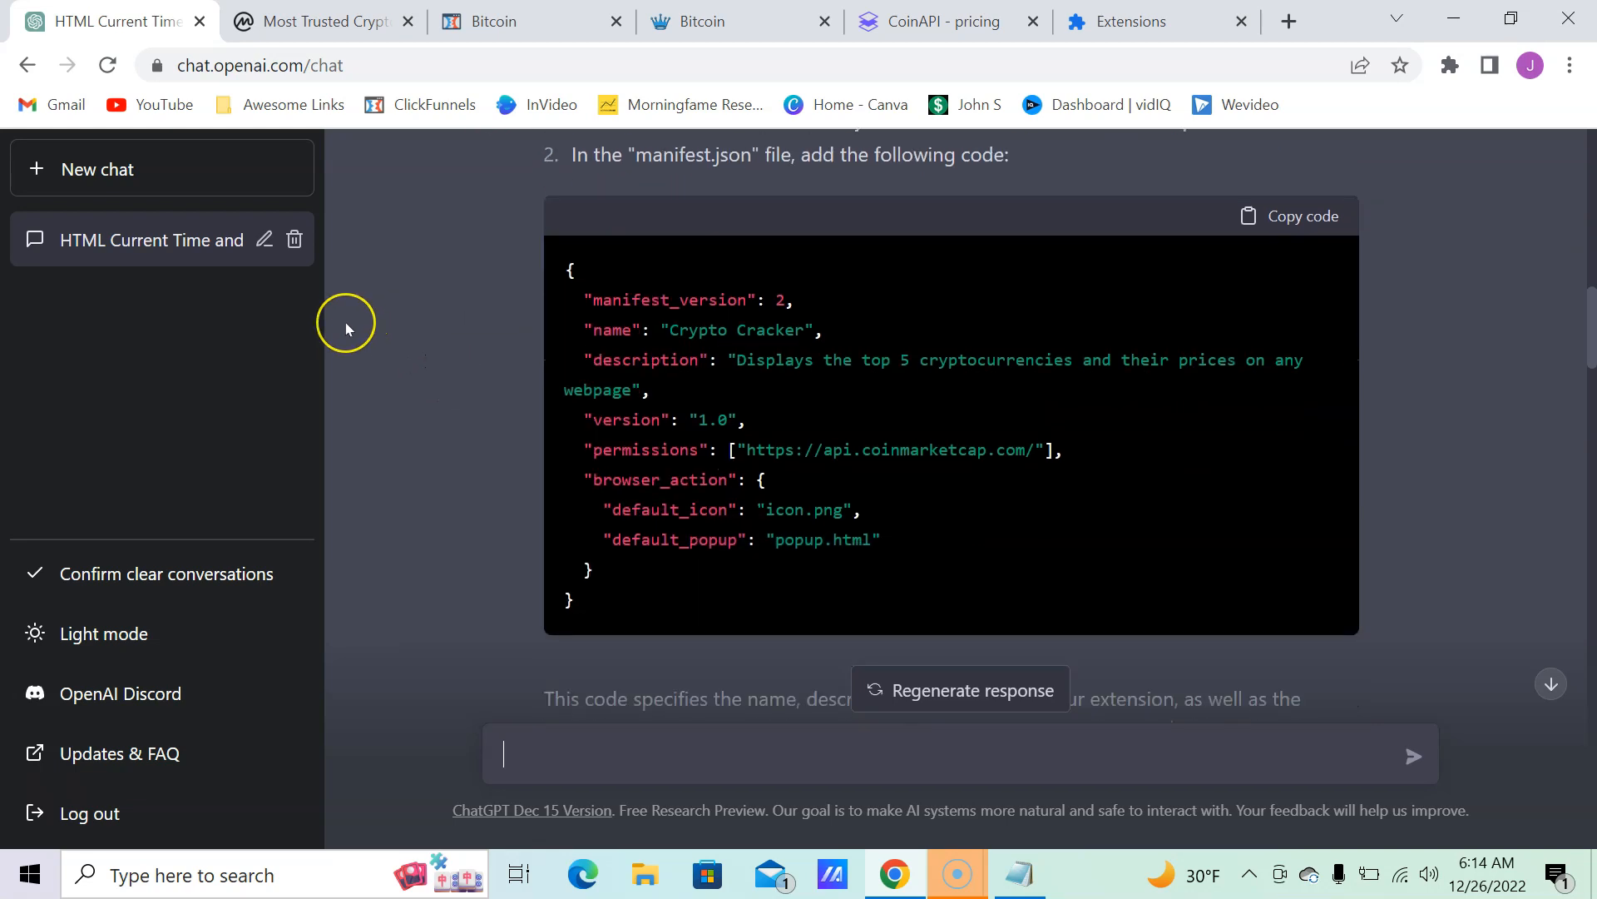
{"action": "mouse_move", "coordinate": [797, 311]}
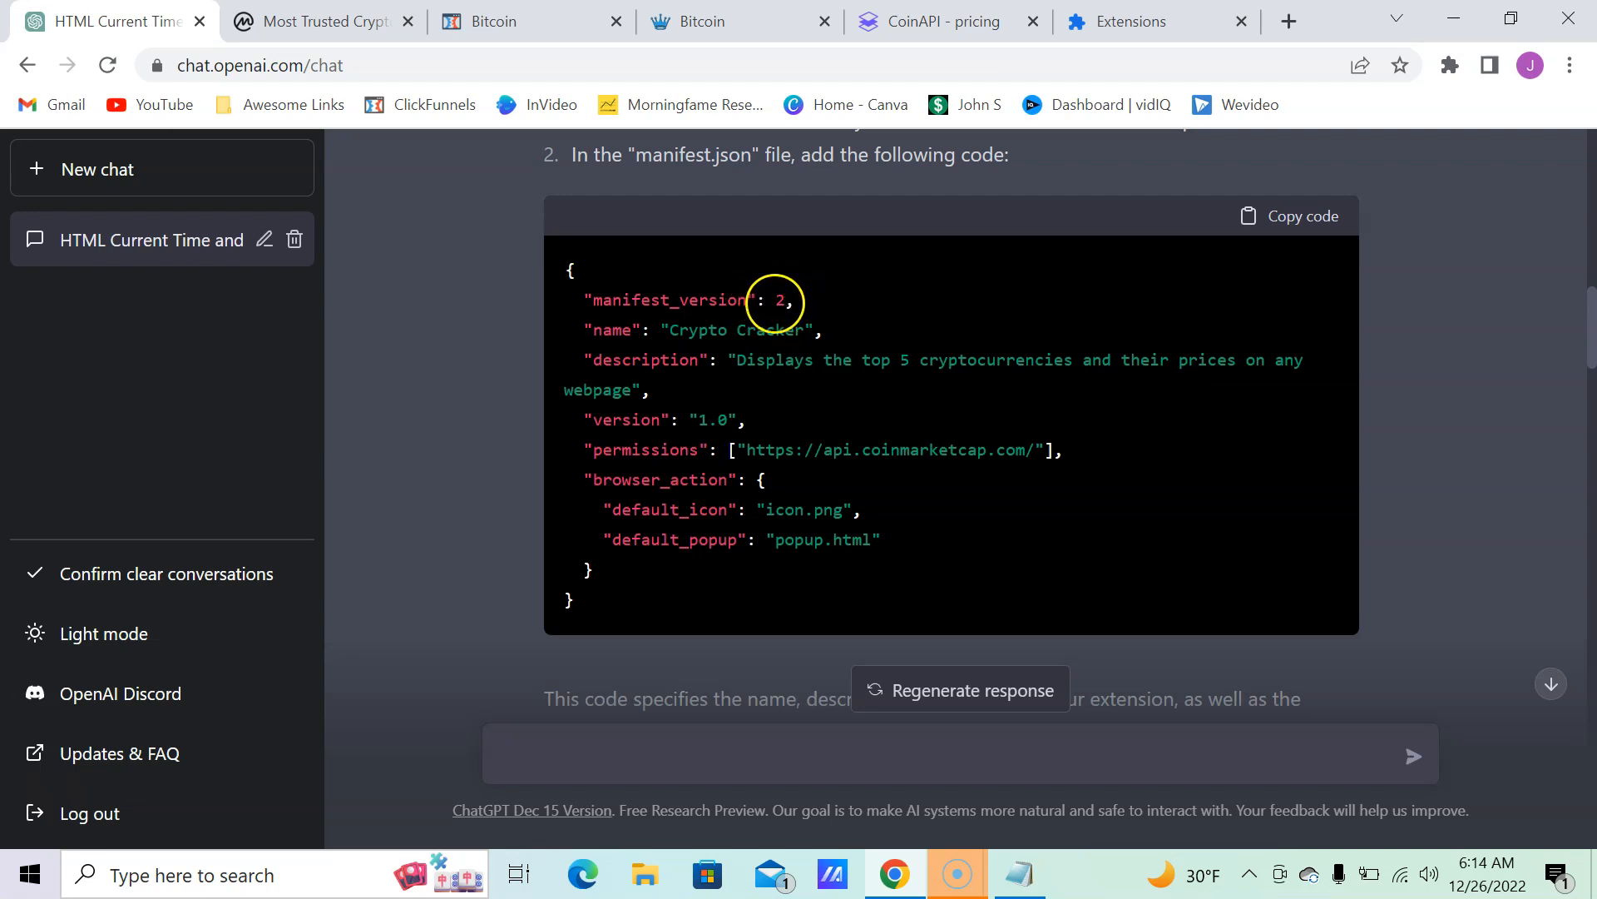
{"action": "scroll", "scroll_direction": "down", "scroll_amount": 3}
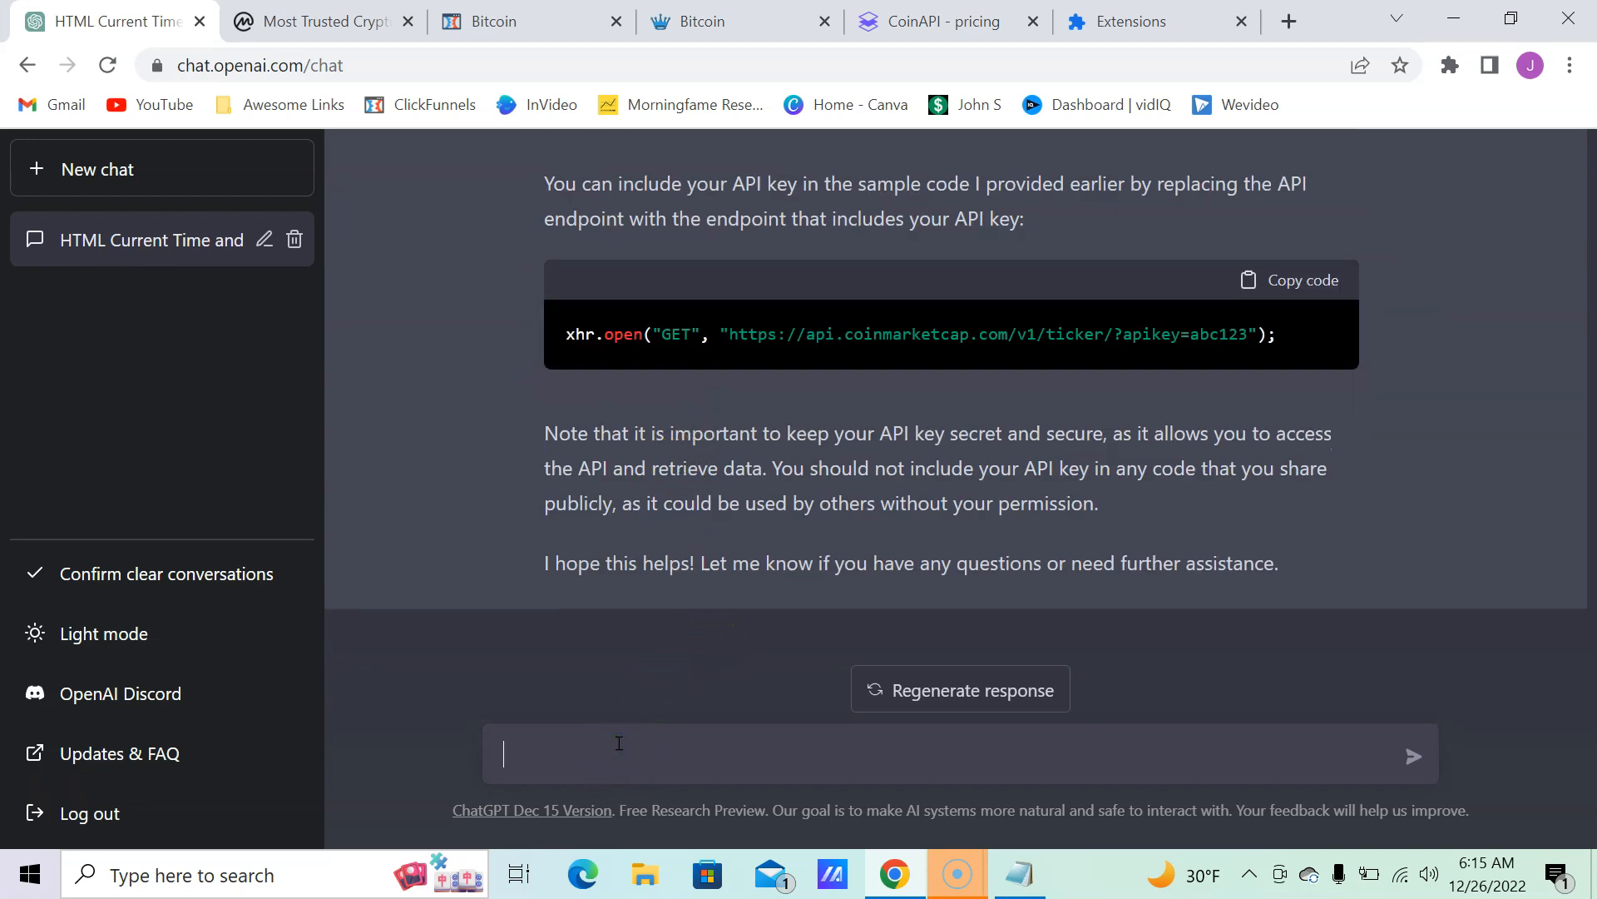
{"action": "type", "text": "can you"}
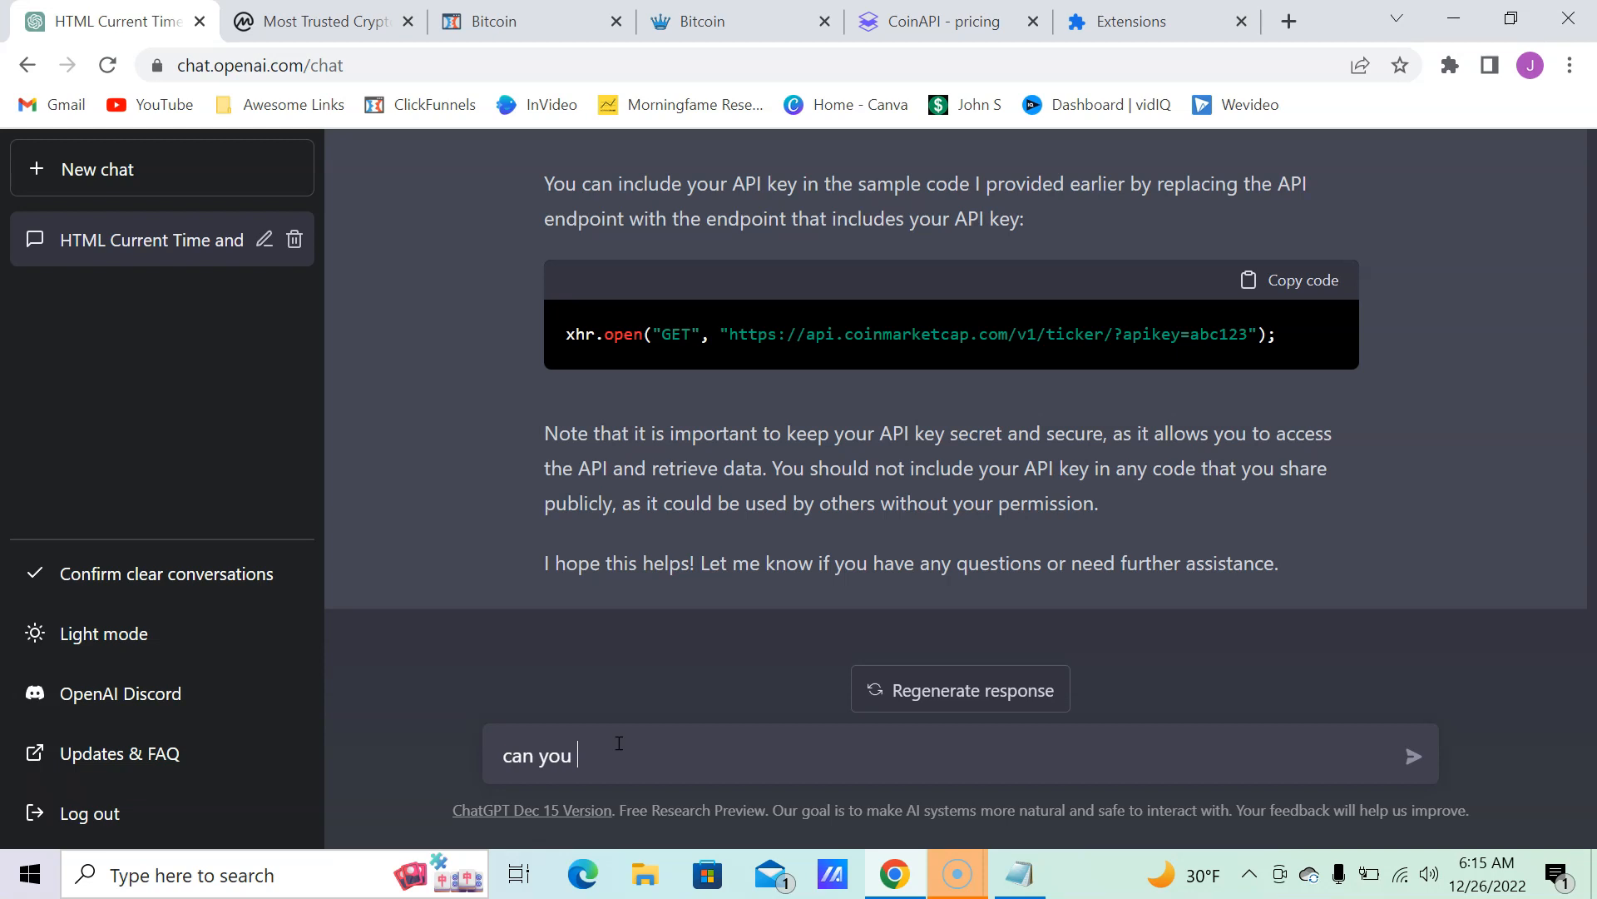
{"action": "type", "text": "rewrite"}
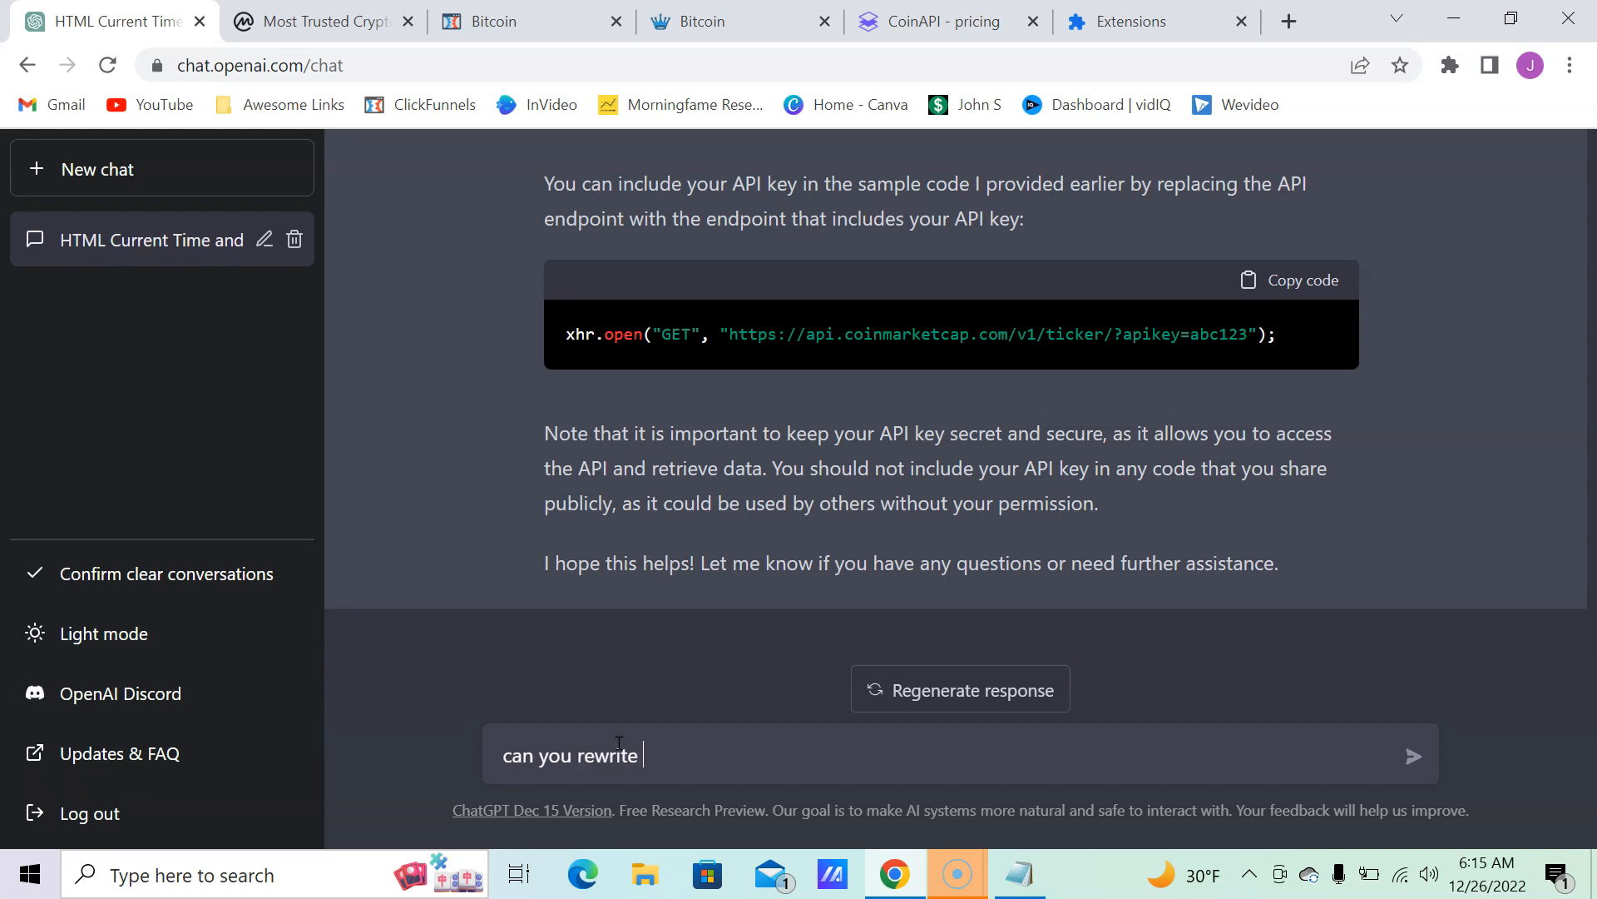
{"action": "type", "text": "code u"}
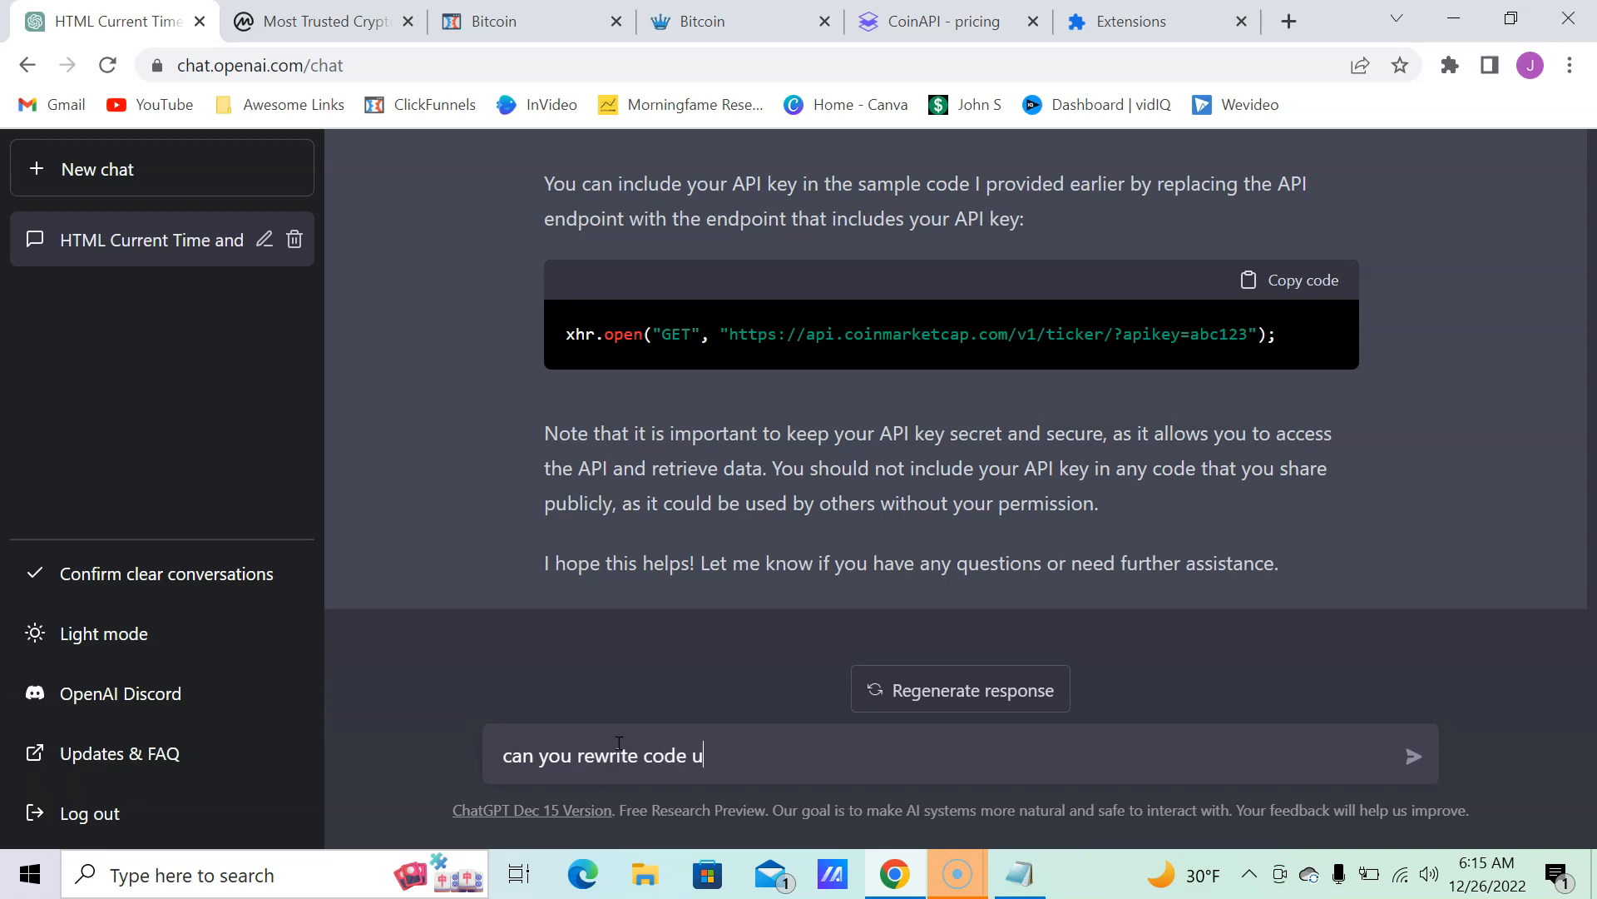
{"action": "type", "text": "sing manif"}
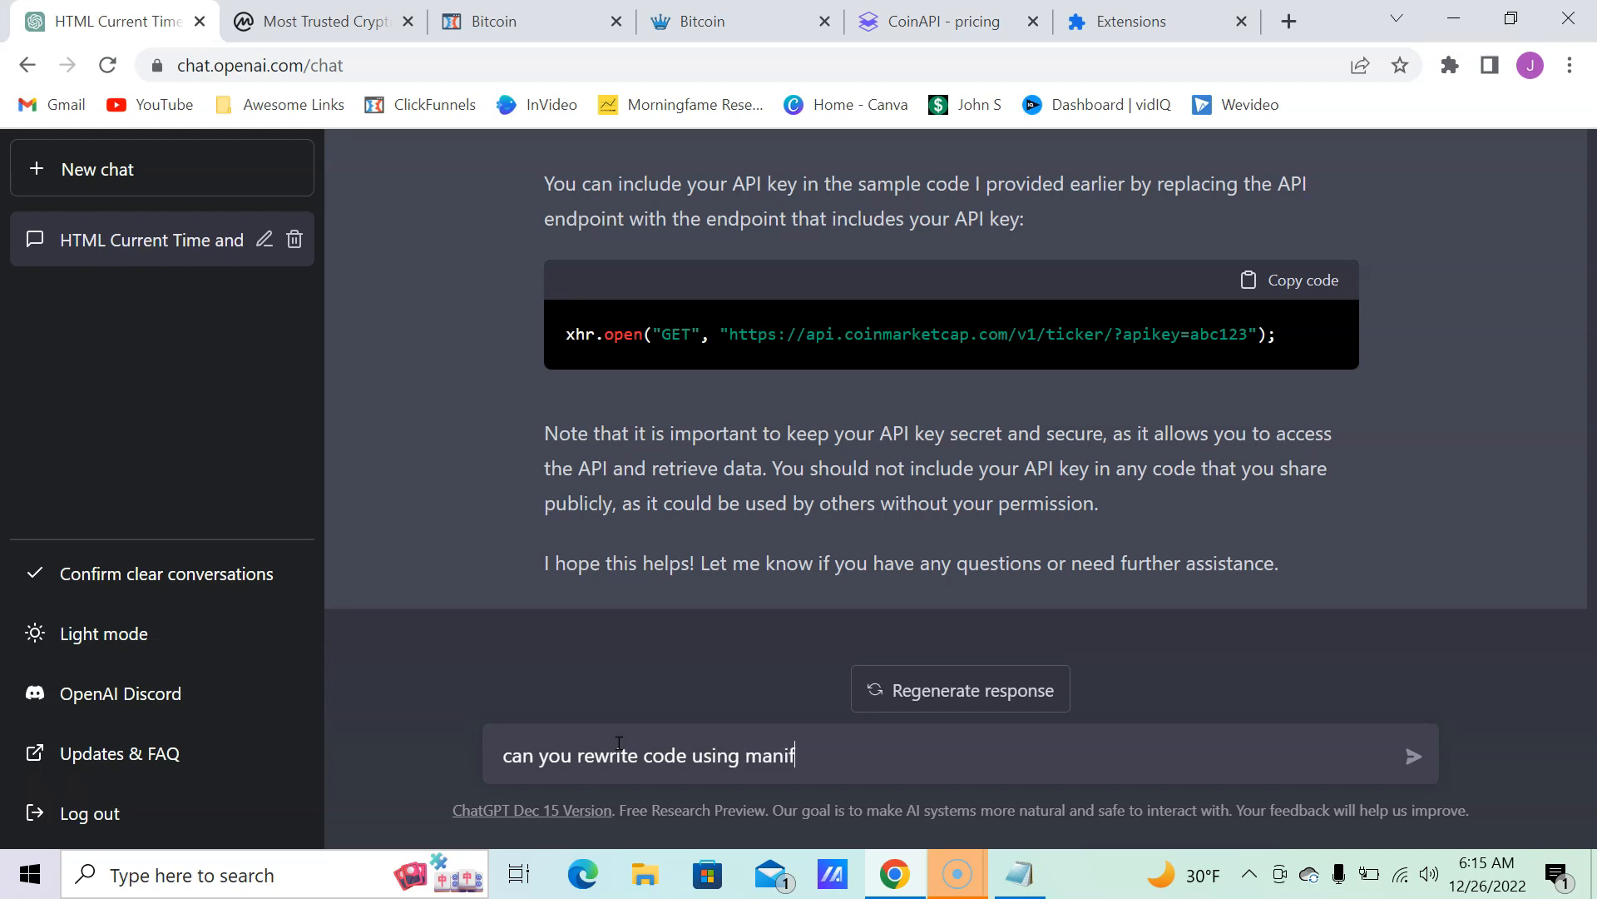
{"action": "type", "text": "est 3"}
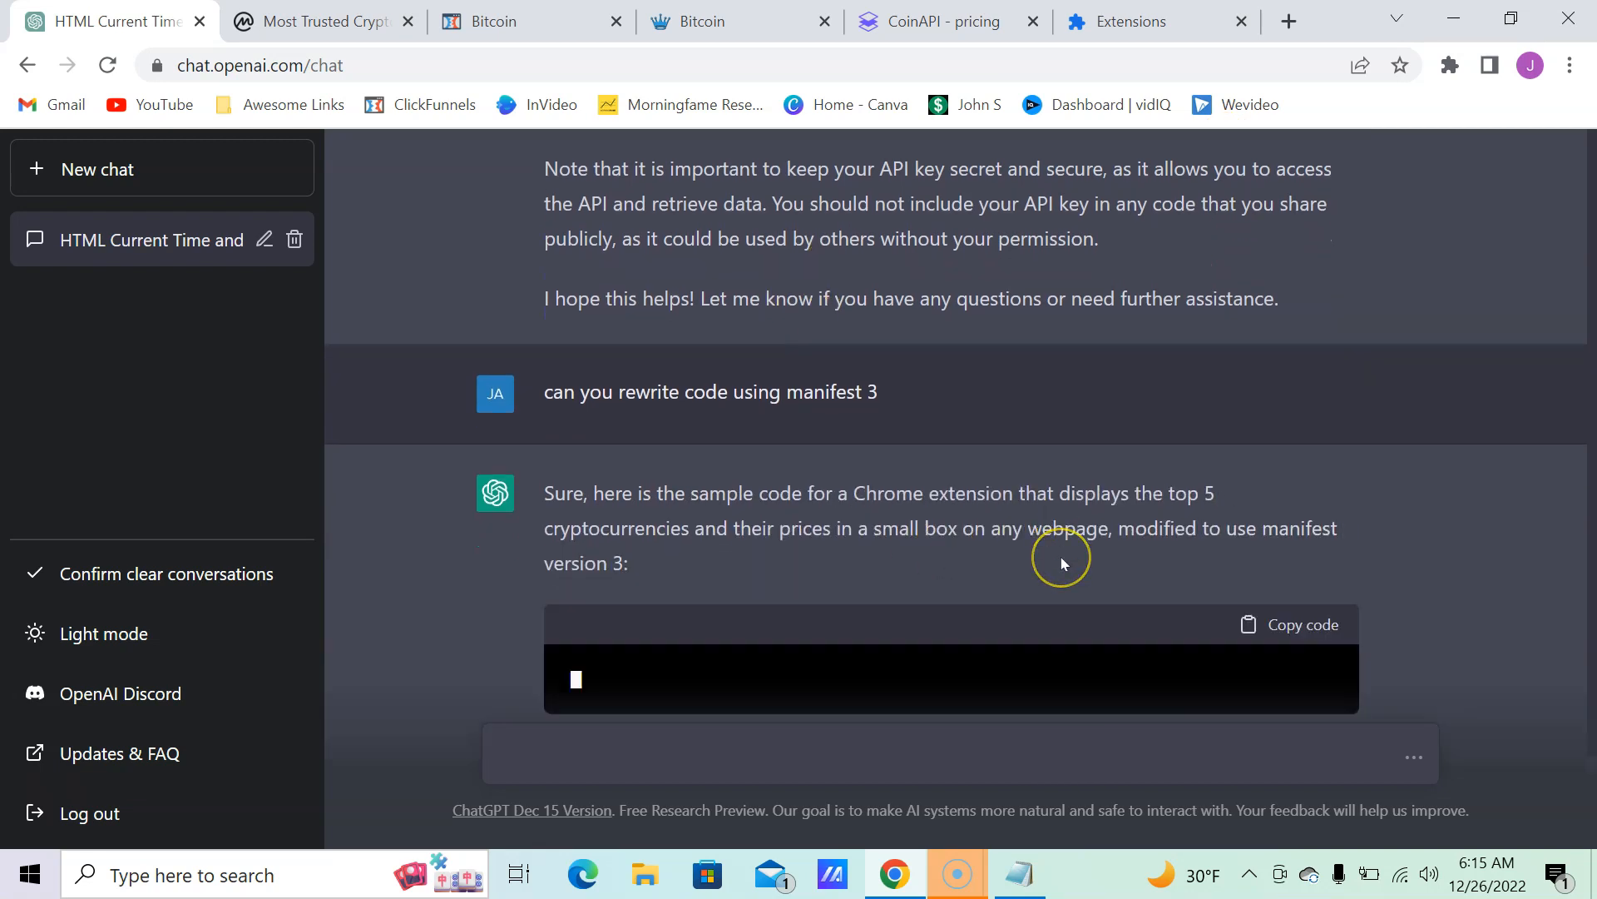
Step: Read down through the generated manifest v3 and popup.html code
{"action": "scroll", "scroll_direction": "down", "scroll_amount": 3}
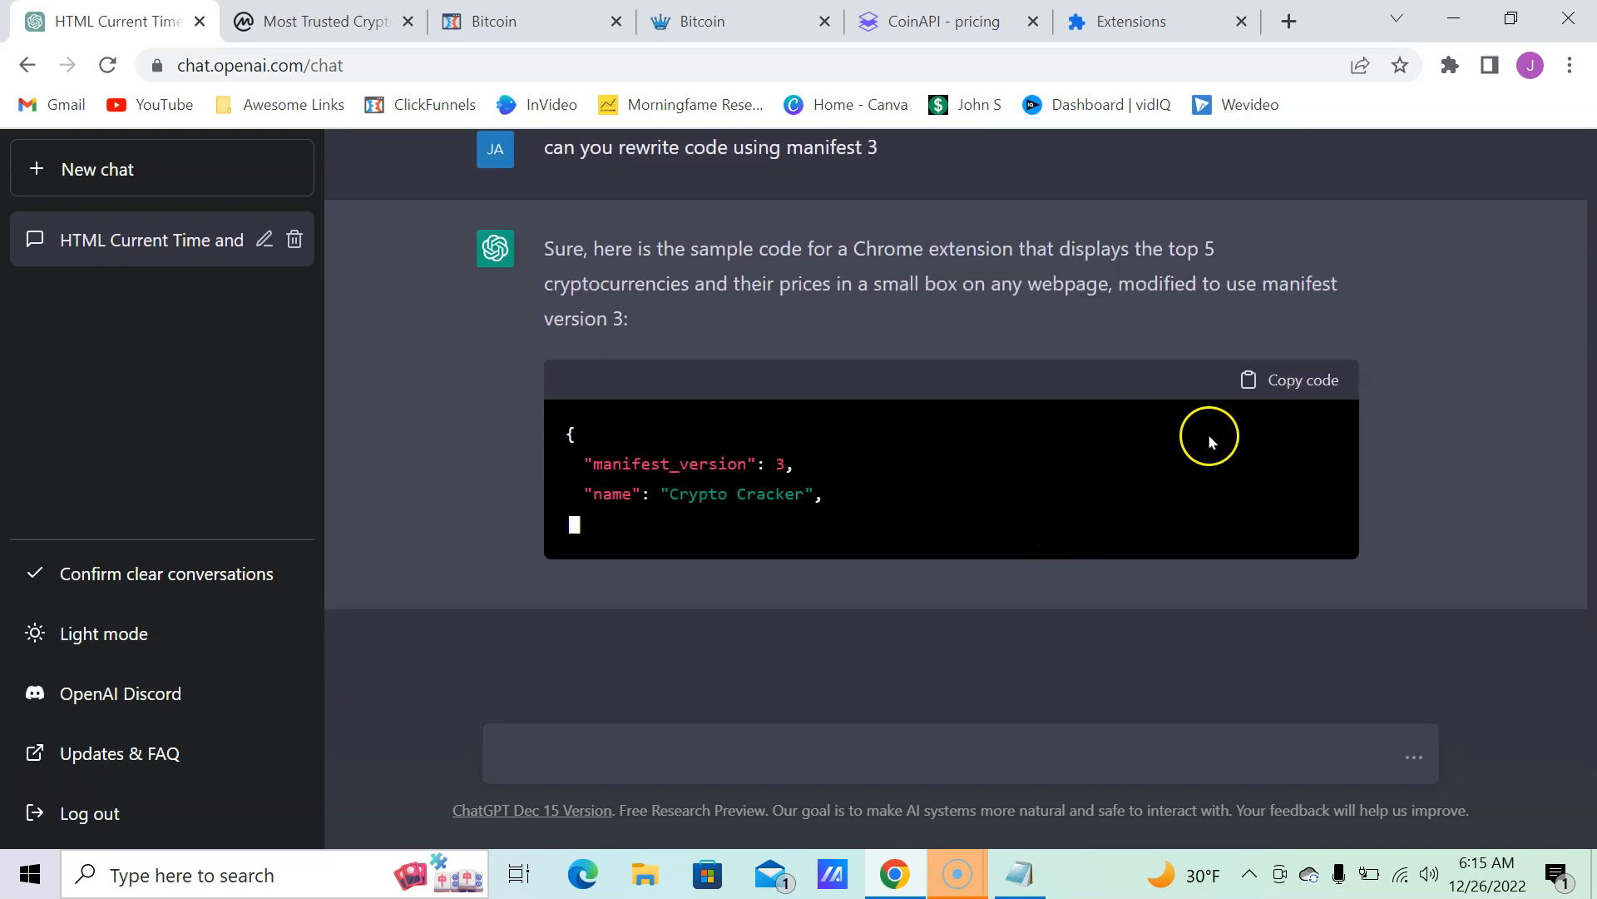
{"action": "scroll", "scroll_direction": "down", "scroll_amount": 3}
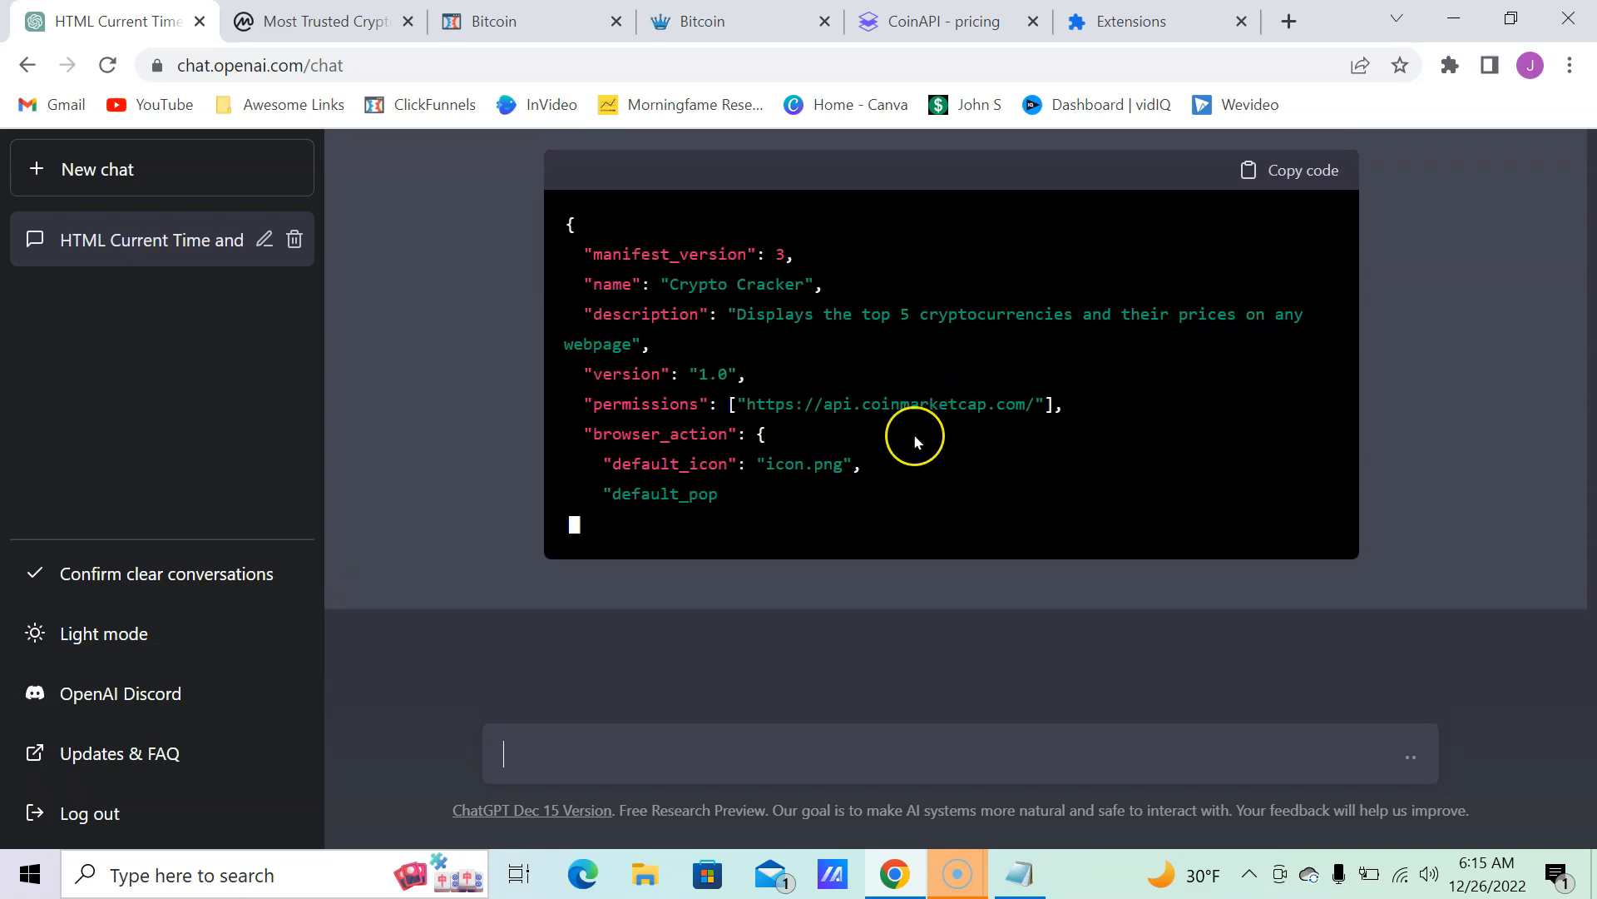
{"action": "scroll", "scroll_direction": "down", "scroll_amount": 3}
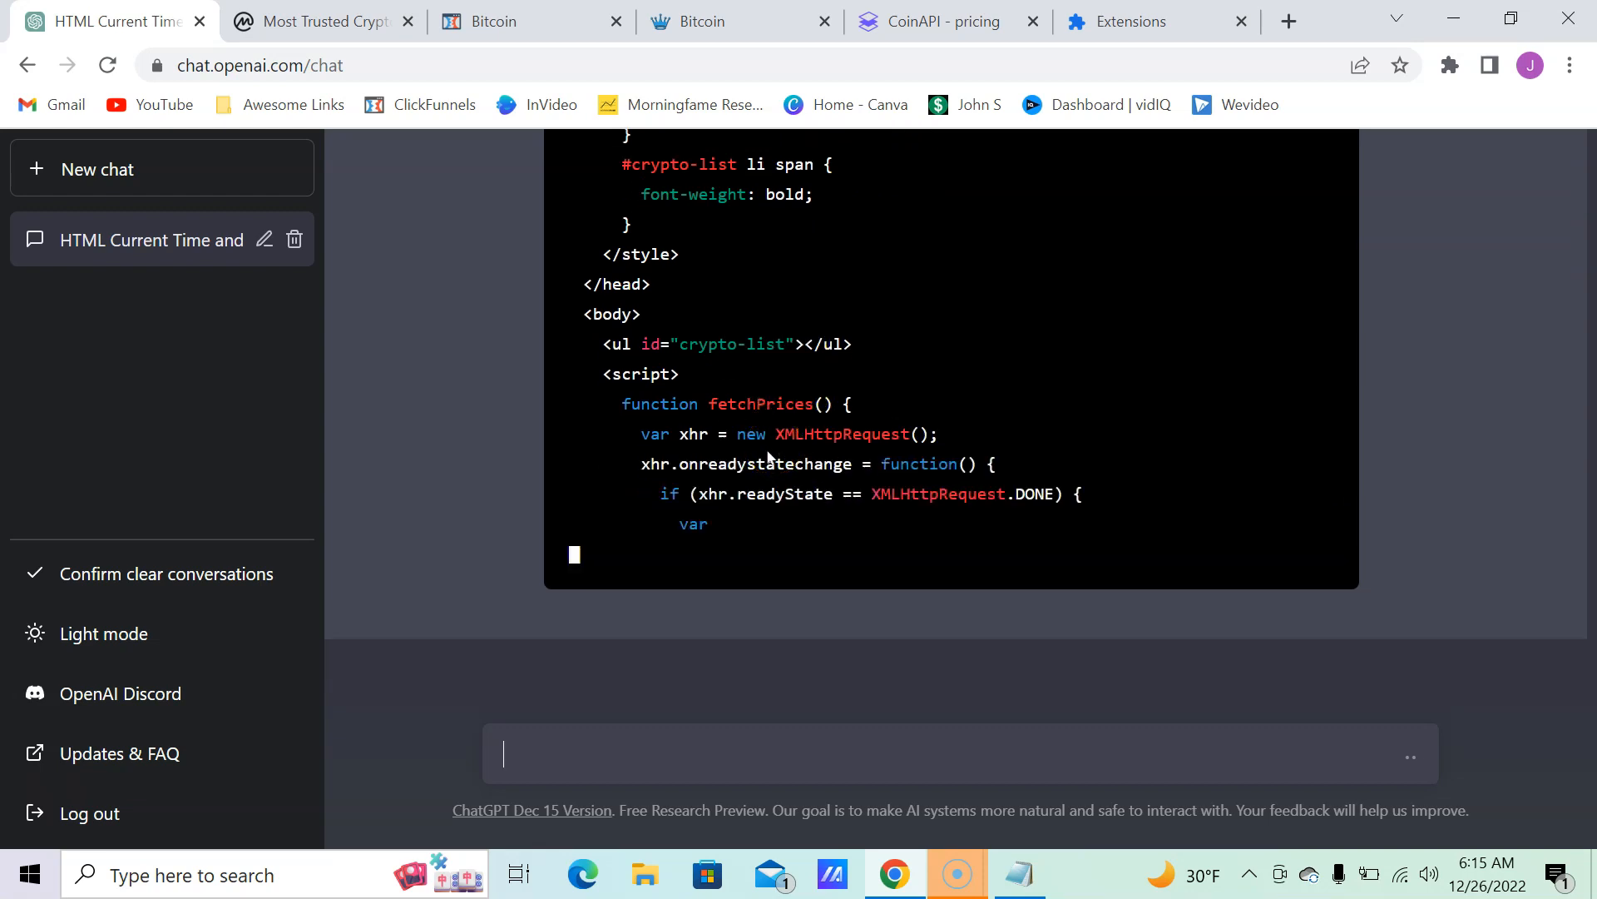
{"action": "scroll", "scroll_direction": "down", "scroll_amount": 3}
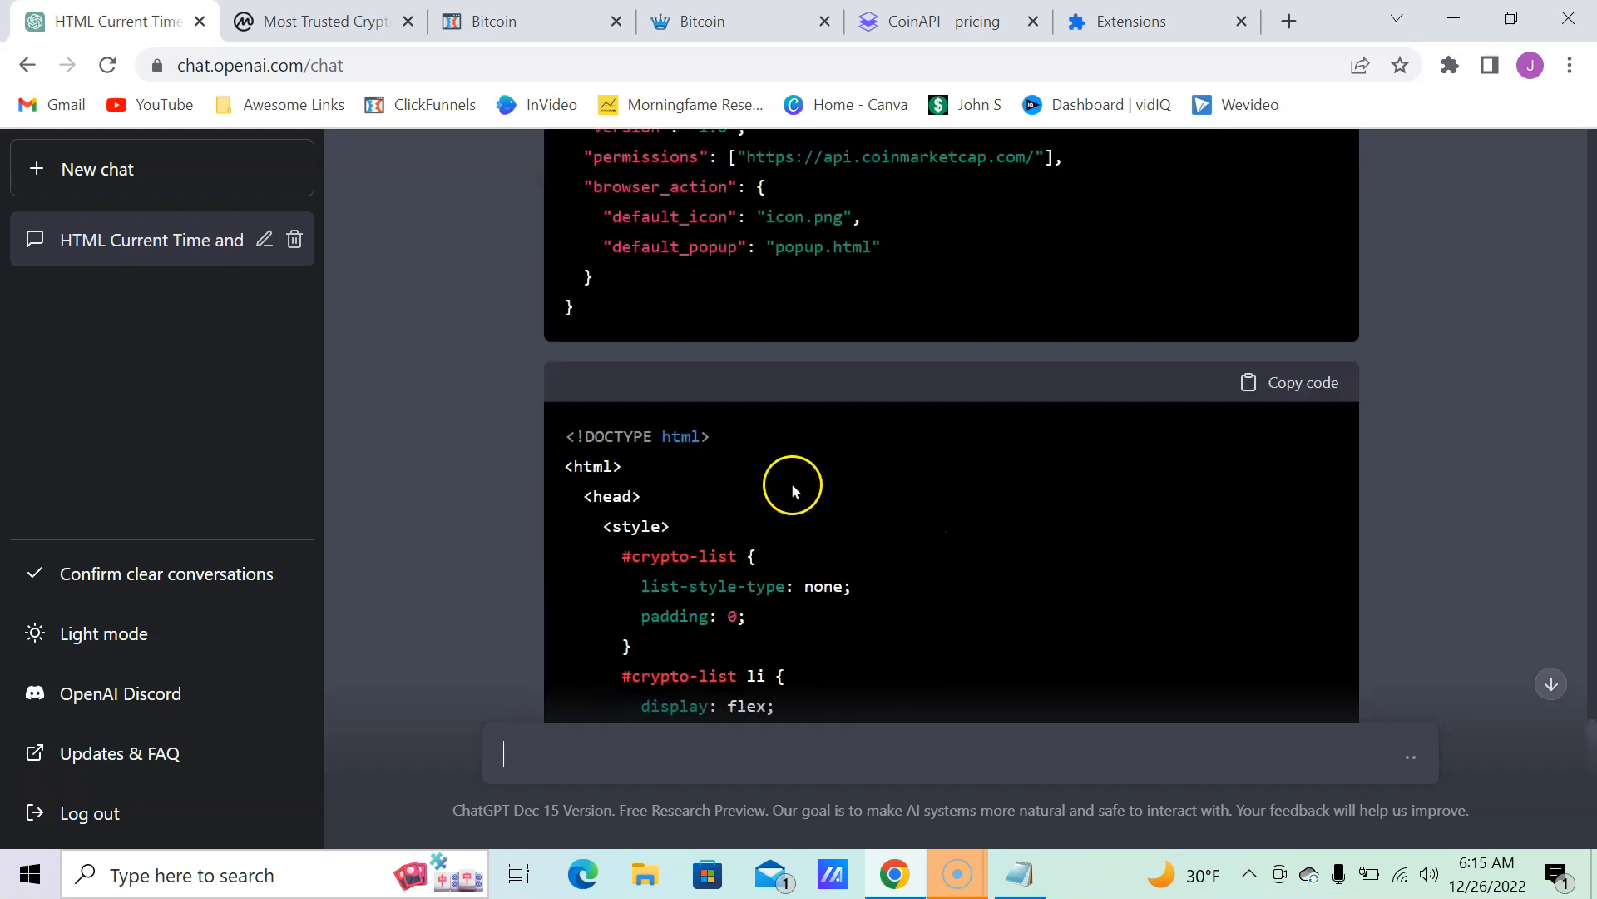
{"action": "scroll", "scroll_direction": "down", "scroll_amount": 3}
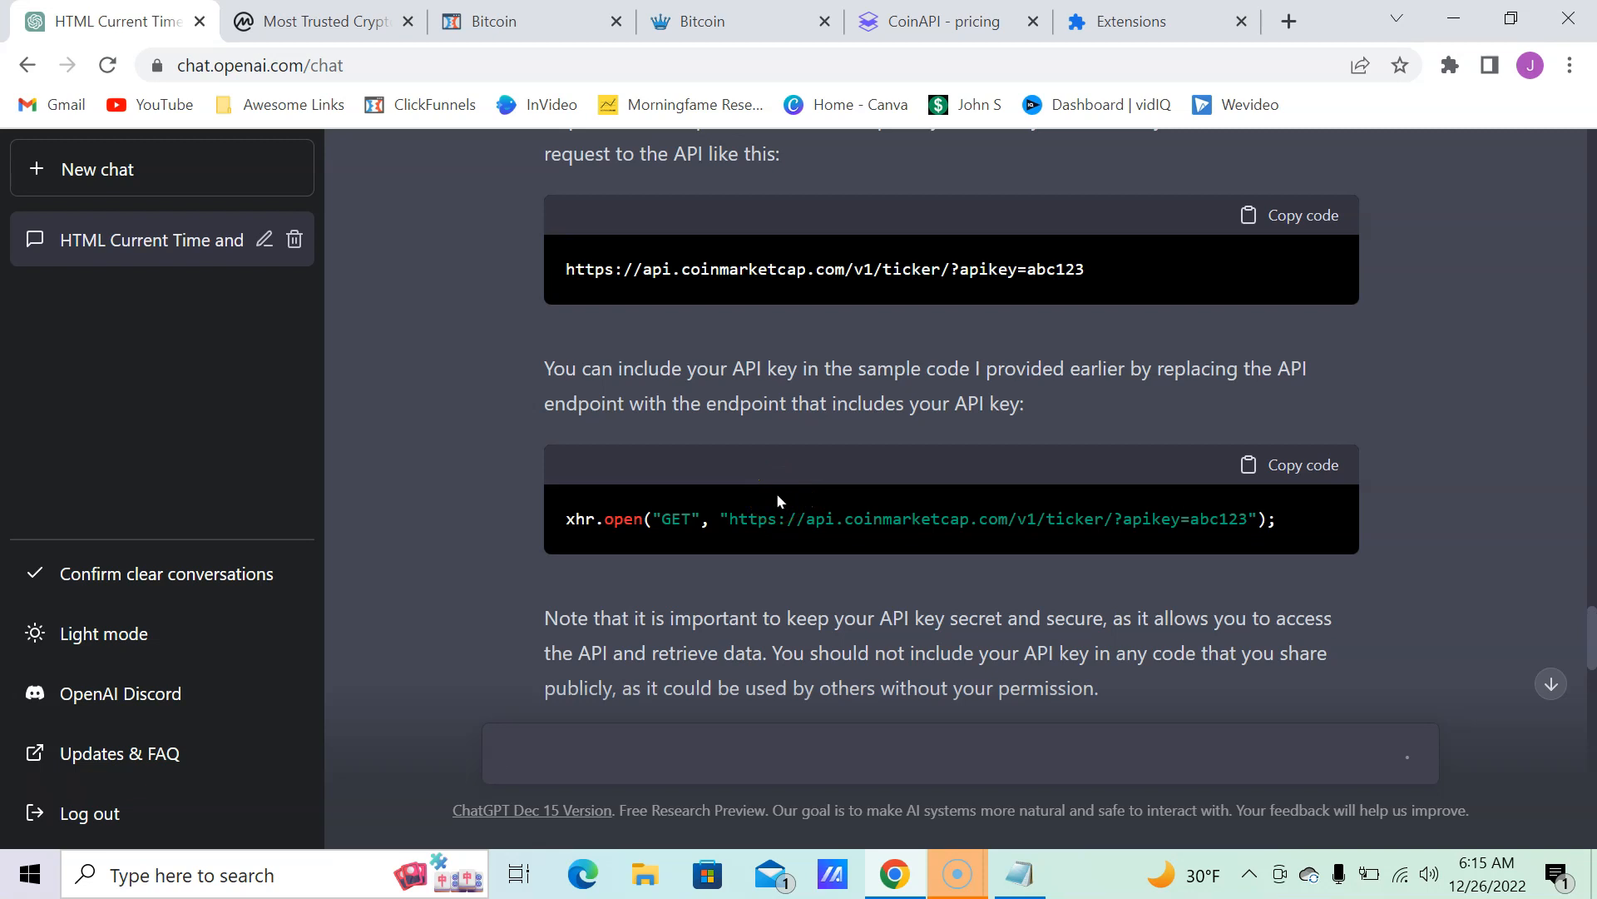
{"action": "mouse_move", "coordinate": [889, 404]}
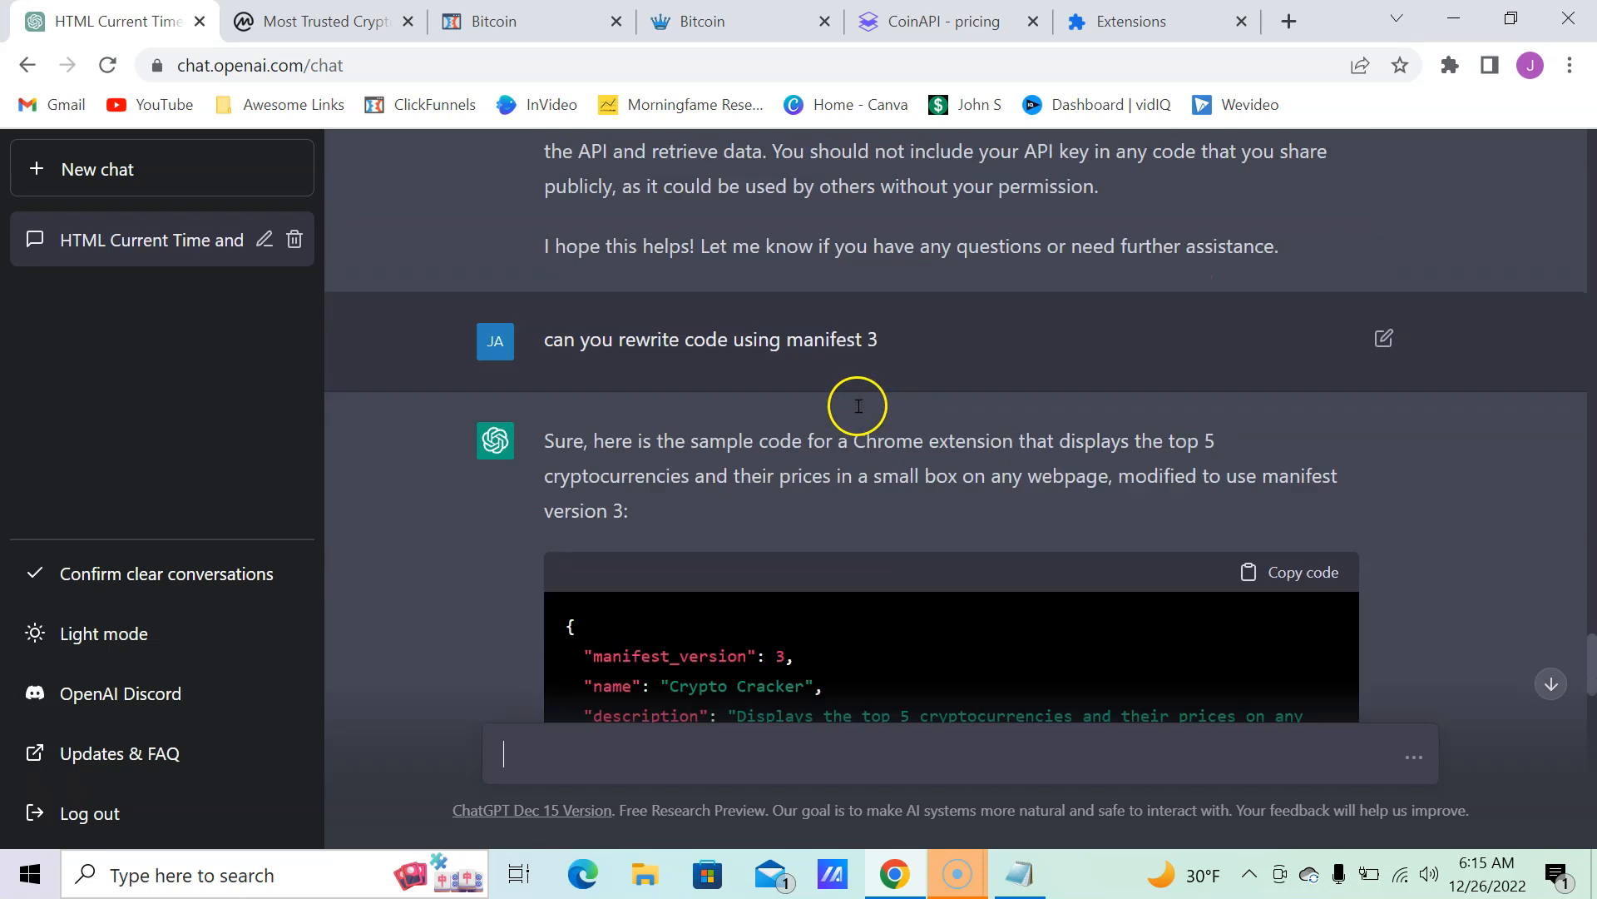
{"action": "scroll", "scroll_direction": "down", "scroll_amount": 3}
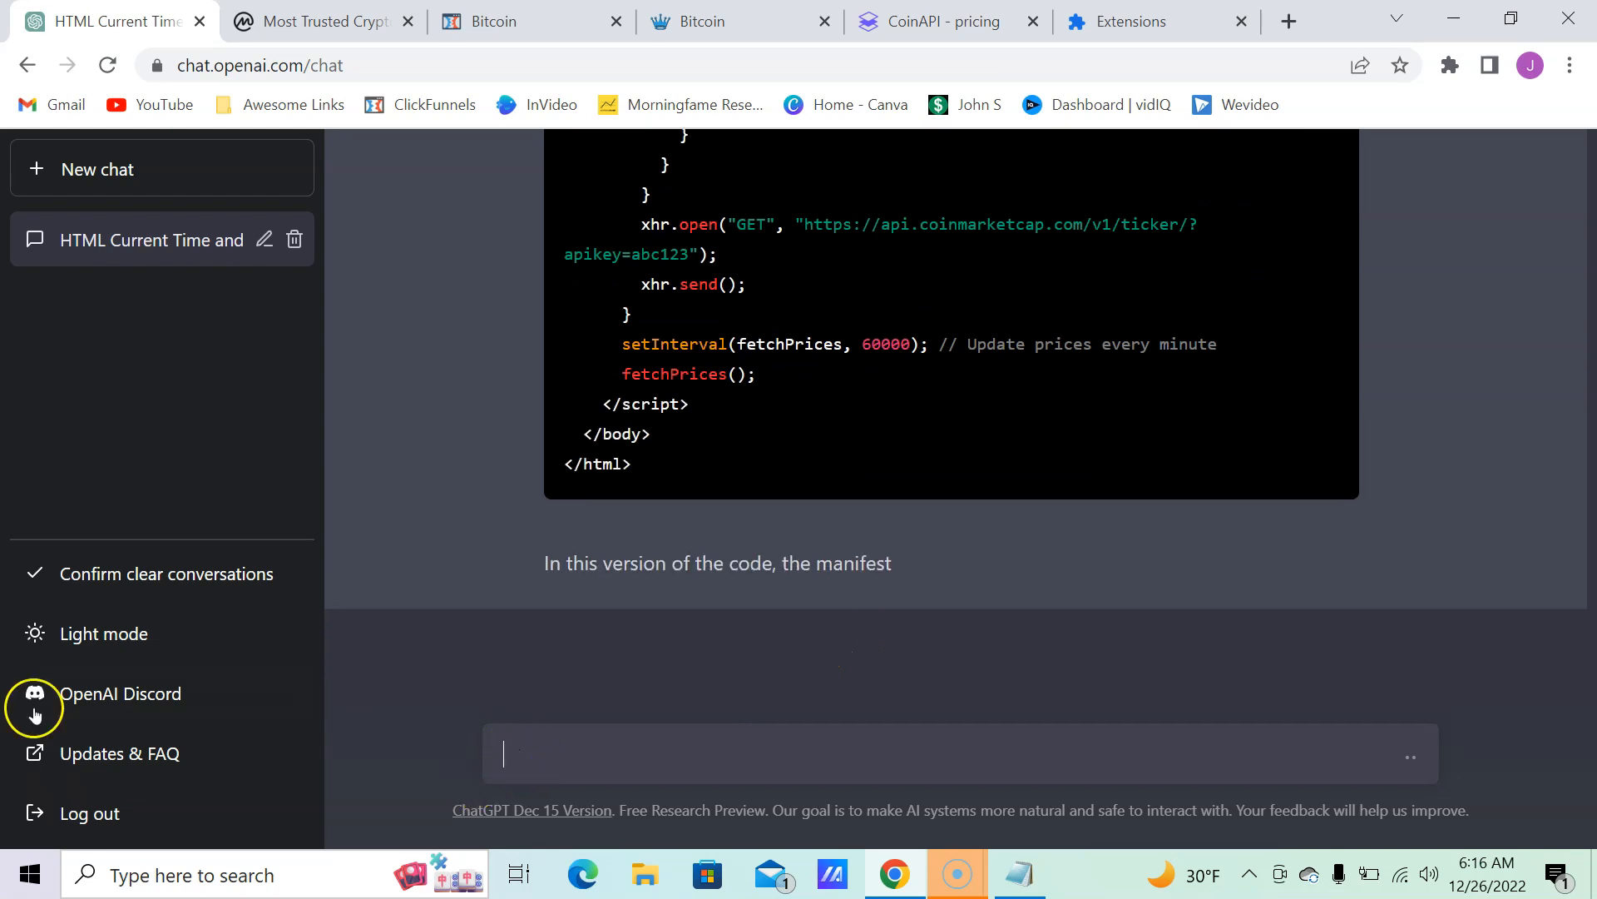
Step: Confirm clearing conversations and ask a fresh chat to make a Chrome extension, reading the reply
{"action": "left_click", "coordinate": [164, 574]}
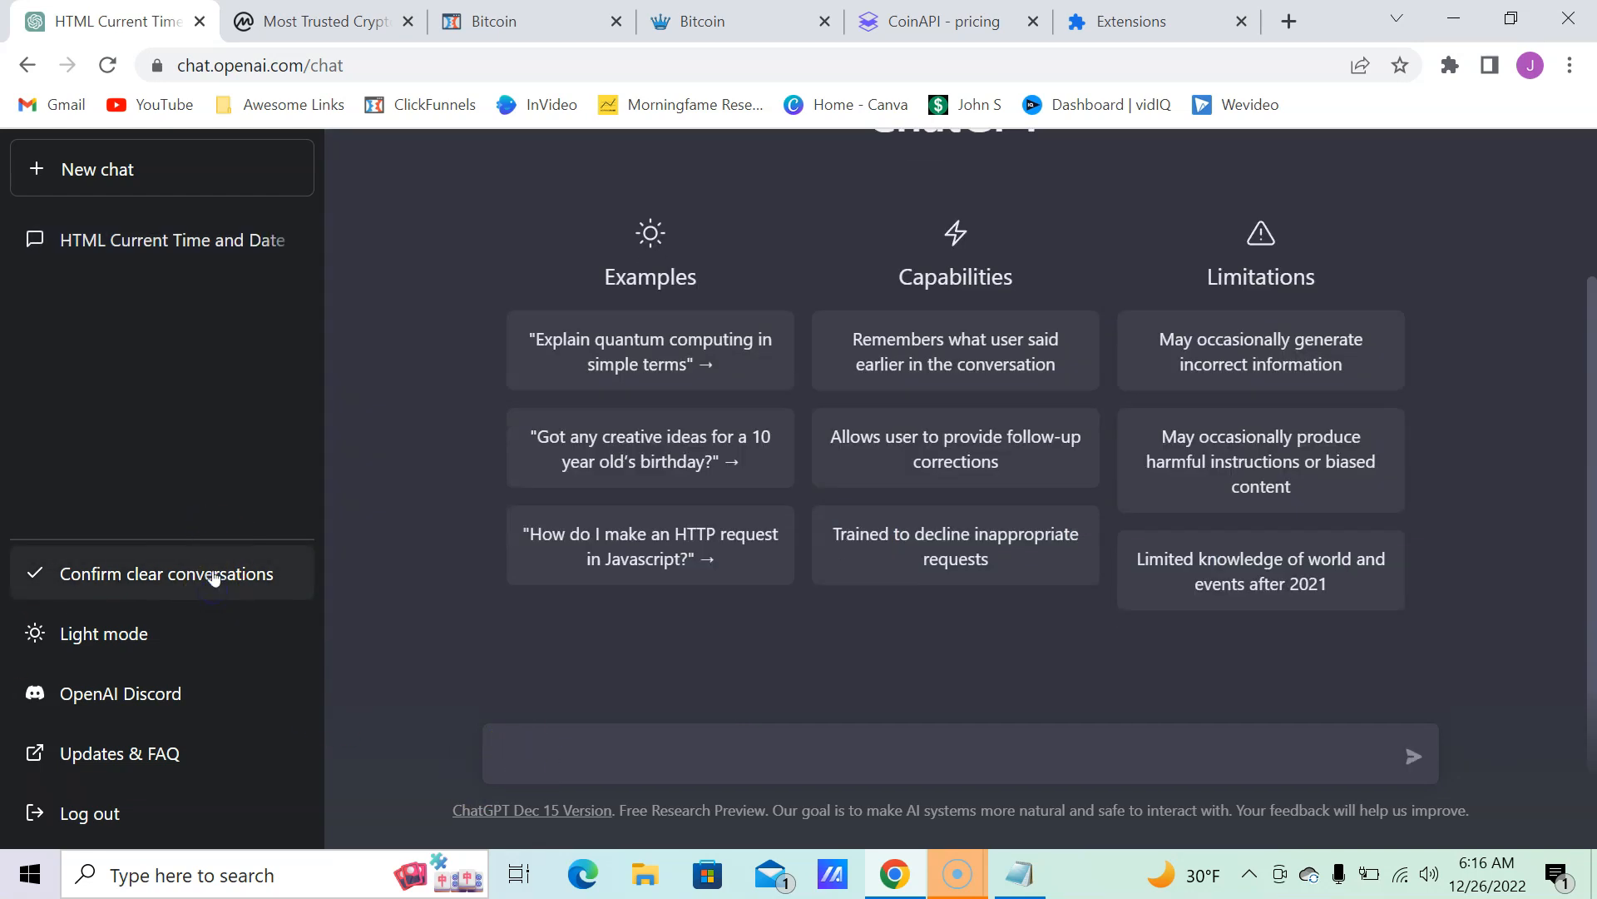
{"action": "left_click", "coordinate": [161, 574]}
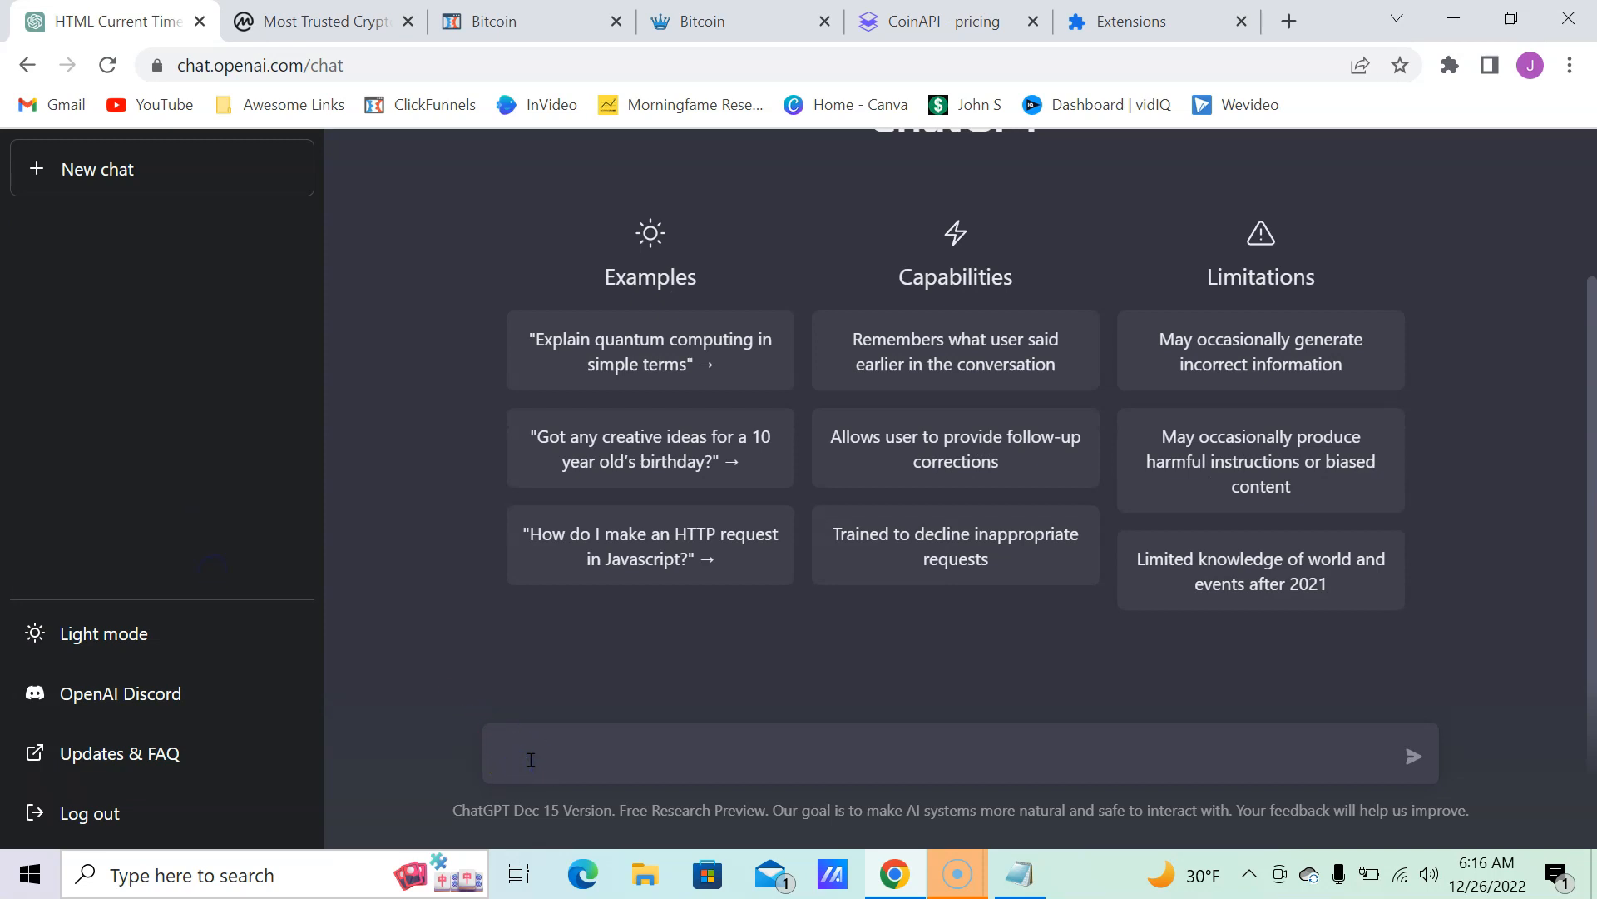
{"action": "type", "text": "make me a chr"}
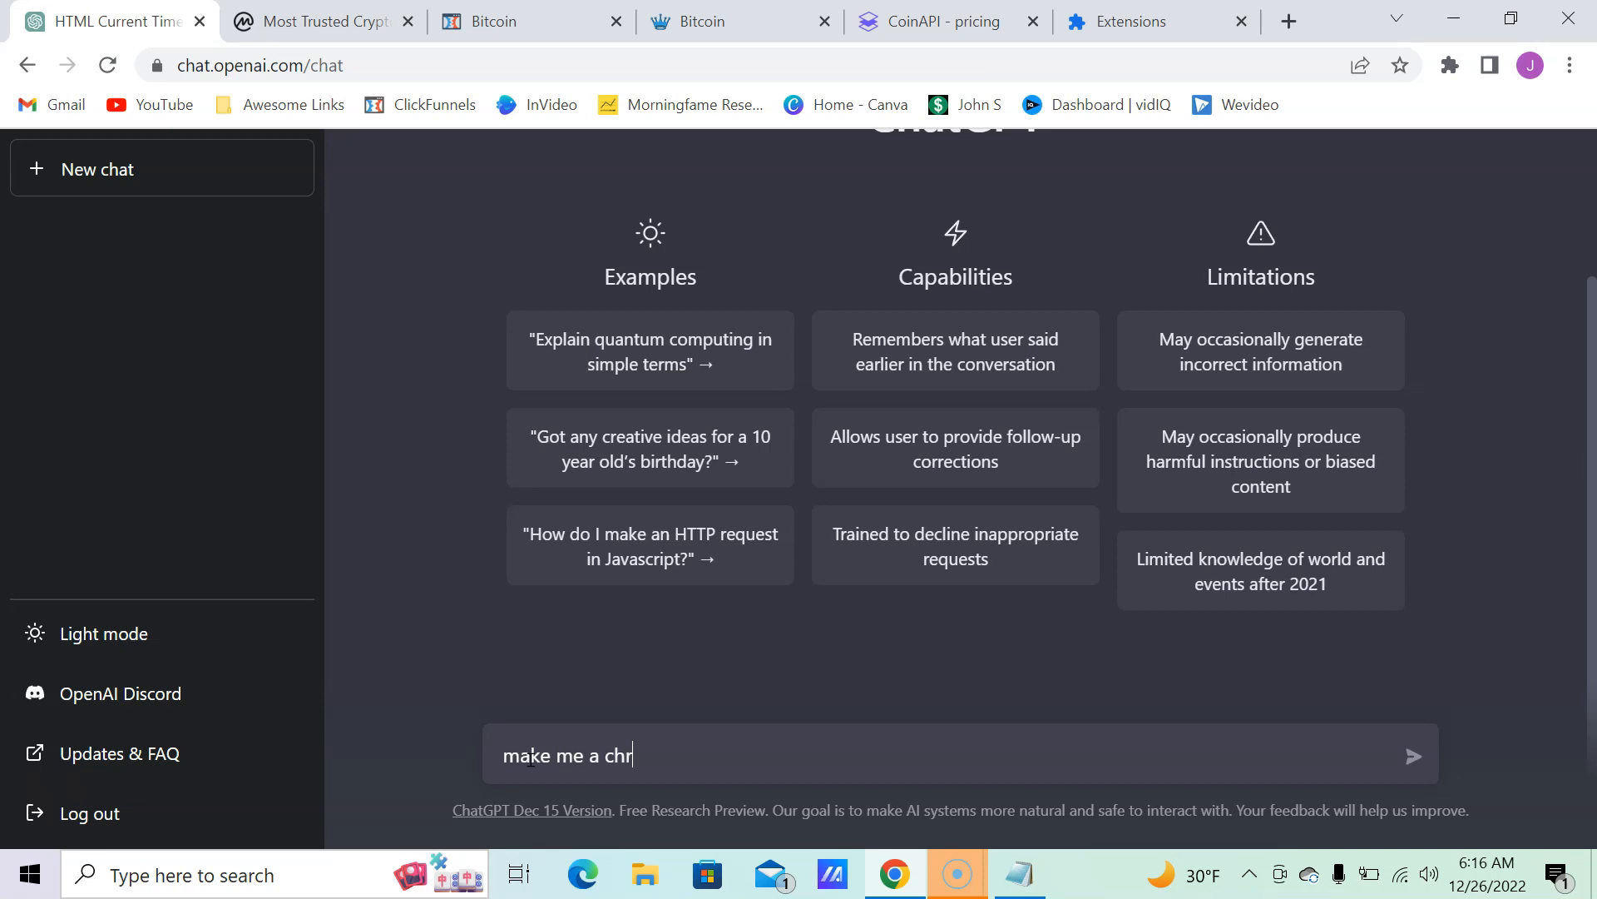
{"action": "type", "text": "ome exten"}
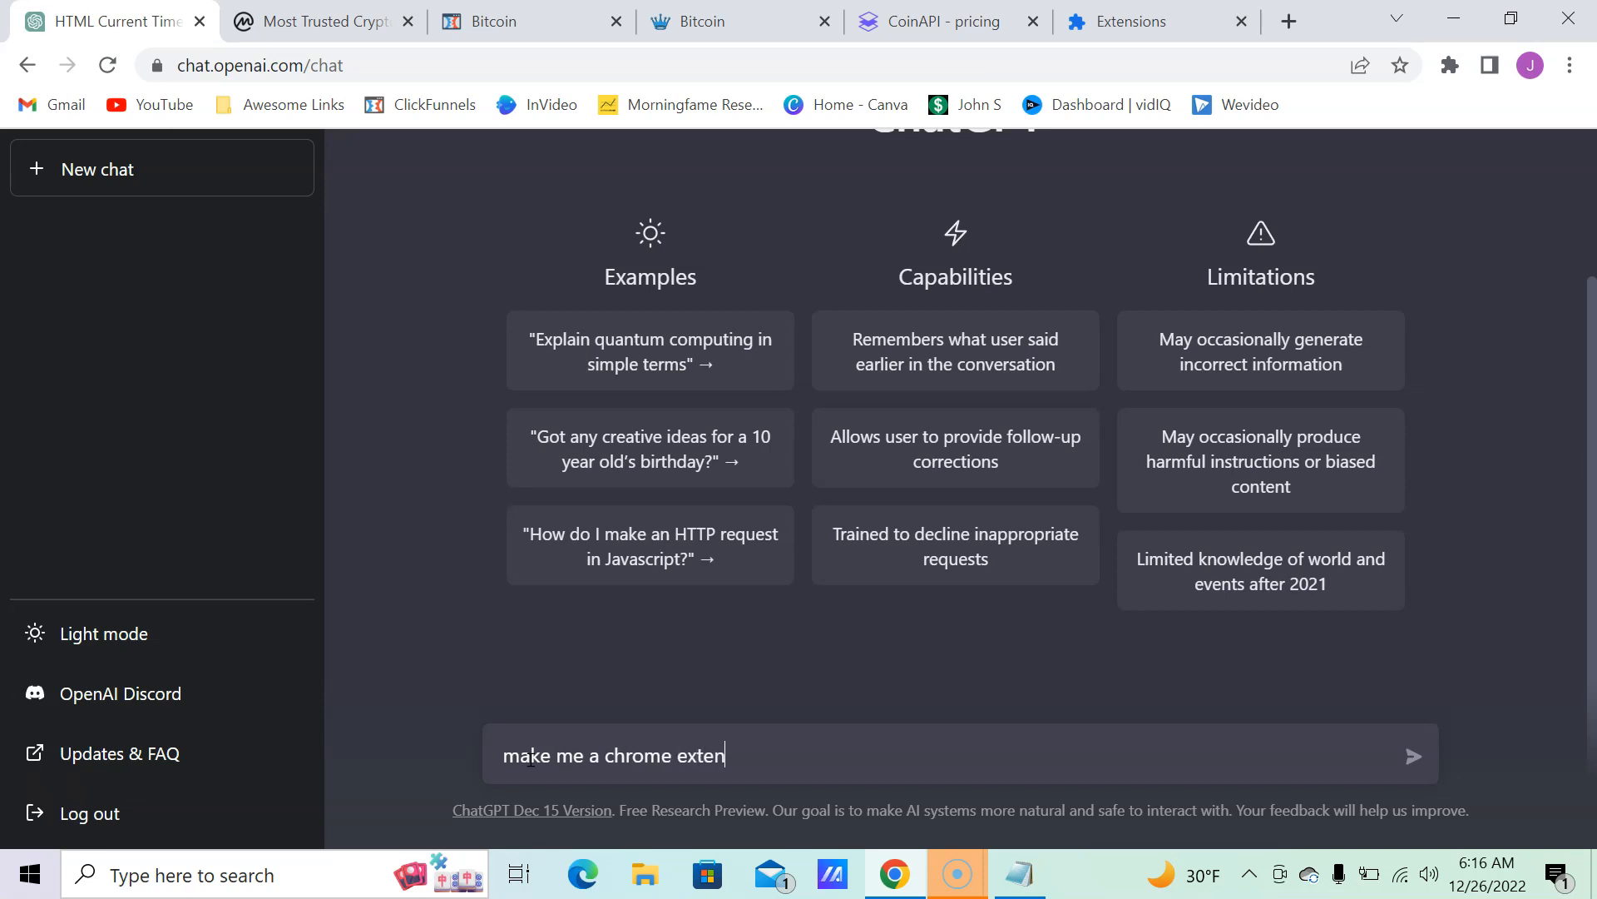
{"action": "type", "text": "sion"}
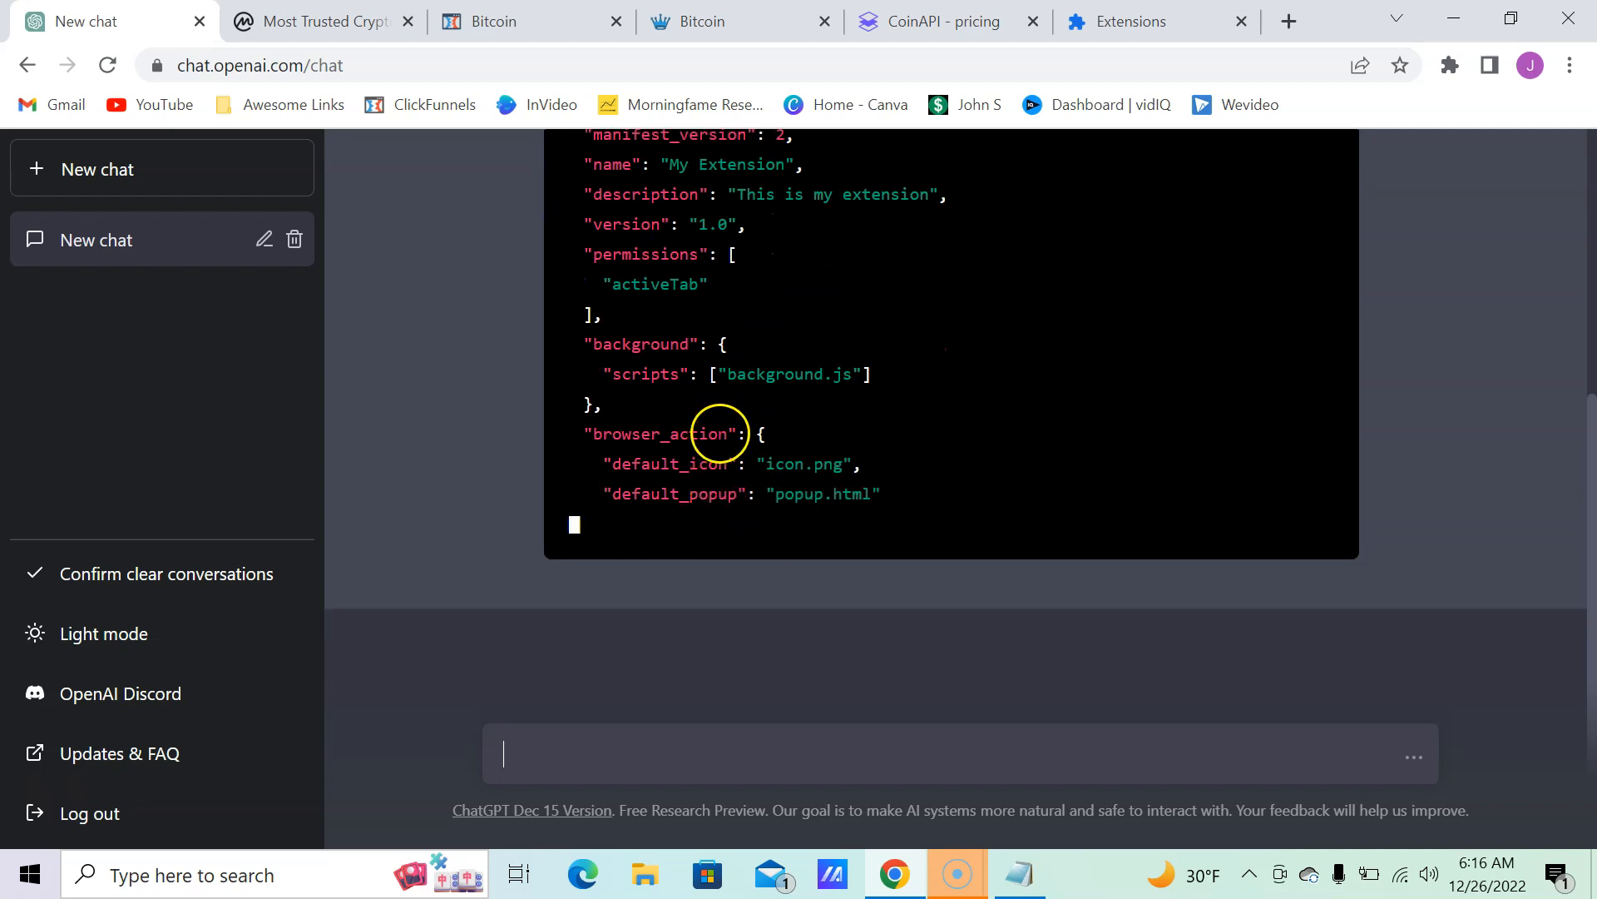
{"action": "scroll", "scroll_direction": "down", "scroll_amount": 3}
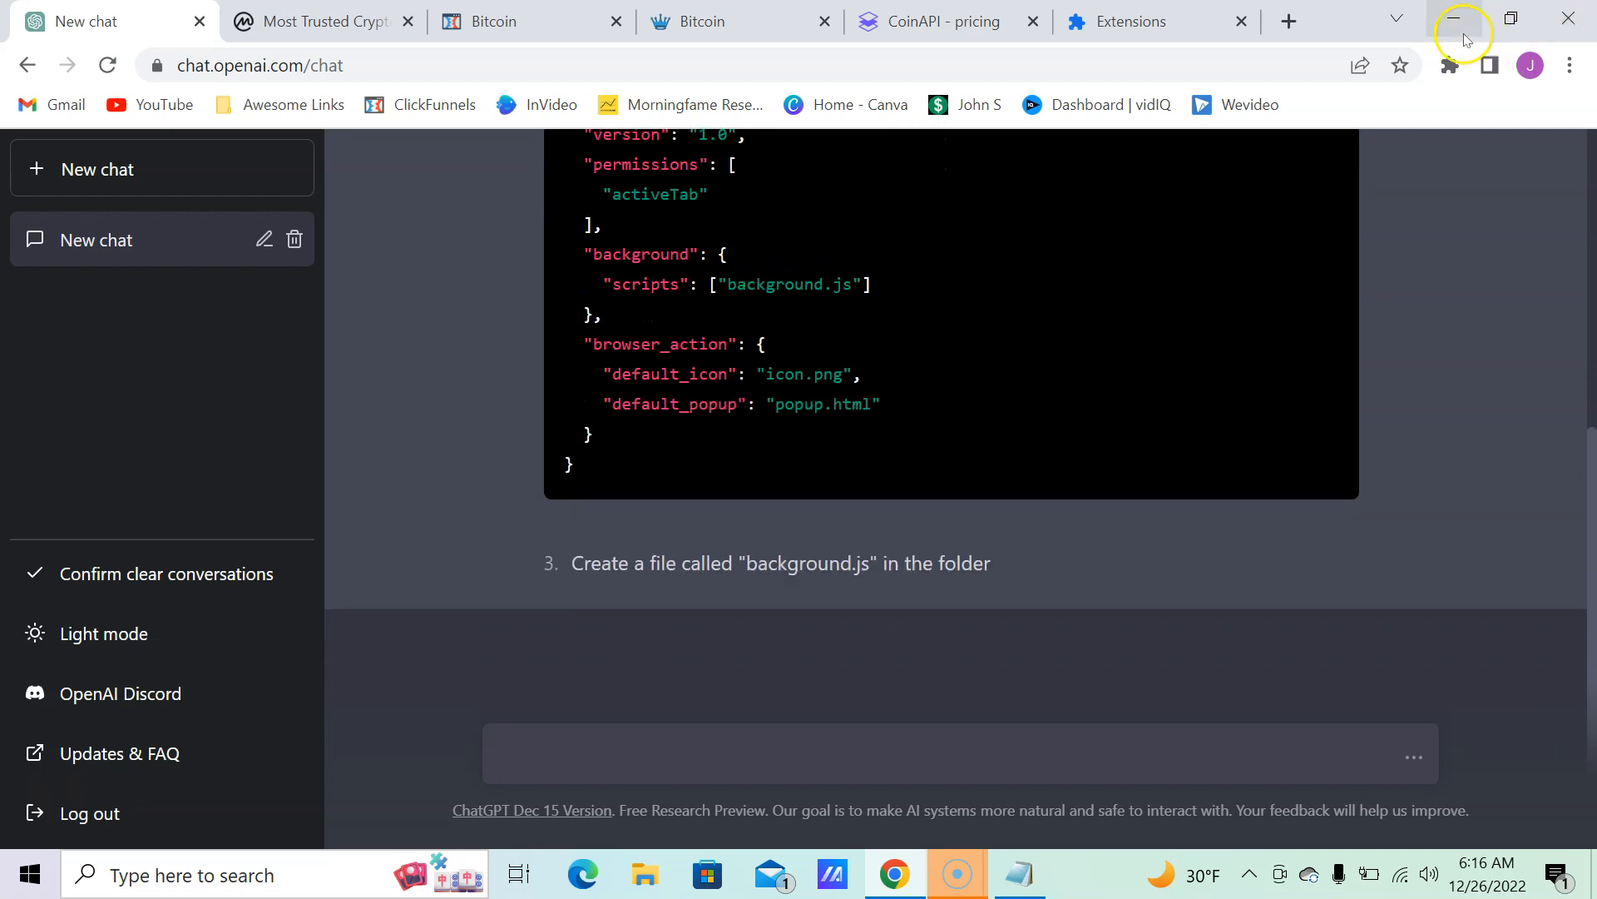
Step: Search Google in a new tab for 'top ten chrome extensions by revenue' via the suggestion
{"action": "left_click", "coordinate": [1288, 20]}
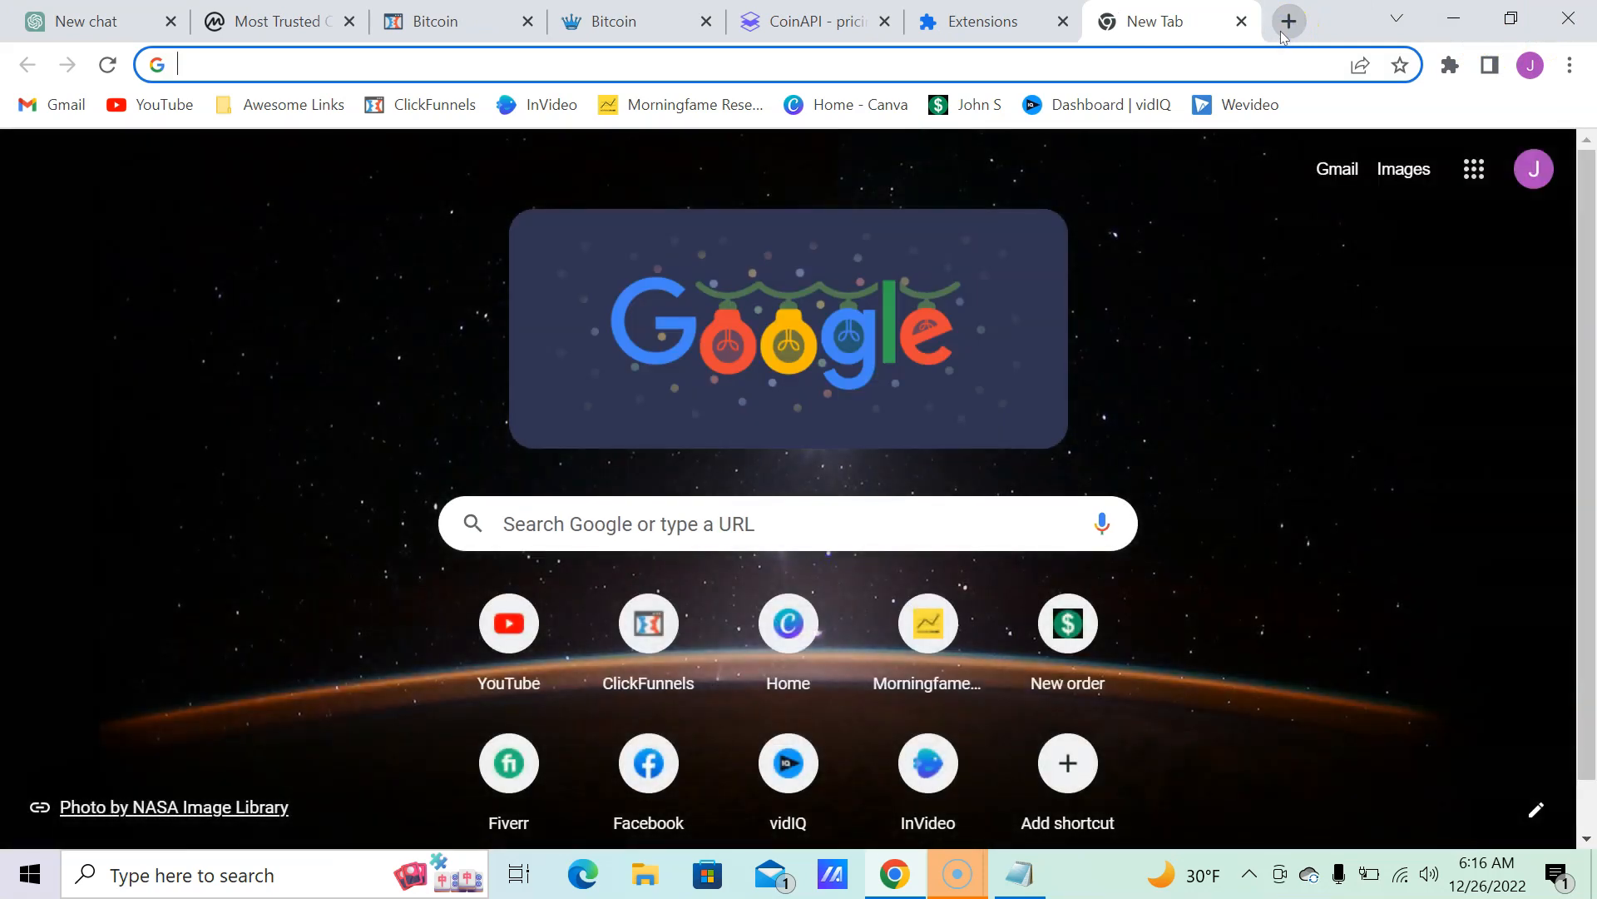
{"action": "type", "text": "top"}
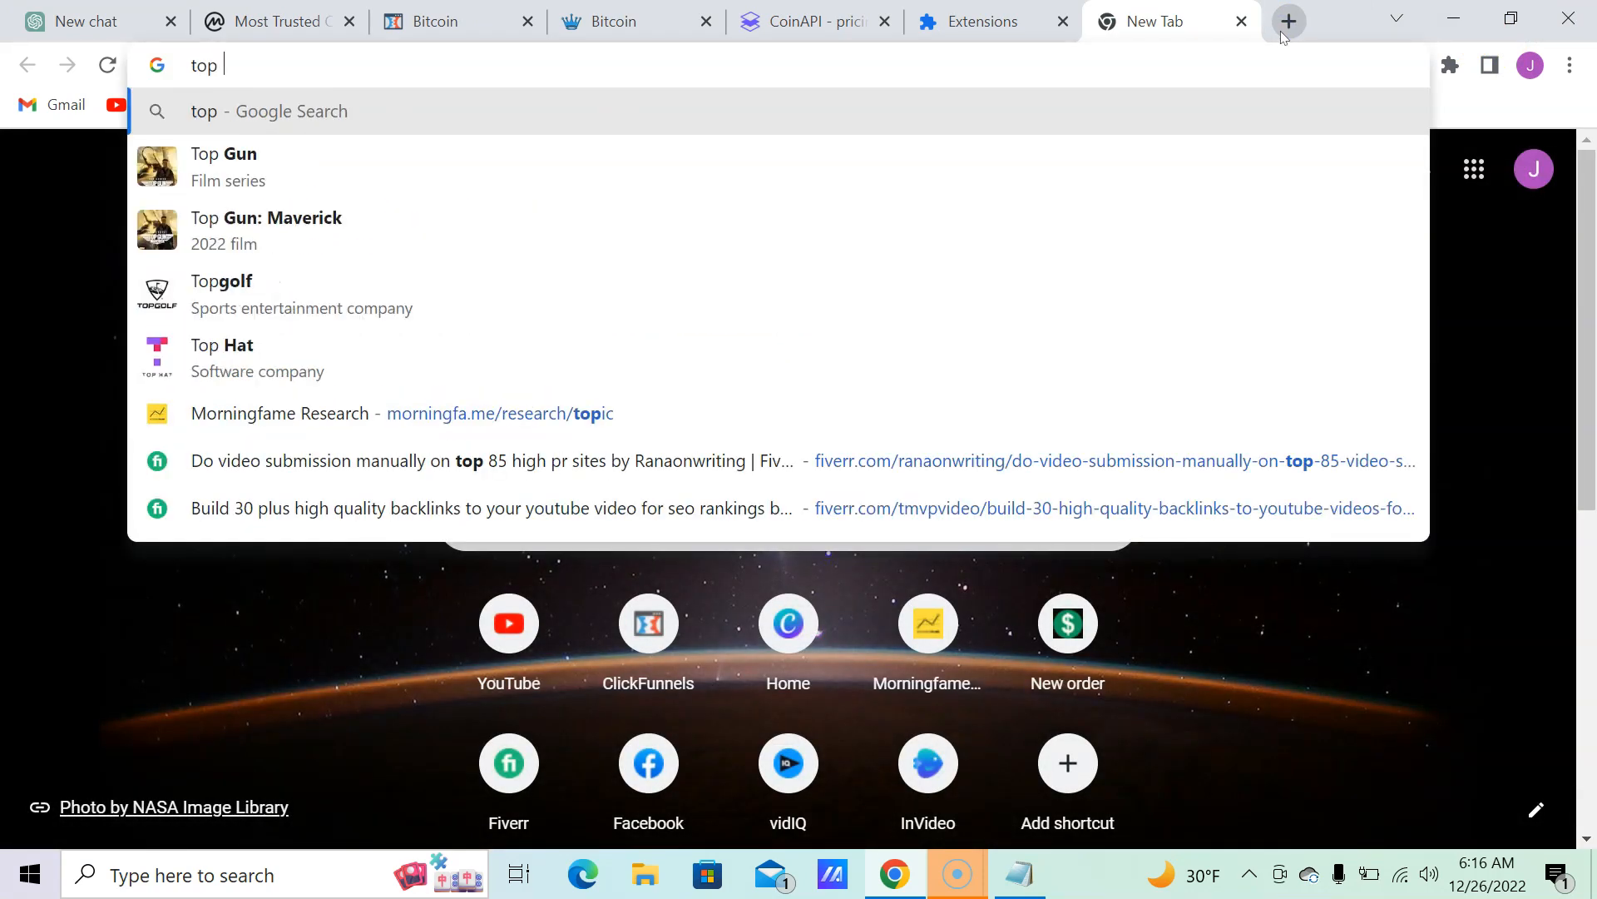
{"action": "type", "text": "ten"}
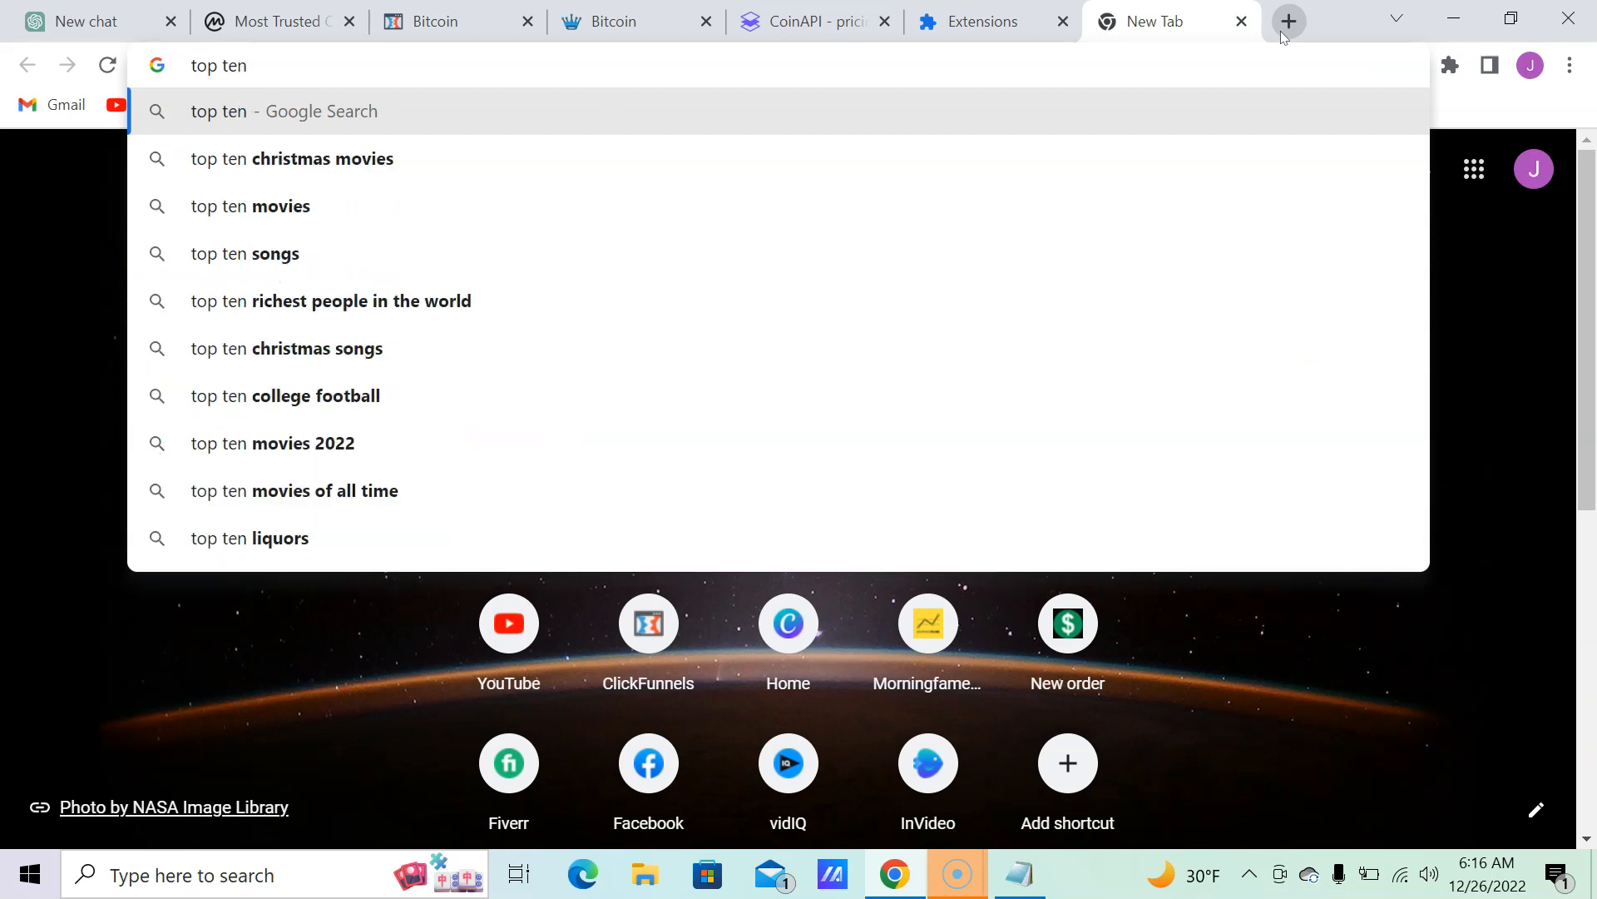
{"action": "type", "text": "chrome"}
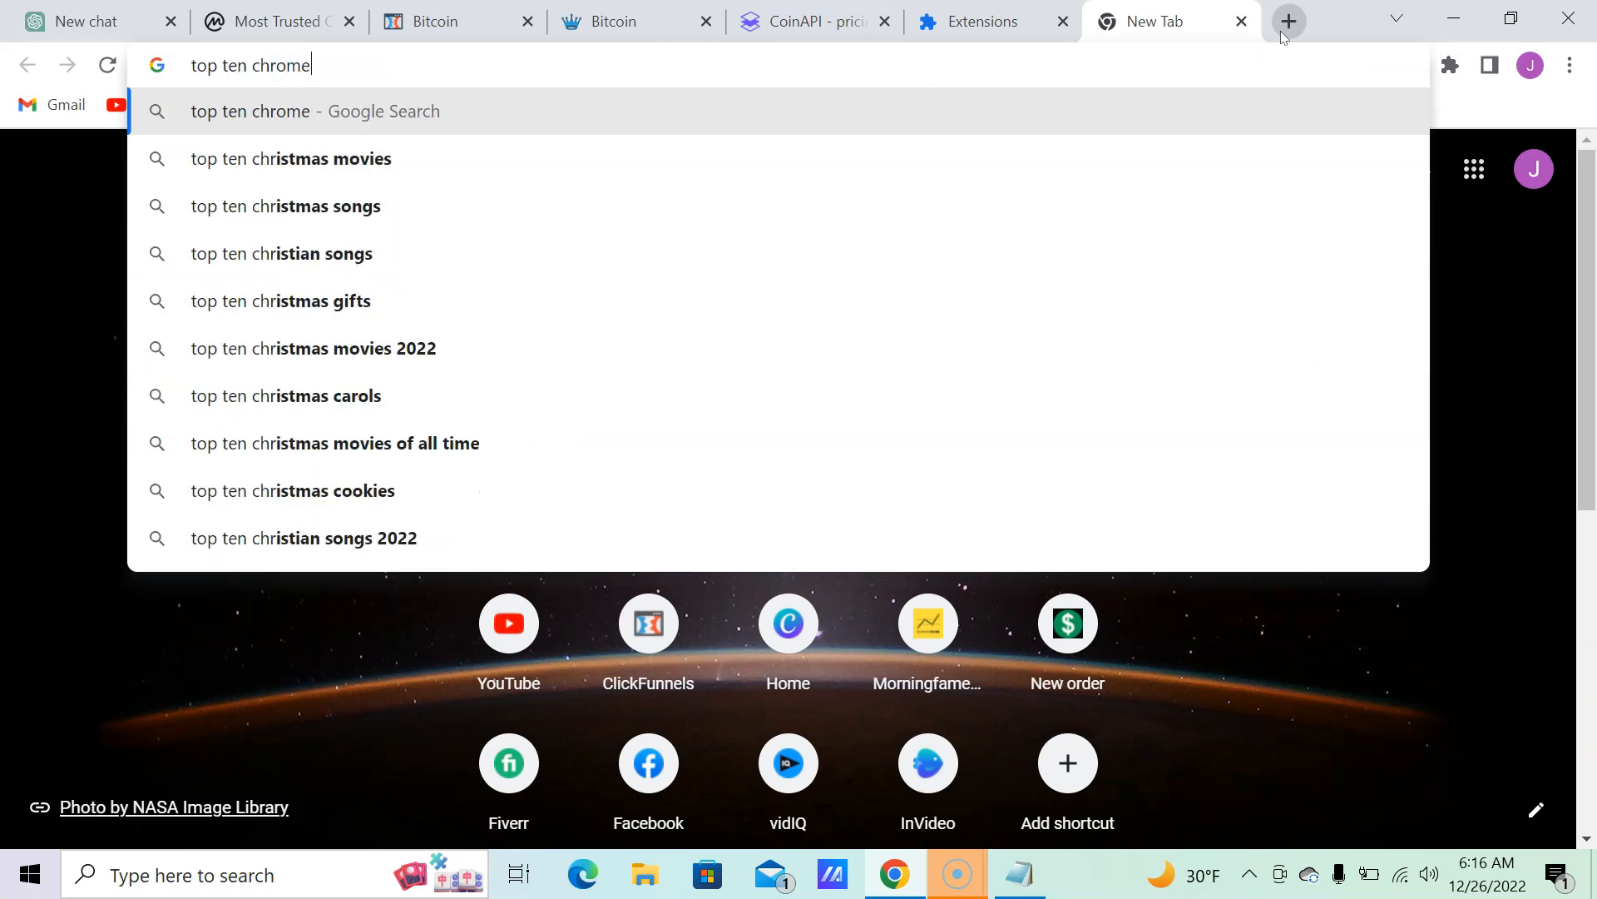
{"action": "type", "text": "extensions"}
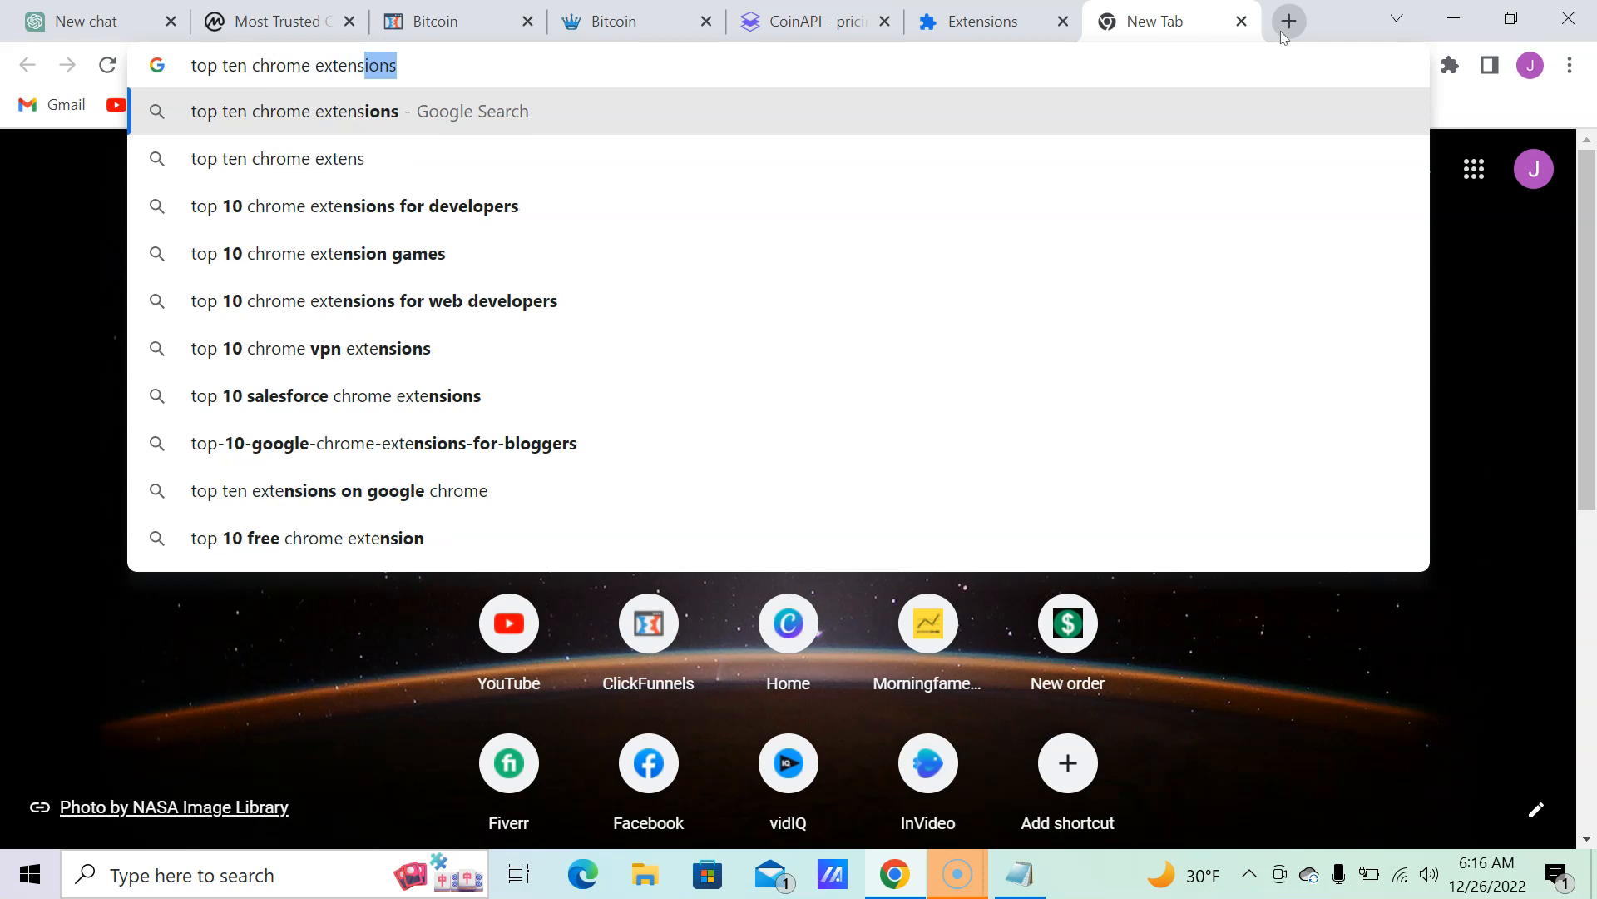
{"action": "type", "text": "by"}
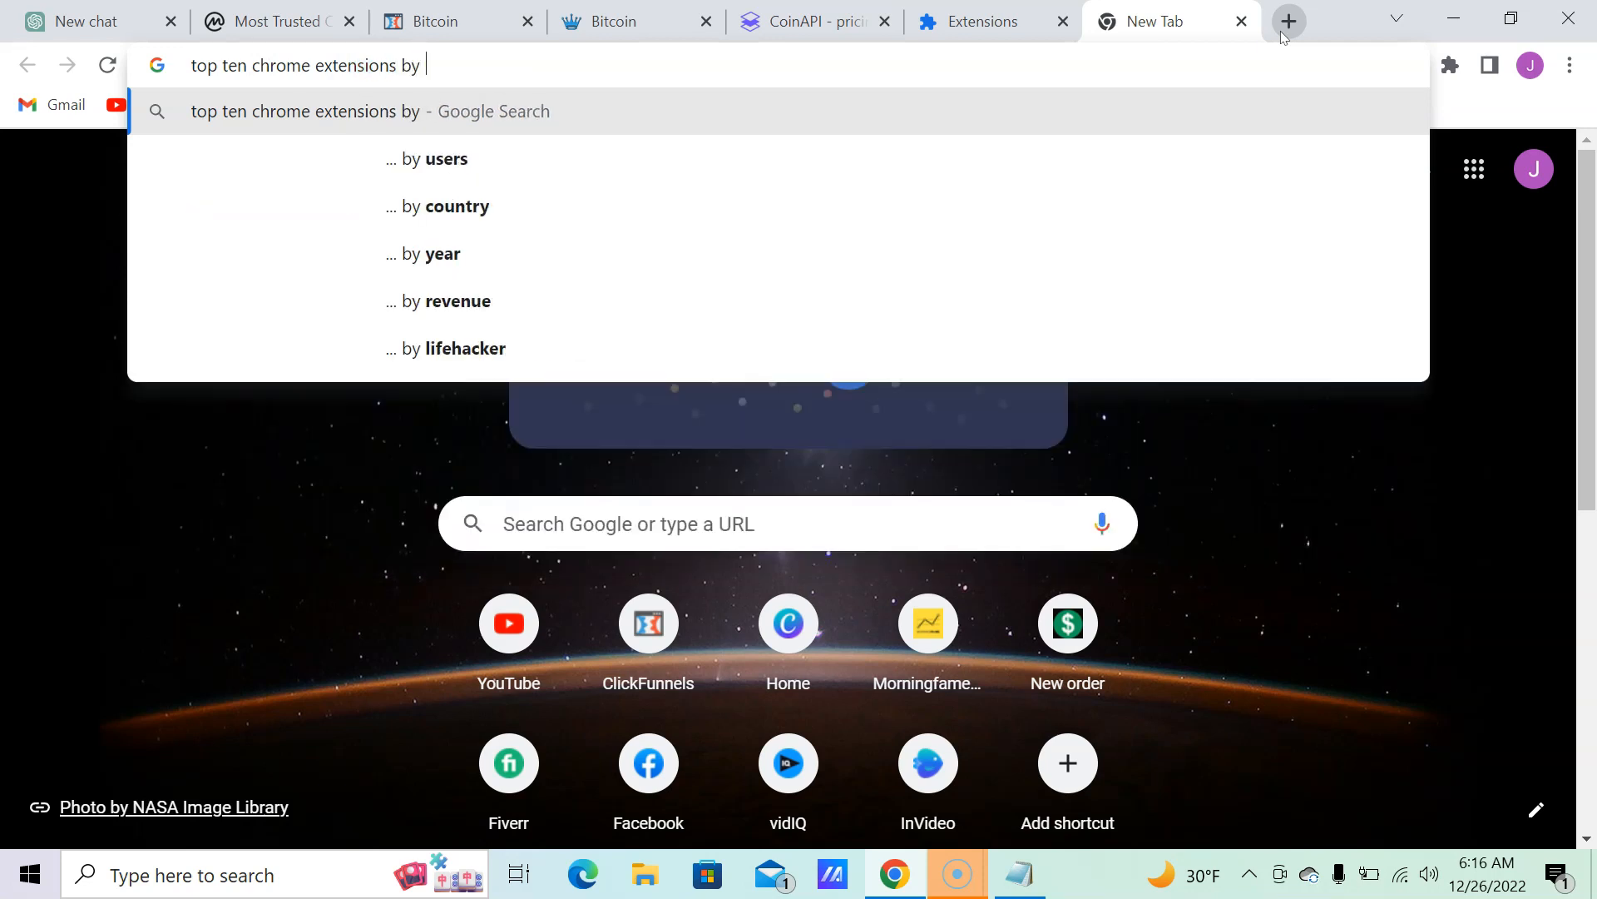
{"action": "left_click", "coordinate": [459, 301]}
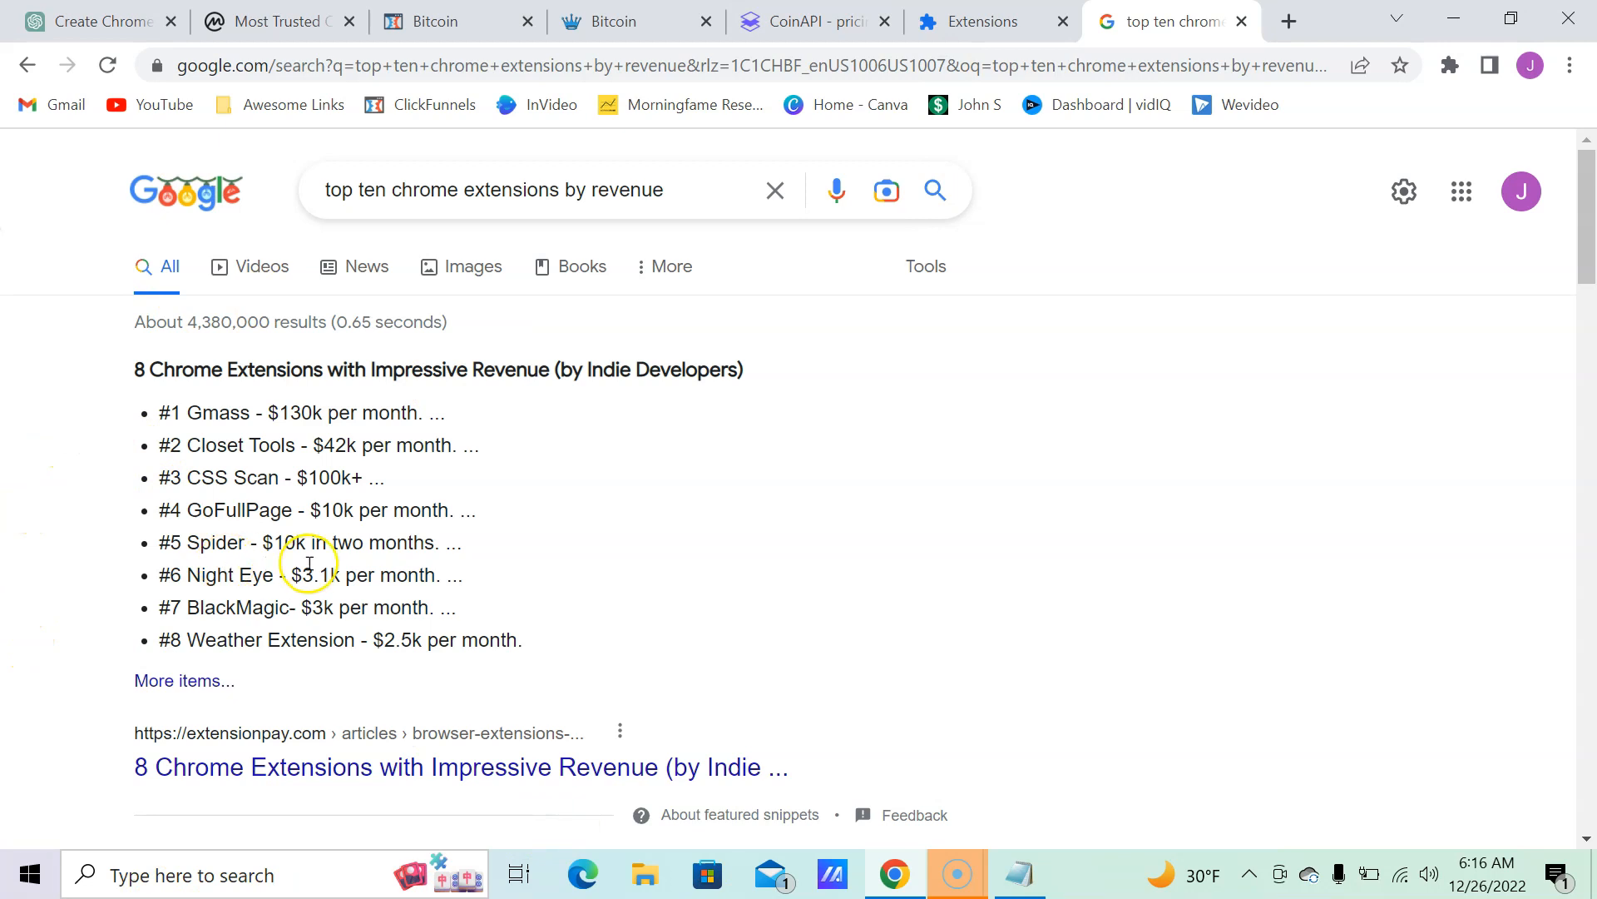
{"action": "mouse_move", "coordinate": [277, 413]}
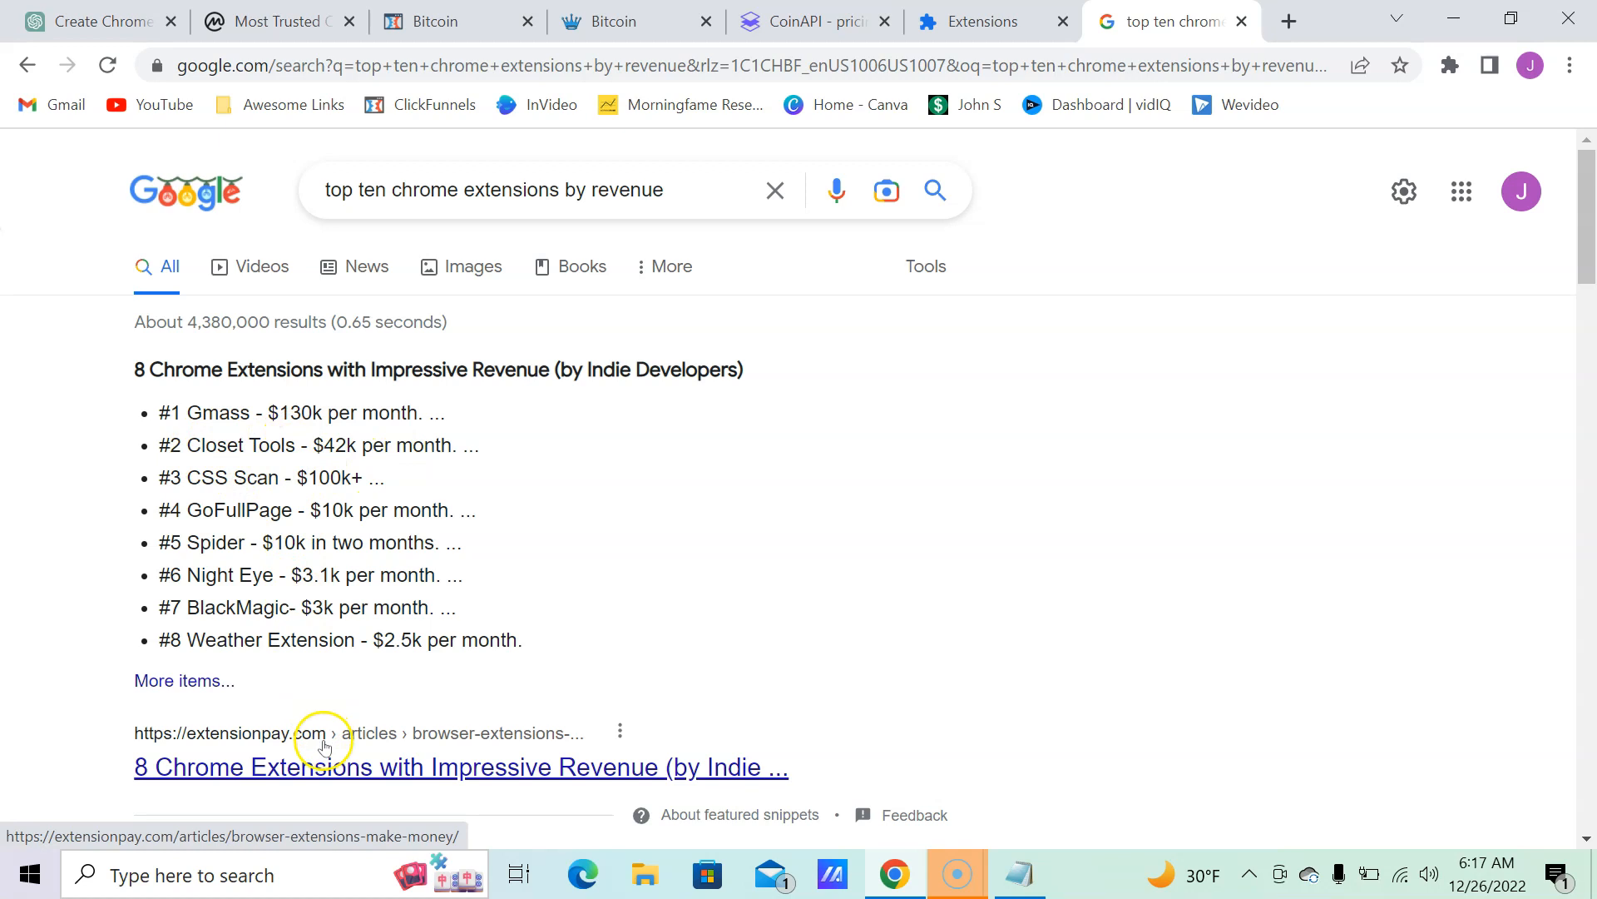
Step: Read the ExtensionPay article's entries from Gmass through GoFullPage
{"action": "left_click", "coordinate": [460, 765]}
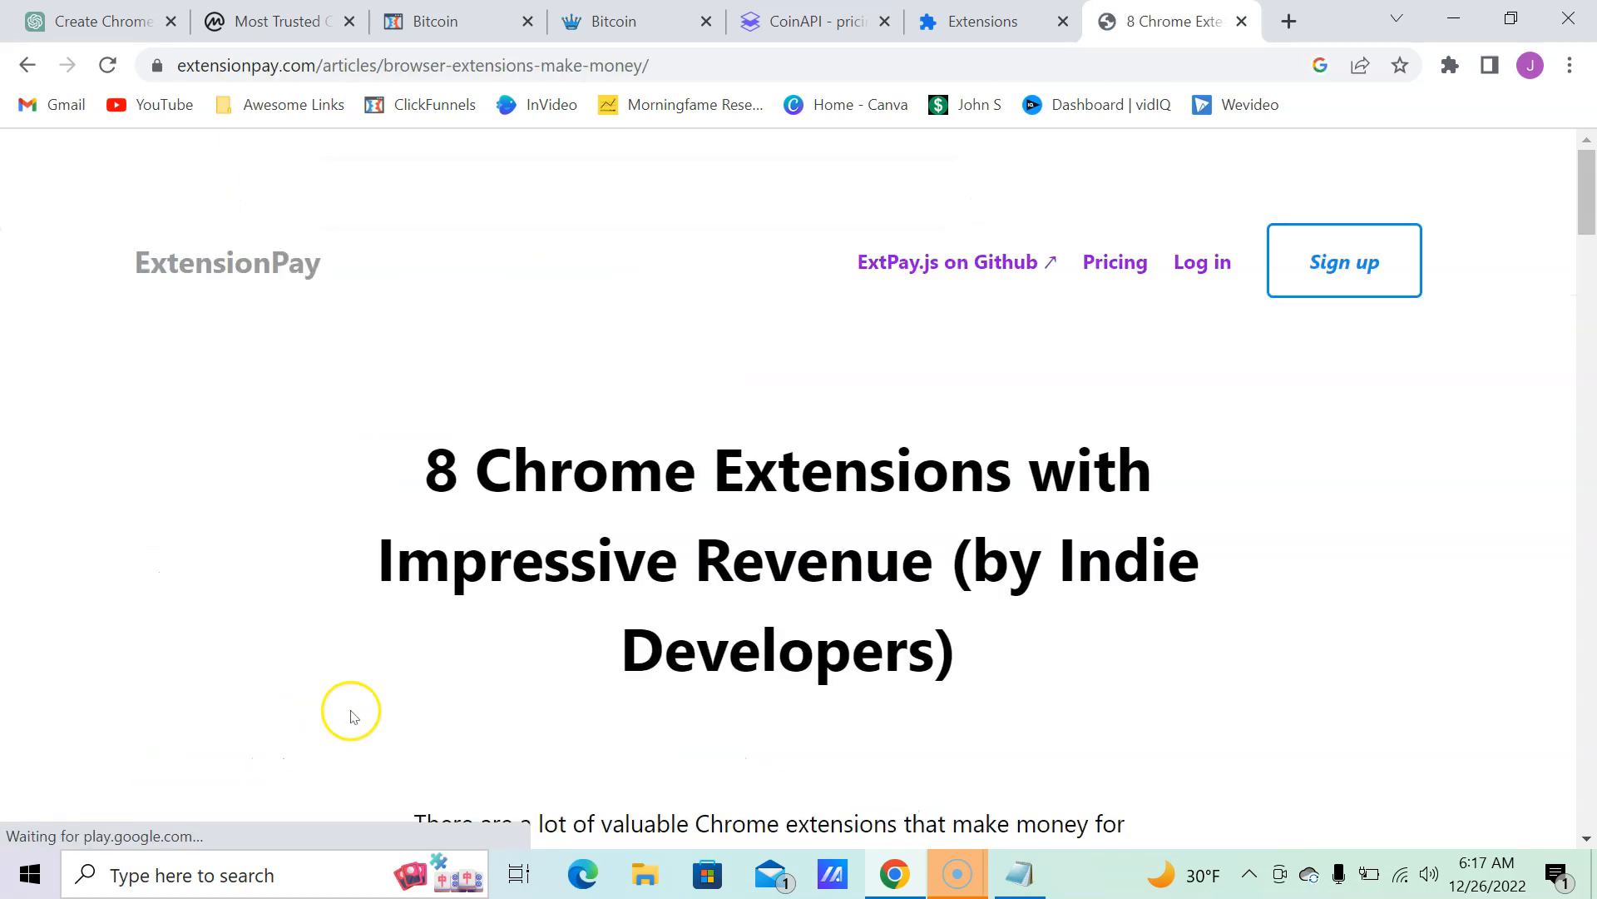
{"action": "scroll", "scroll_direction": "down", "scroll_amount": 3}
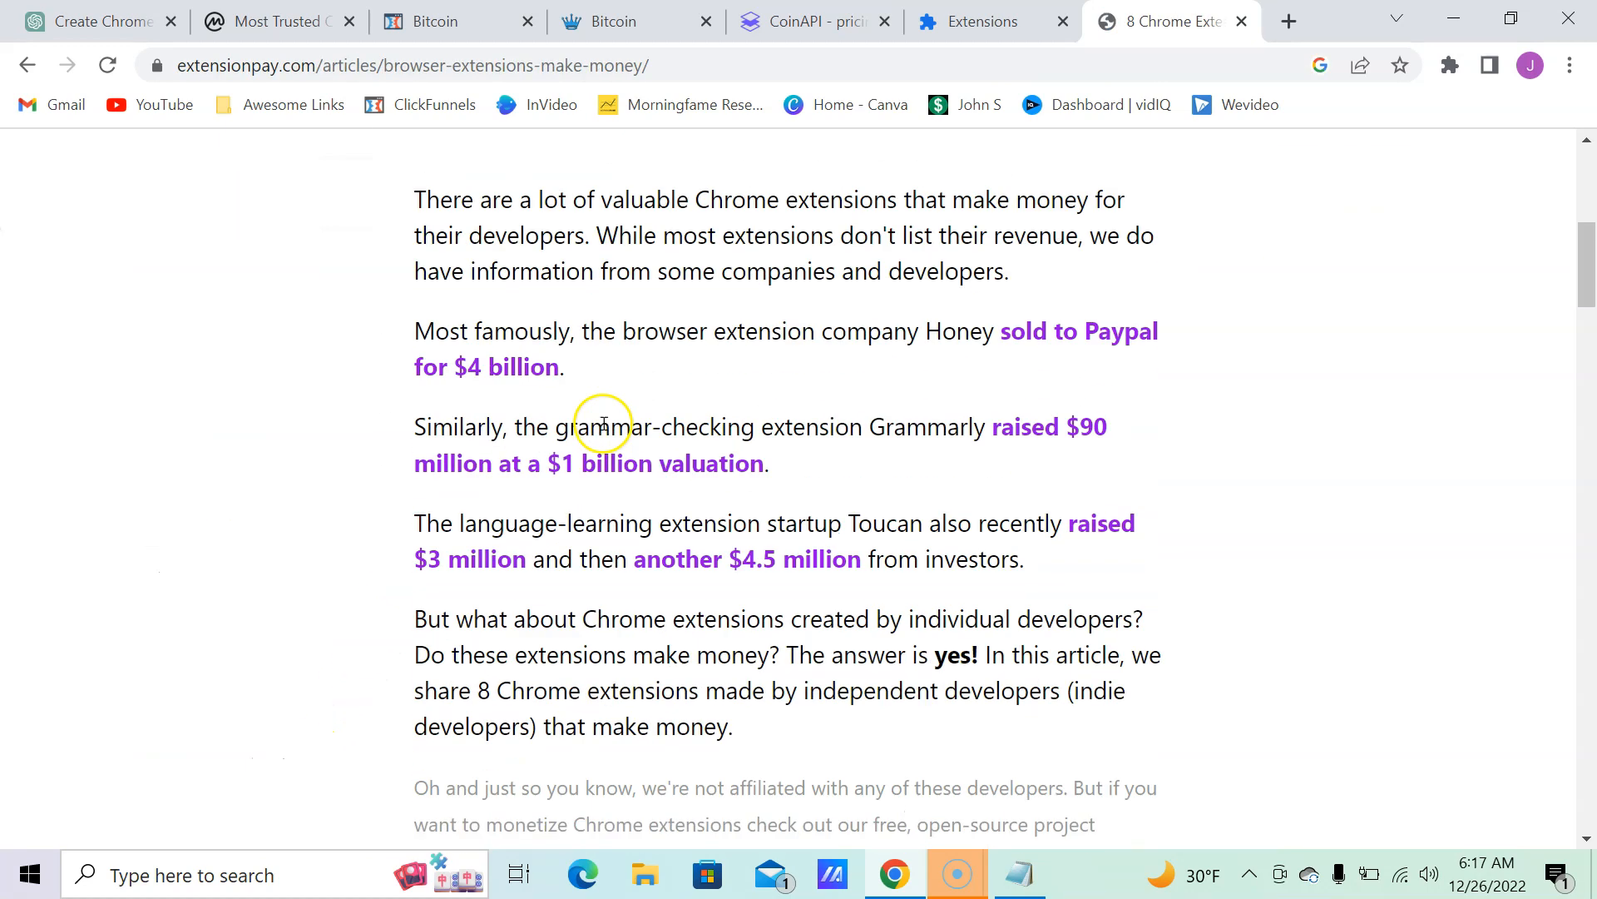
{"action": "scroll", "scroll_direction": "down", "scroll_amount": 3}
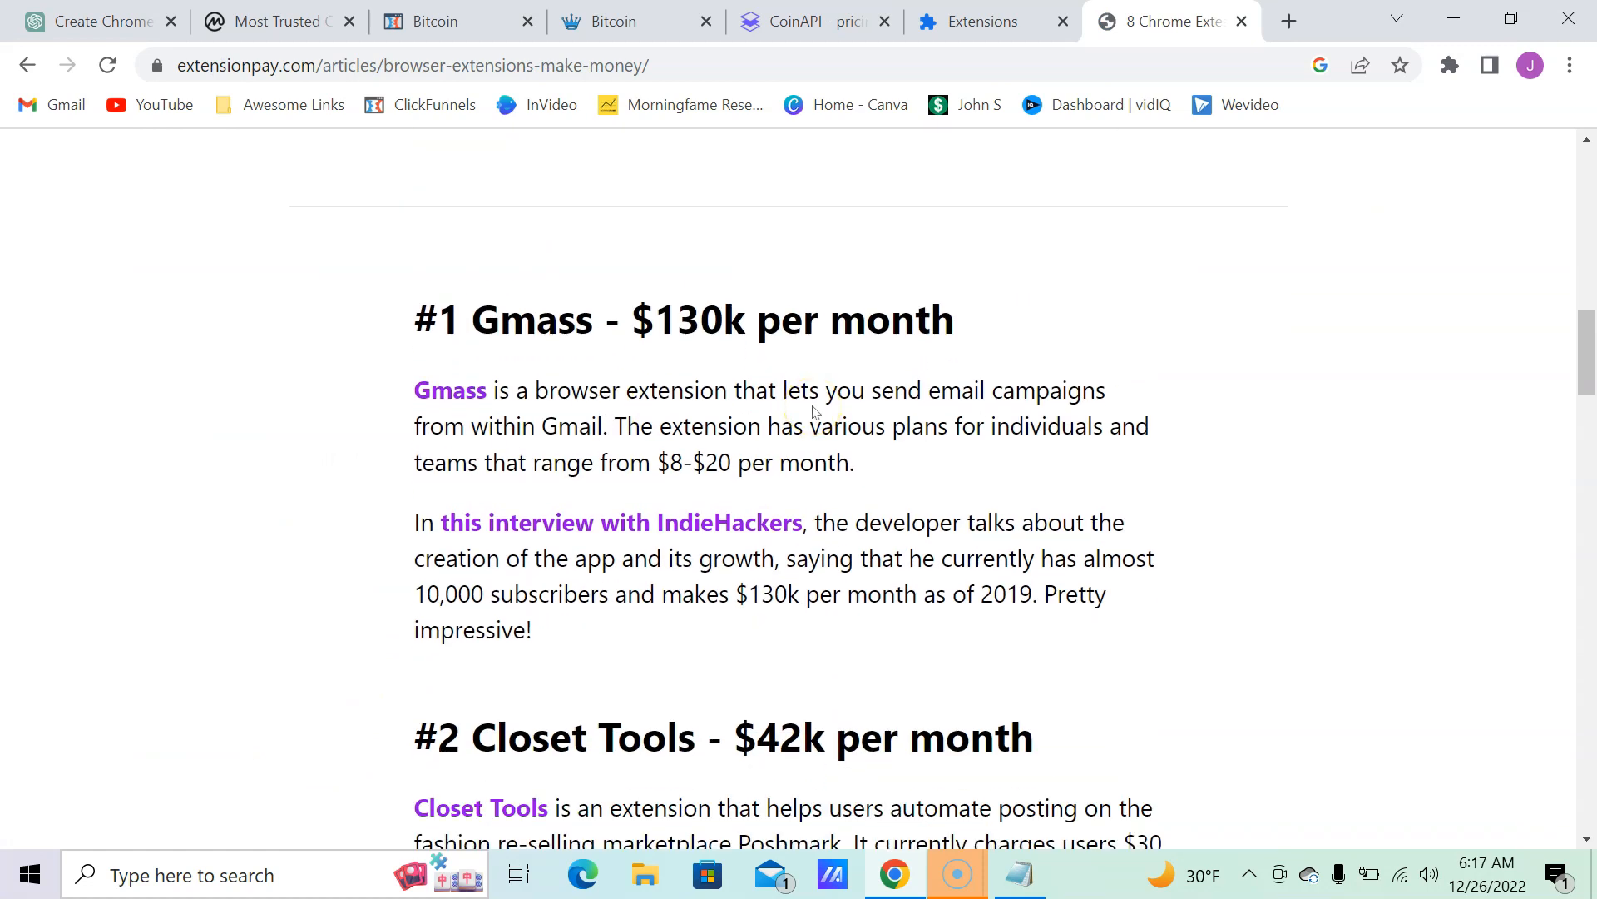
{"action": "scroll", "scroll_direction": "down", "scroll_amount": 3}
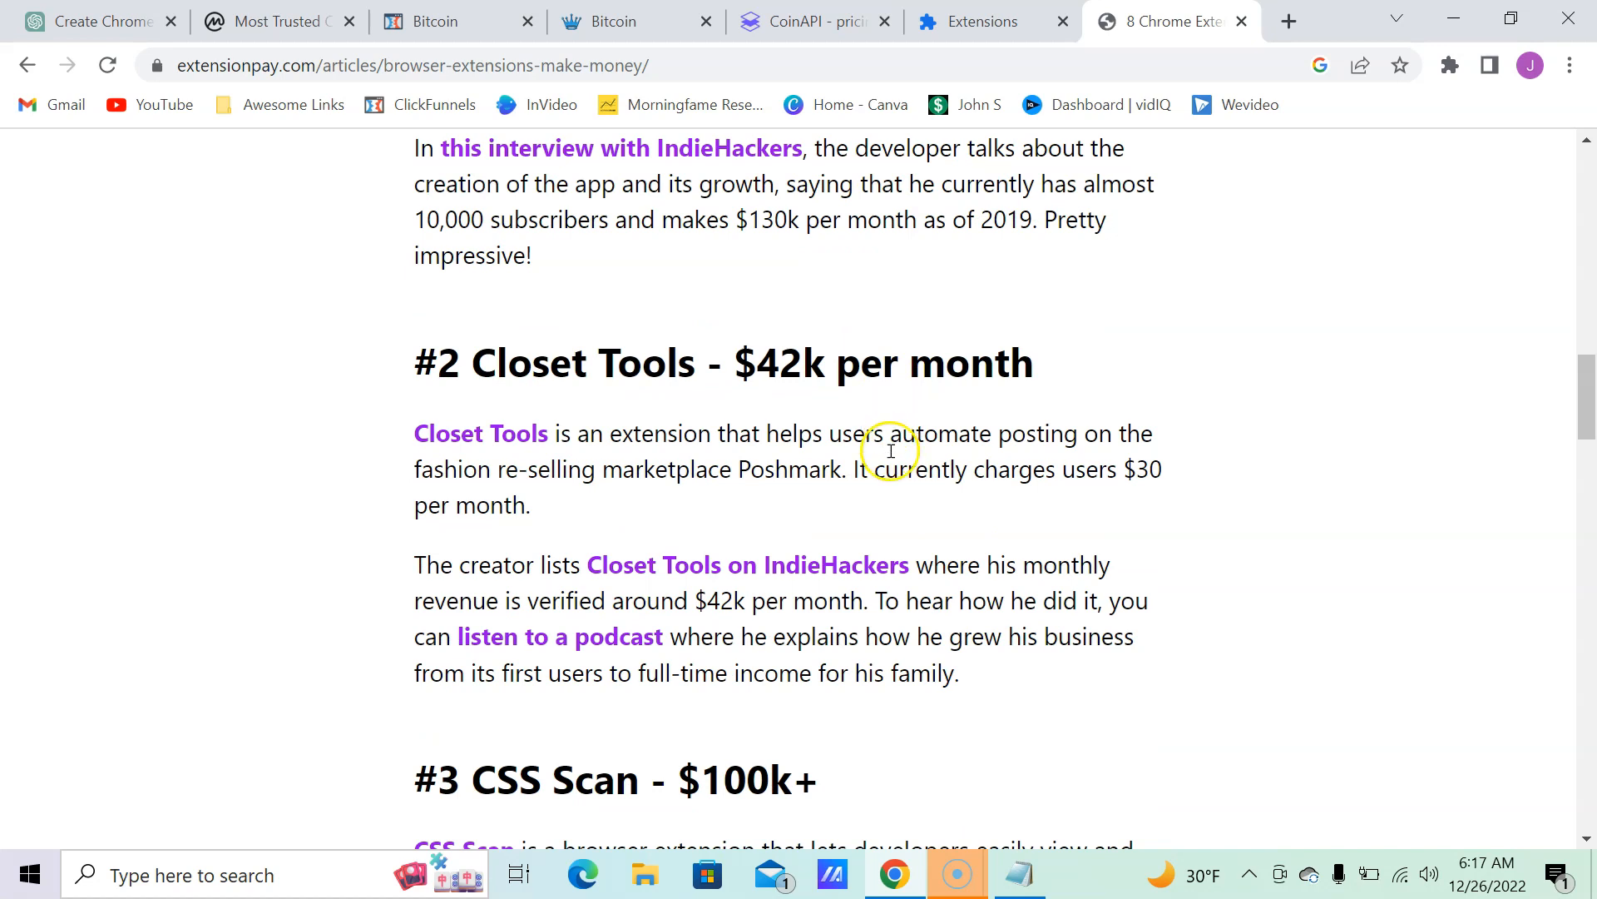
{"action": "mouse_move", "coordinate": [592, 508]}
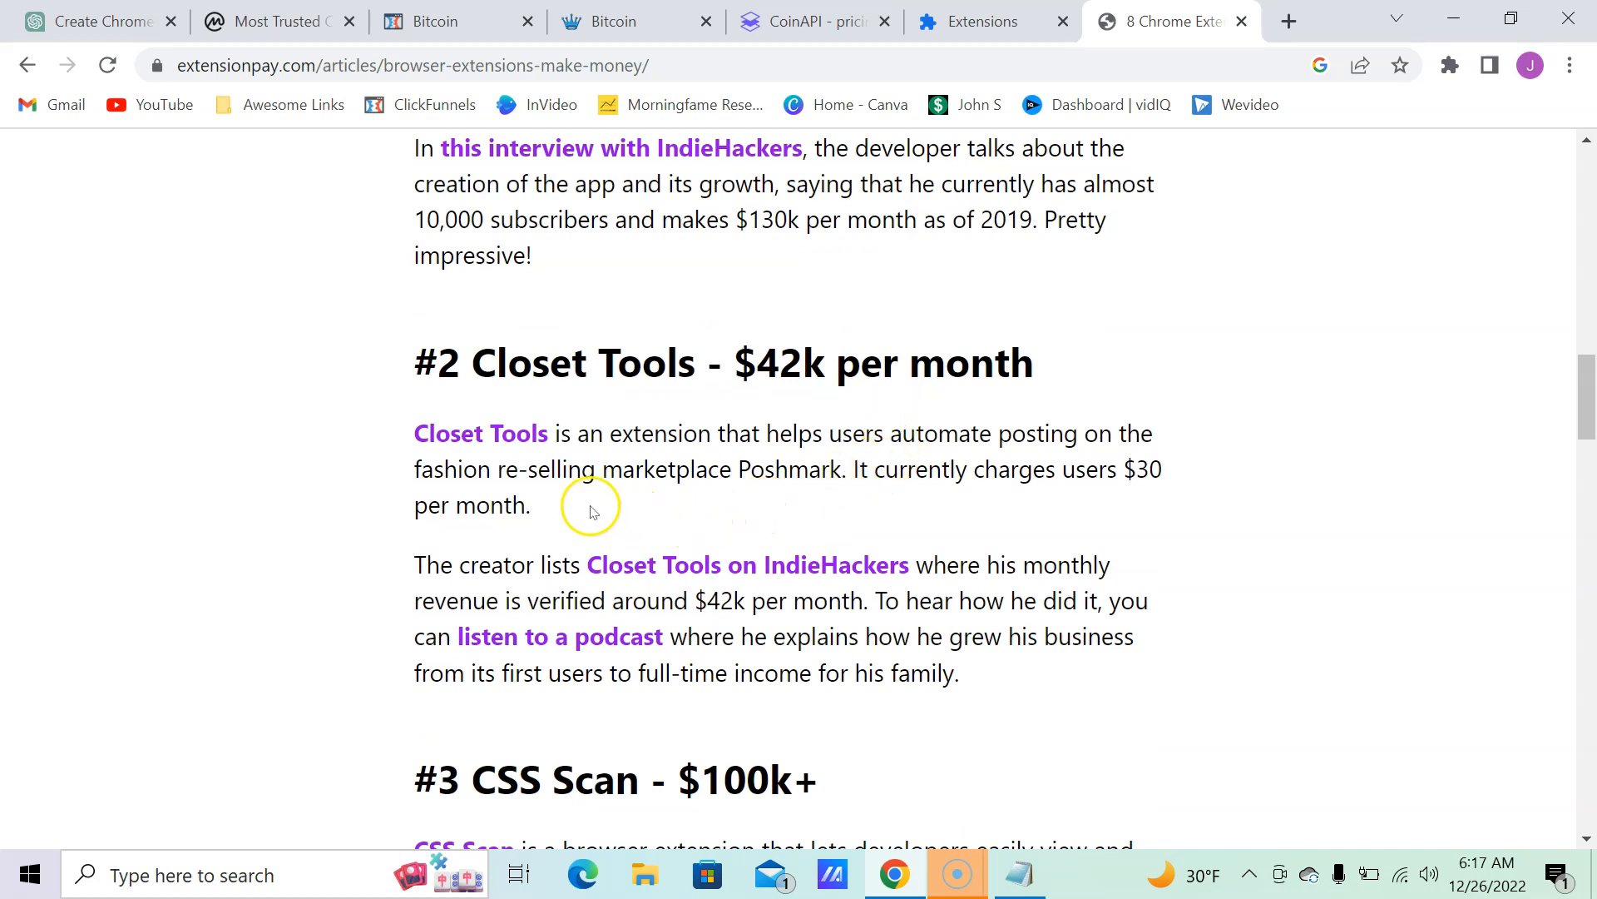
{"action": "scroll", "scroll_direction": "down", "scroll_amount": 3}
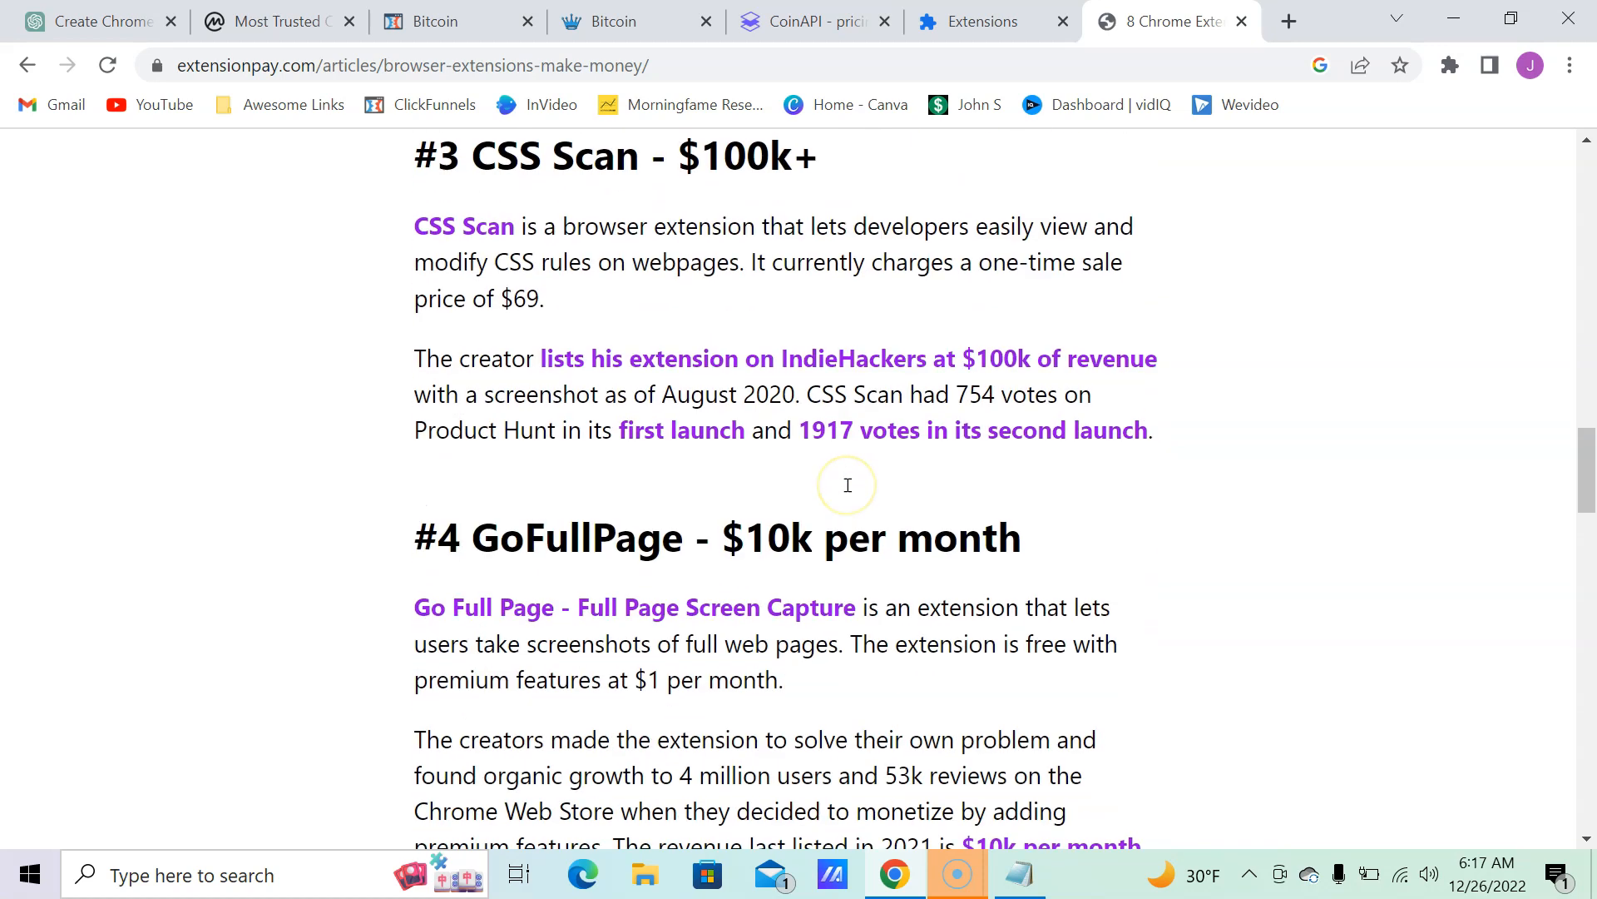
{"action": "scroll", "scroll_direction": "down", "scroll_amount": 3}
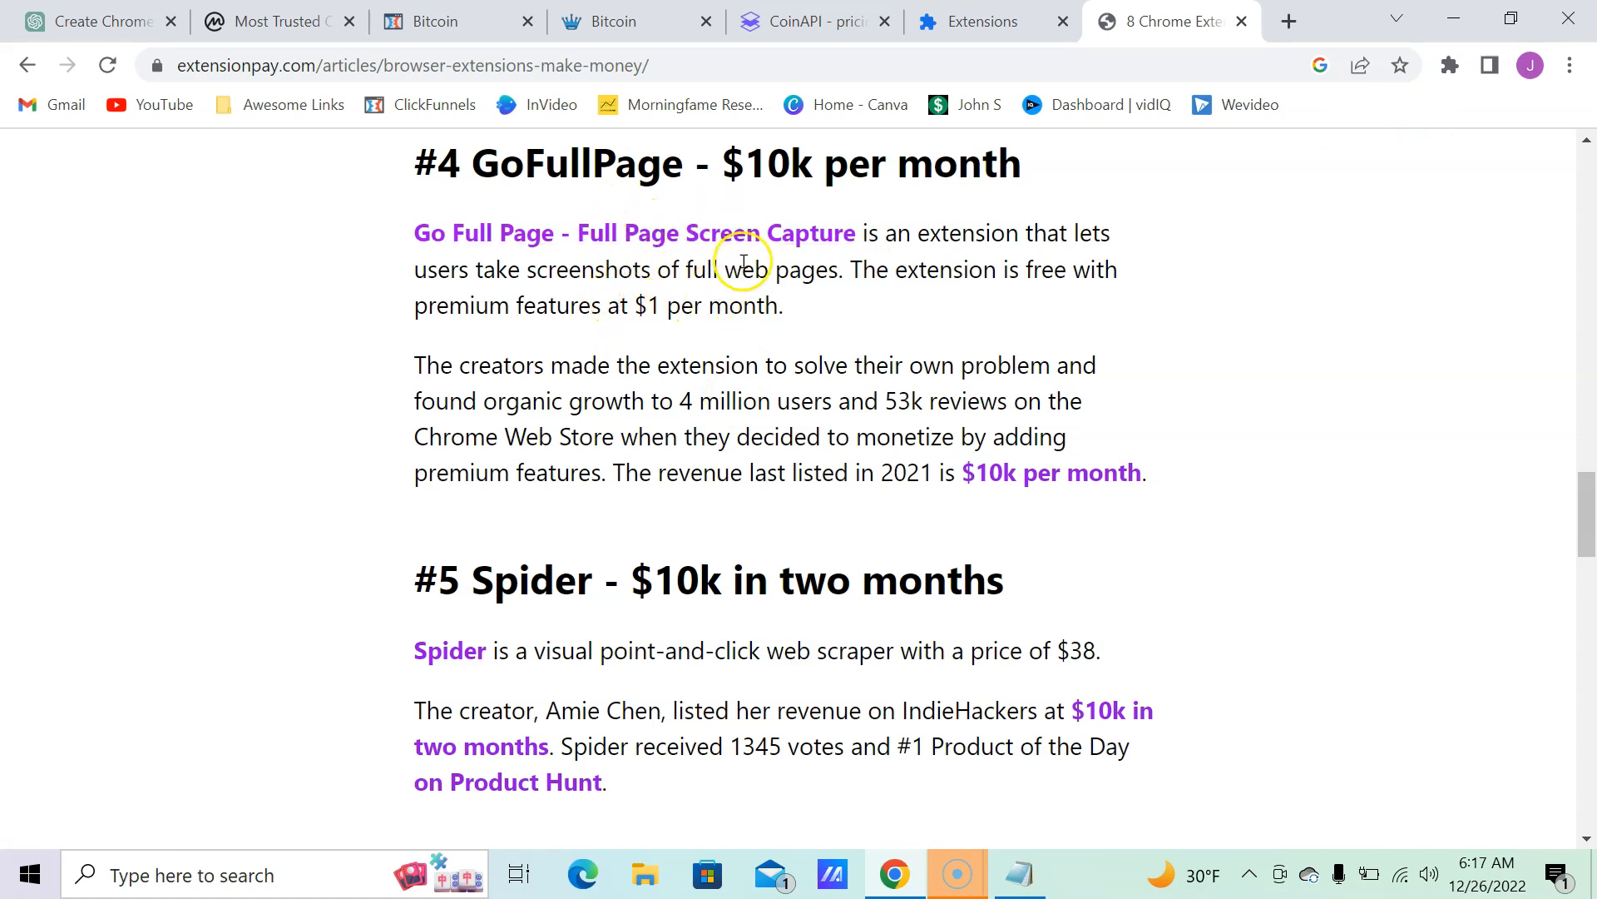
{"action": "mouse_move", "coordinate": [812, 250]}
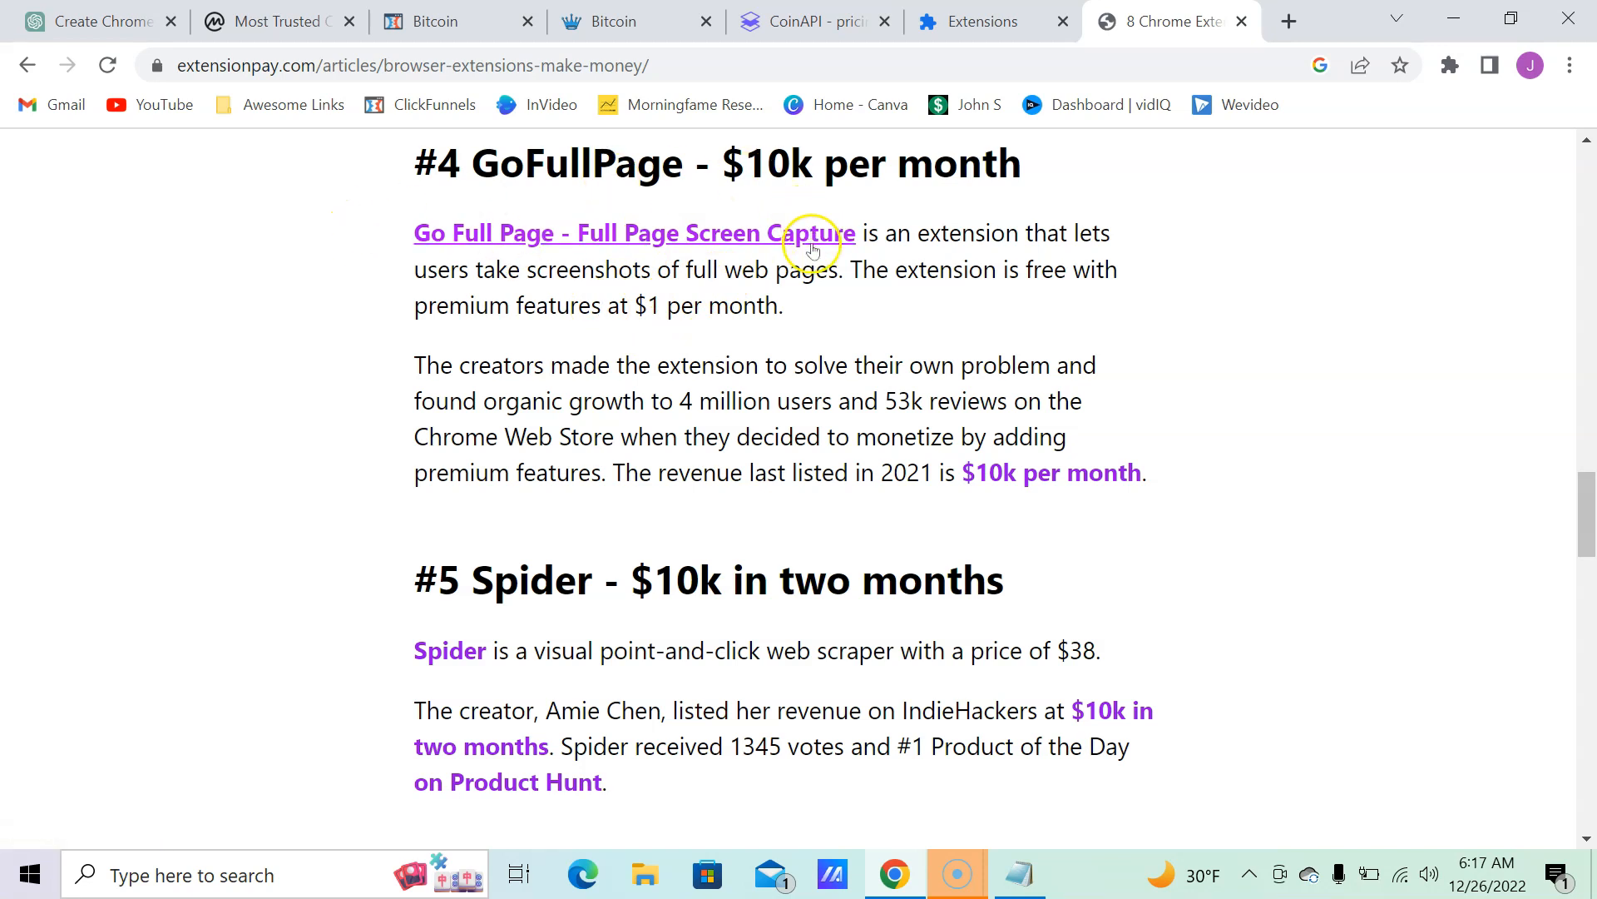
{"action": "mouse_move", "coordinate": [688, 233]}
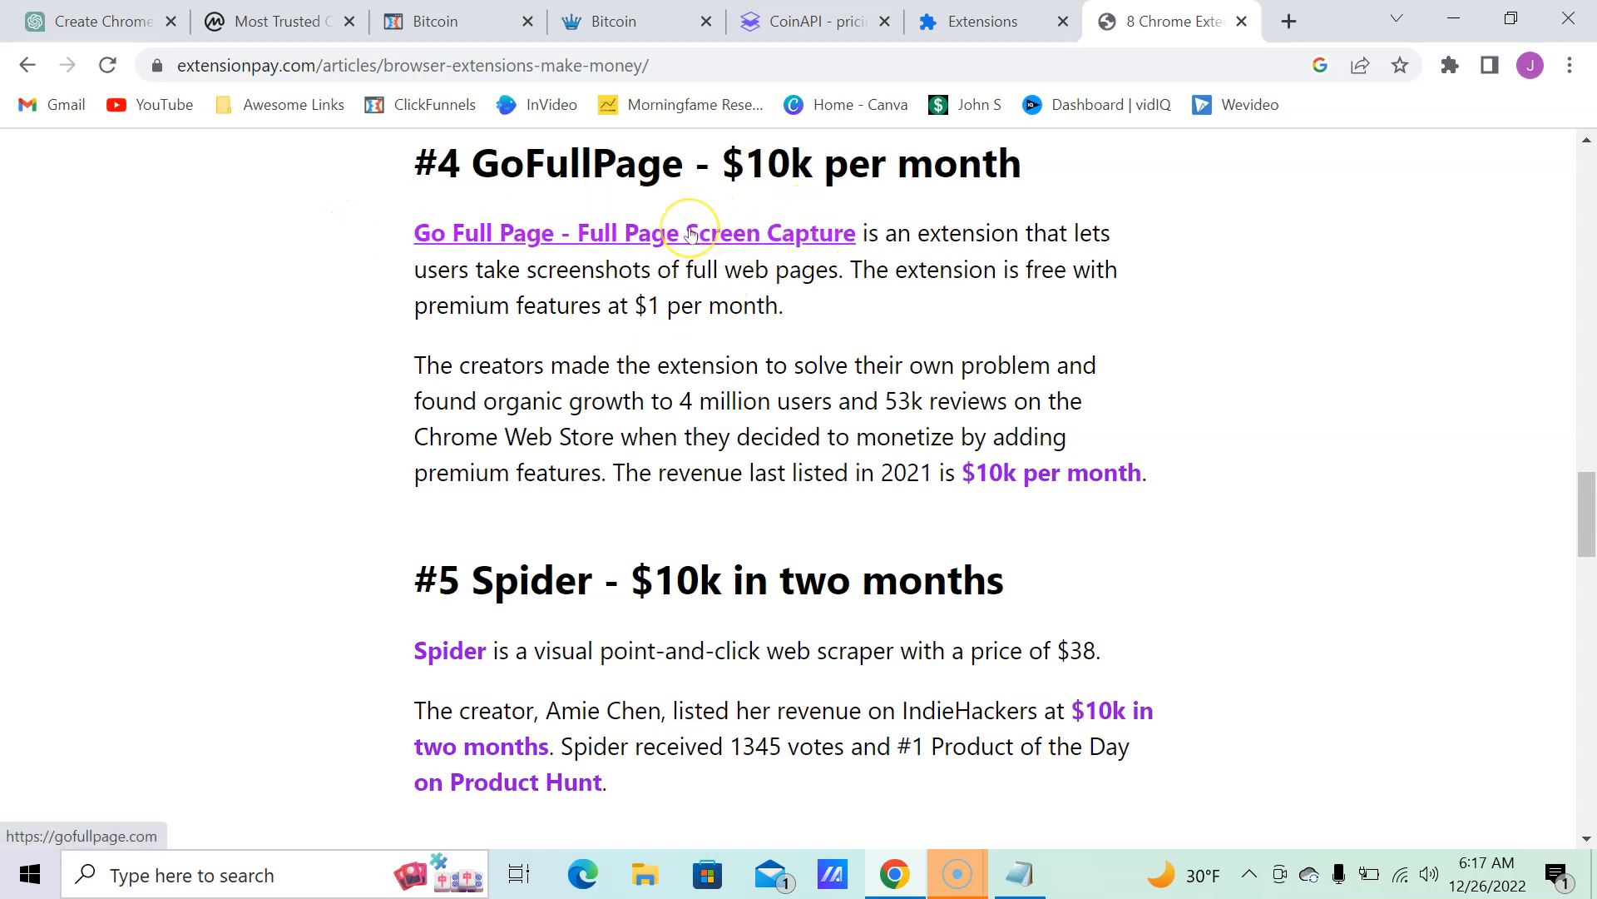
{"action": "mouse_move", "coordinate": [506, 401]}
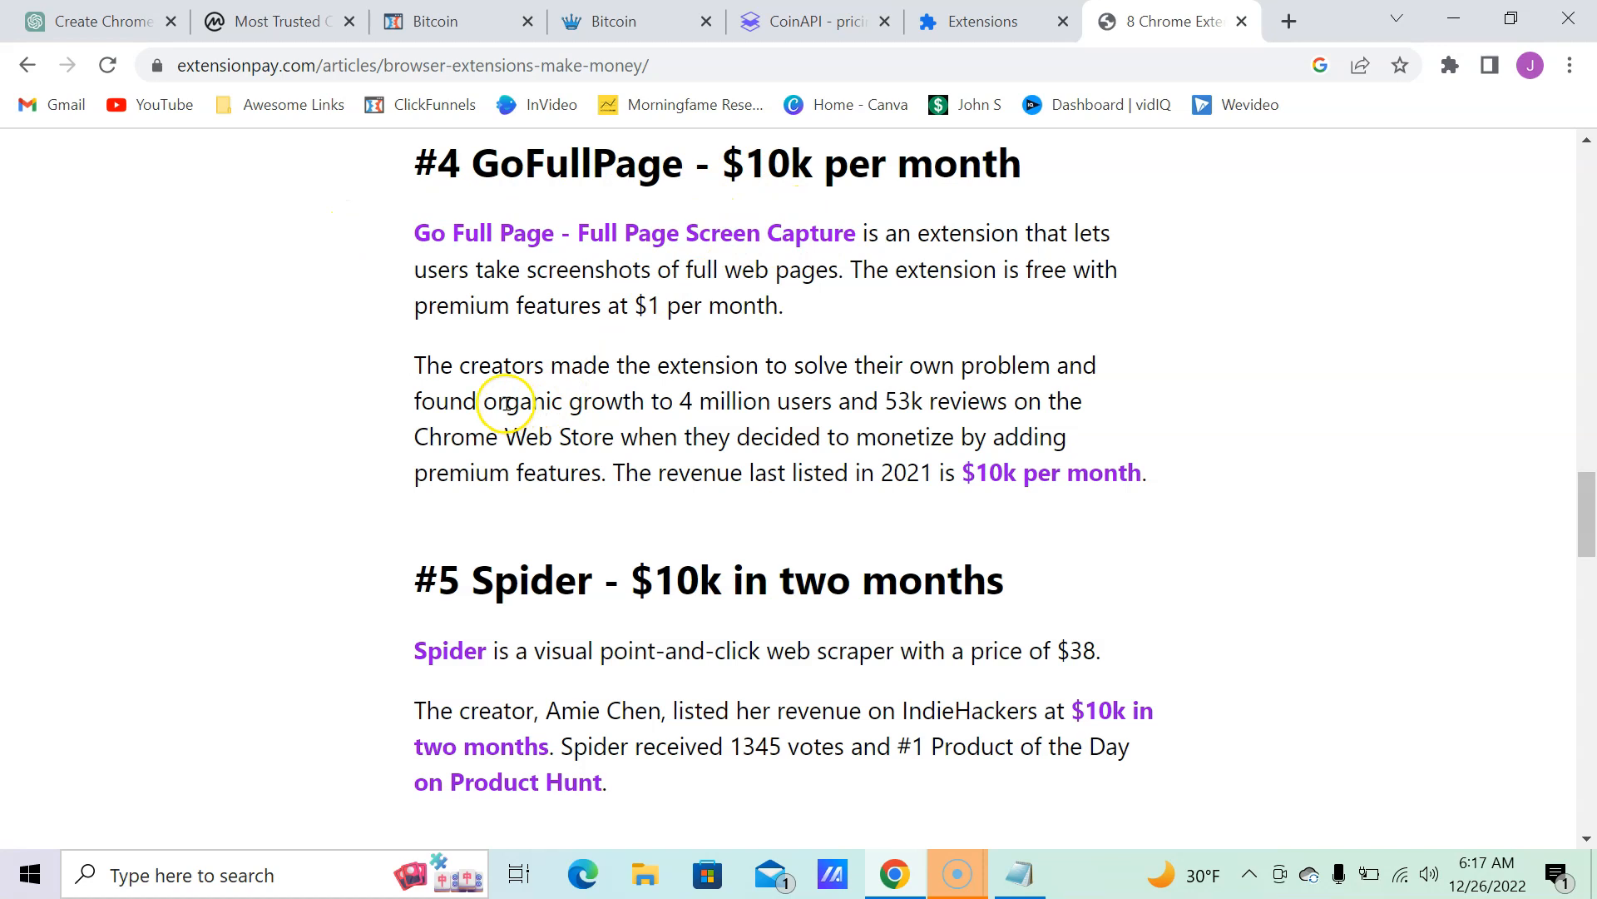
{"action": "mouse_move", "coordinate": [652, 219]}
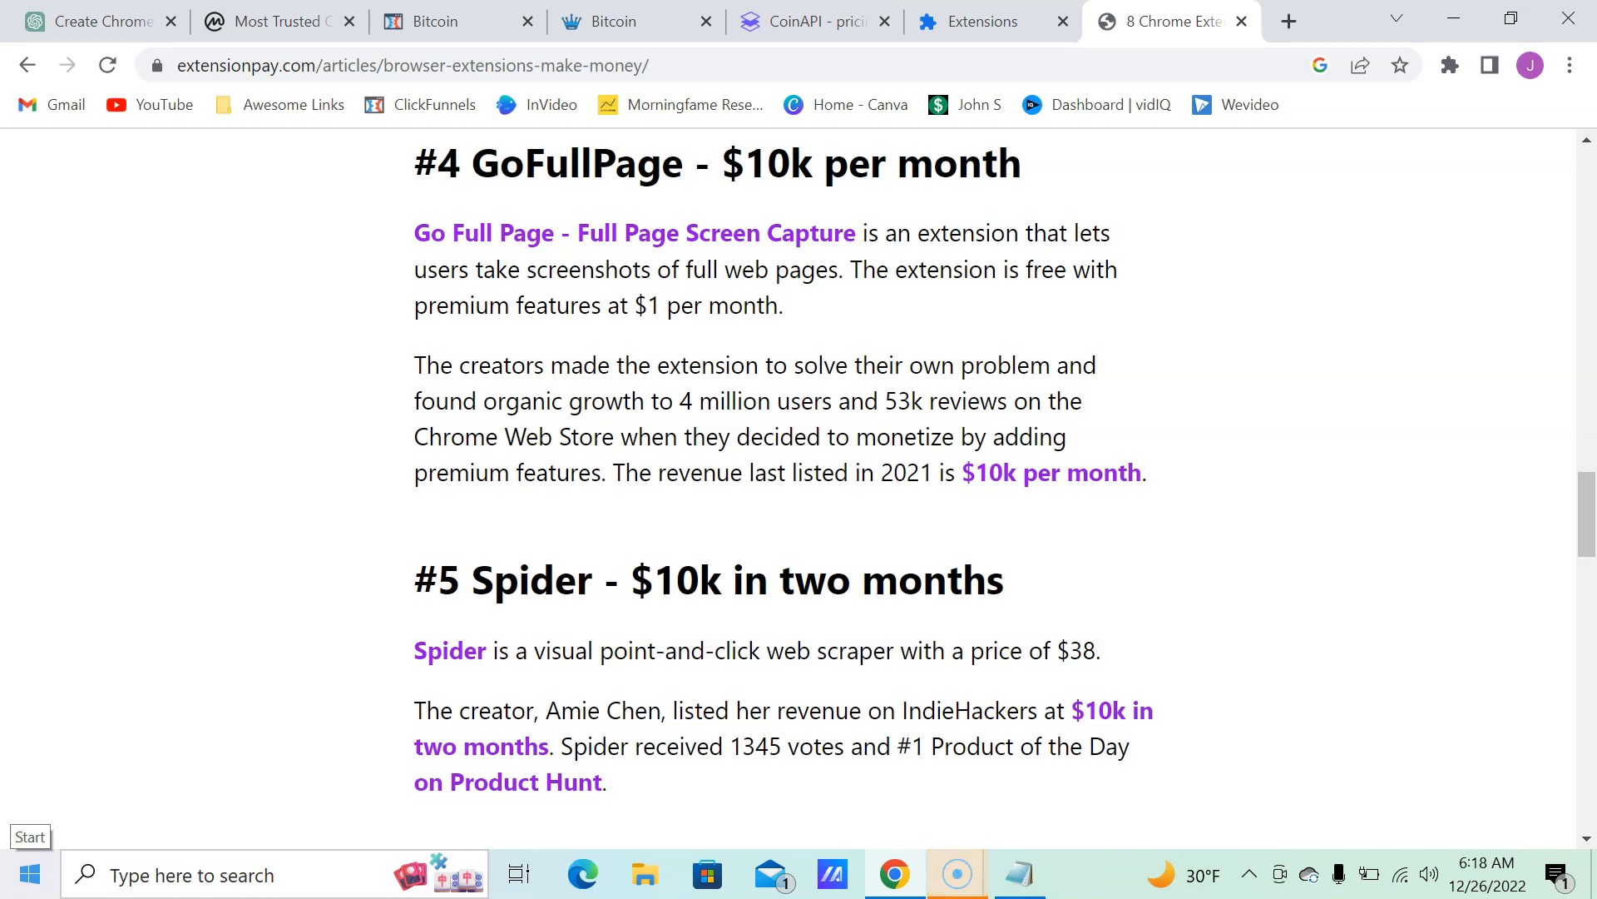
{"action": "mouse_move", "coordinate": [385, 614]}
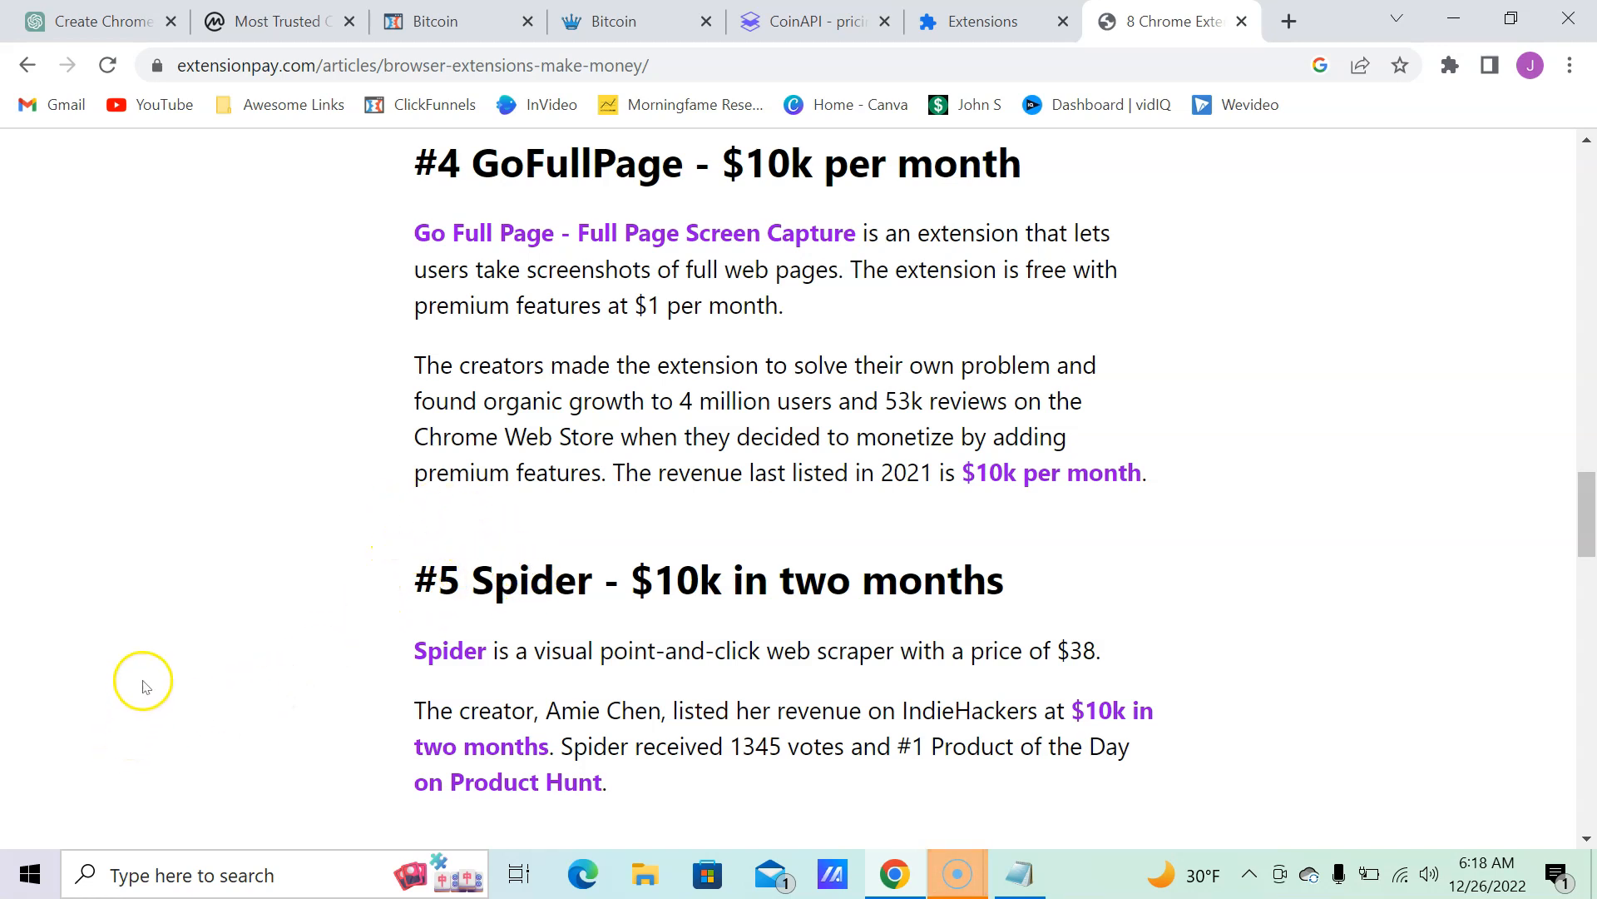
{"action": "mouse_move", "coordinate": [251, 709]}
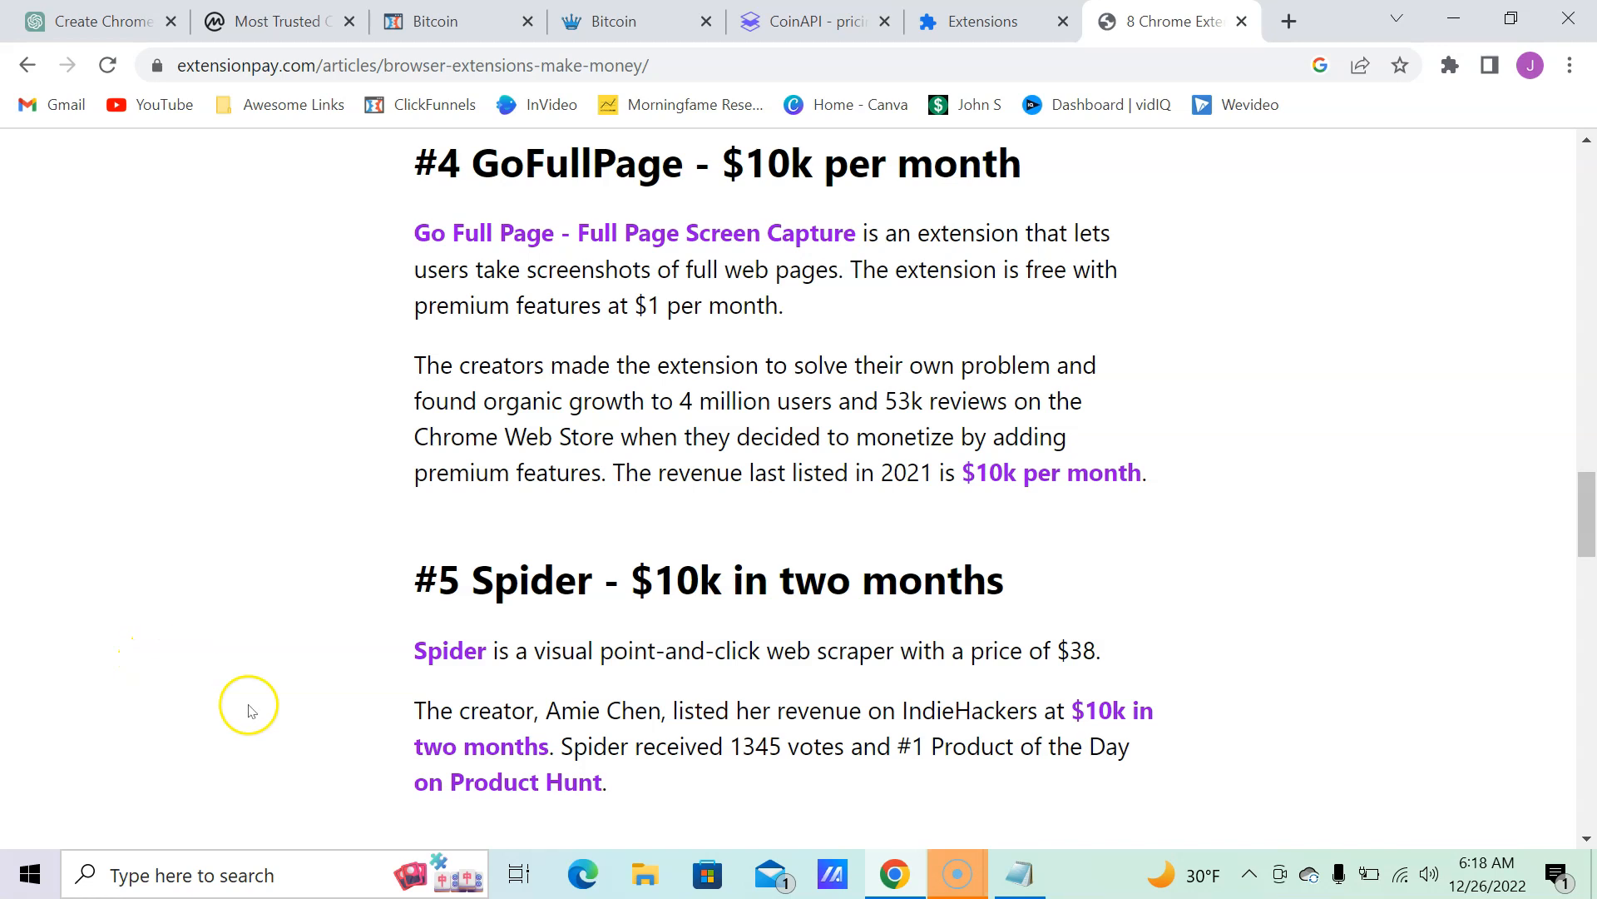